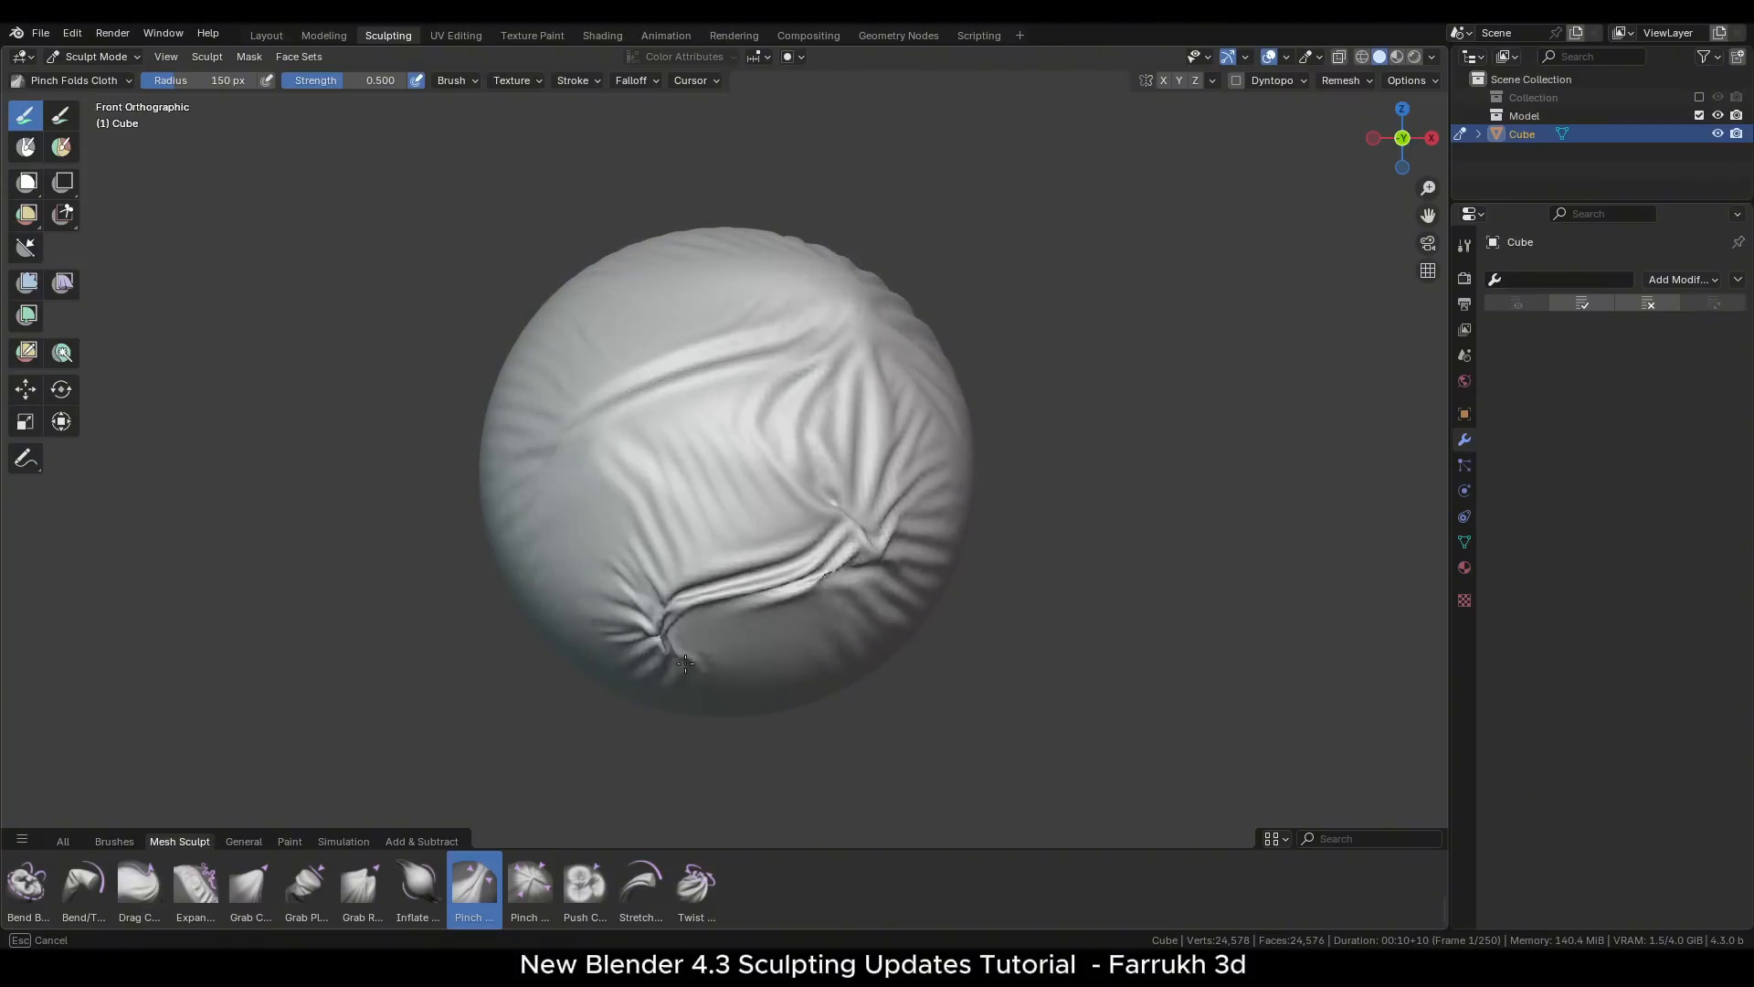
- Bring up the unsculpted sphere in Object Mode in the Layout workspace
click(973, 883)
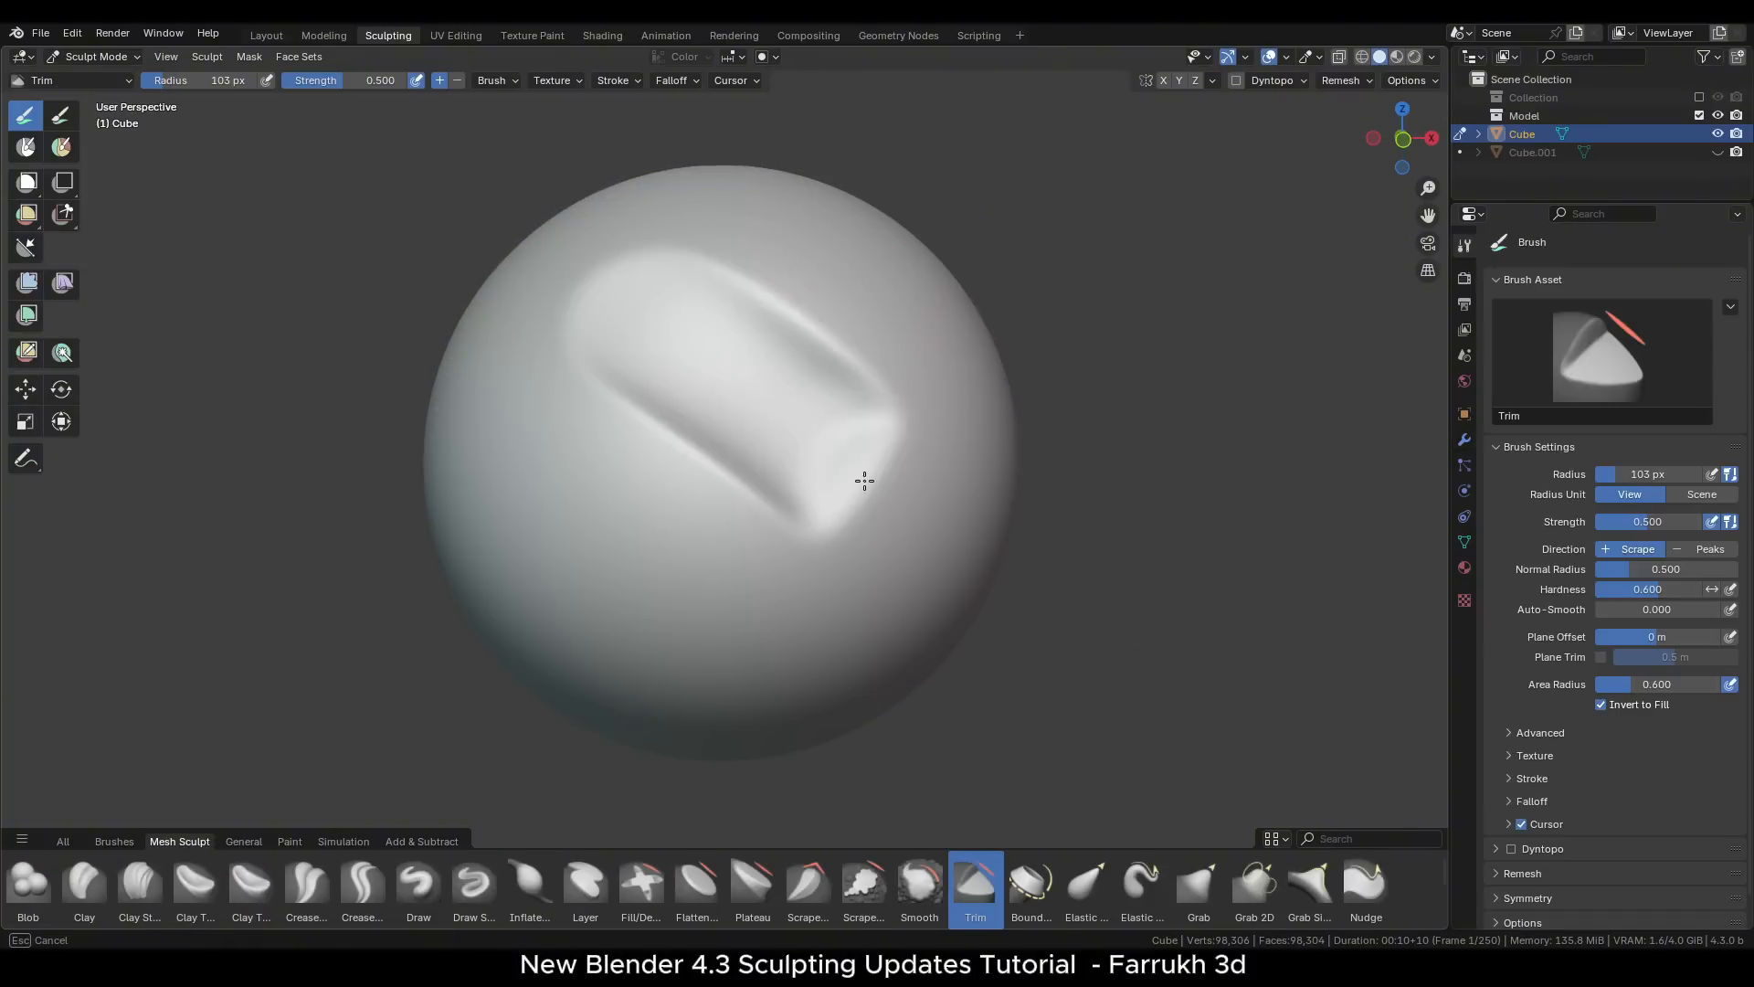
click(265, 35)
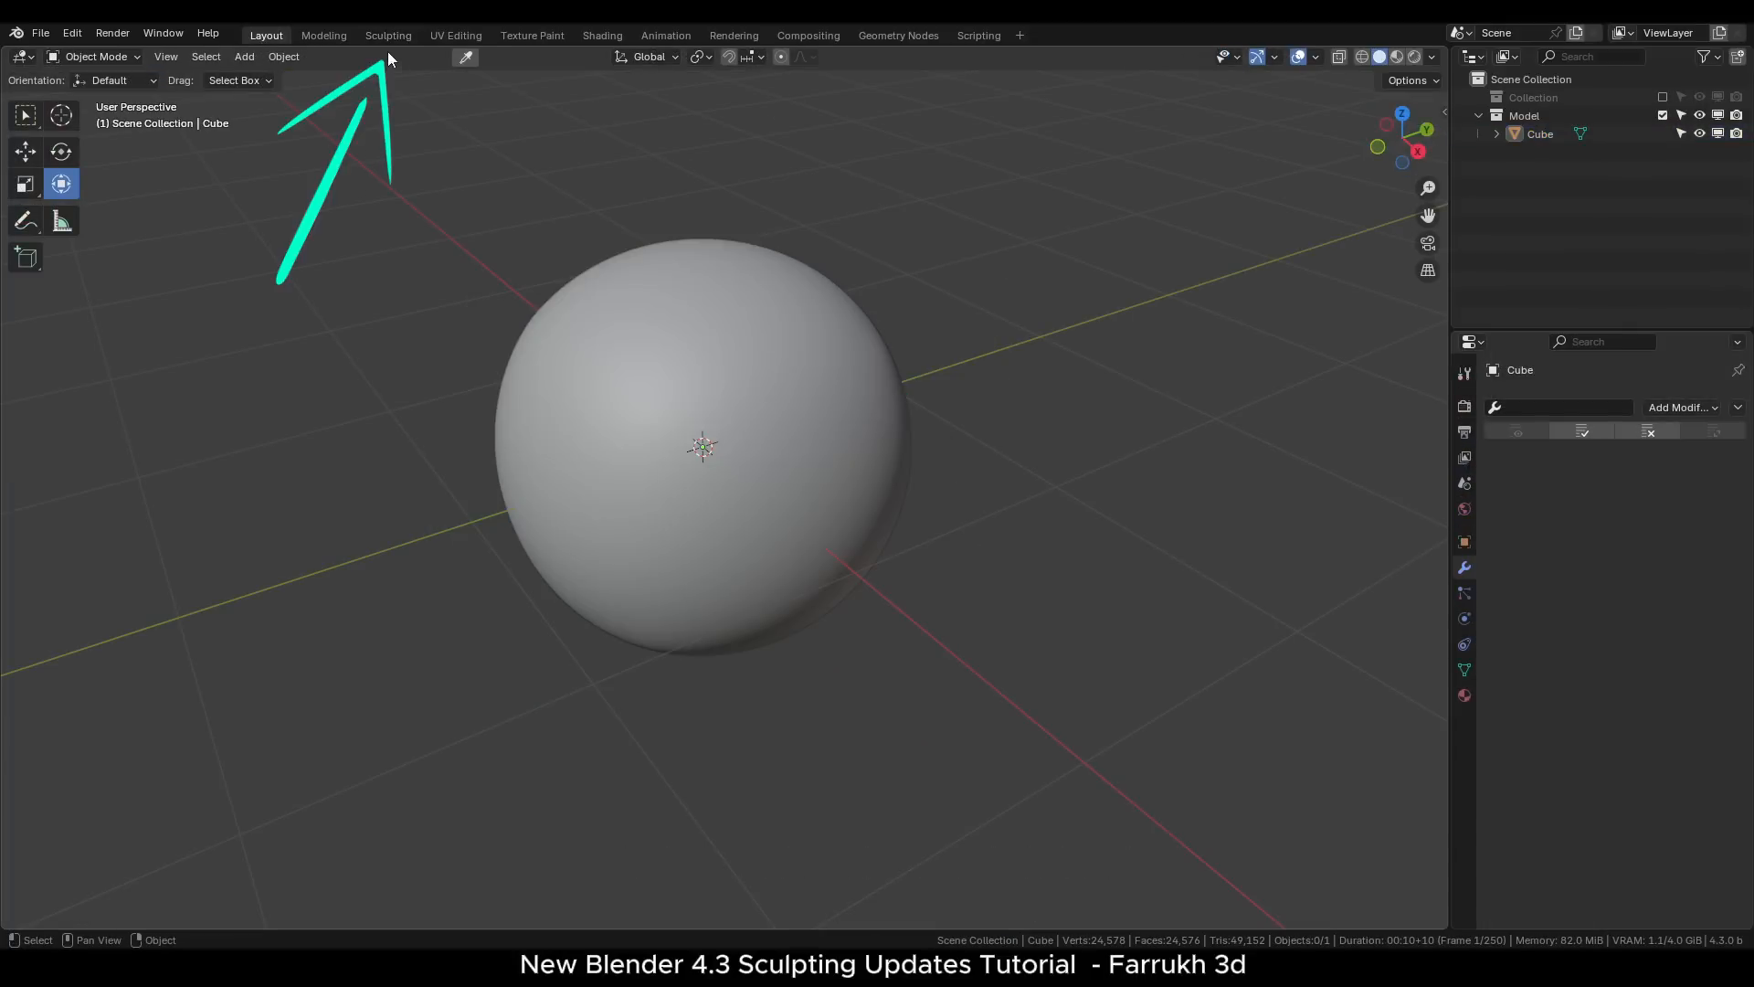
- Switch to the Sculpting workspace so the sphere opens in Sculpt Mode with the brush shelf
click(387, 35)
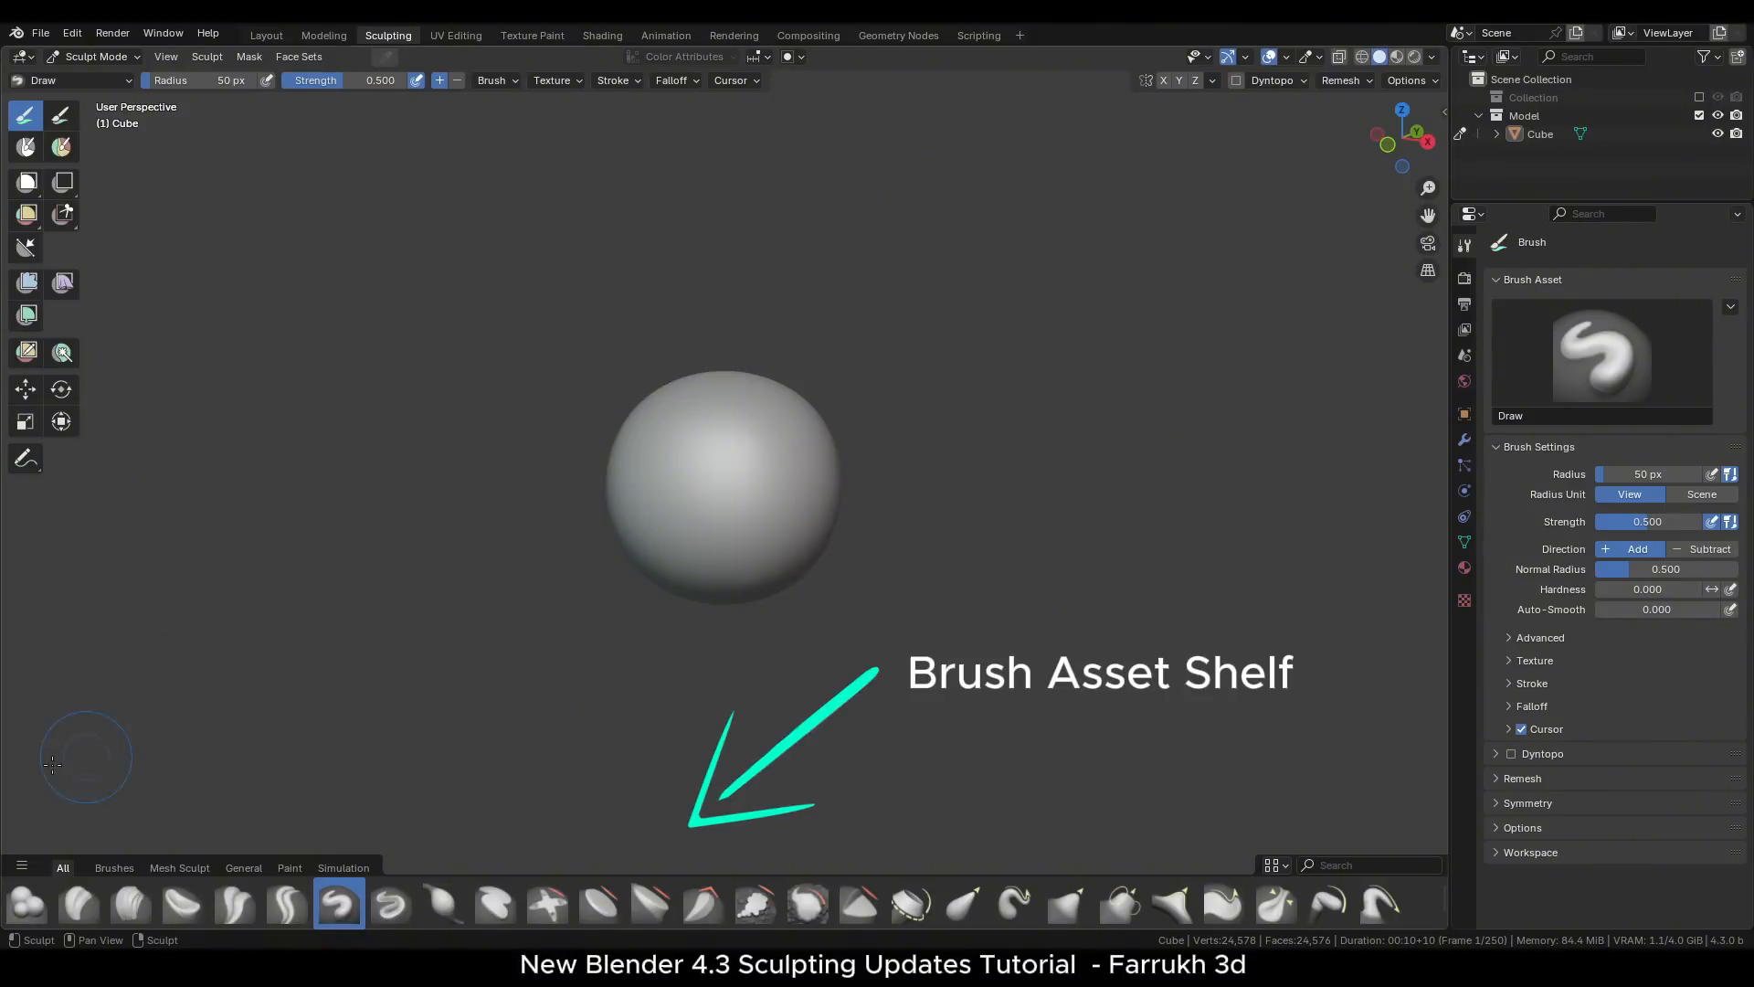
mouse_move(206, 792)
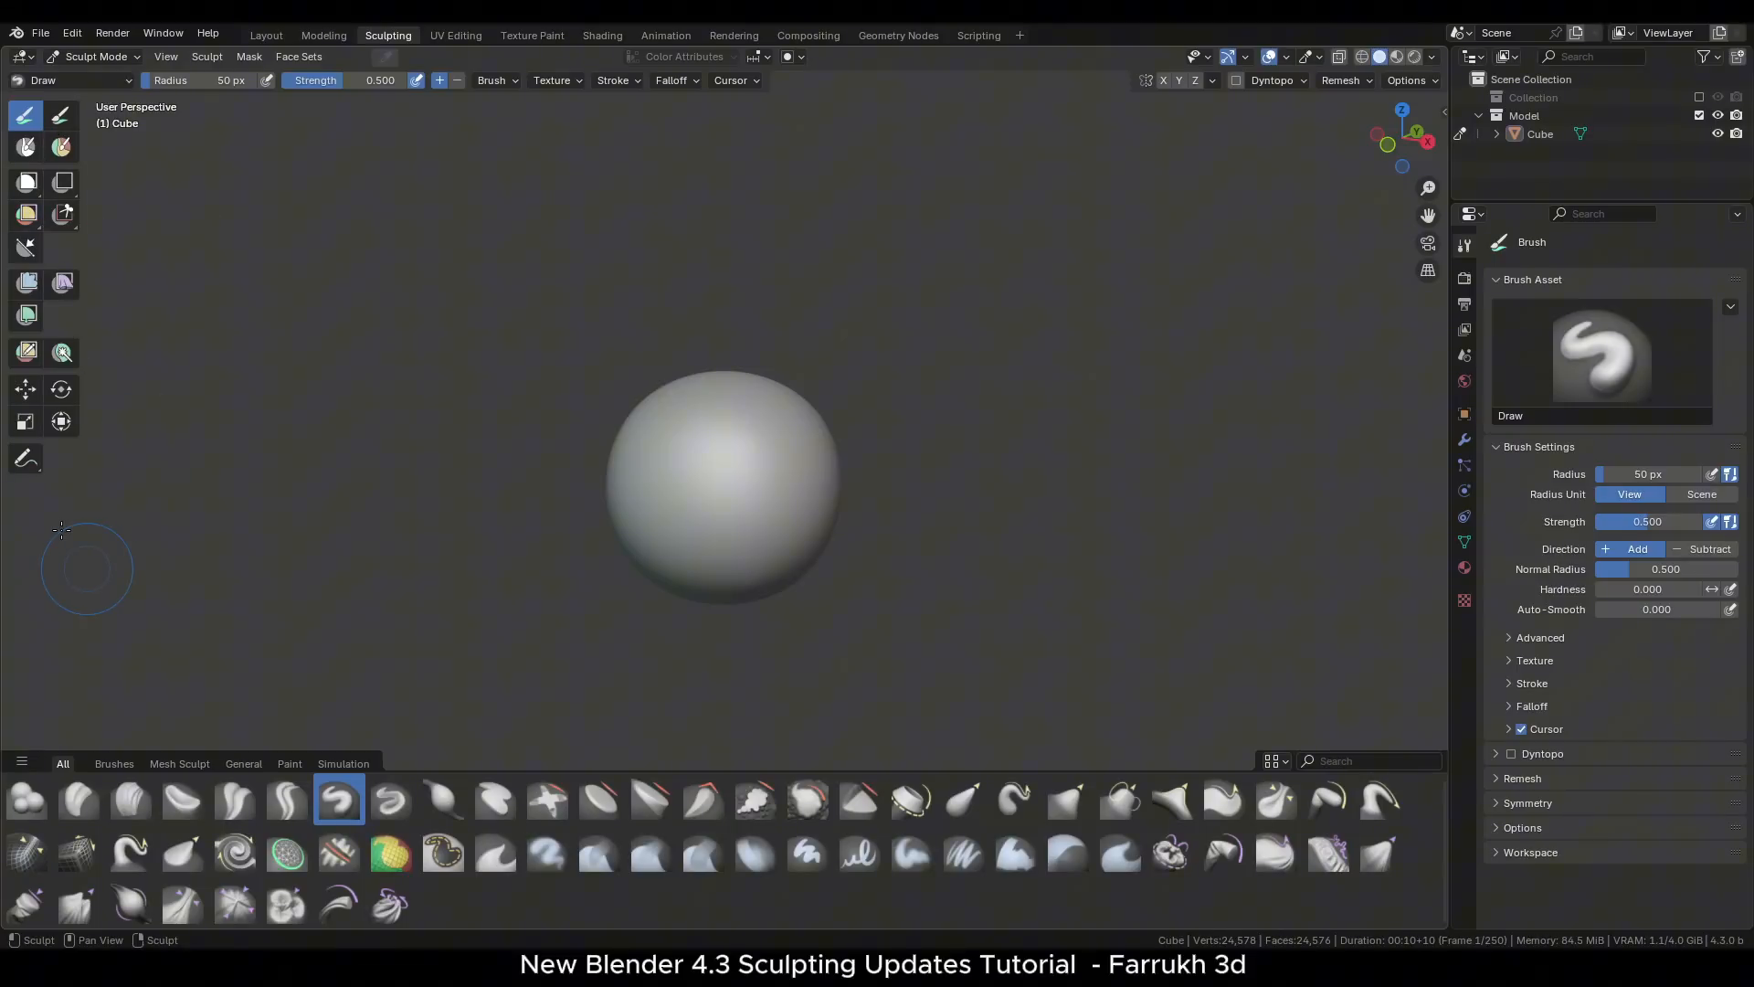
mouse_move(265, 691)
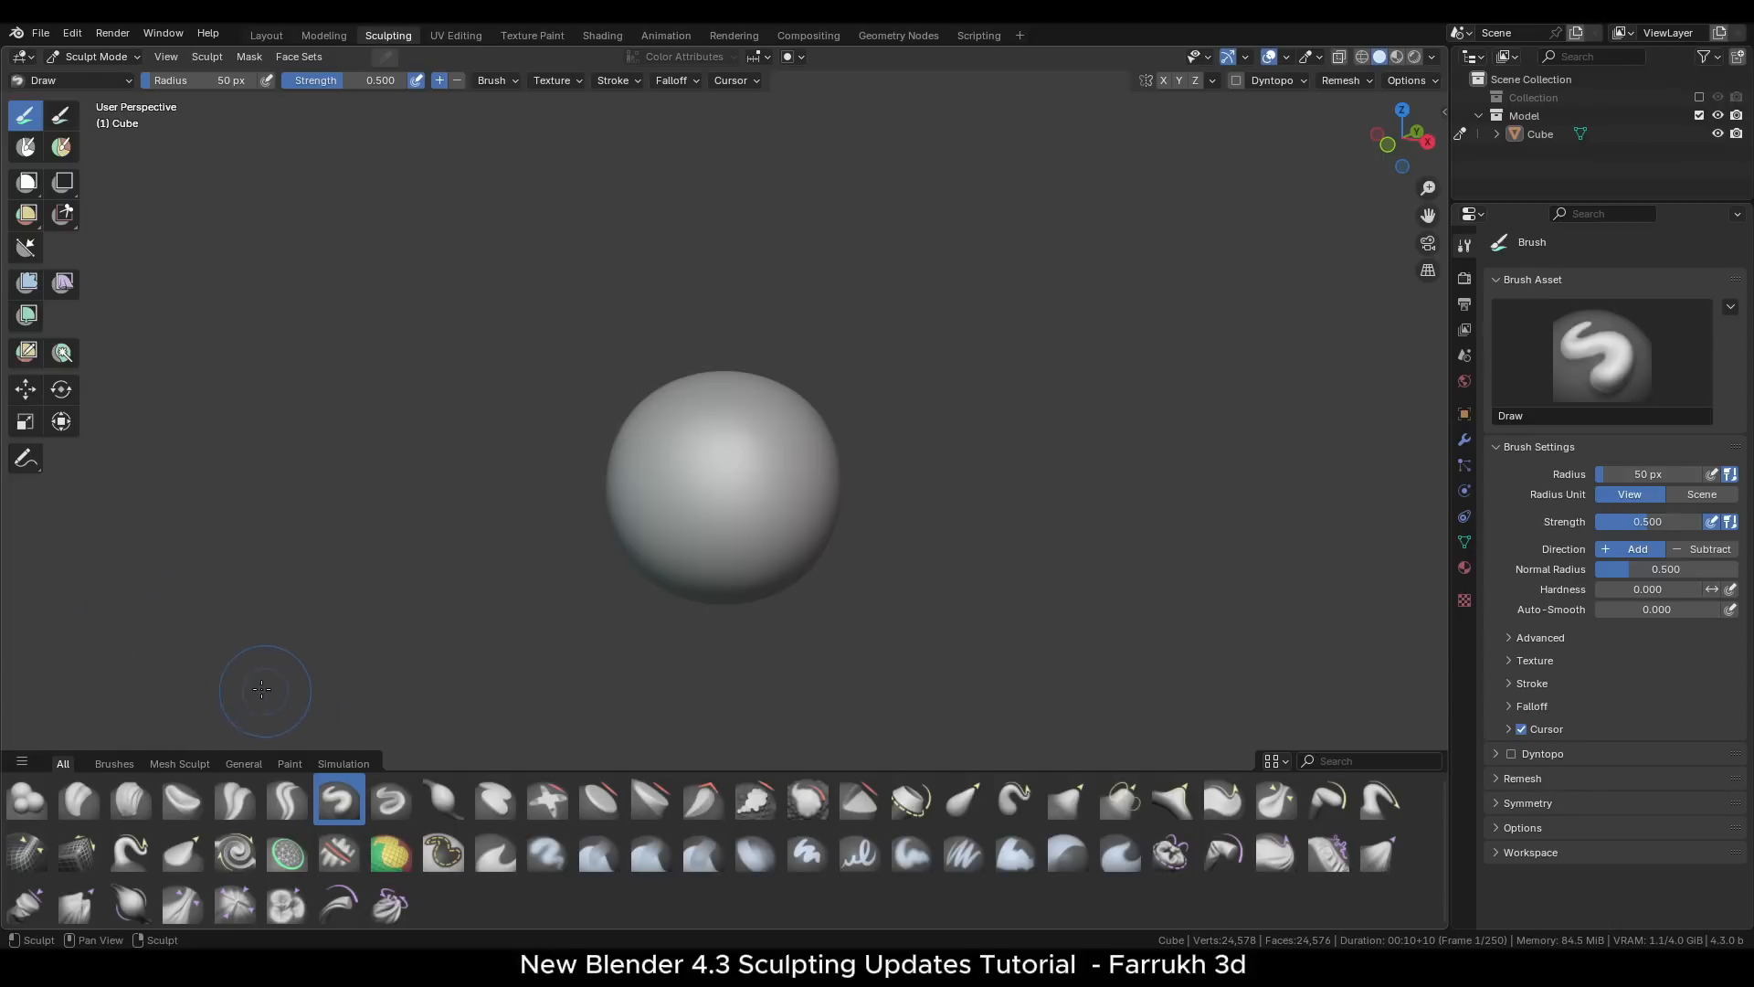
mouse_move(113, 763)
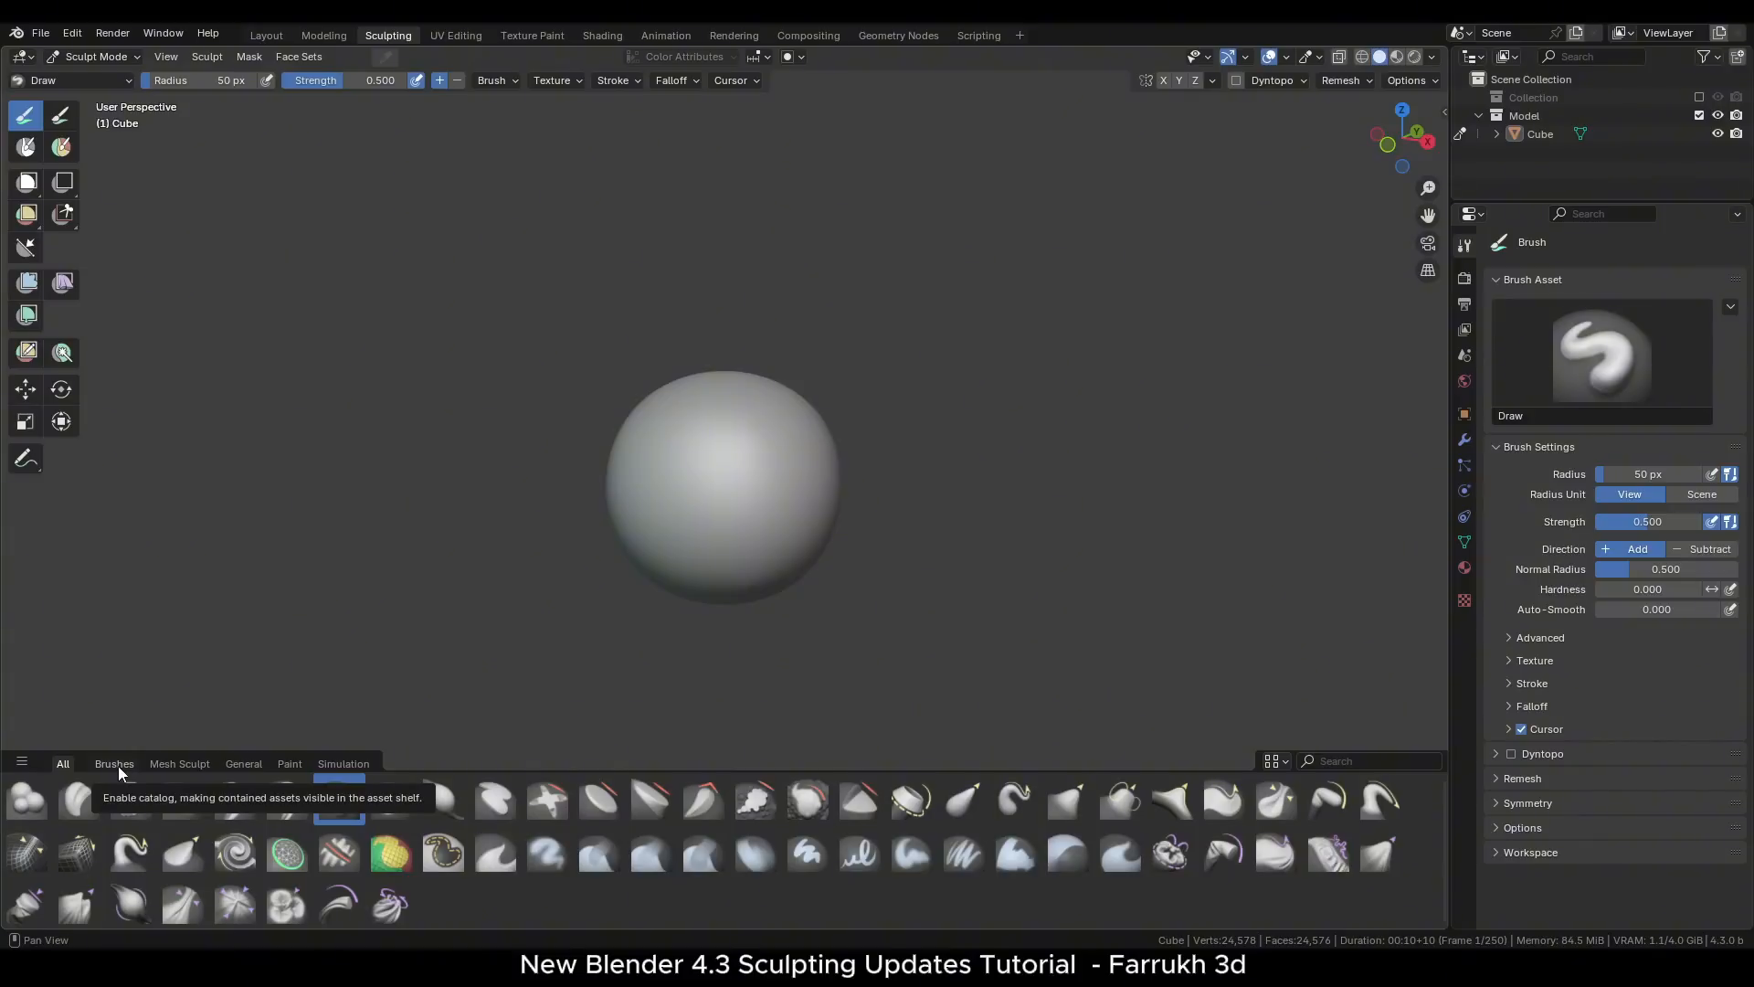
- Browse the Brushes, General, Simulation, Paint and Mesh Sculpt catalogs in the asset shelf
click(20, 762)
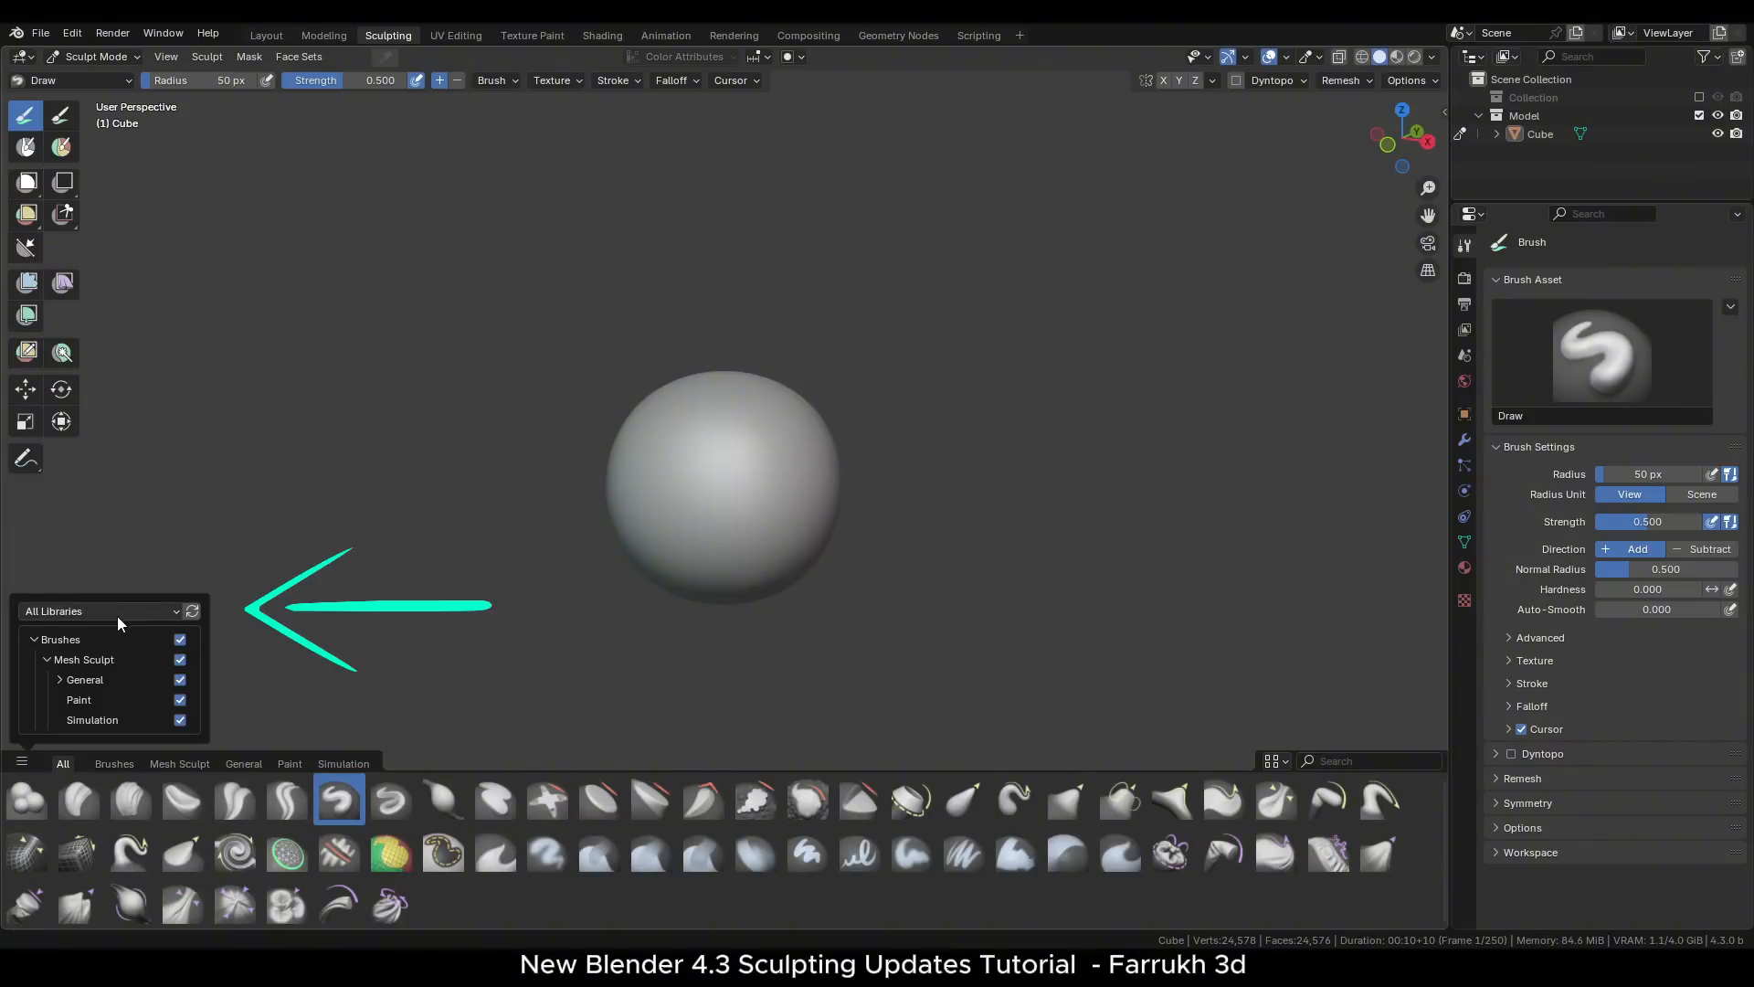
click(100, 611)
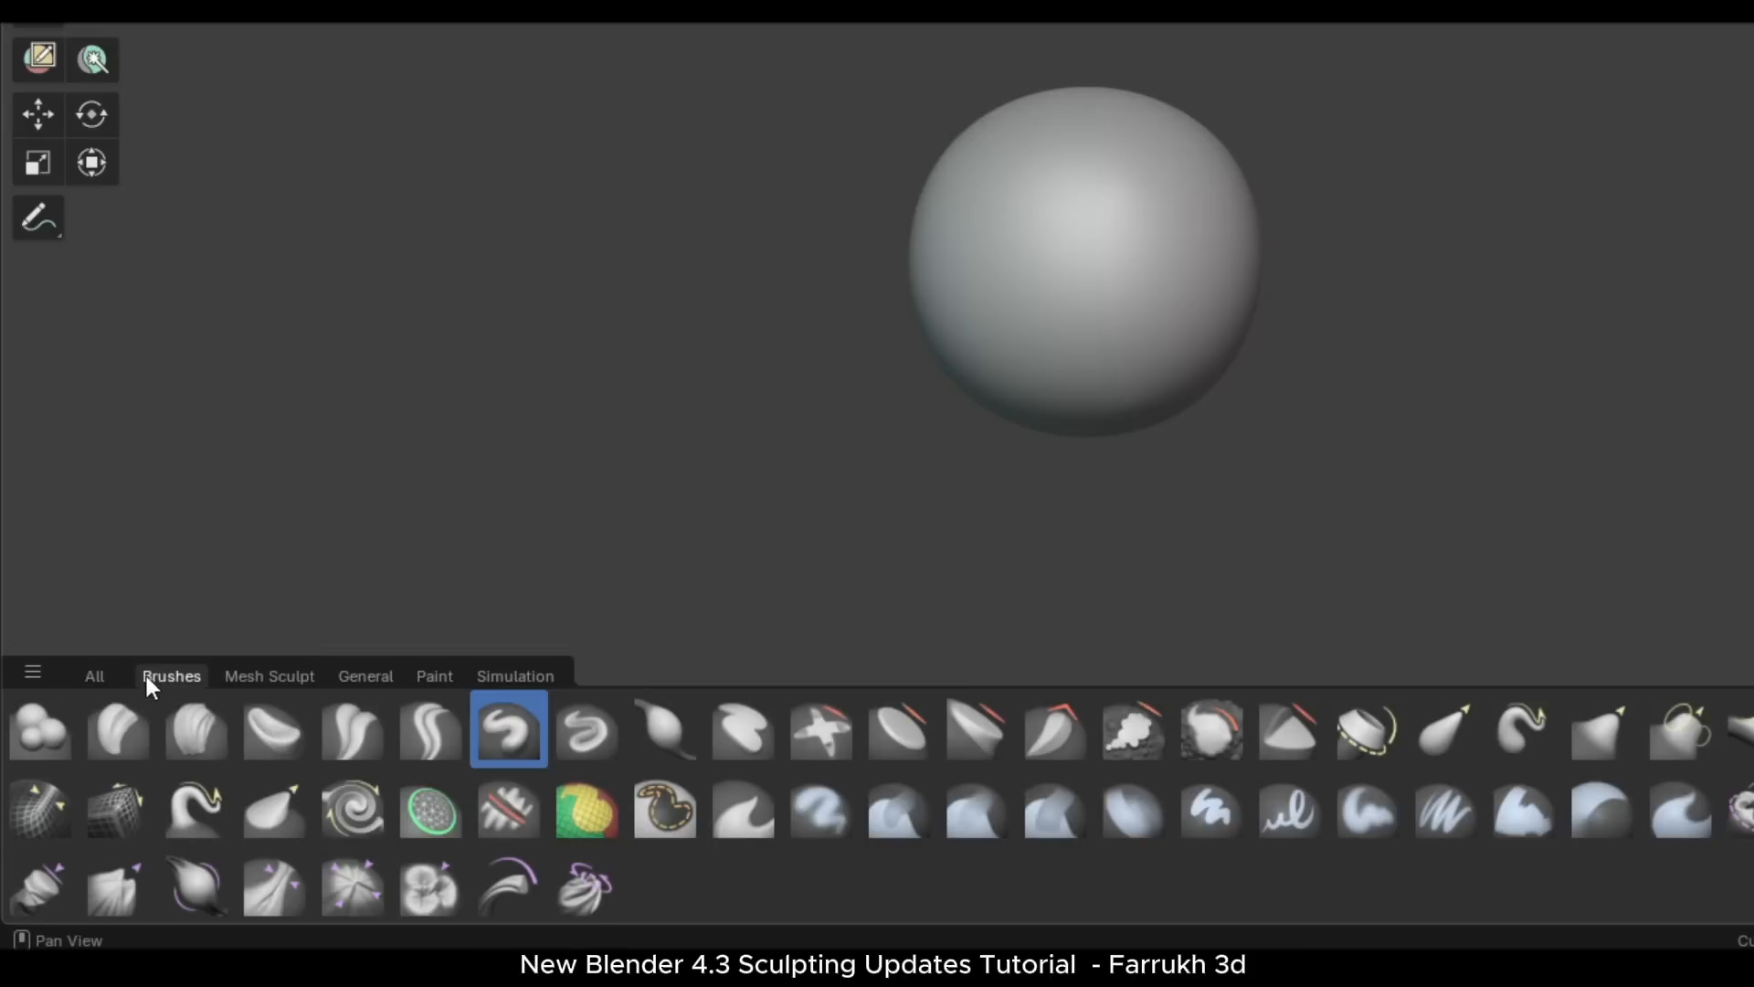
click(366, 676)
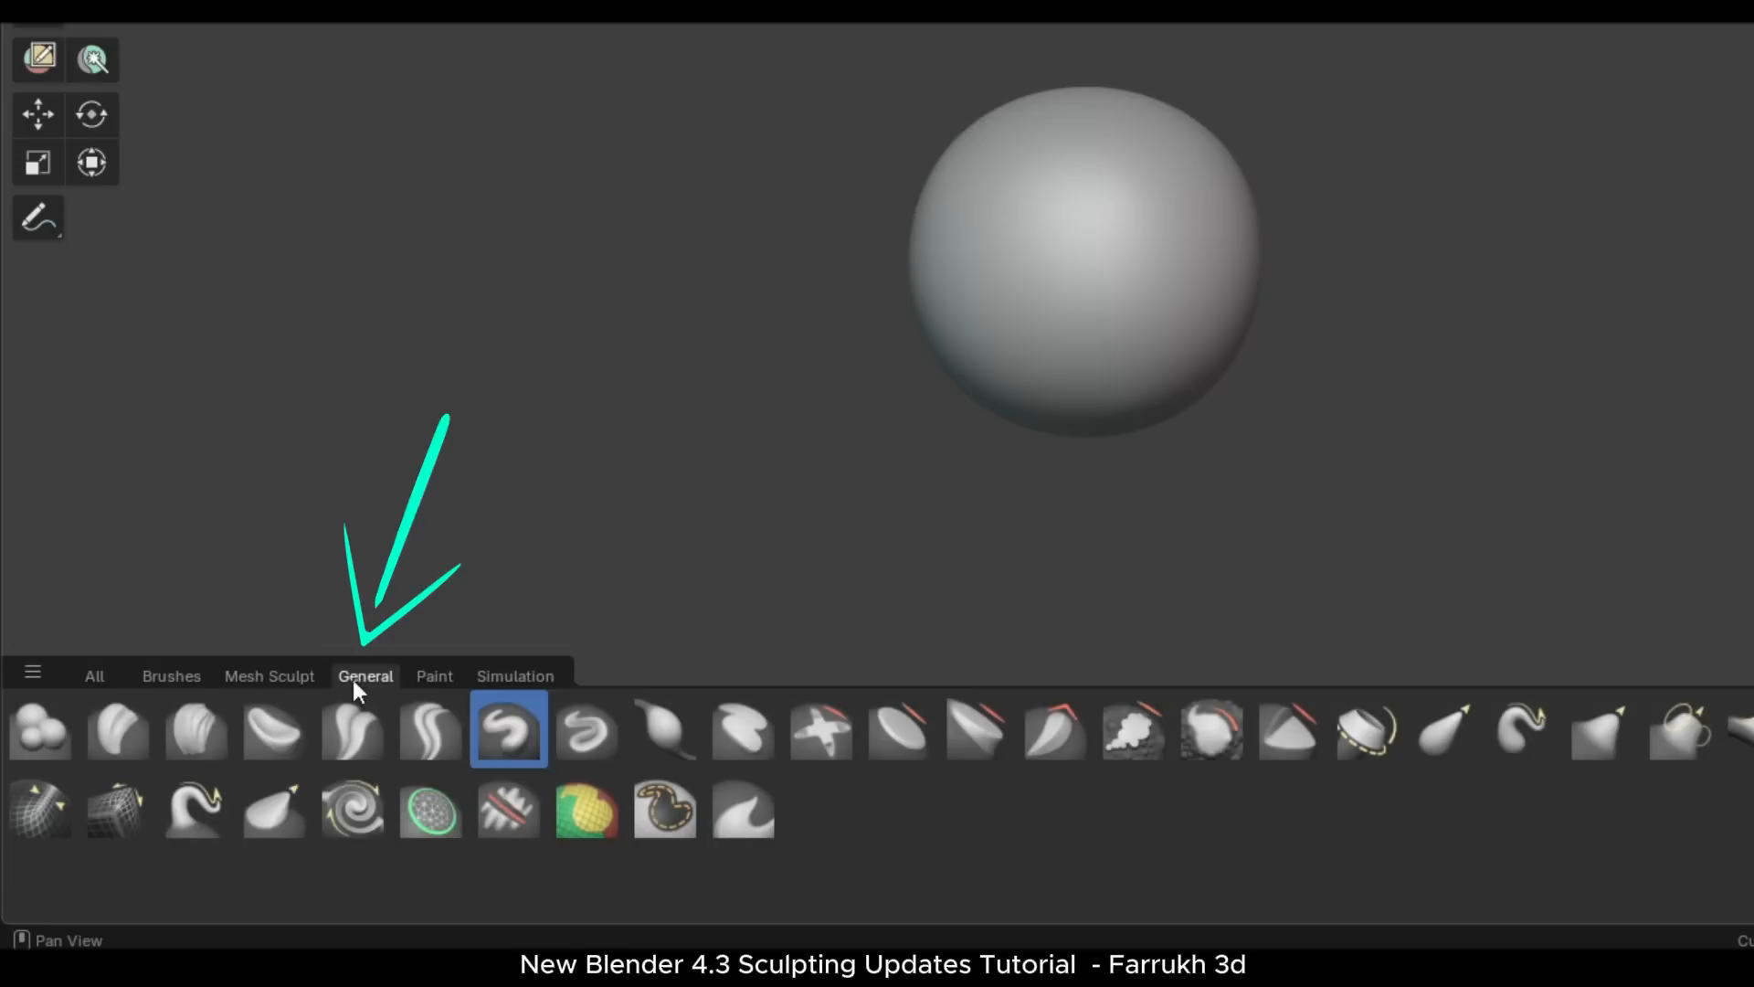
click(515, 676)
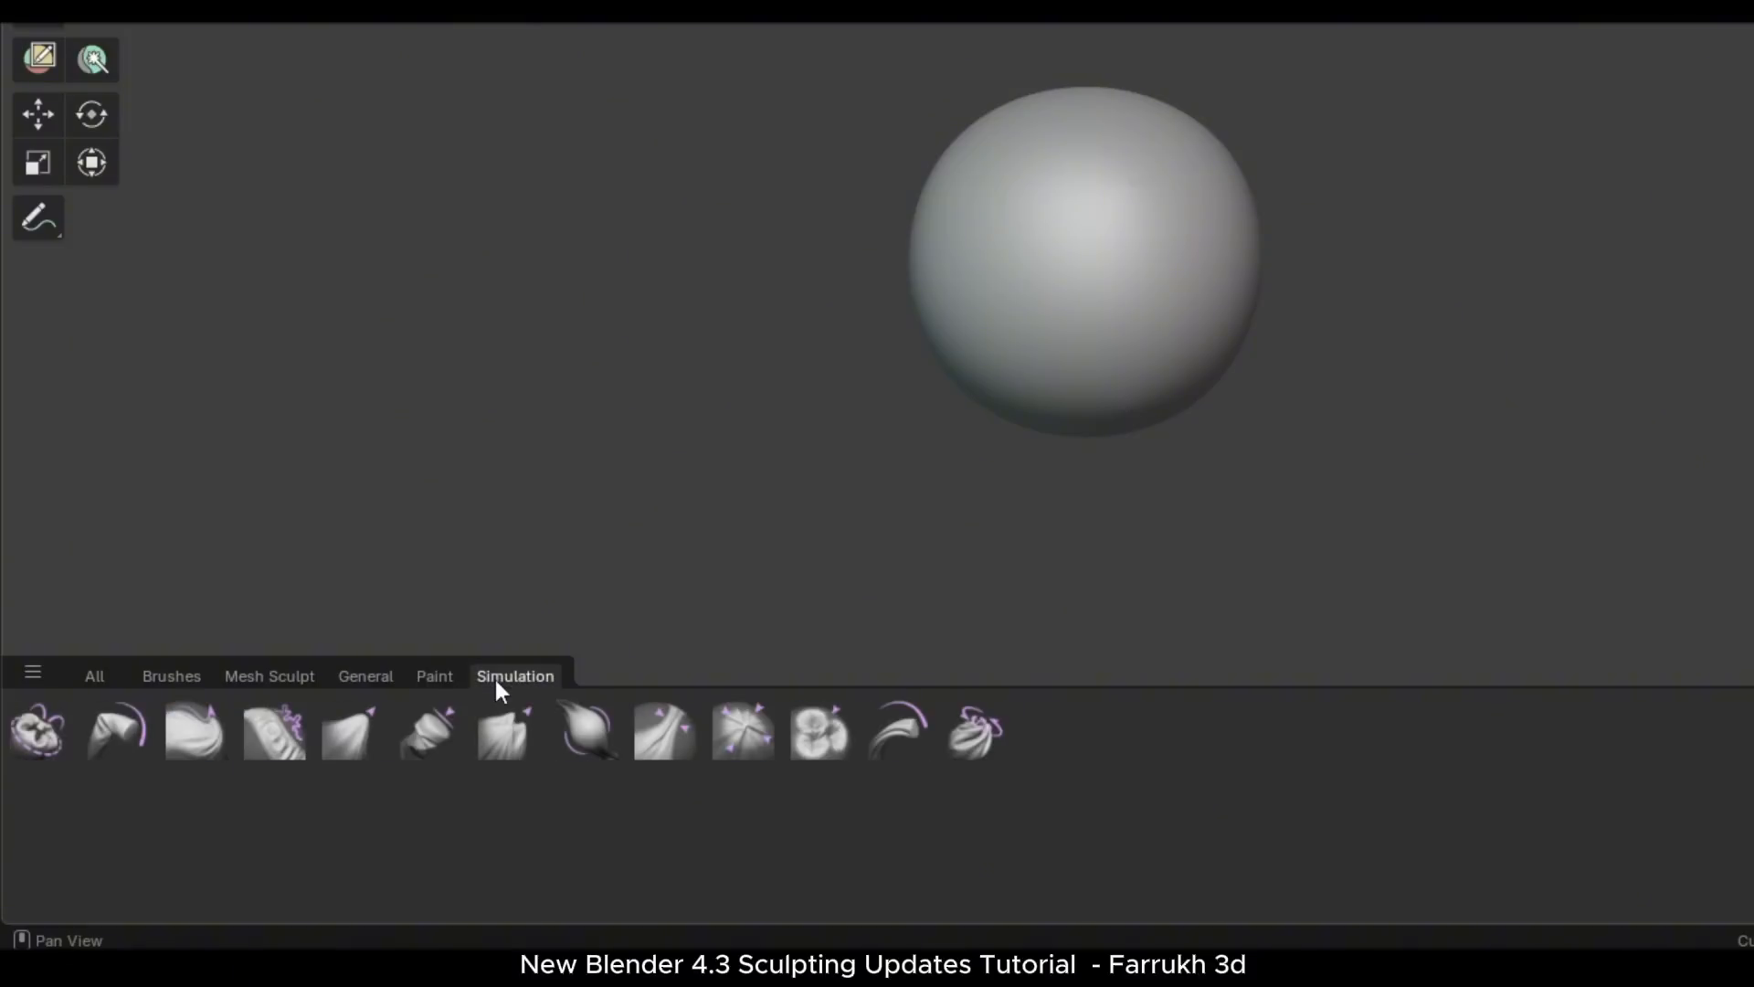
mouse_move(436, 689)
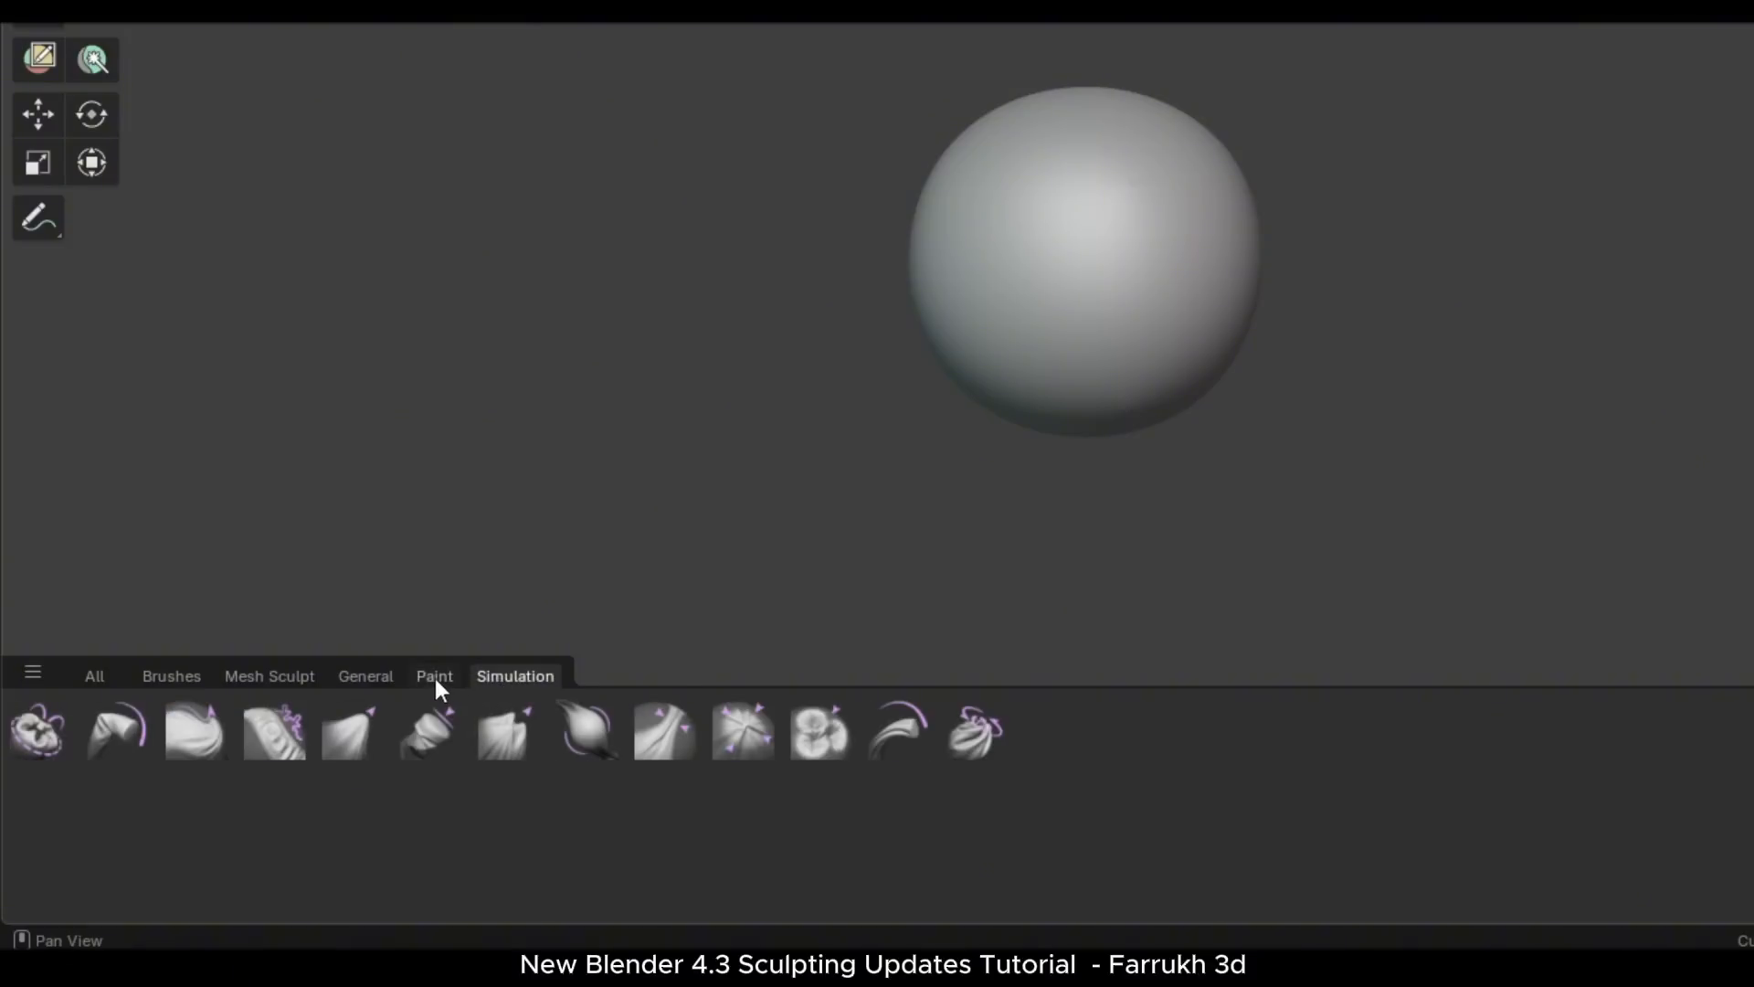
click(269, 676)
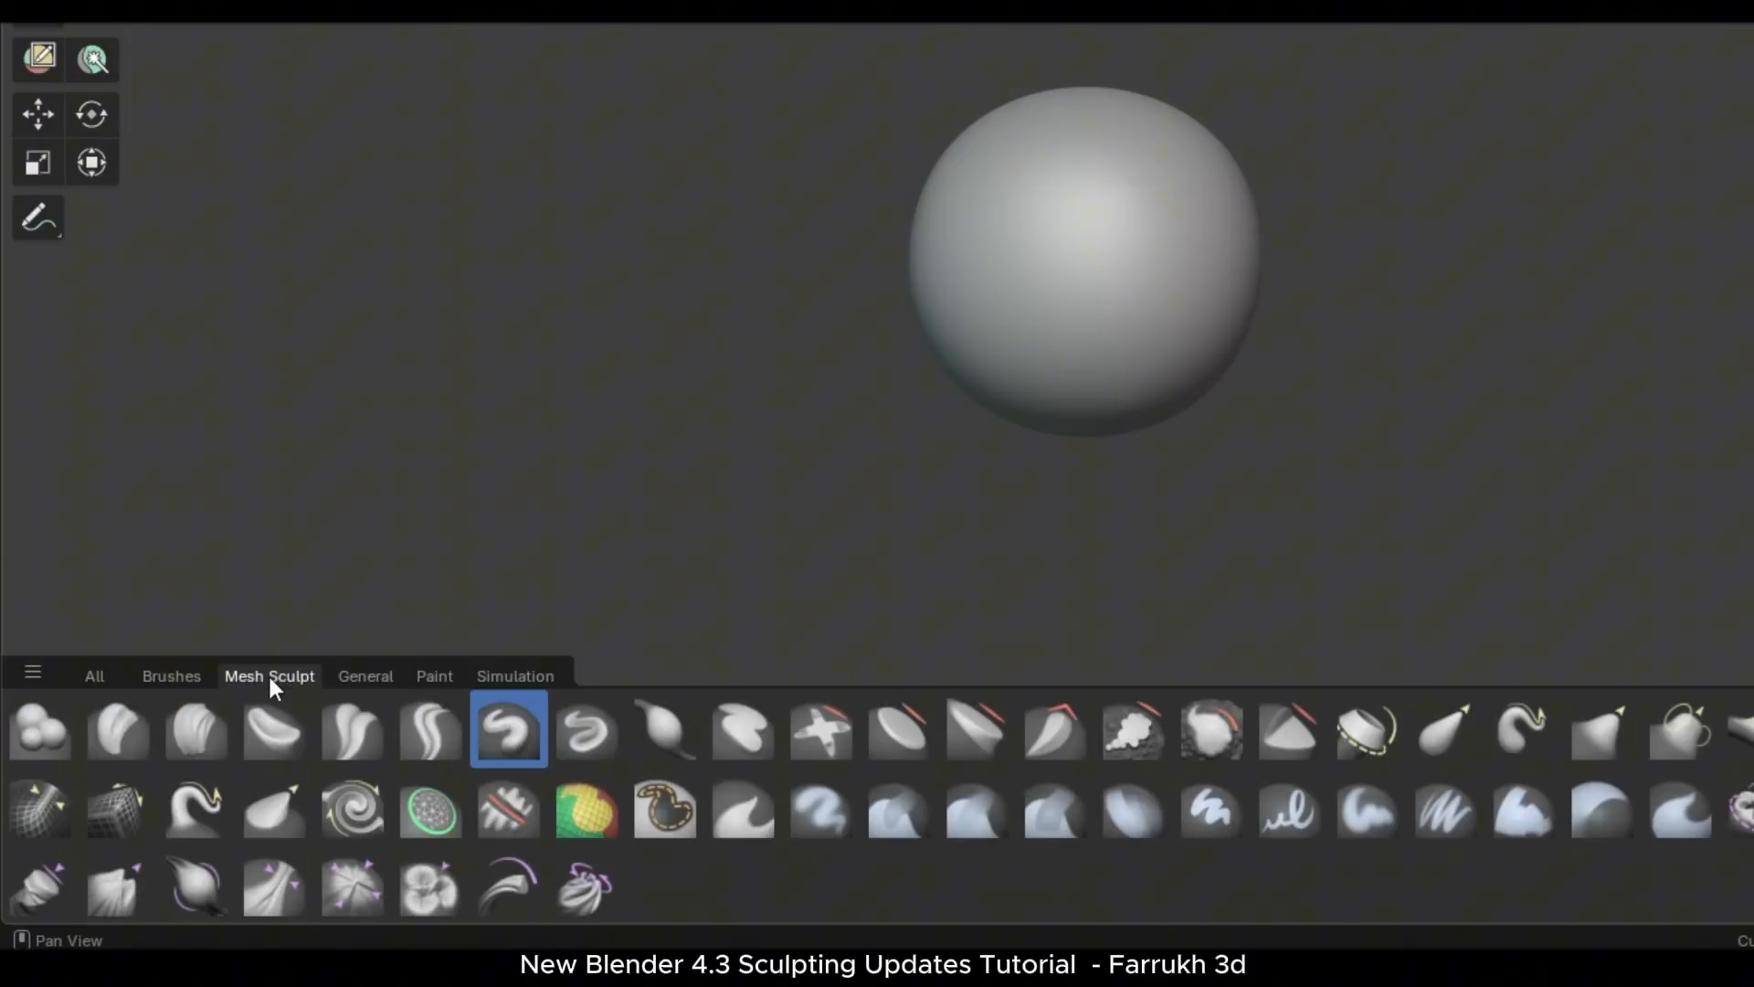
click(93, 676)
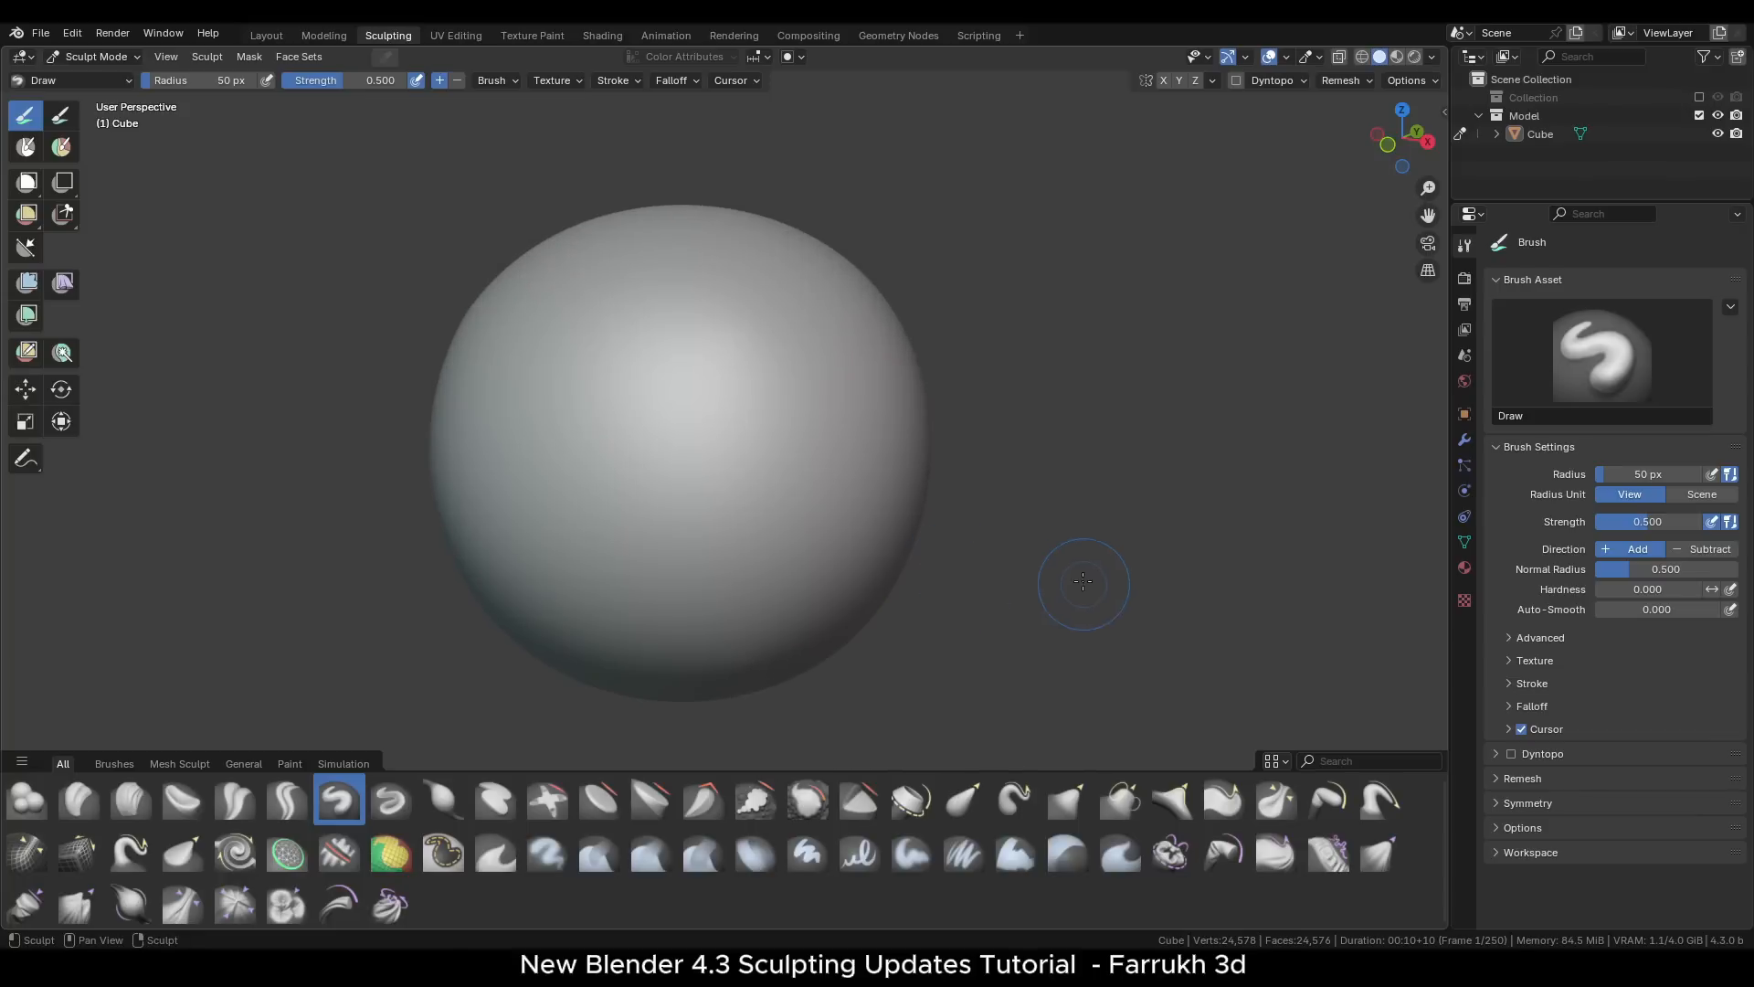
mouse_move(753, 379)
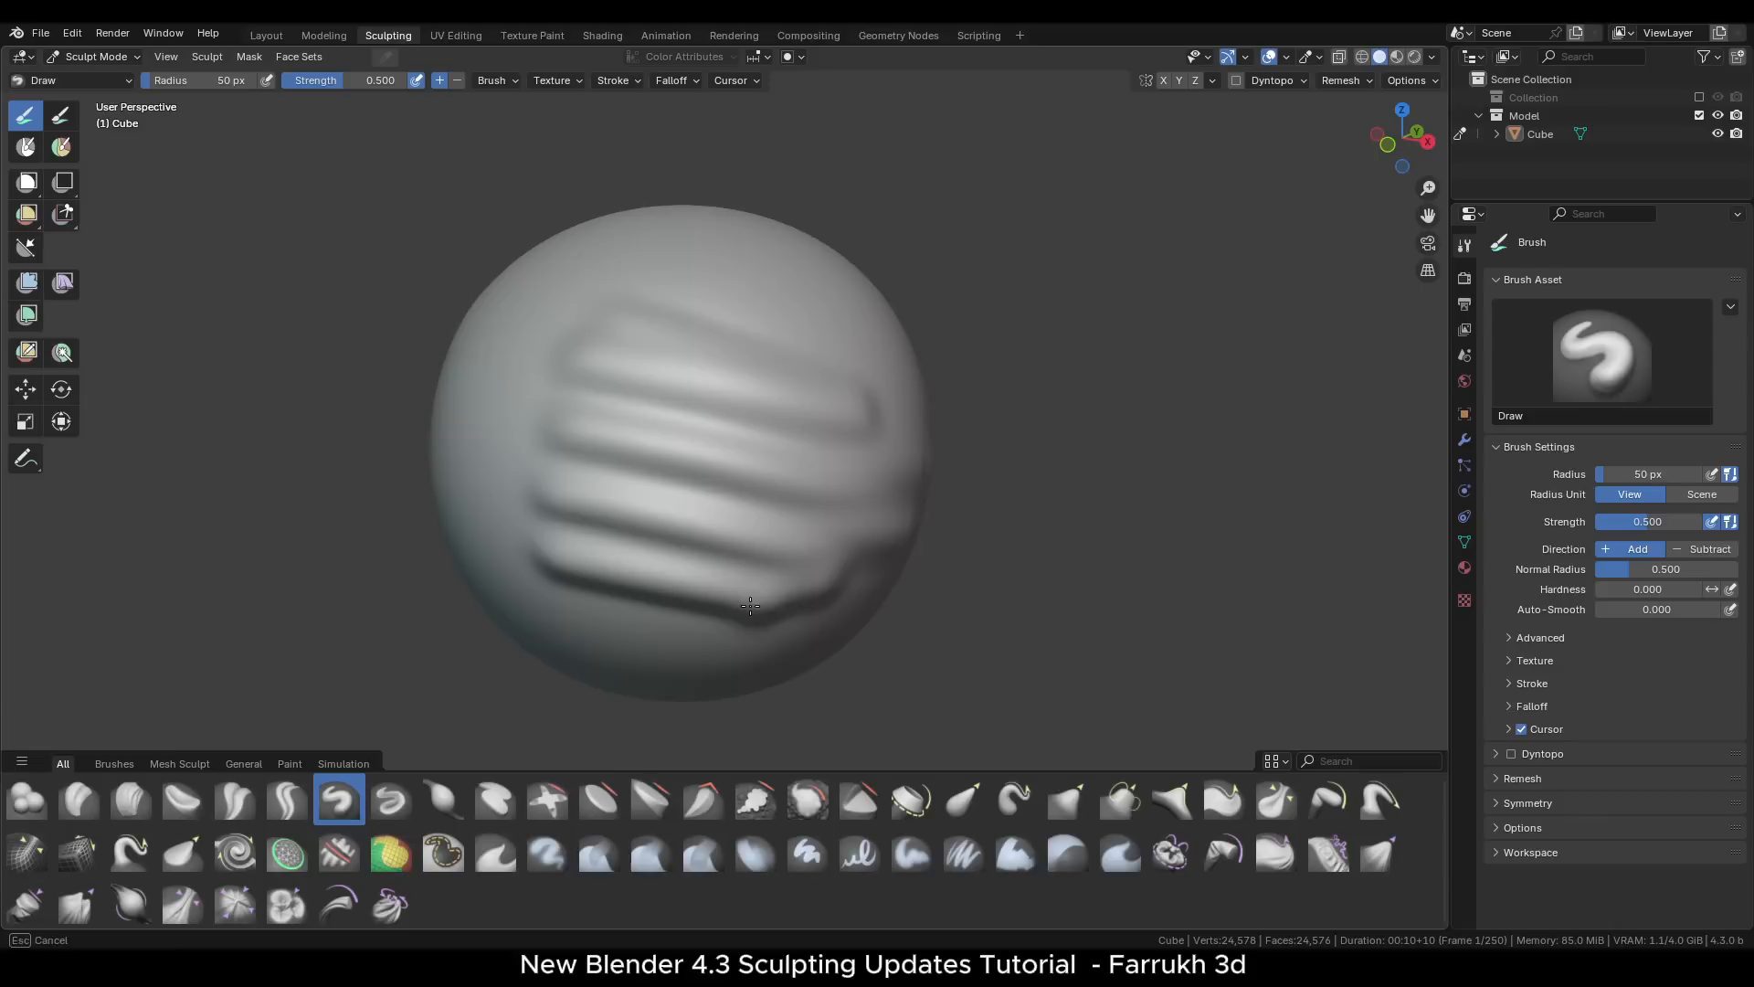
mouse_move(694, 464)
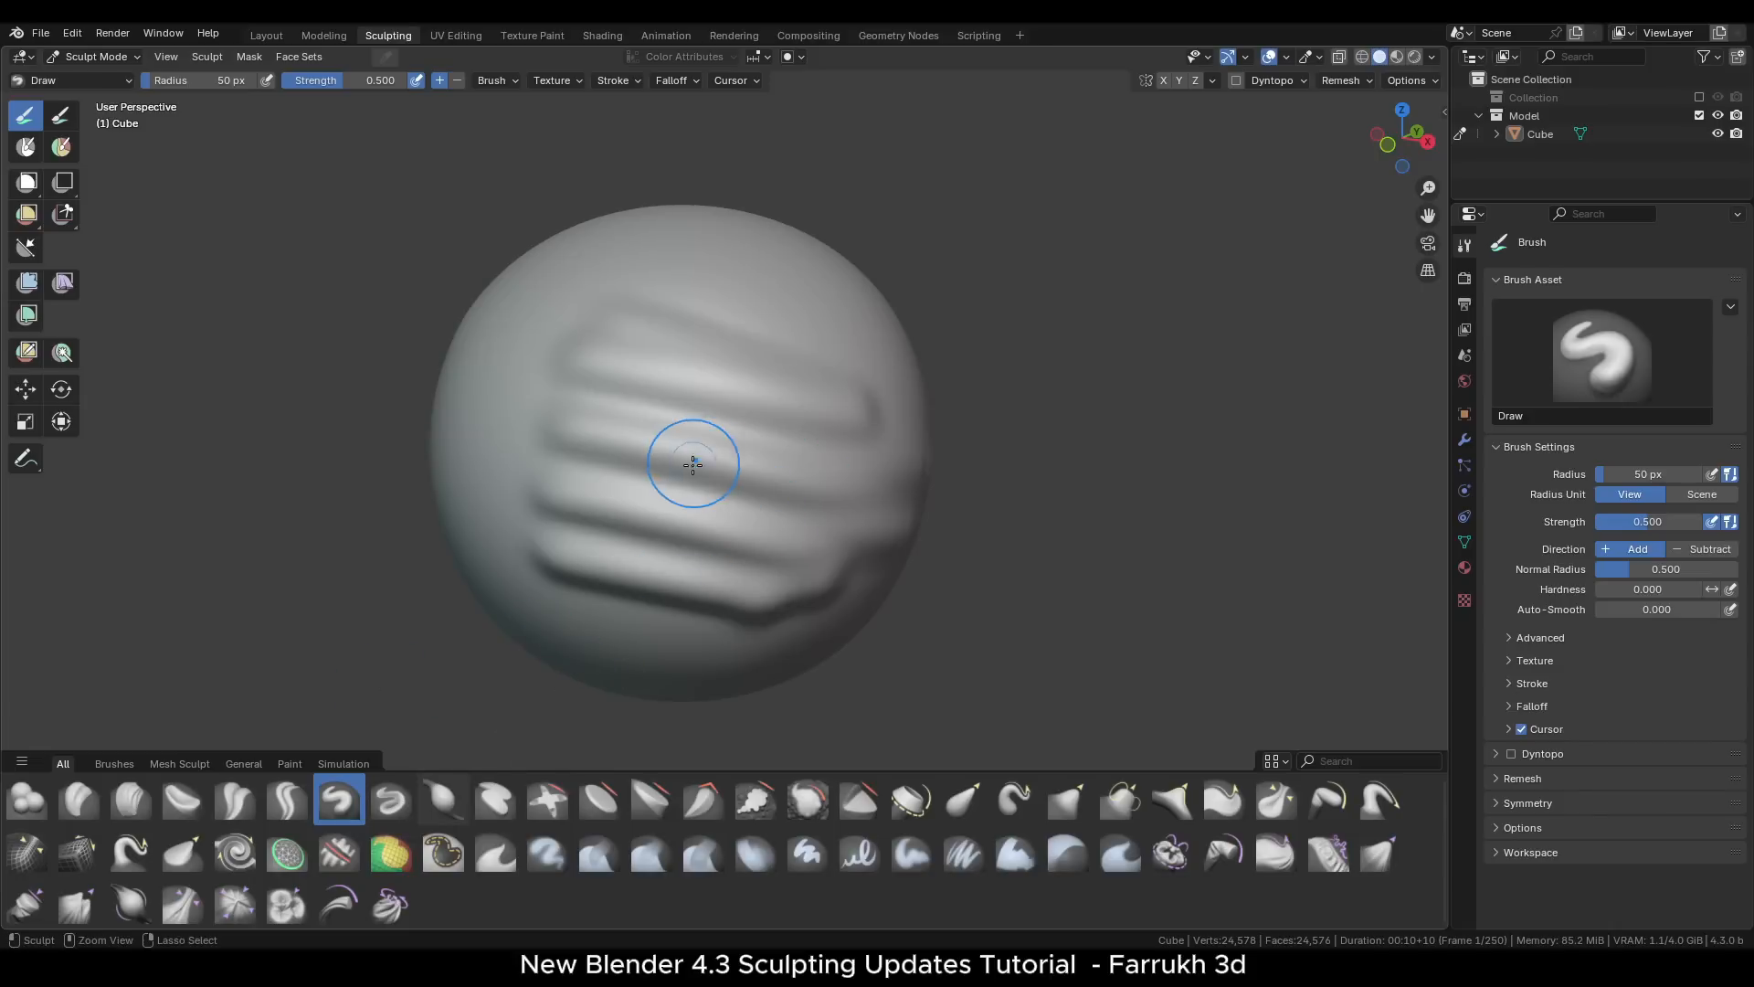
- Make Draw Sharp the active brush and enable Show Names in the shelf display settings
click(389, 799)
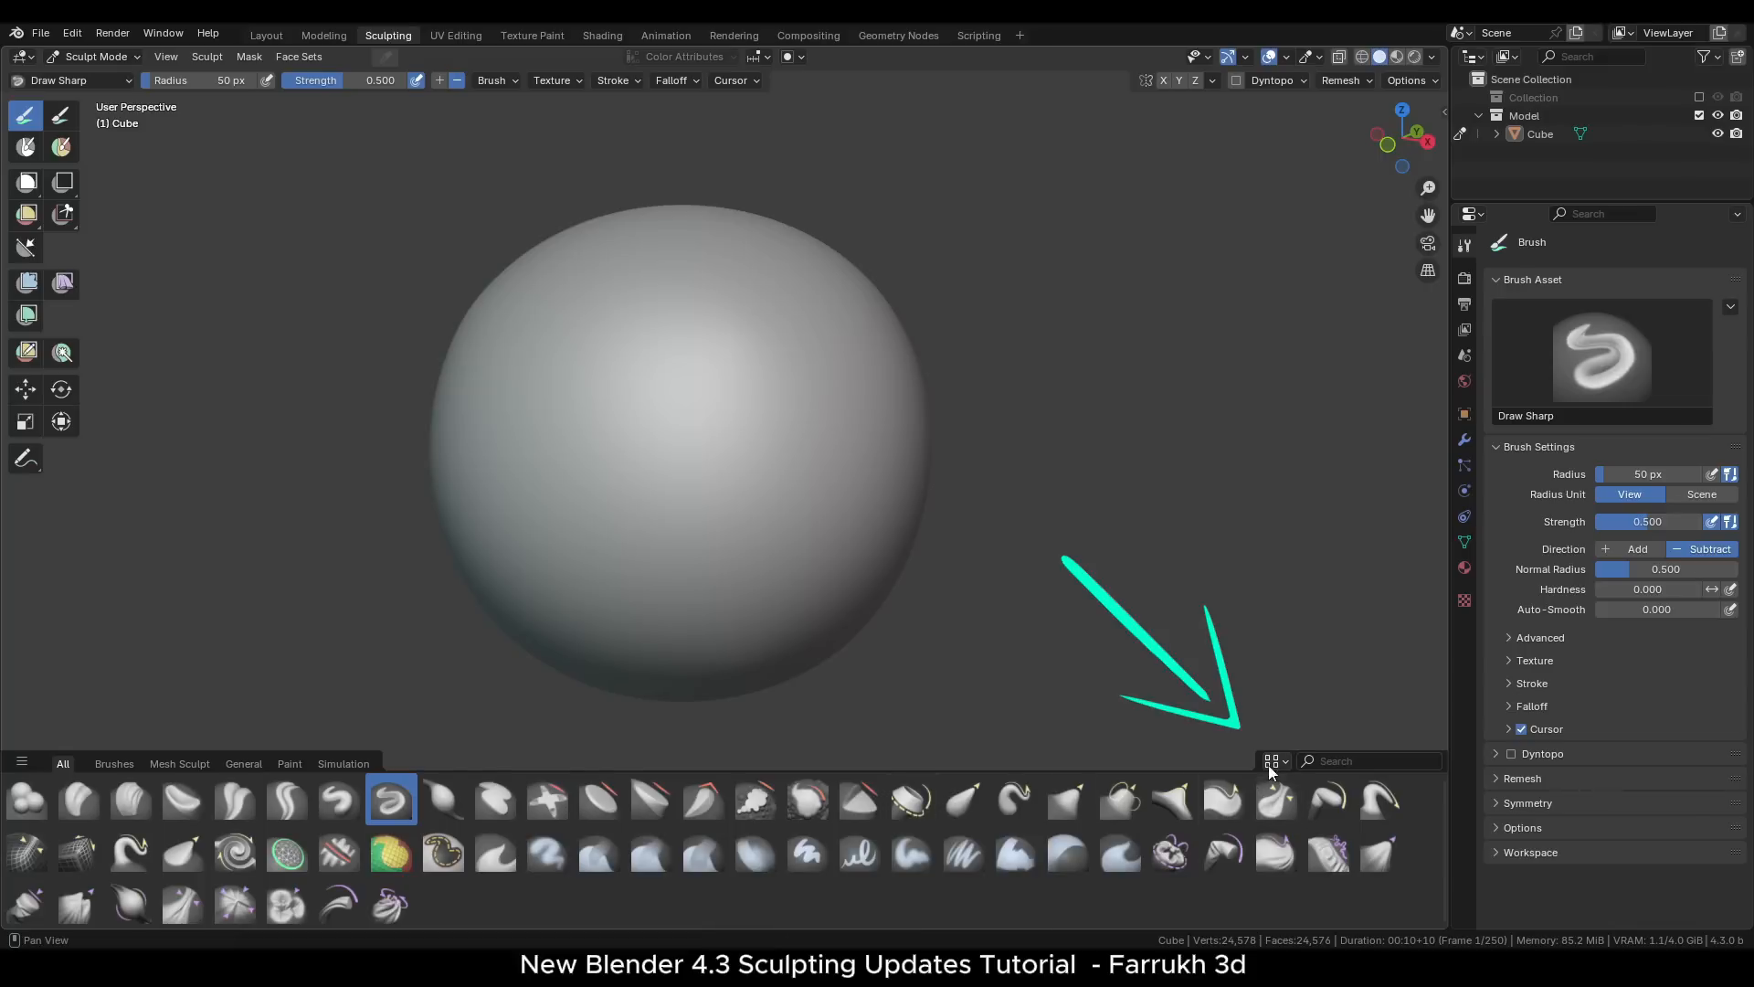
click(1272, 760)
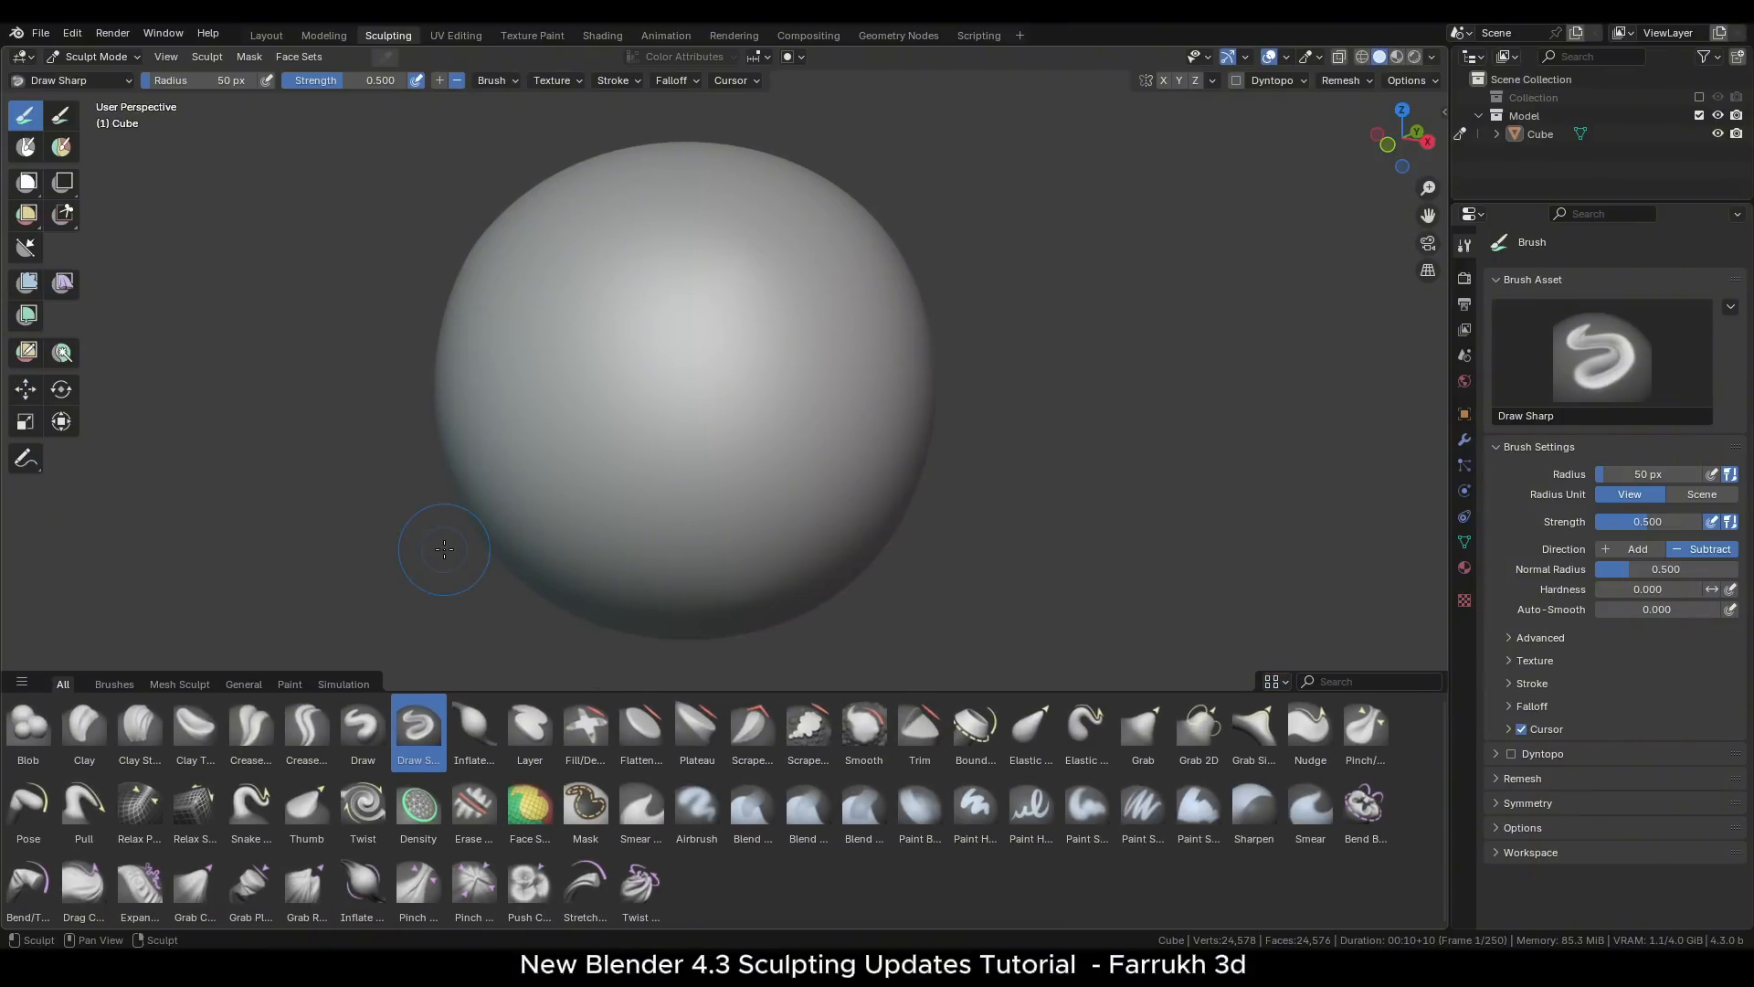
mouse_move(490, 681)
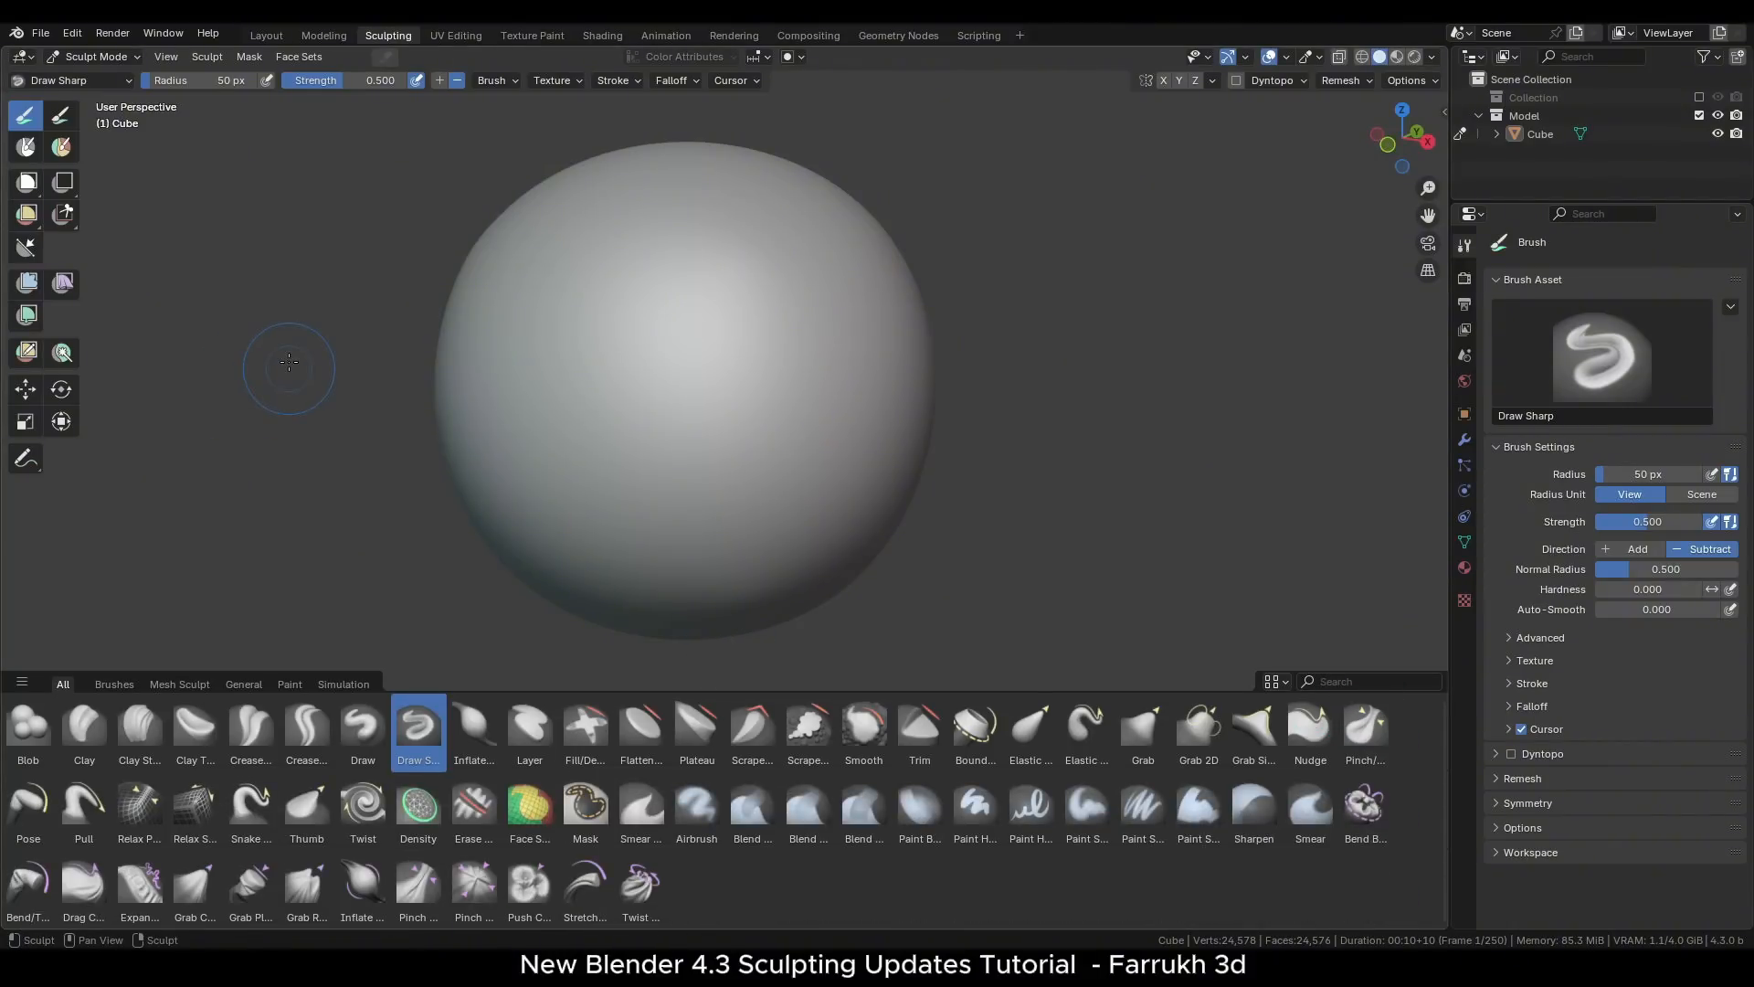
key(shift+space)
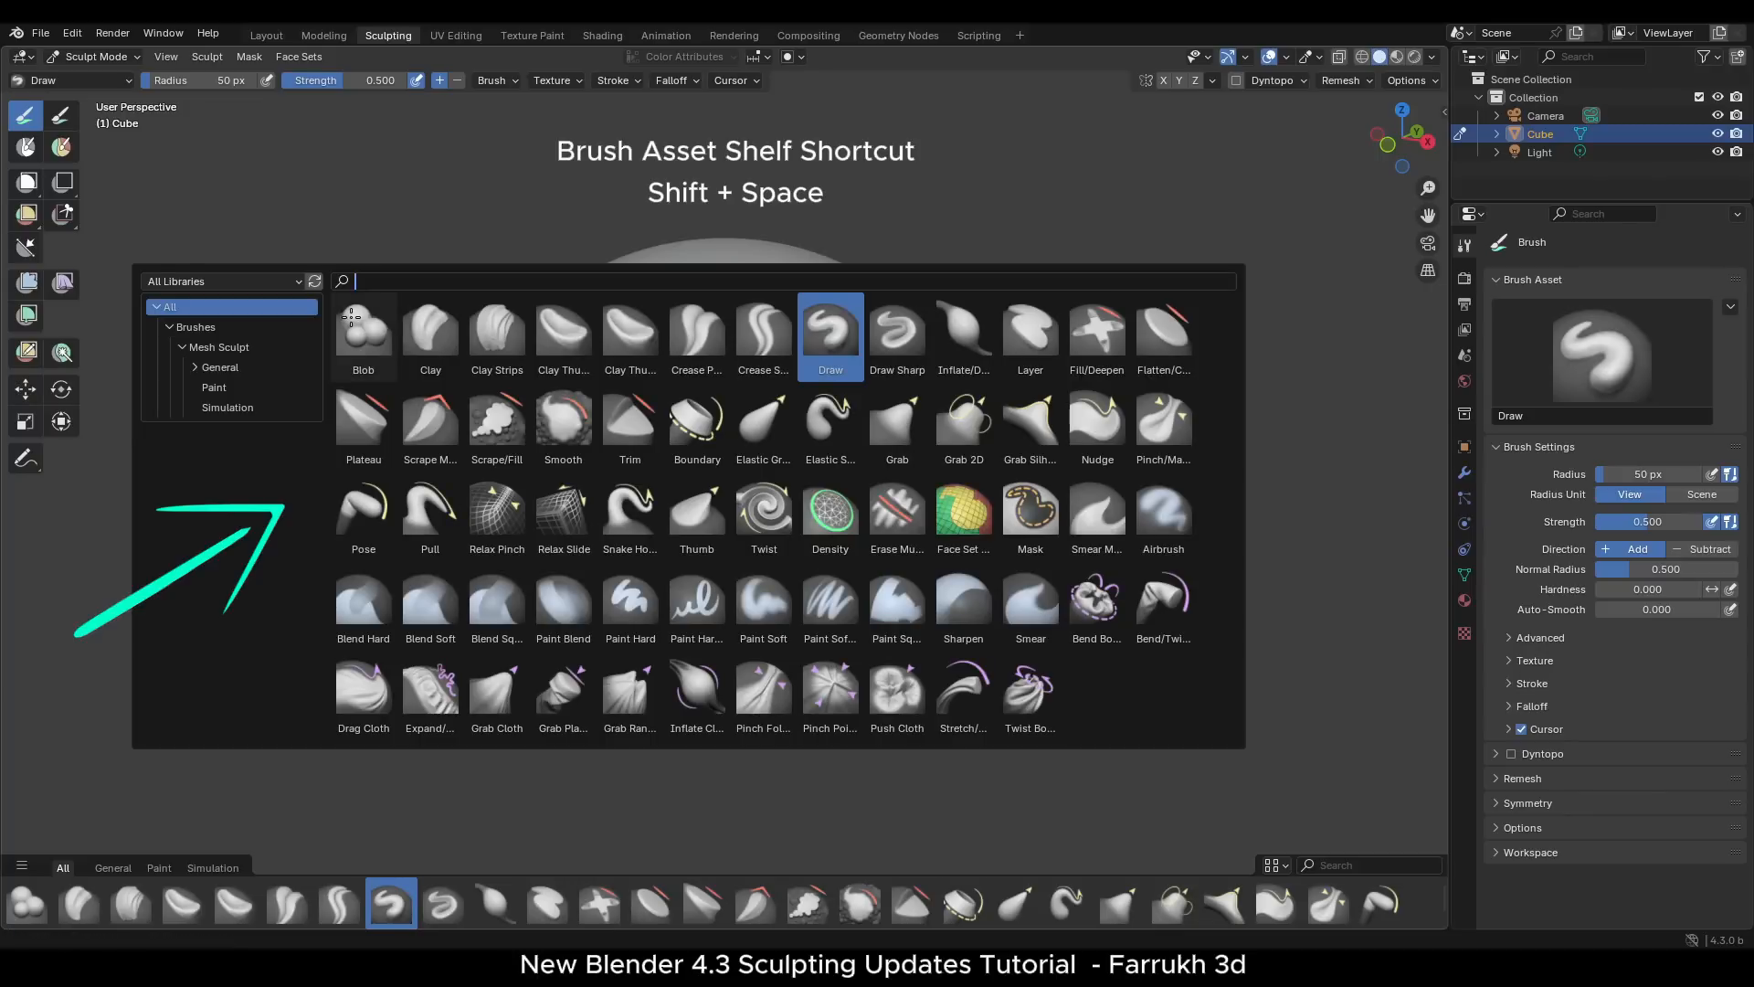
mouse_move(365, 205)
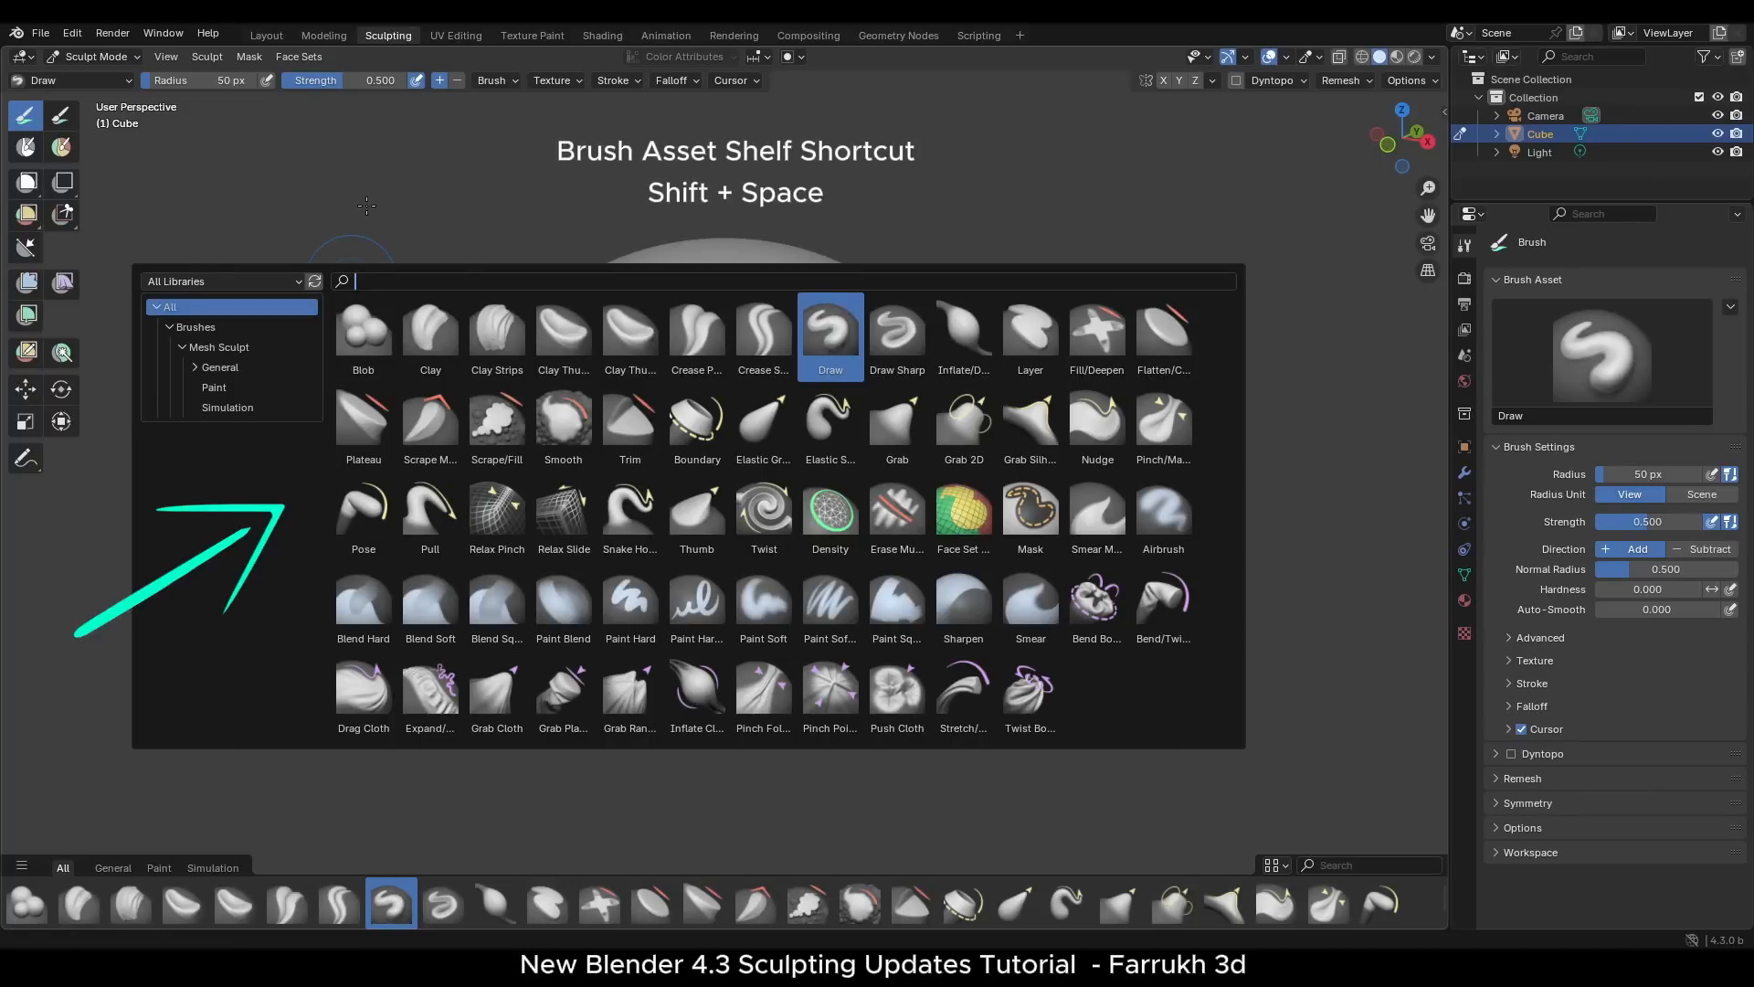
click(166, 35)
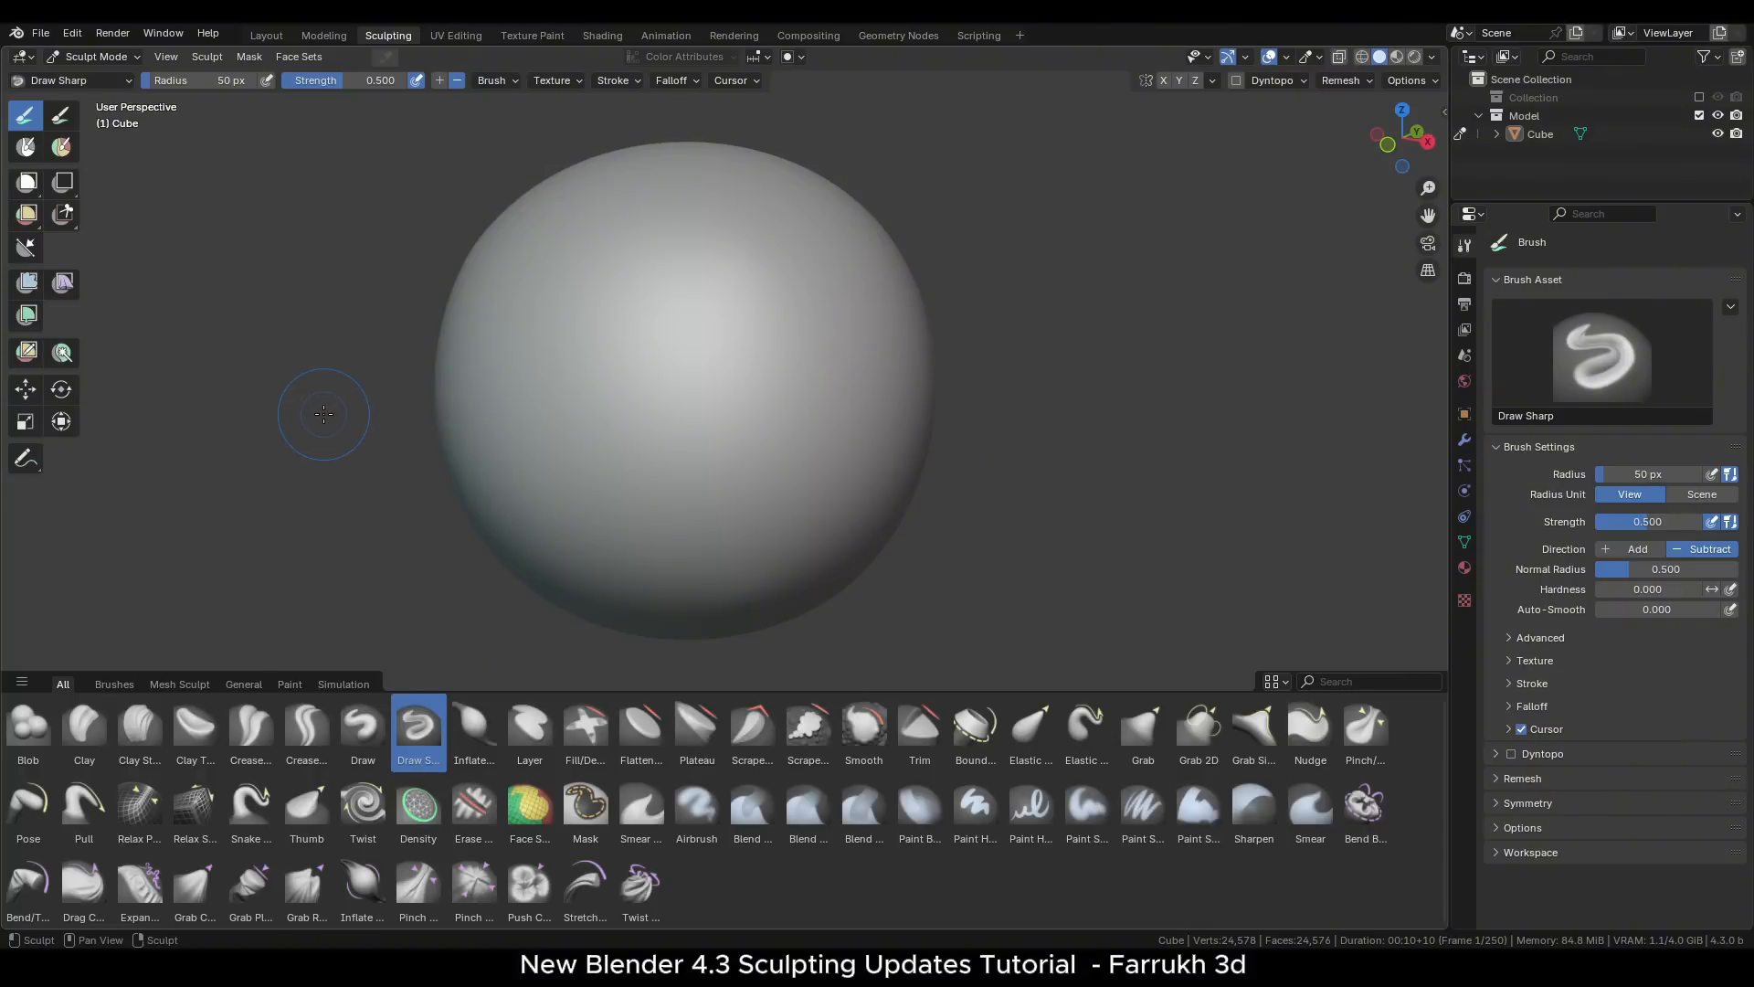
mouse_move(861, 469)
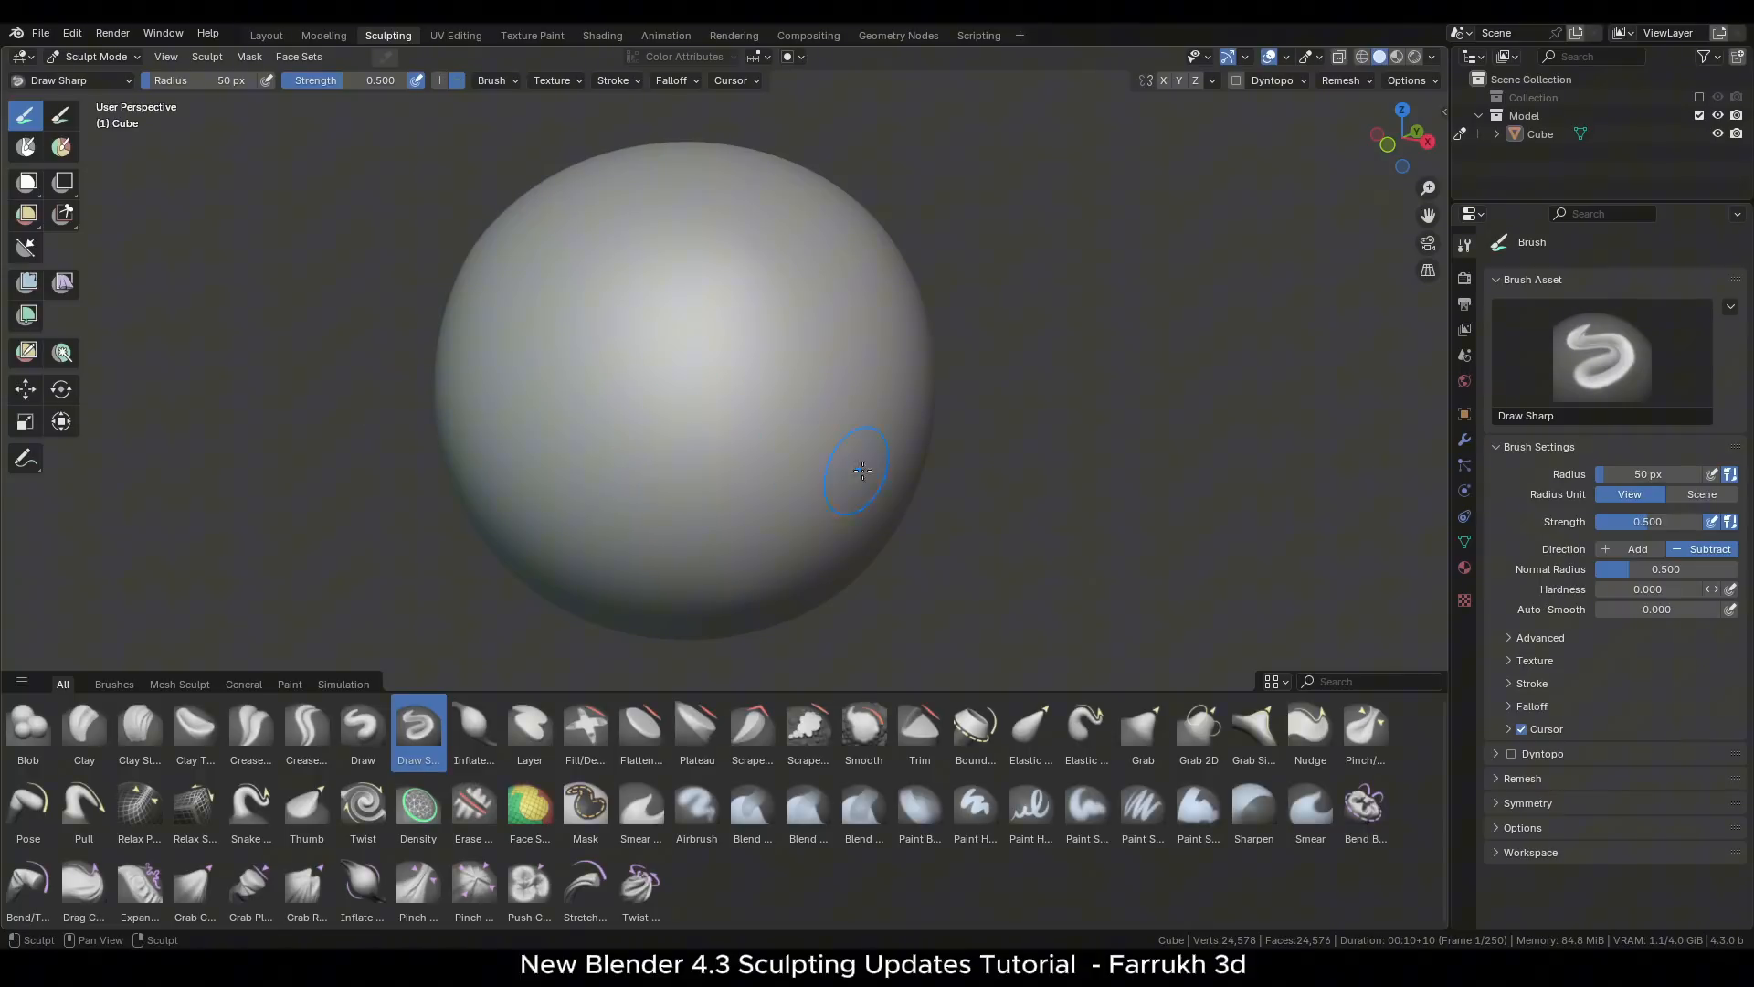
mouse_move(705, 400)
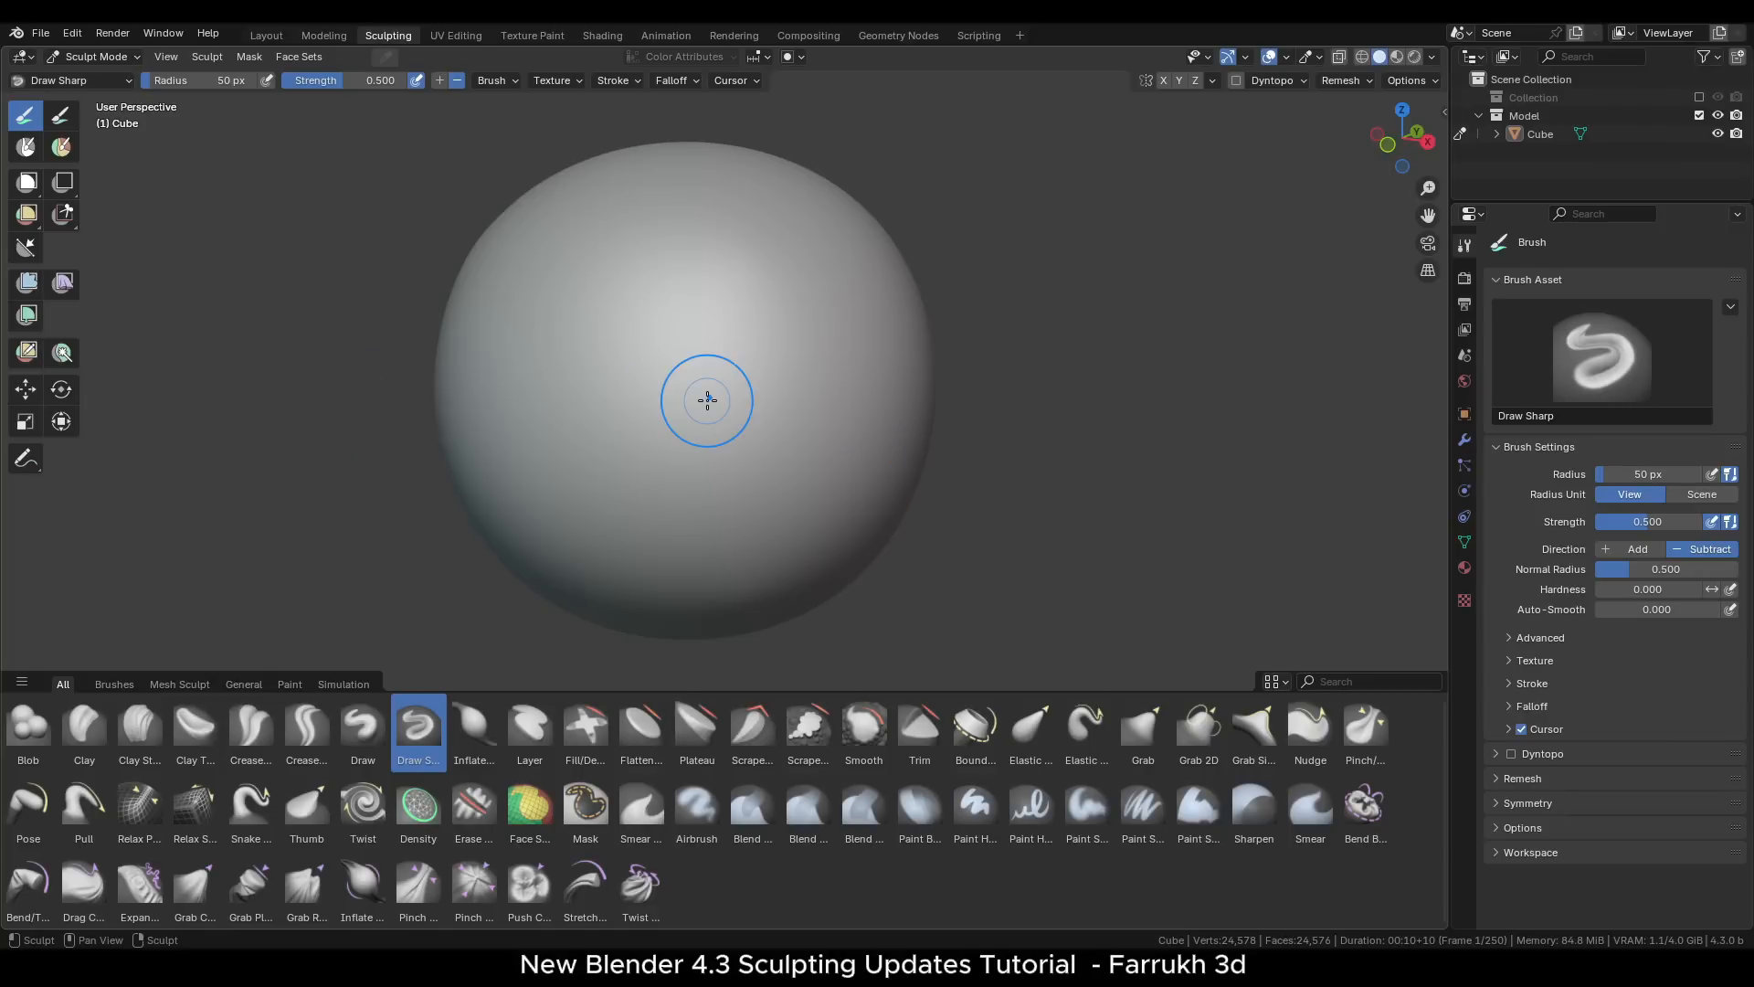
mouse_move(892, 469)
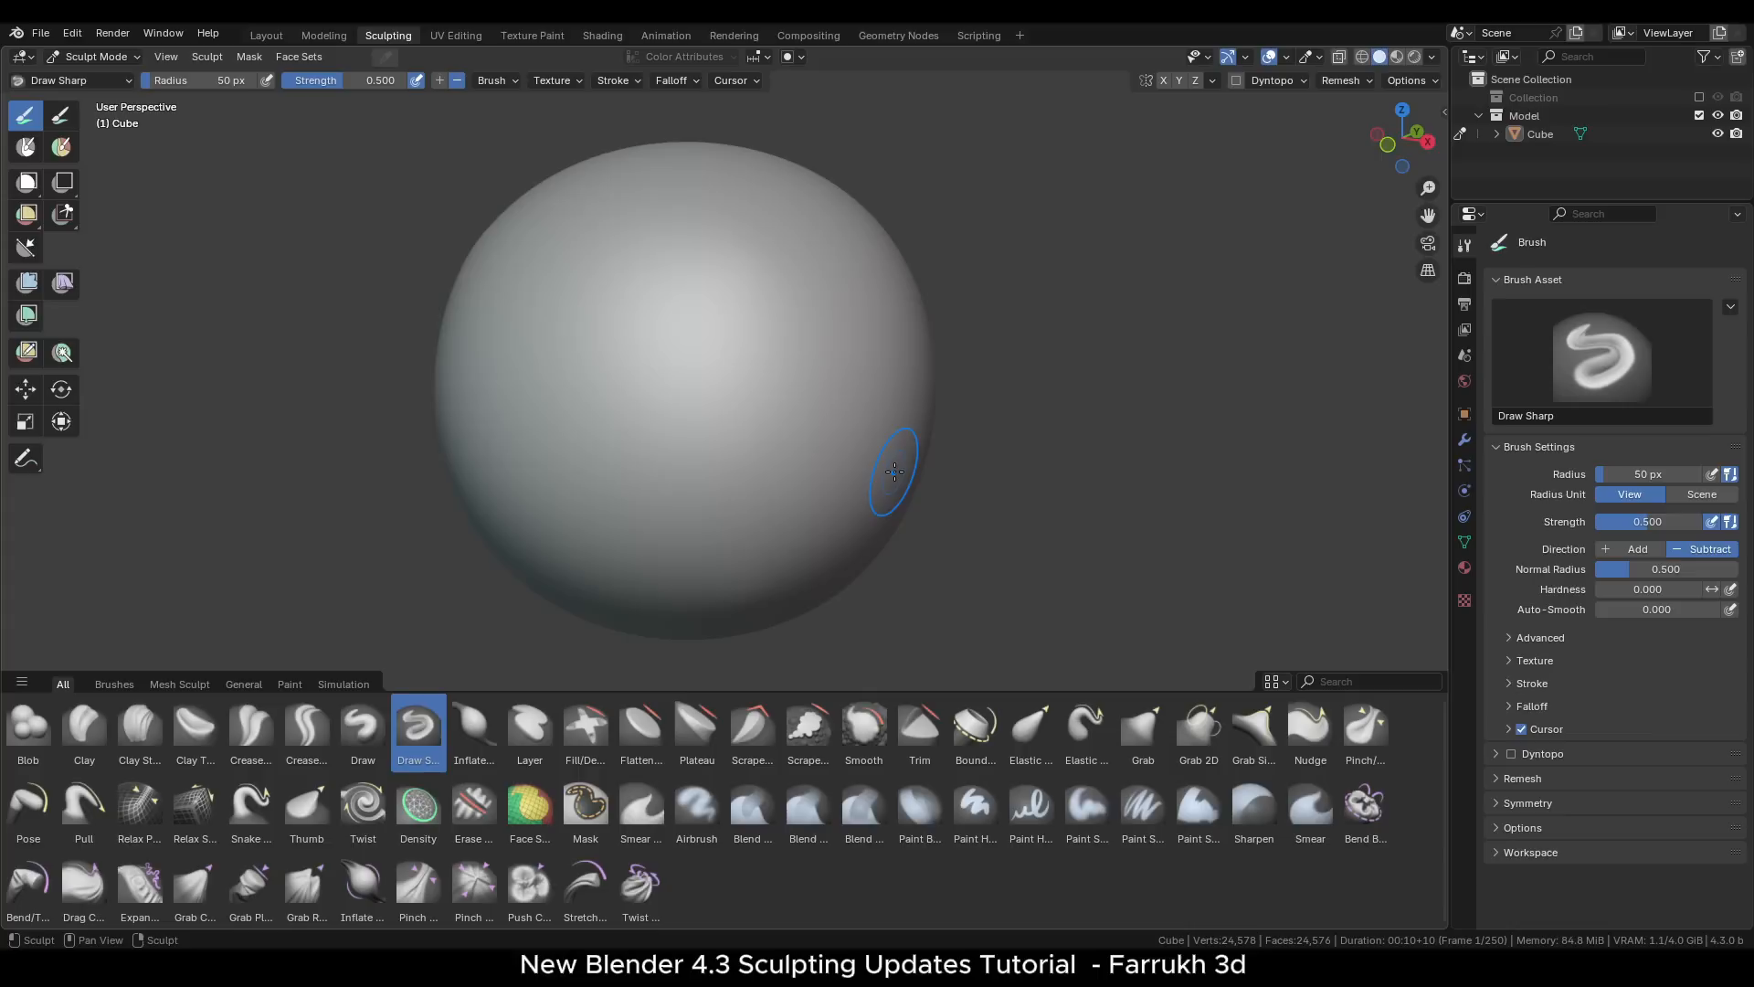
mouse_move(338, 795)
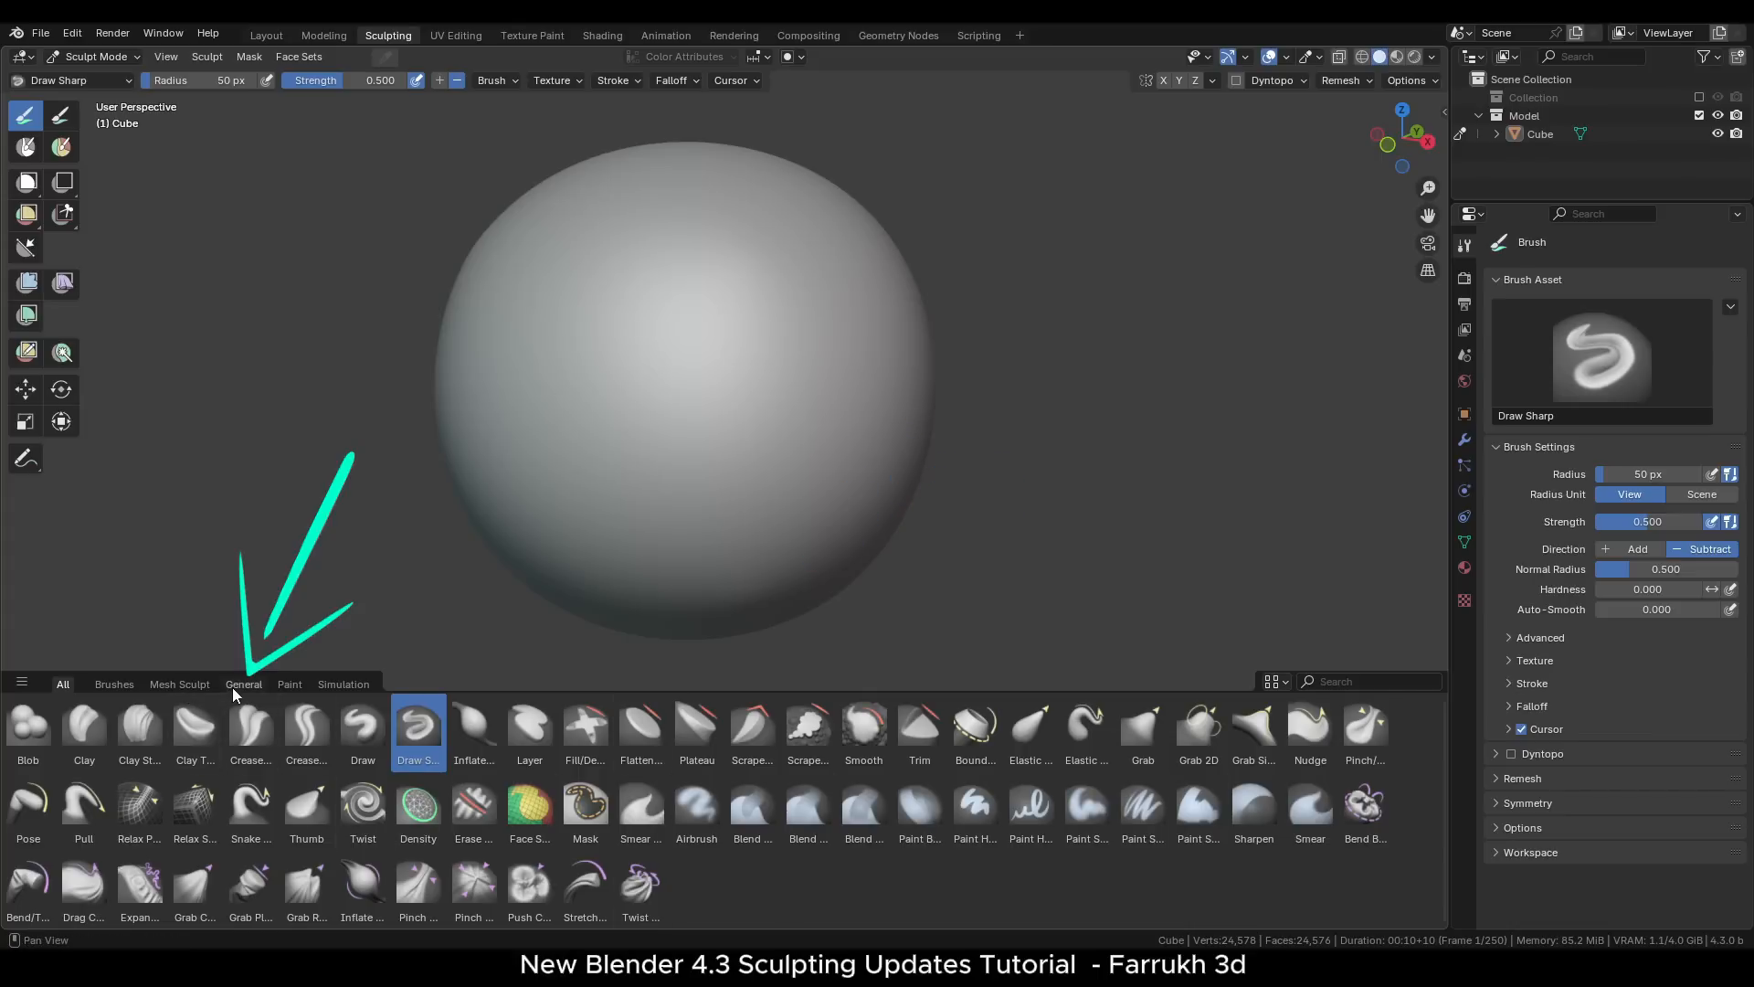
- Filter the shelf to General brushes, try Plateau, then make Trim the active brush
click(243, 684)
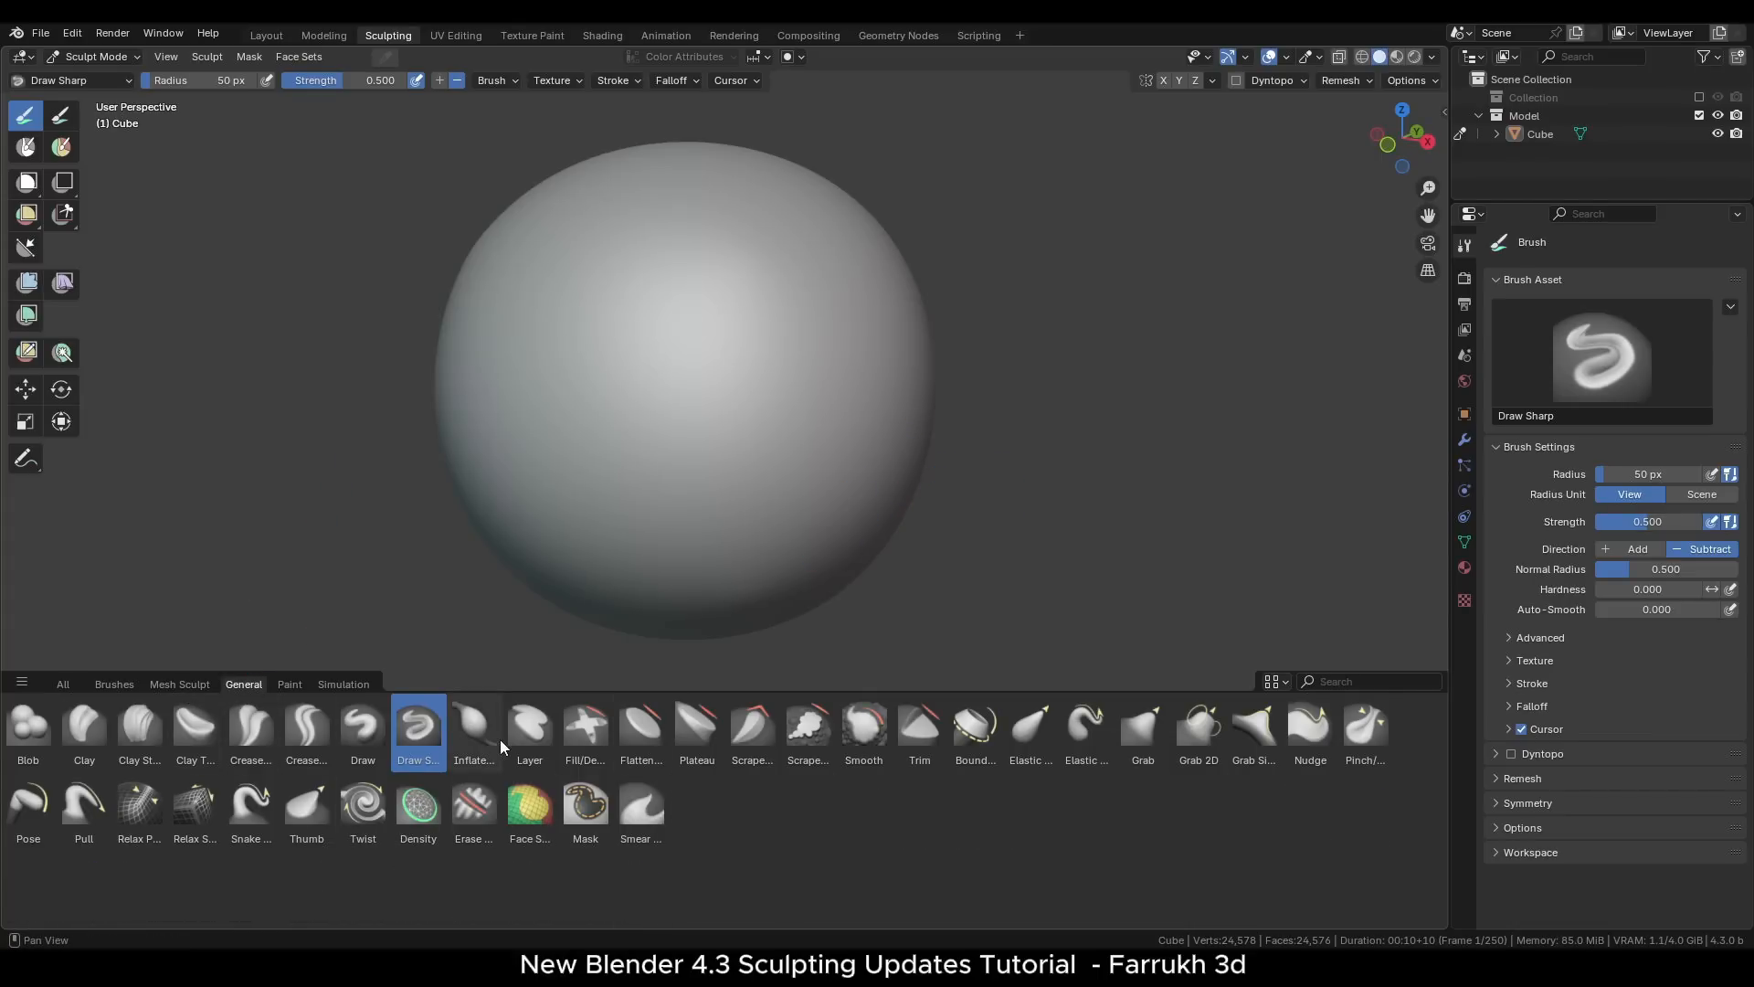
mouse_move(725, 738)
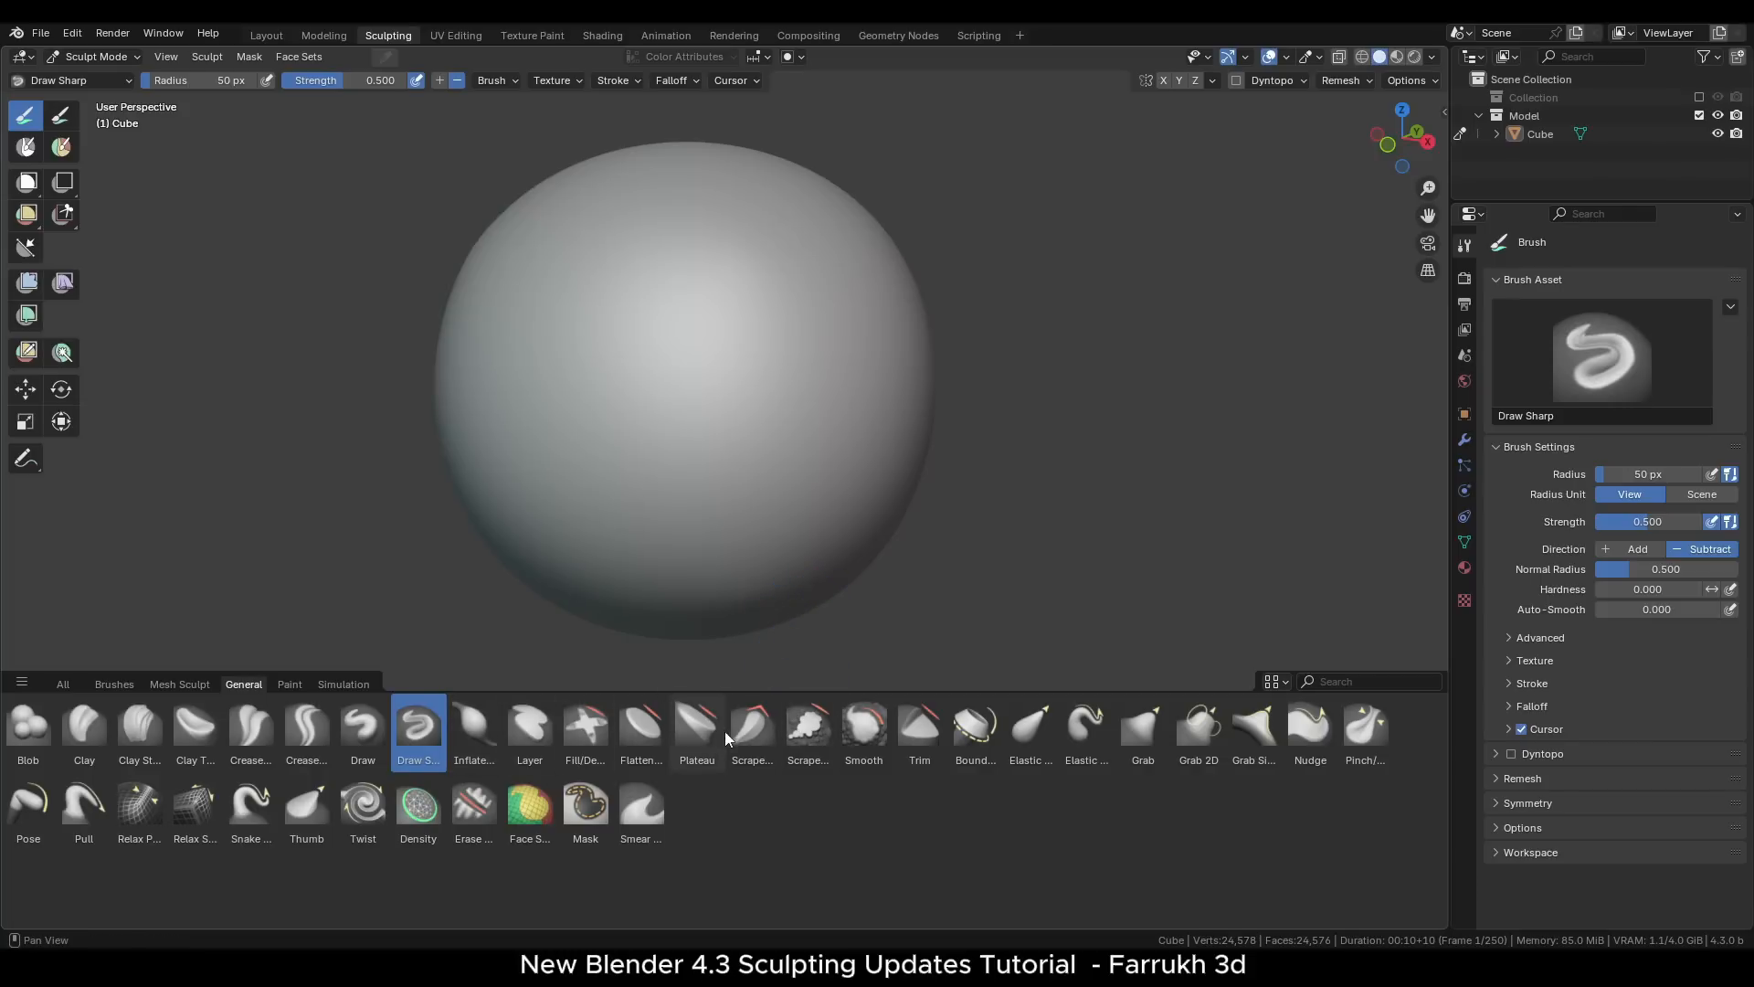
click(696, 729)
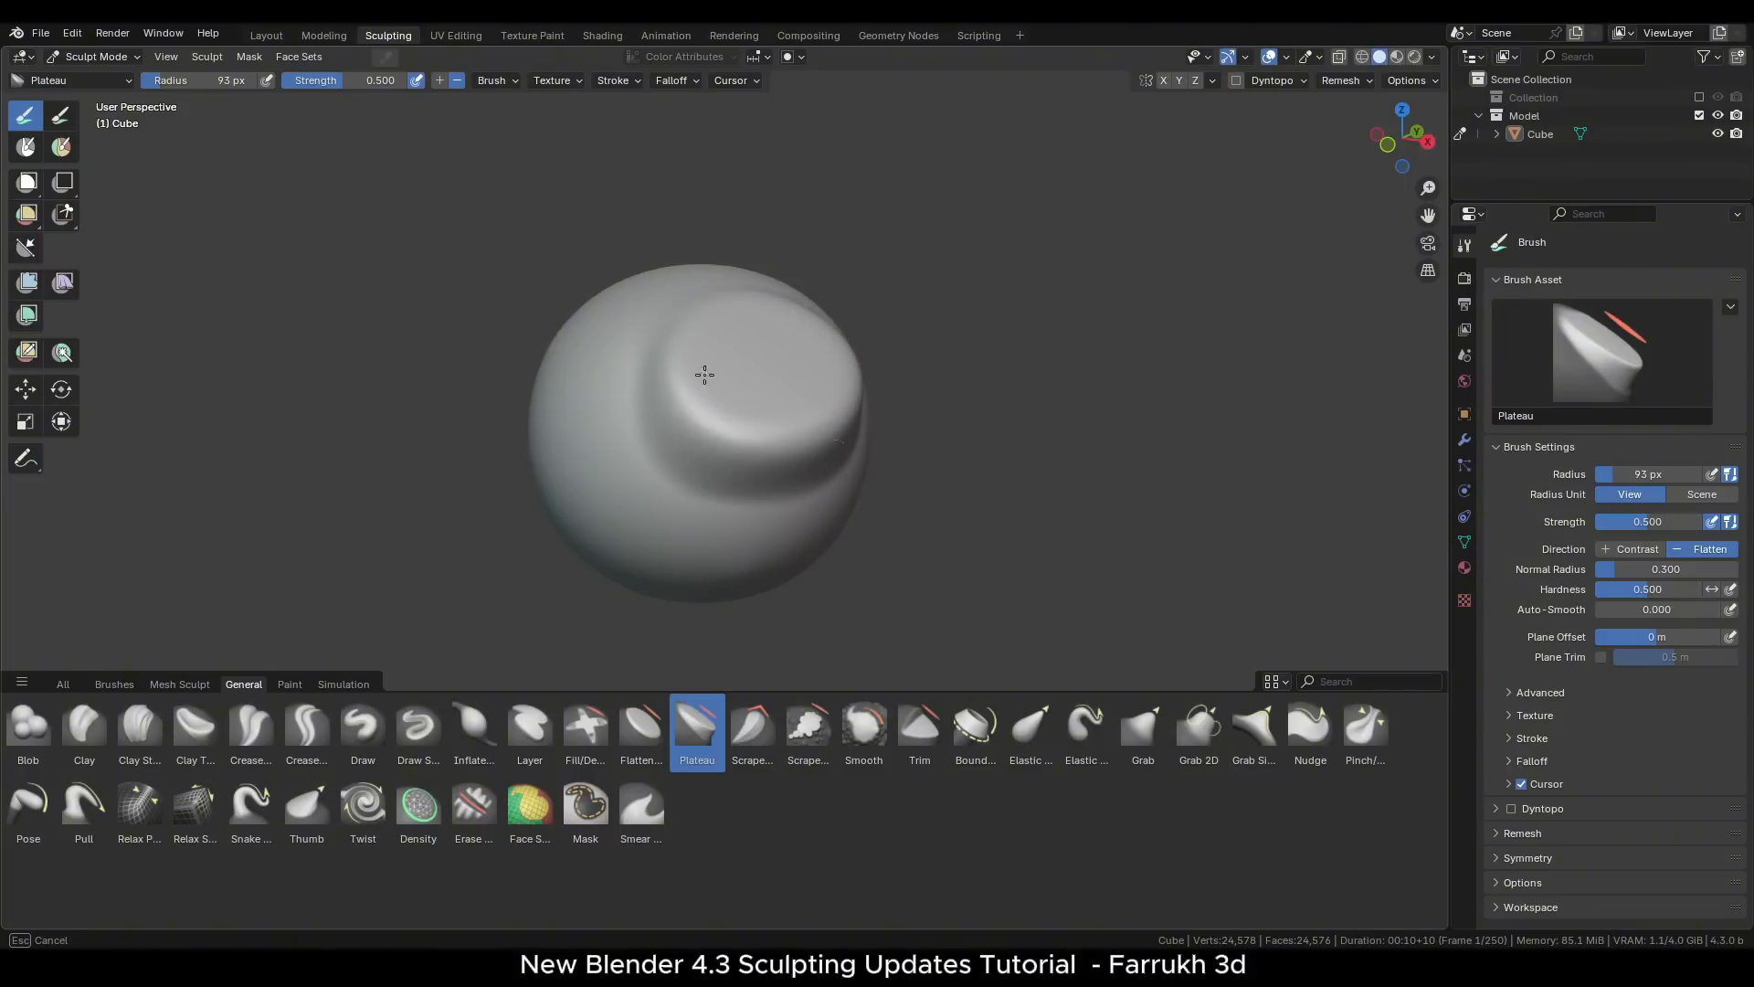
drag(706, 375, 627, 347)
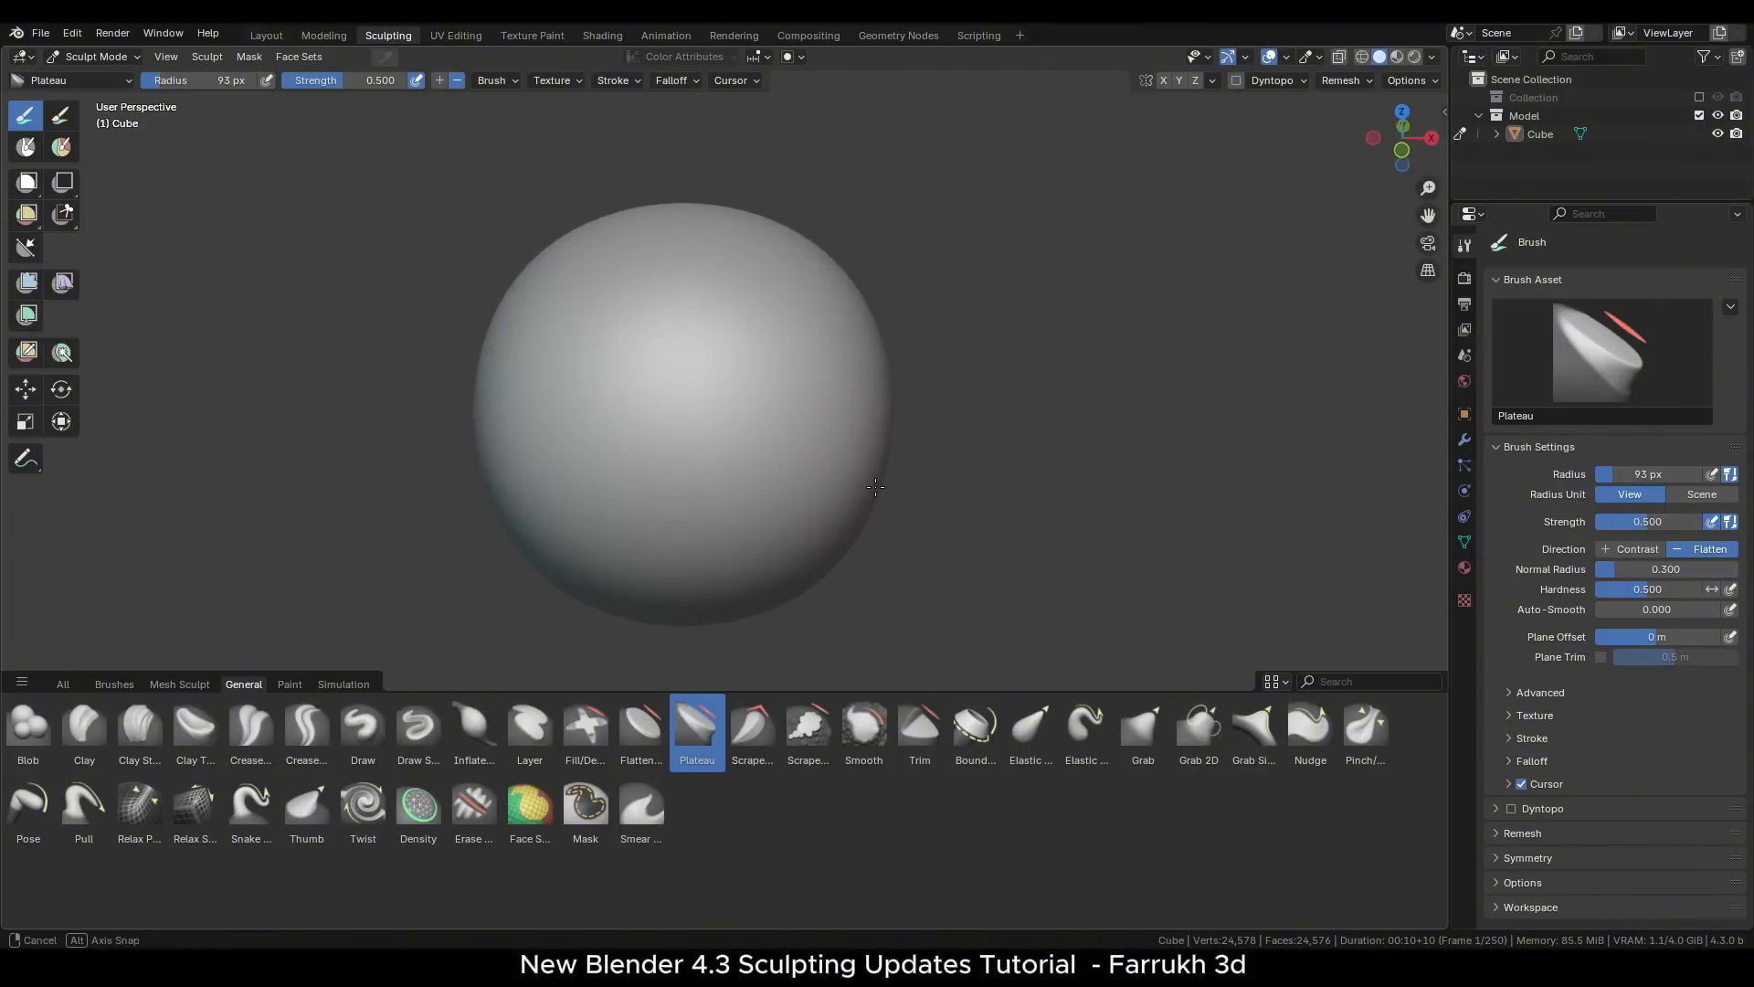
click(919, 727)
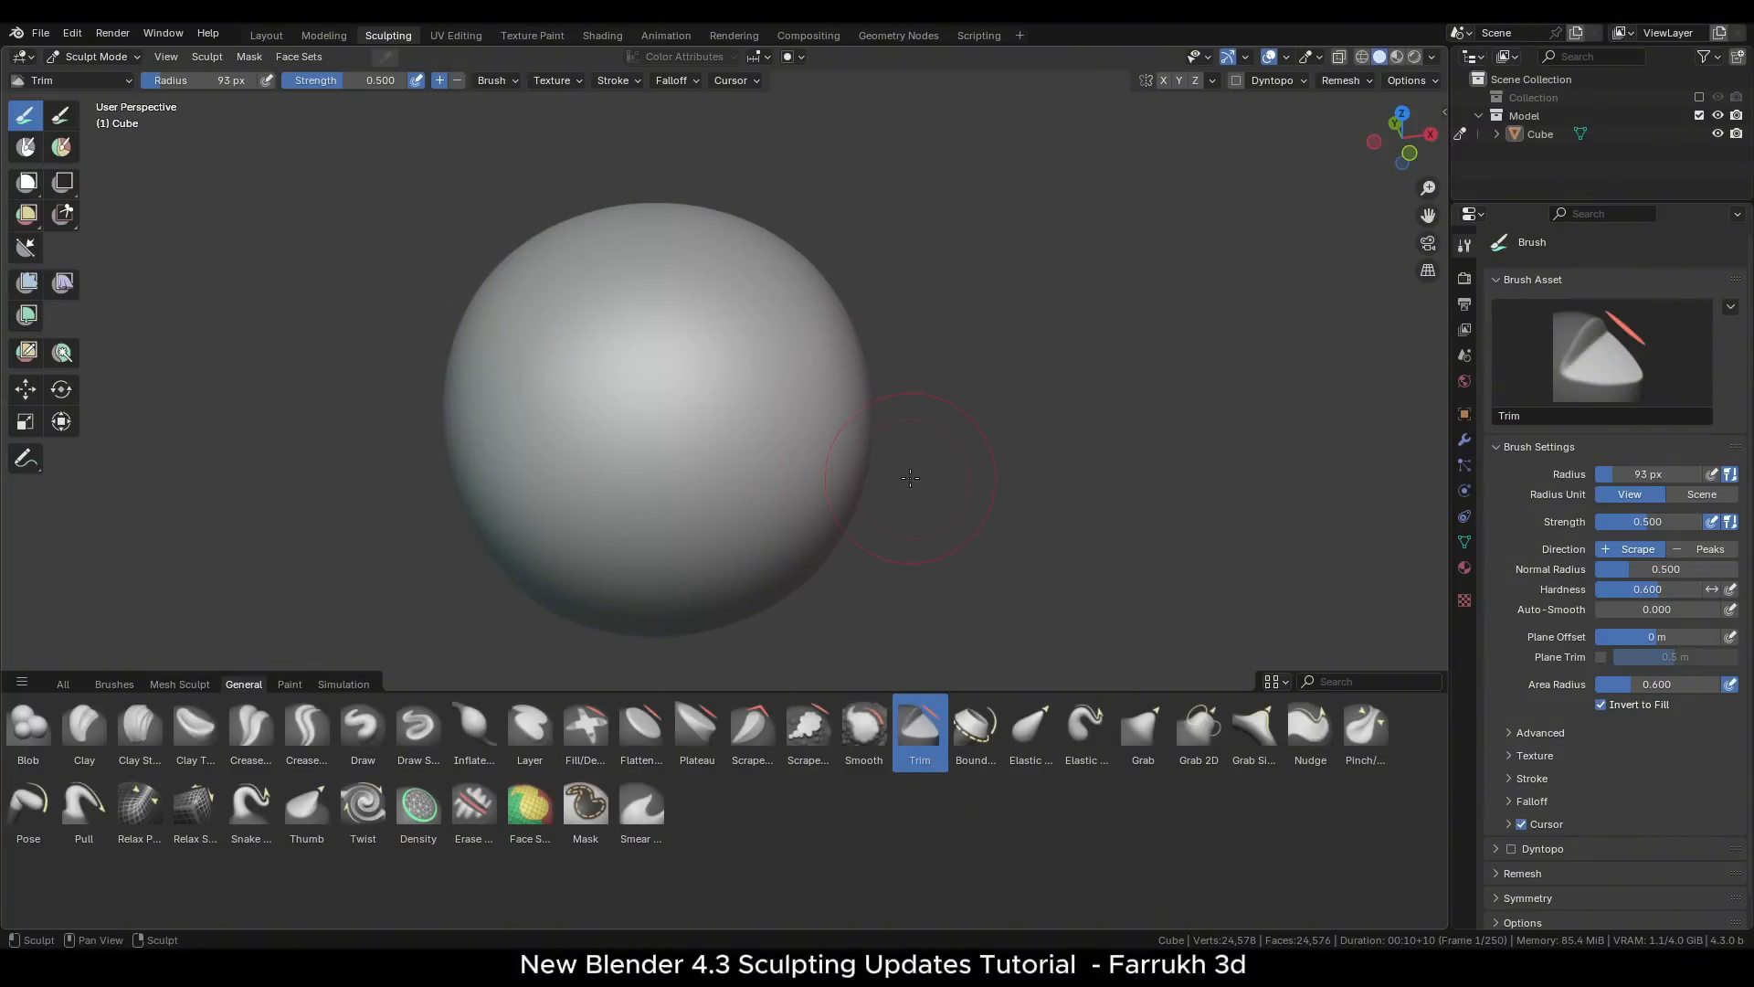
mouse_move(1144, 687)
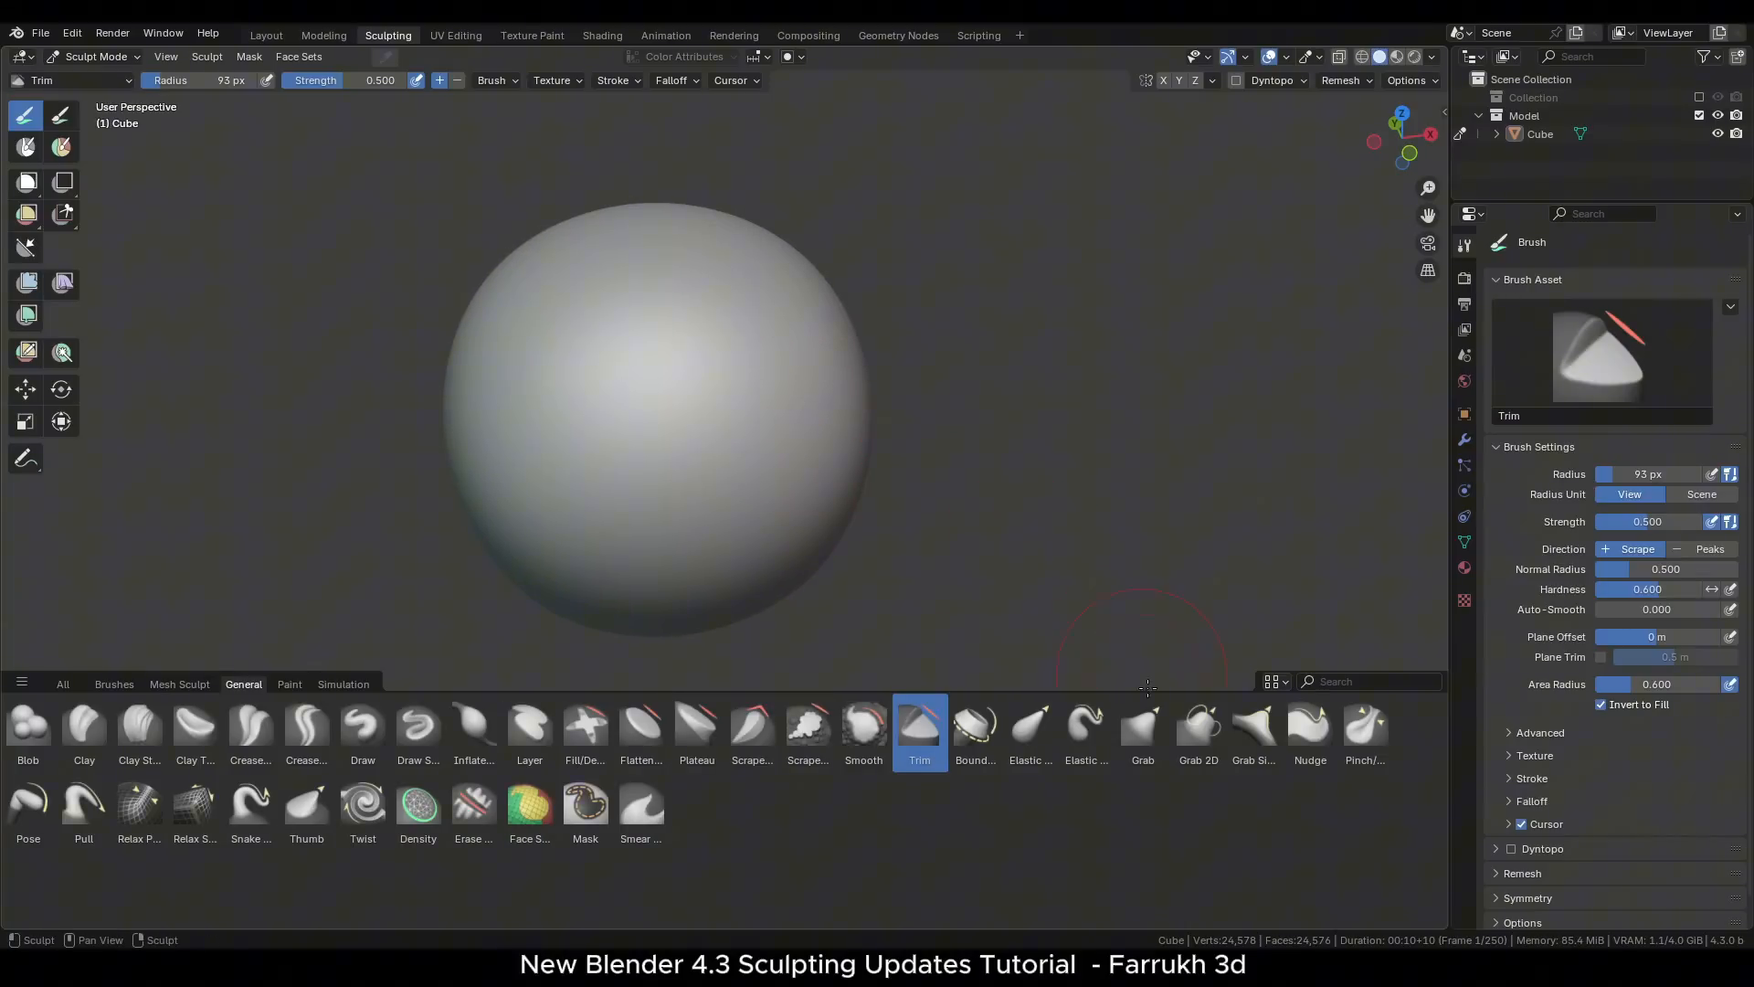
click(1195, 727)
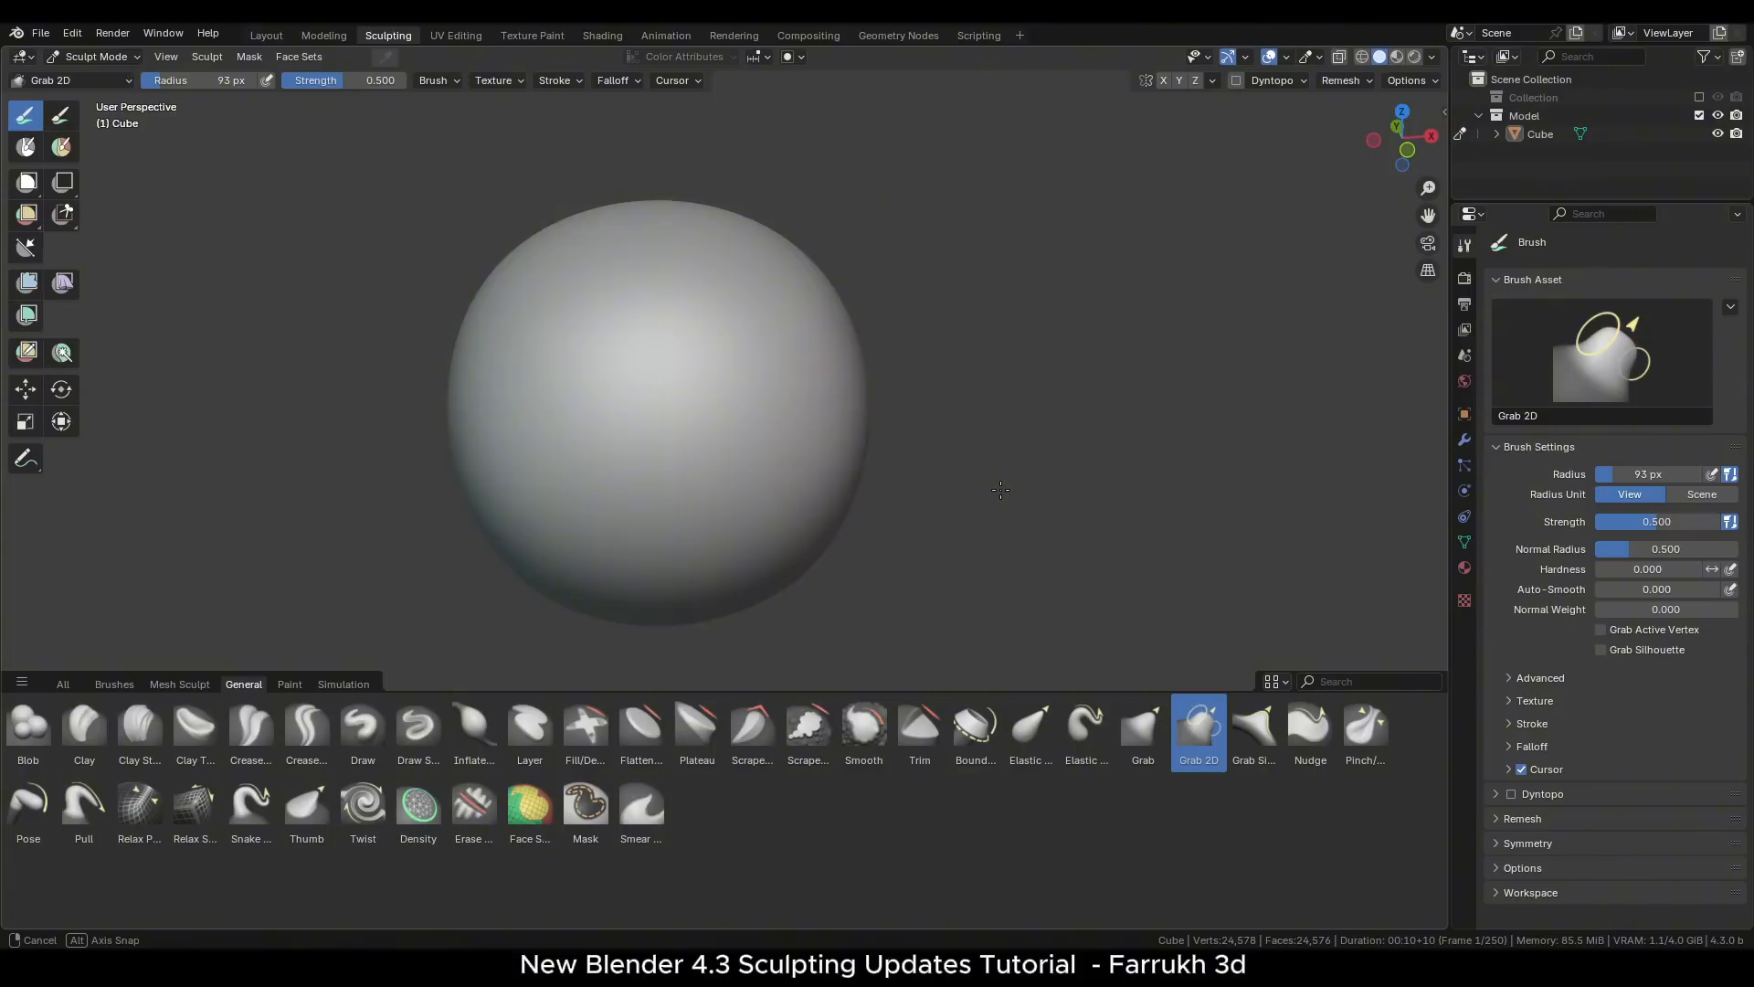
mouse_move(1427, 270)
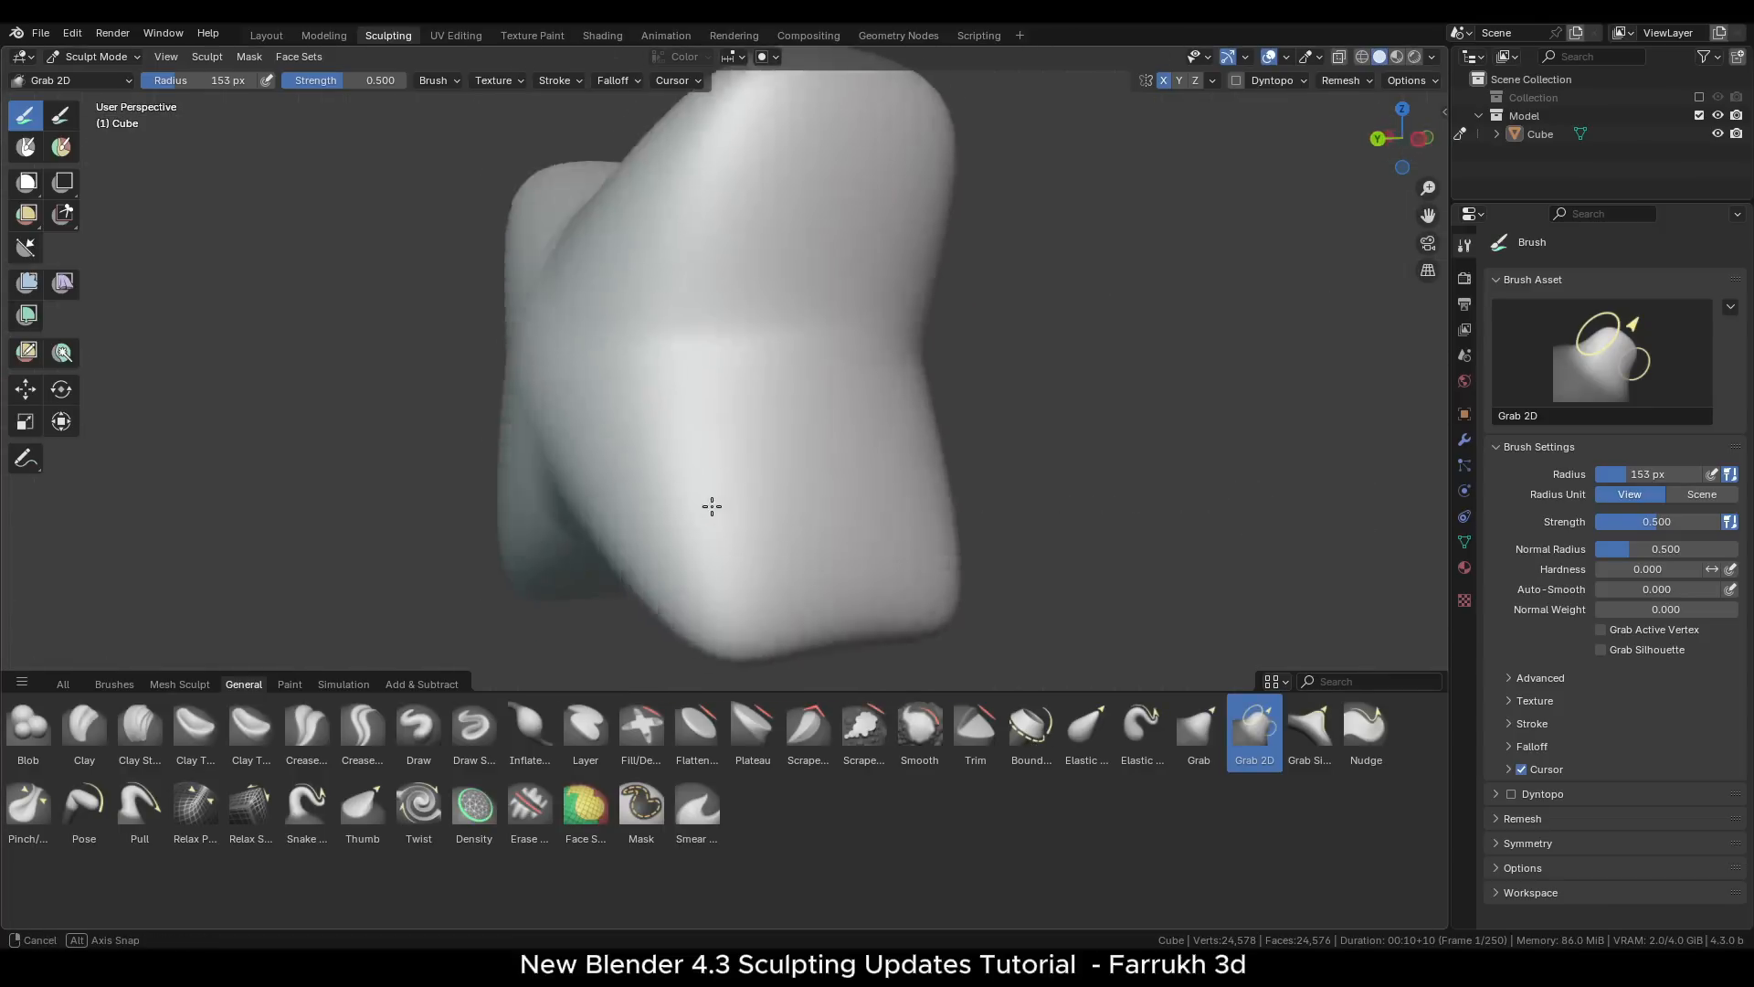
click(1140, 725)
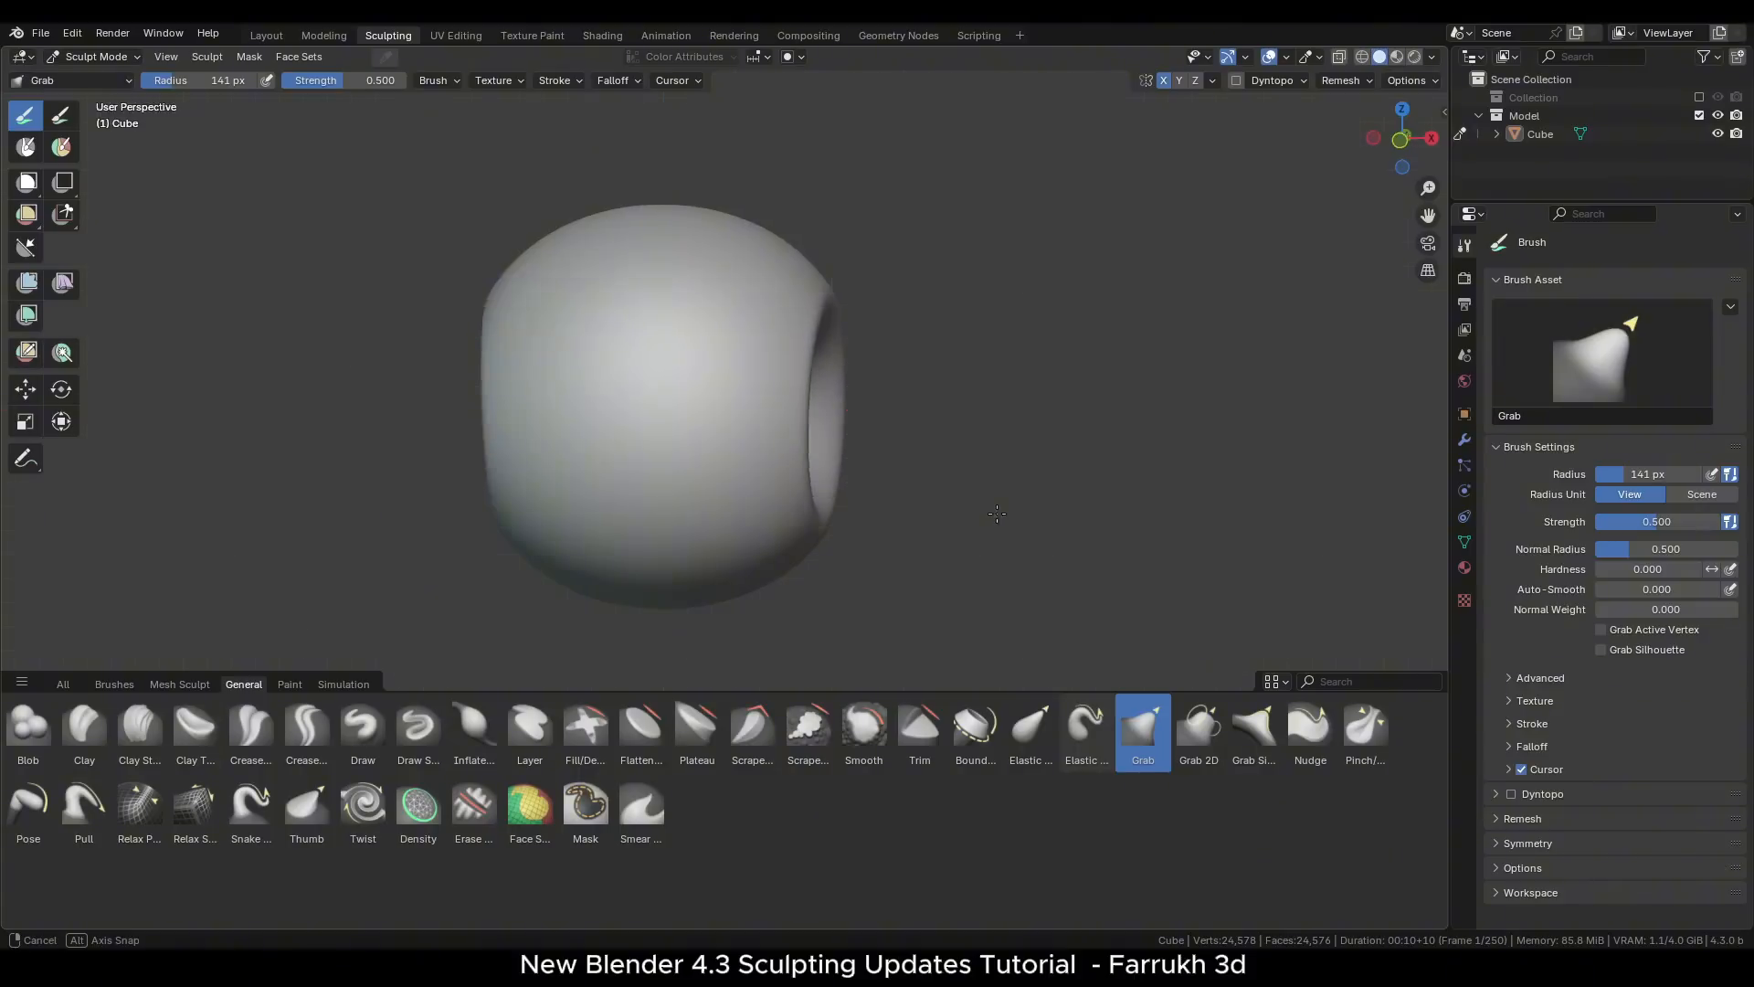
click(1198, 725)
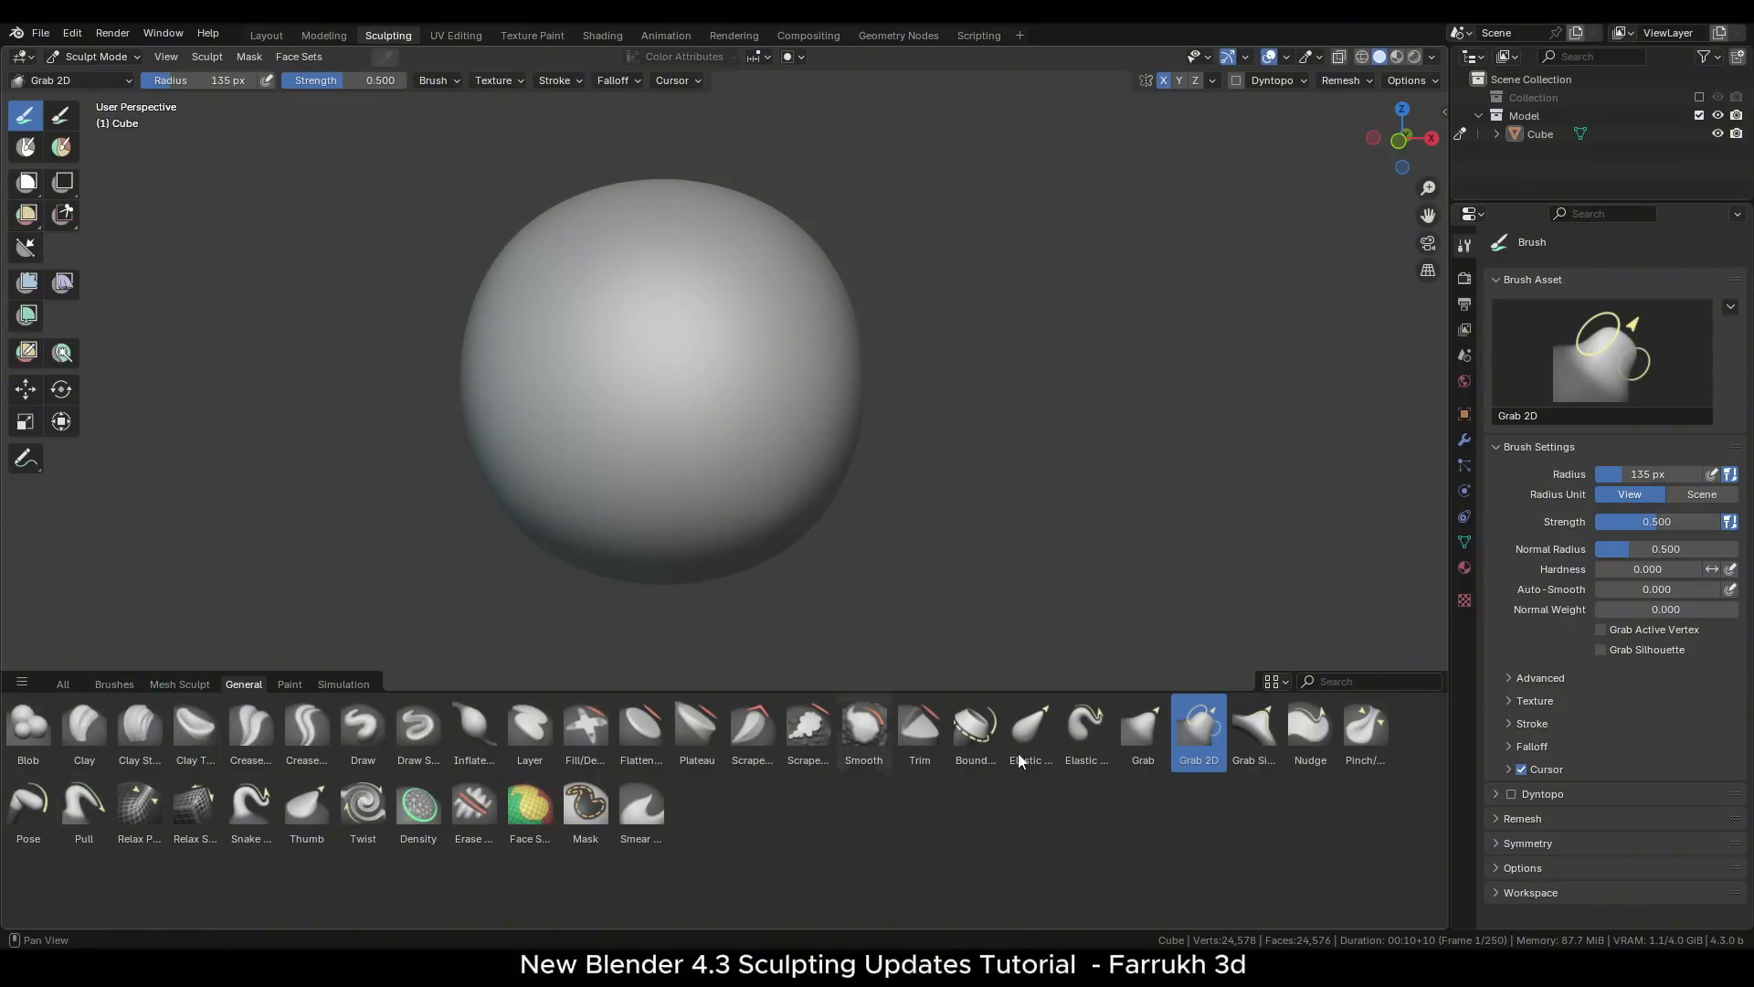
- Pick Crease Sharp from the asset browser, then Layer, and bring up the W brush pie menu
click(82, 805)
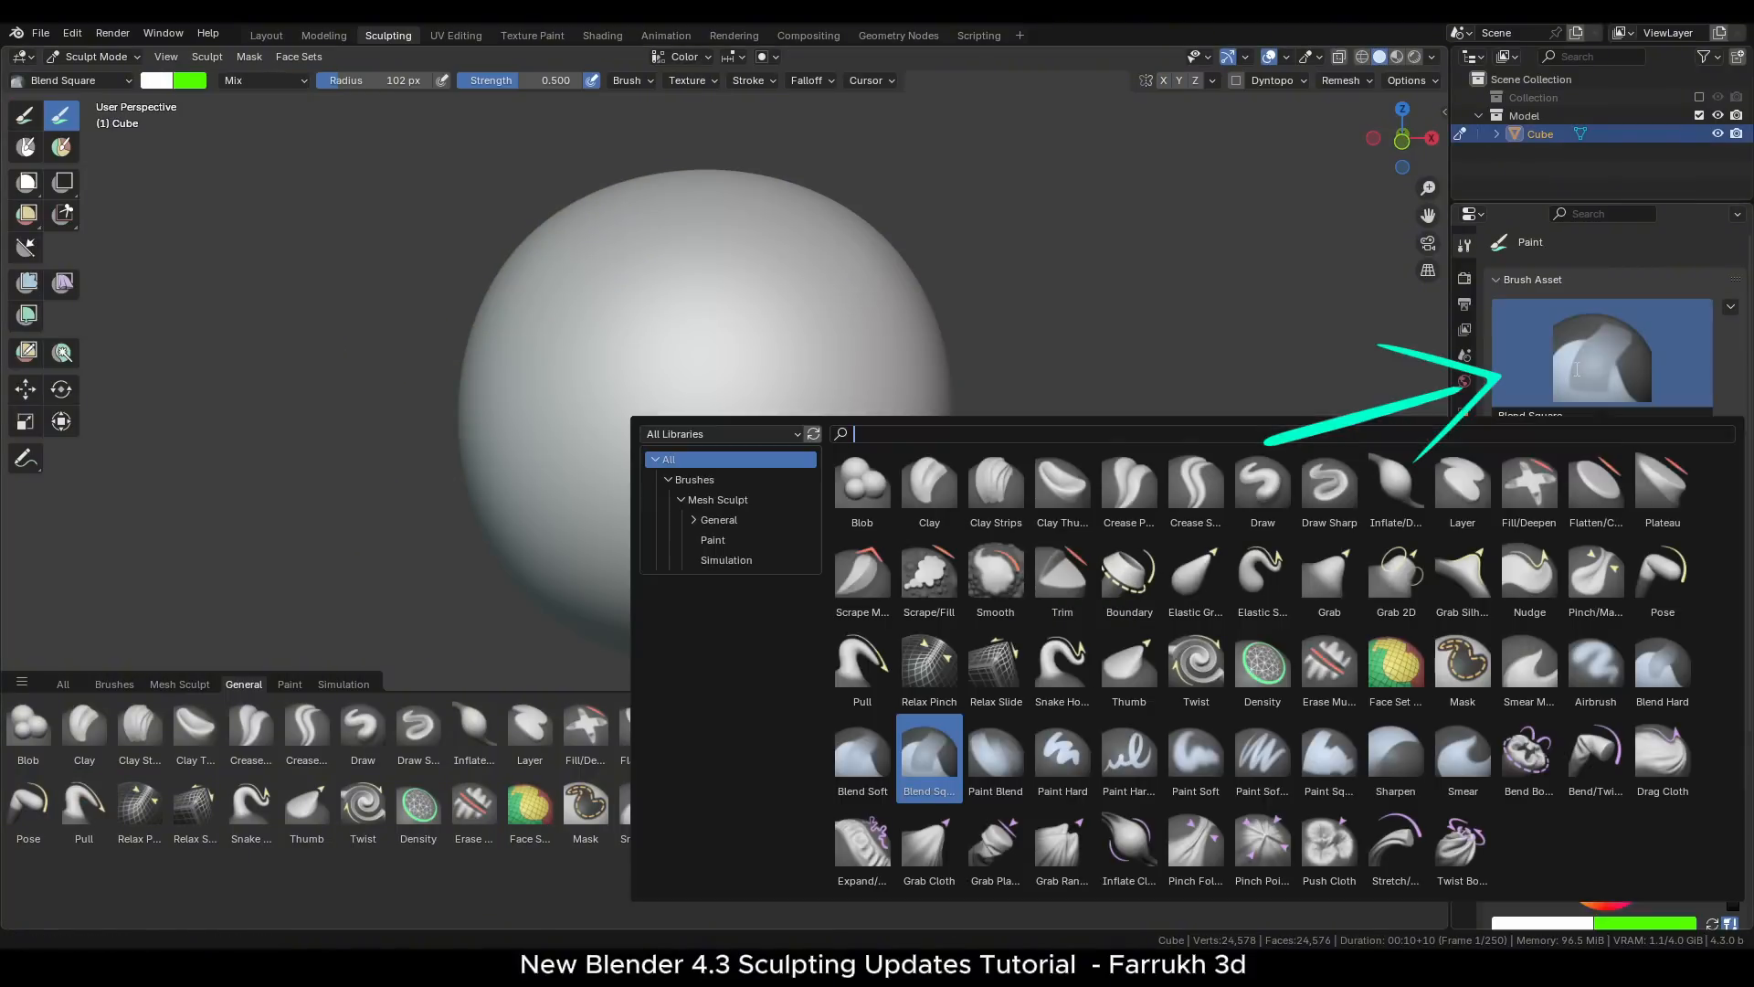
mouse_move(1195, 486)
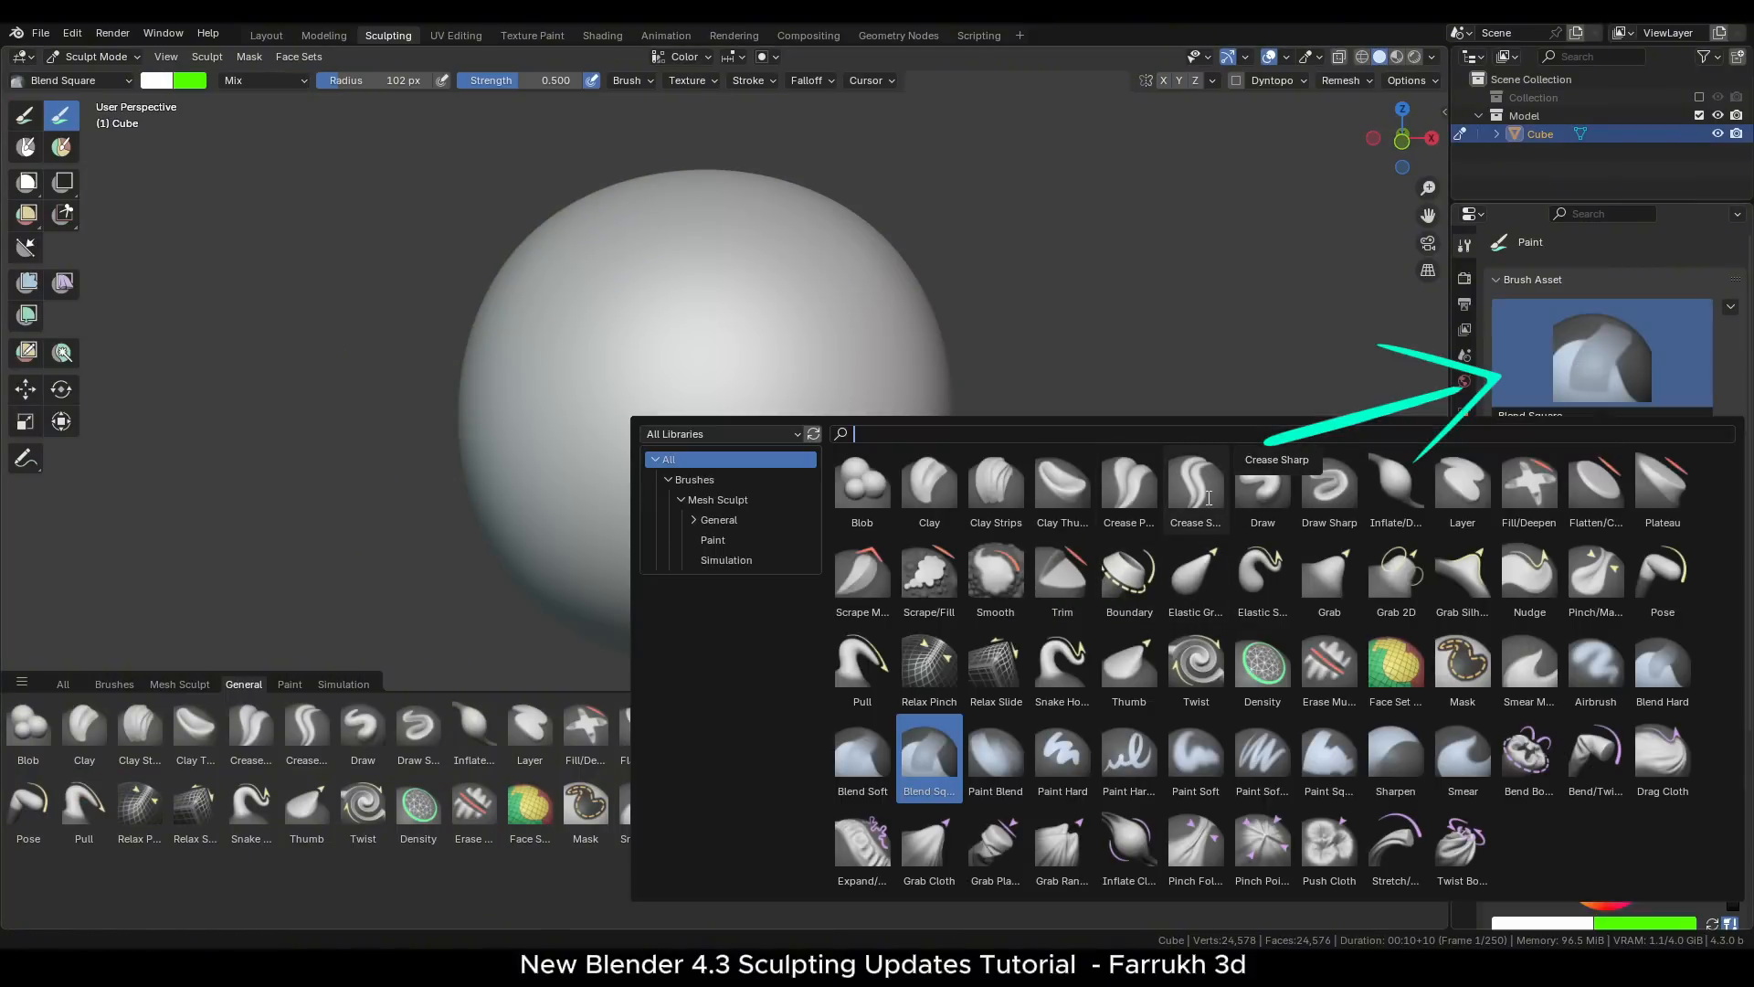
click(1195, 484)
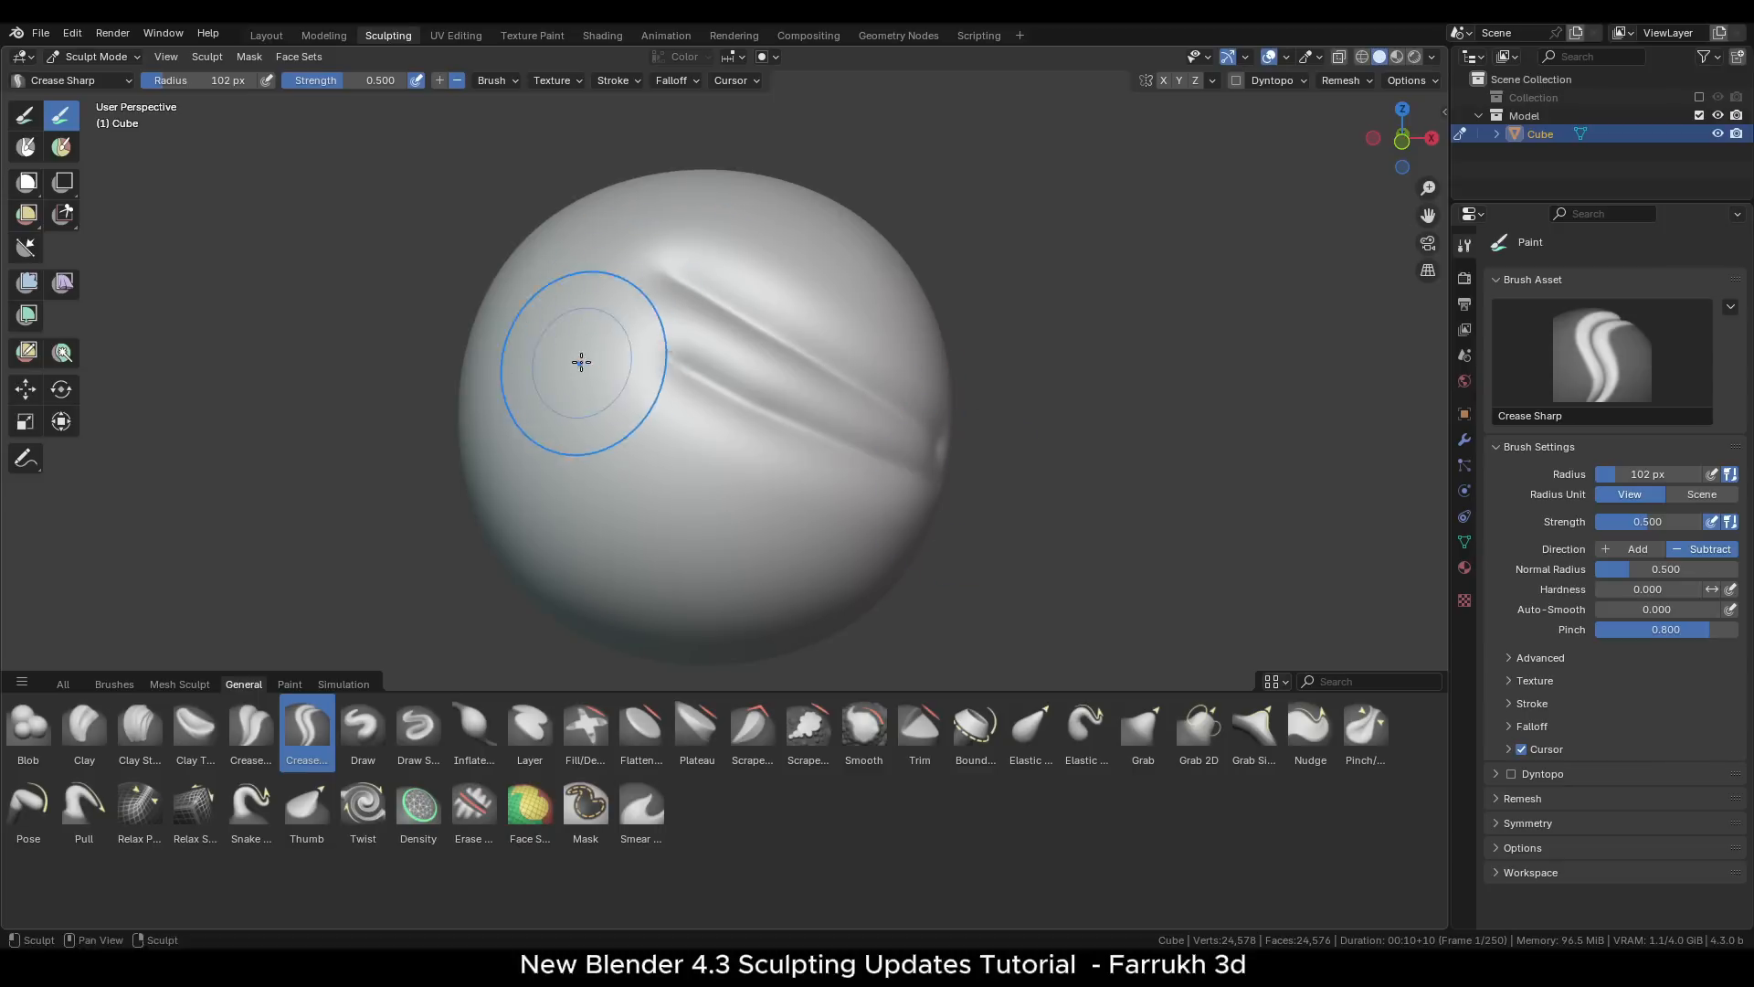
click(528, 725)
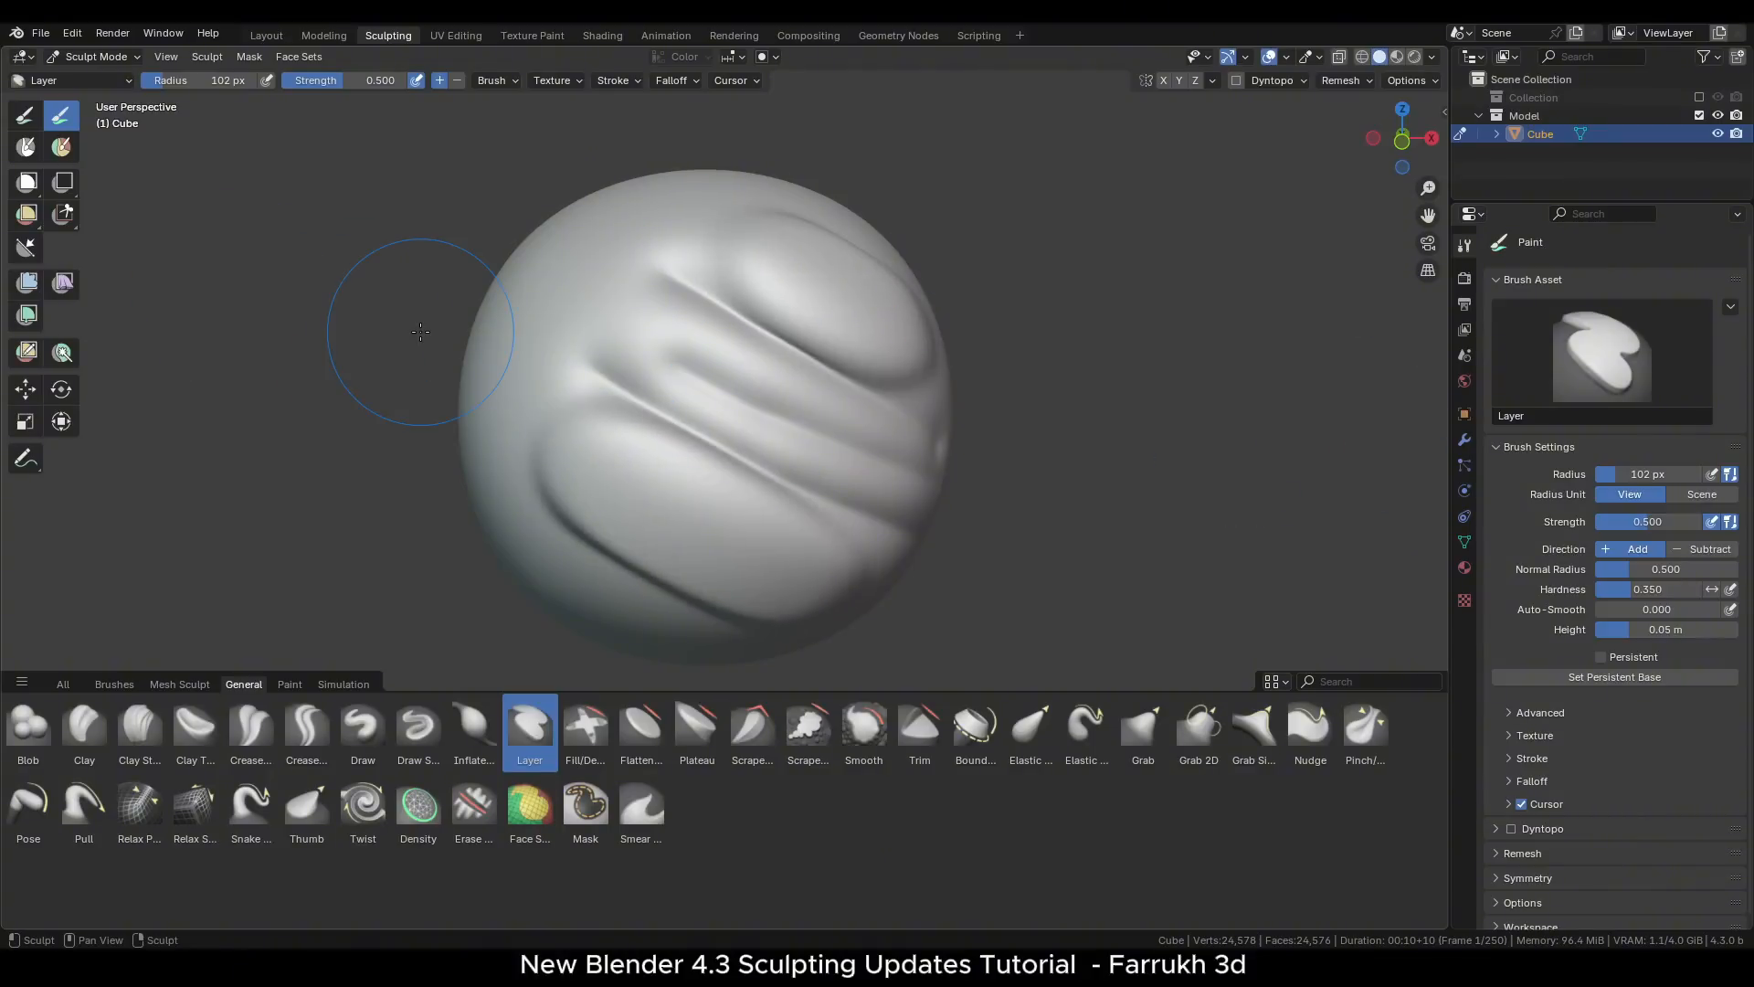
key(w)
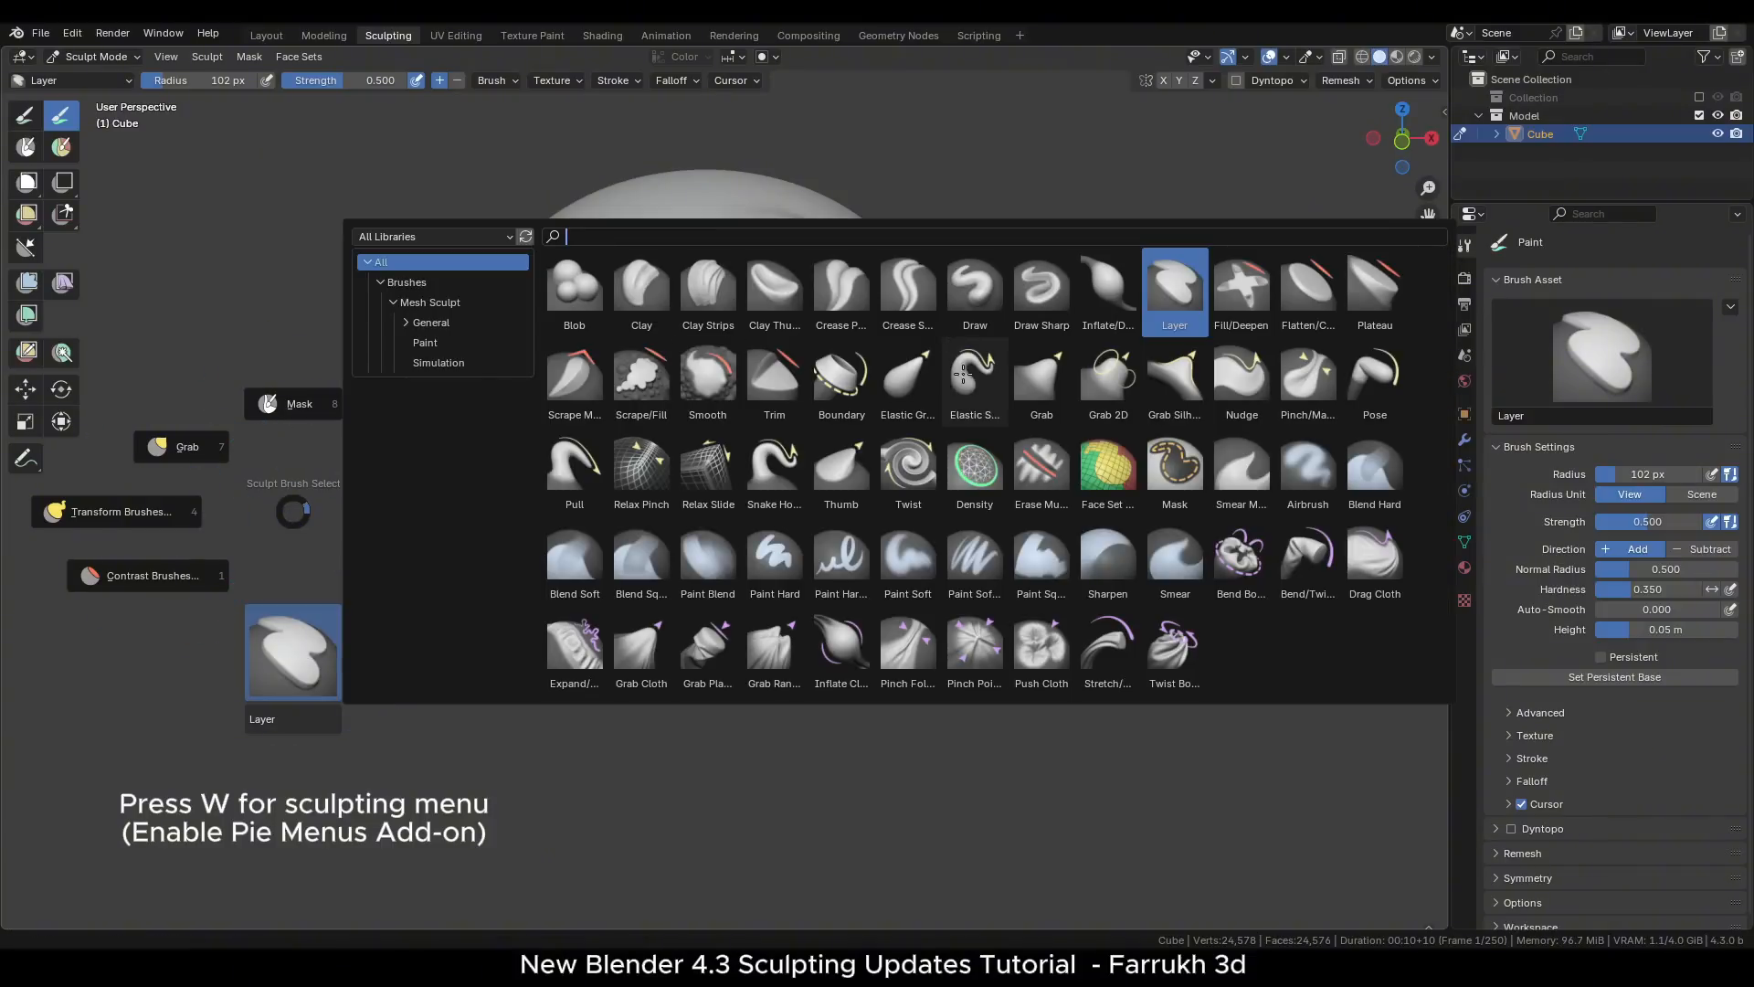
click(972, 376)
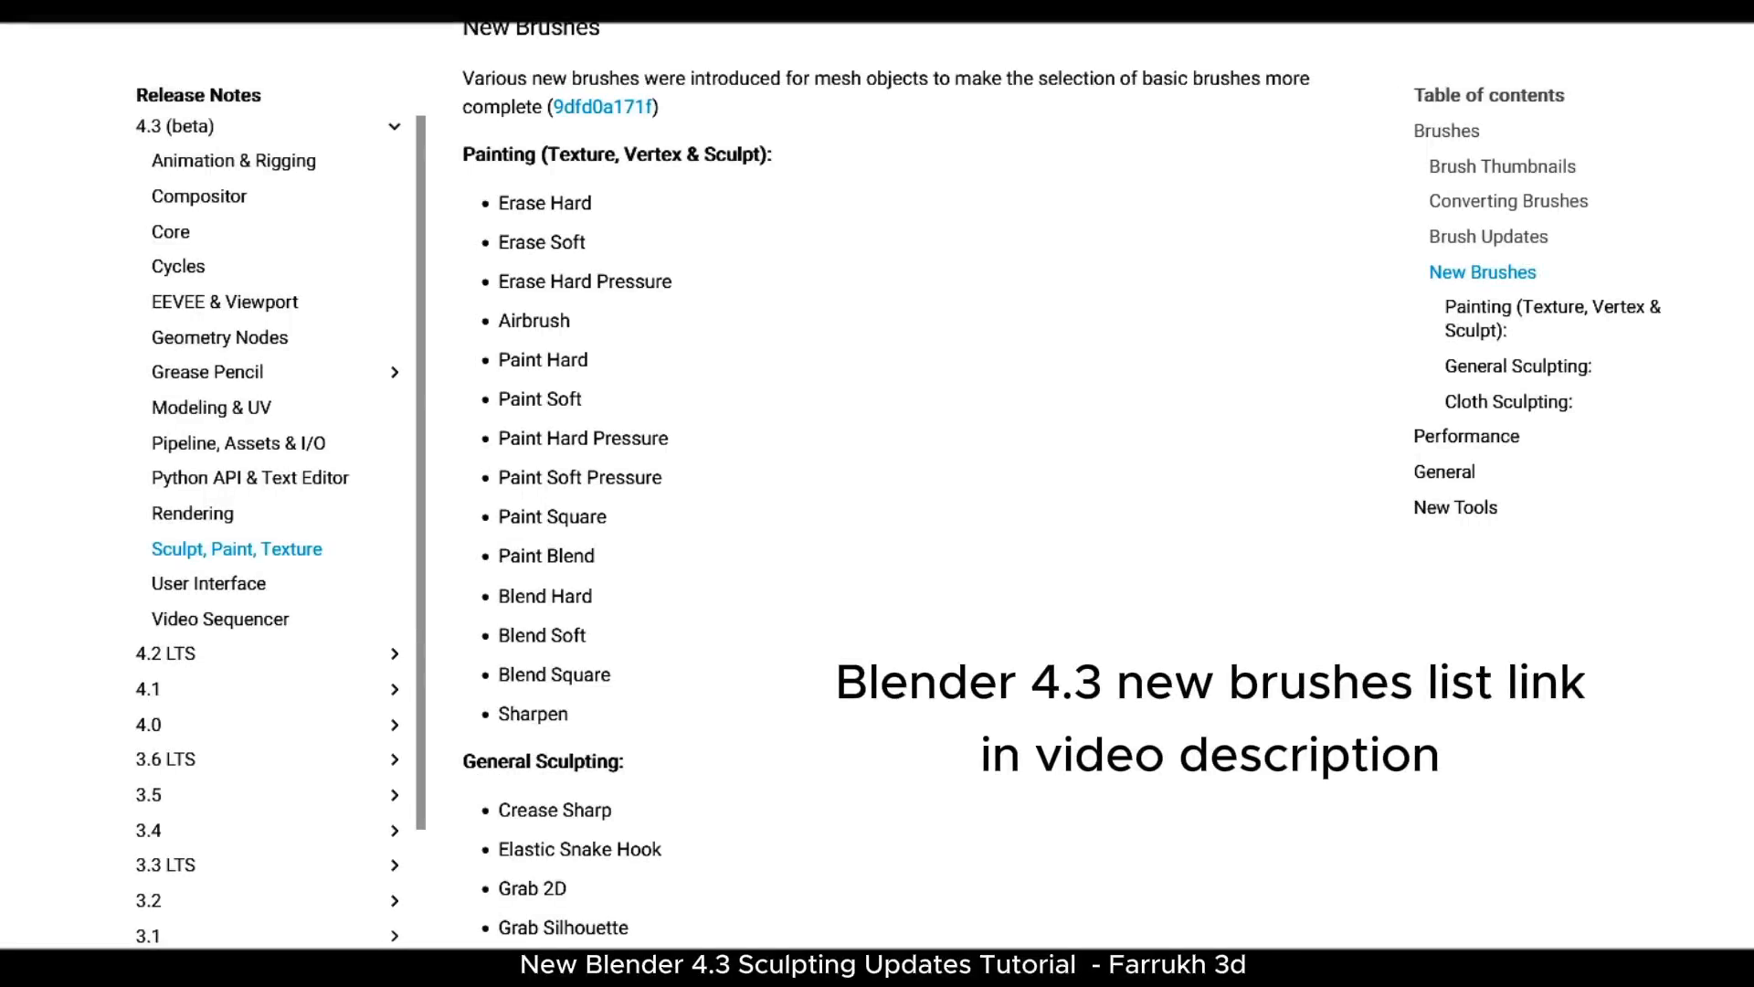
scroll(down, 3)
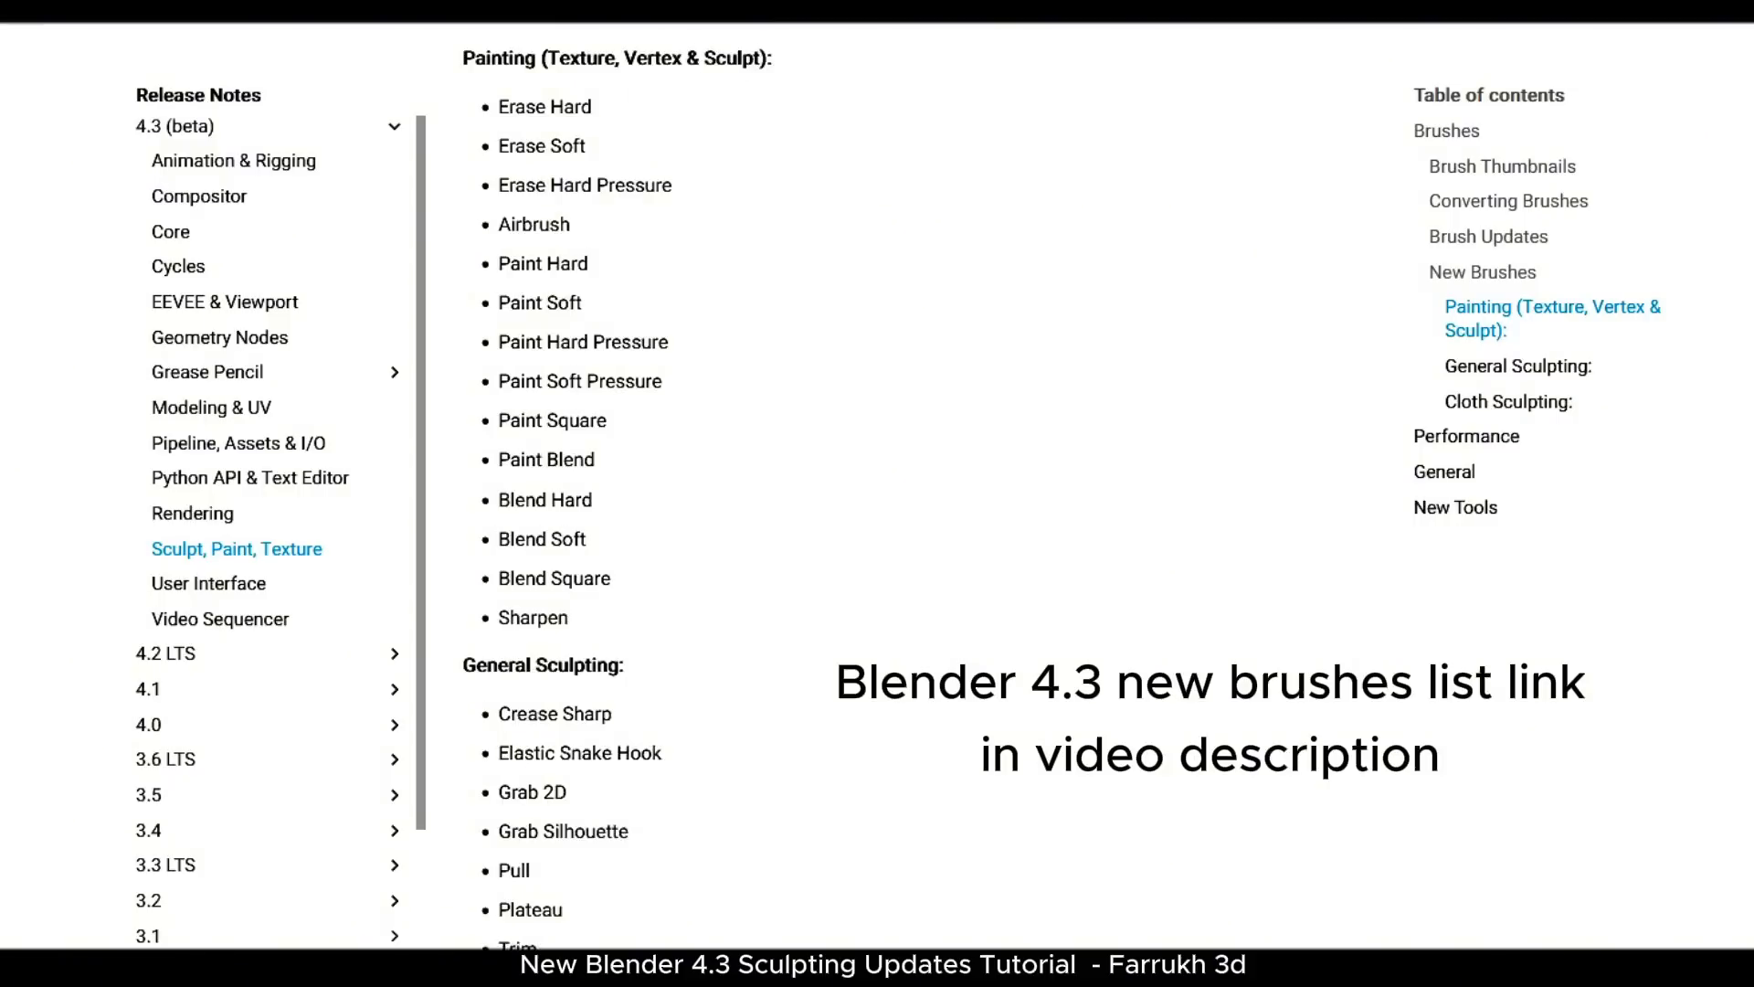
scroll(down, 3)
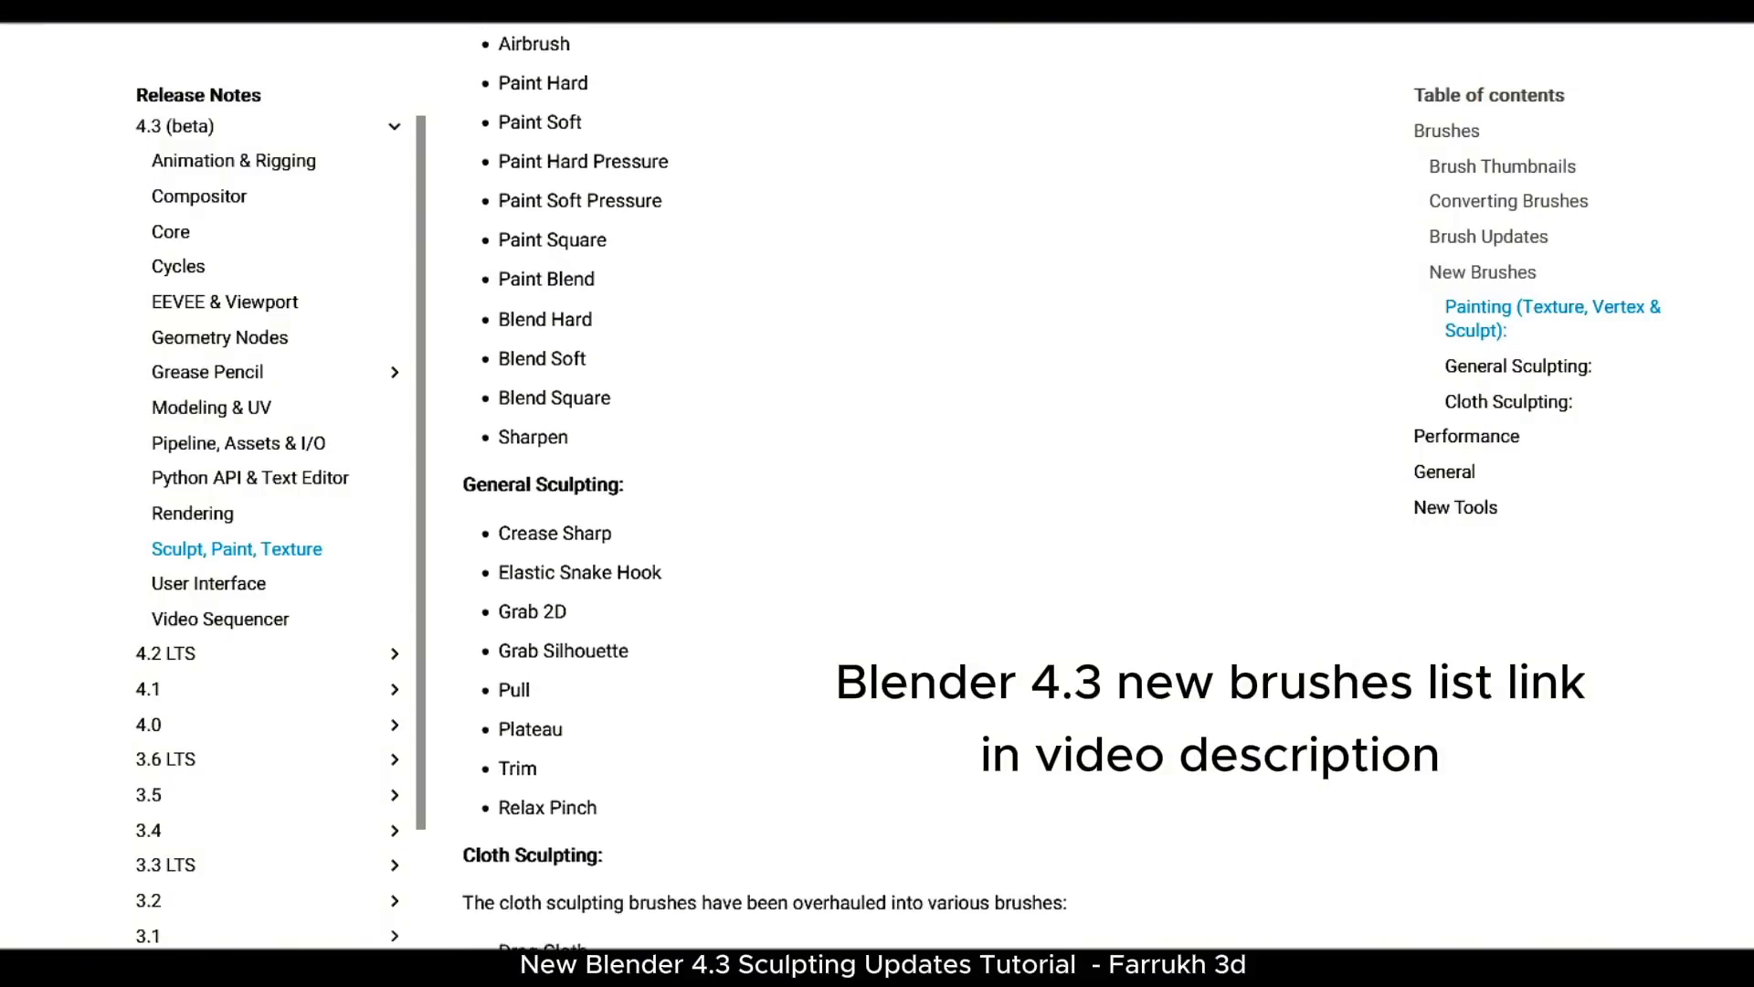
scroll(down, 3)
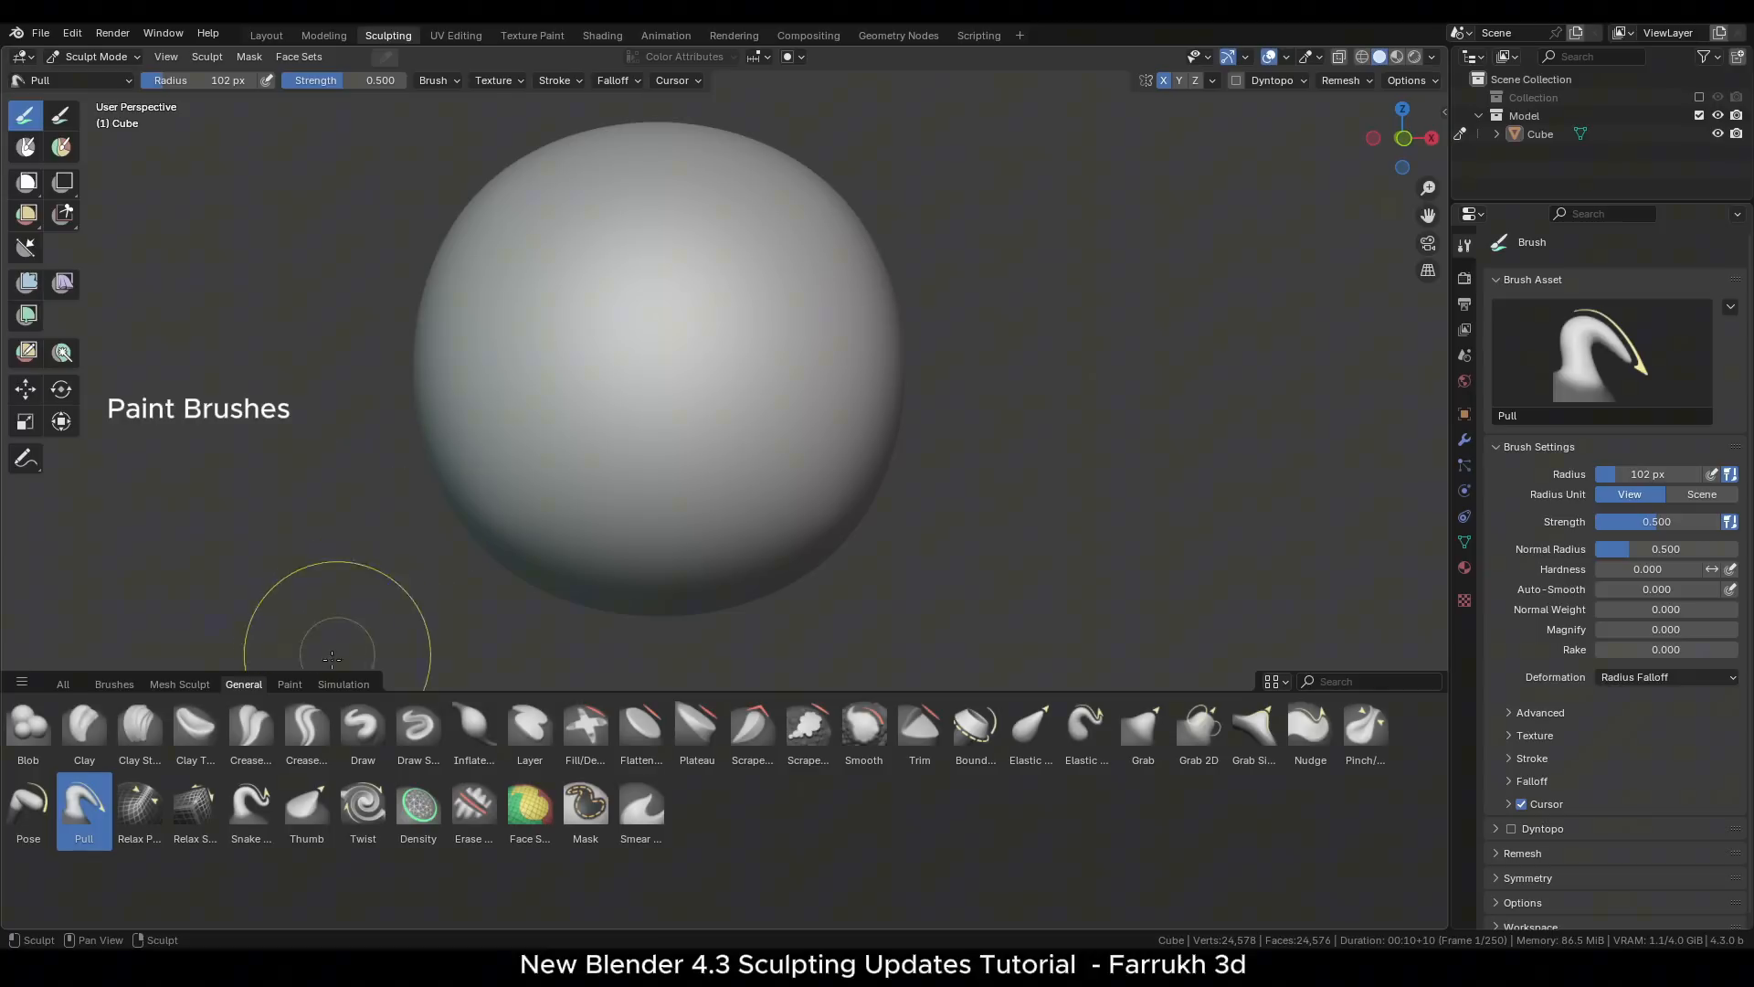
- Paint magenta with Paint Hard, Smear it, then blend a green centre patch with Paint Blend and Blend Square
click(288, 683)
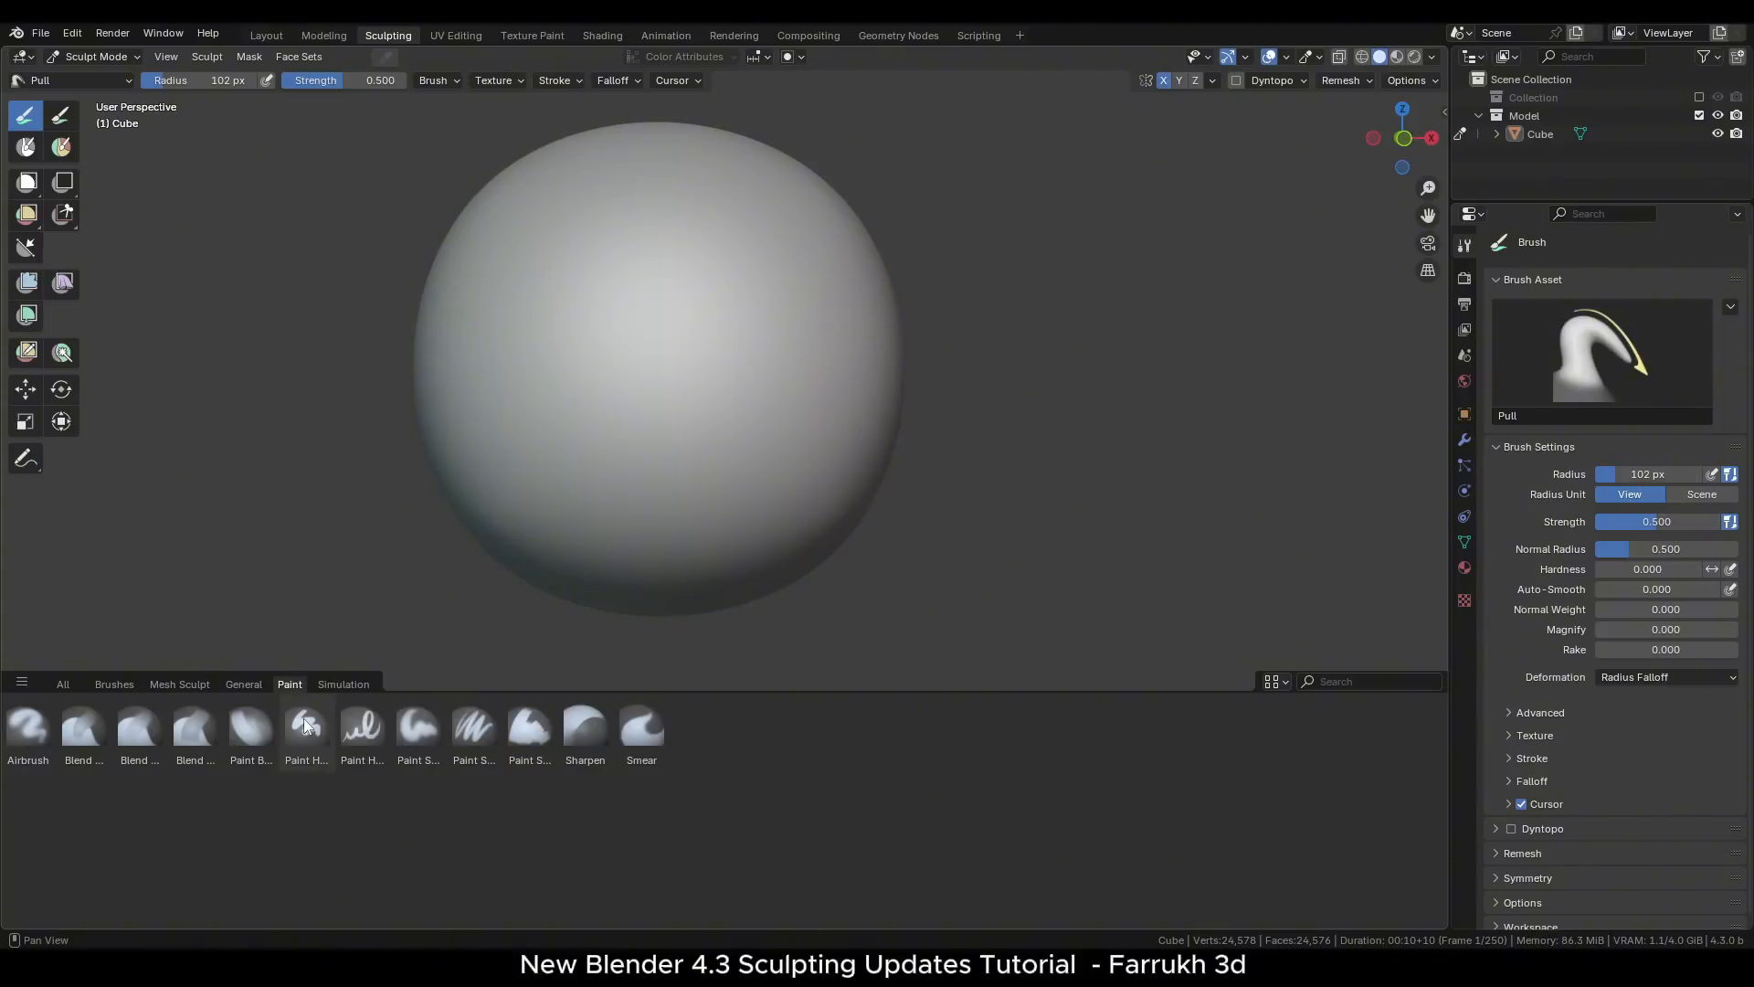
mouse_move(305, 727)
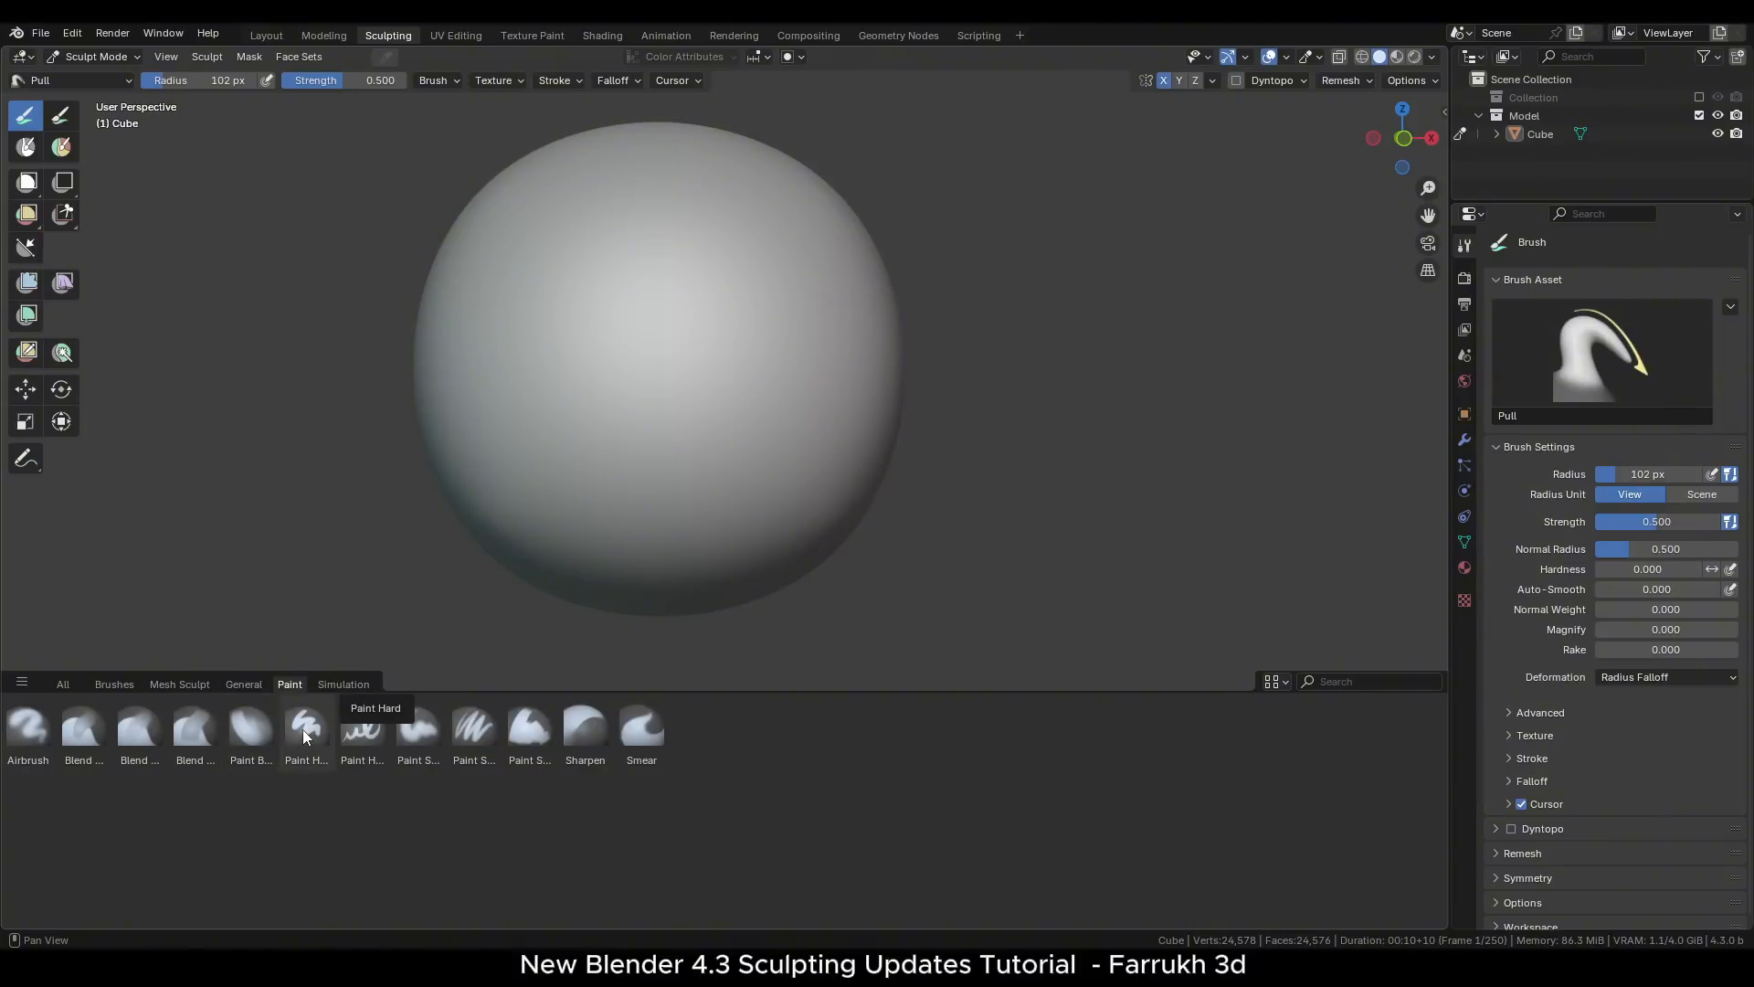
click(305, 727)
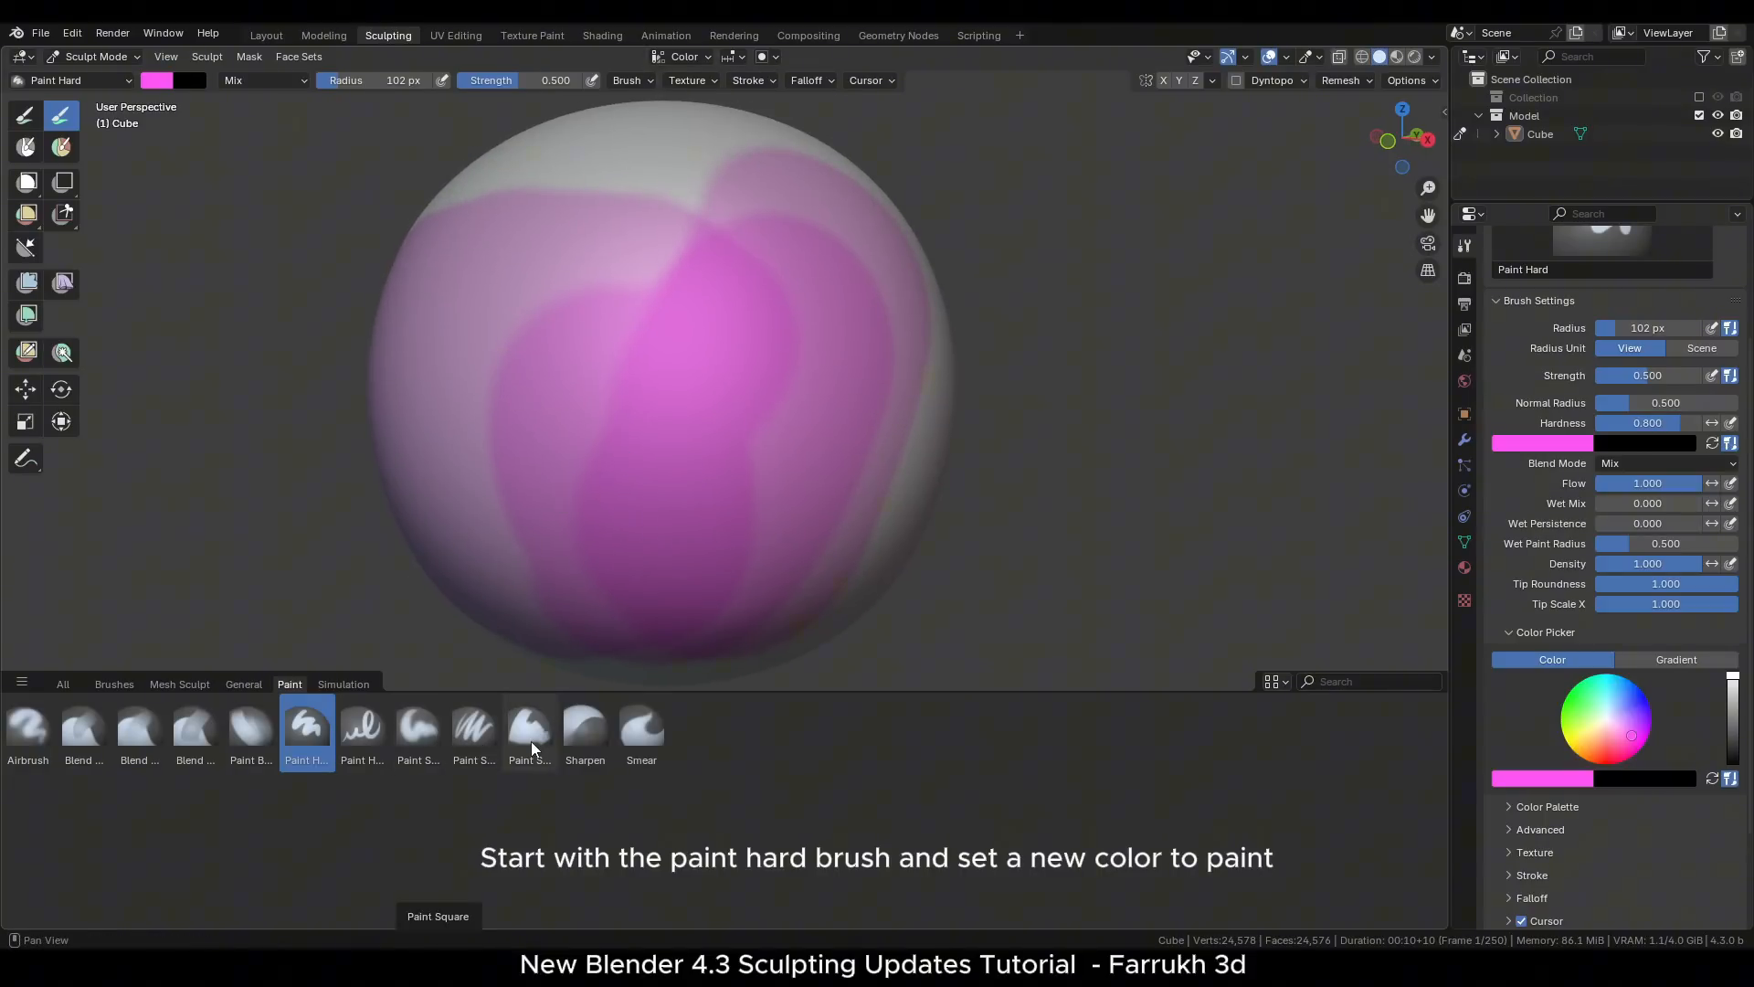
click(642, 727)
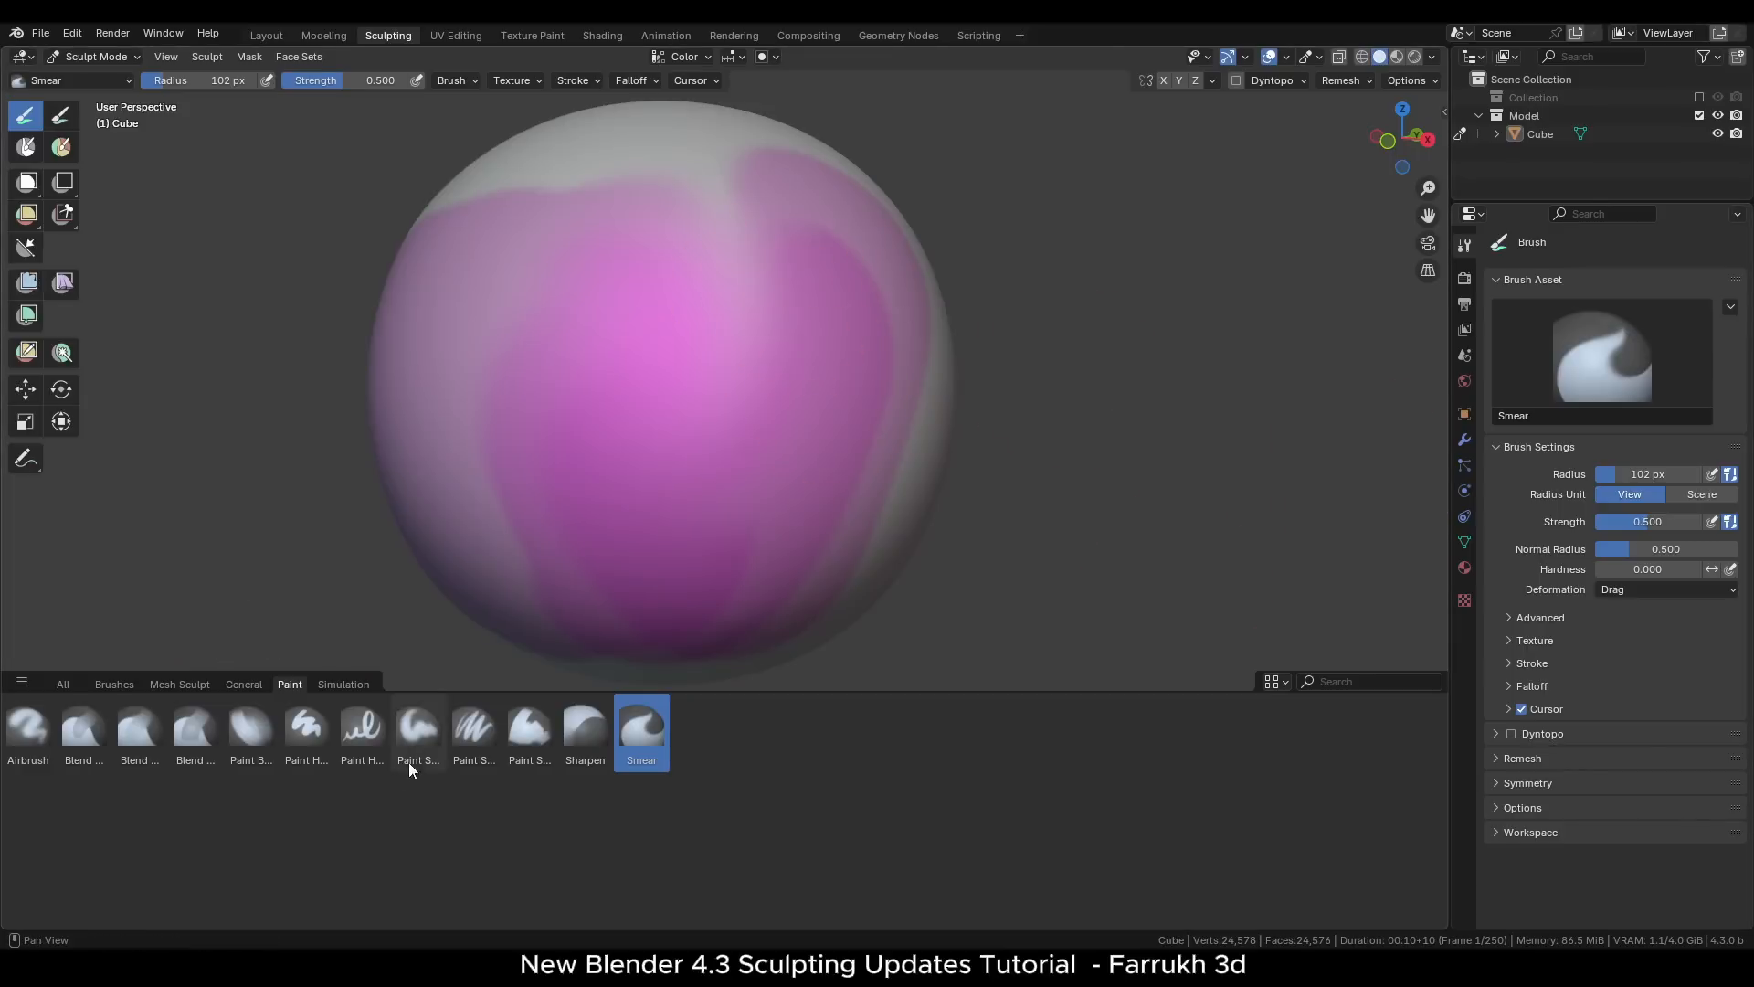
click(250, 725)
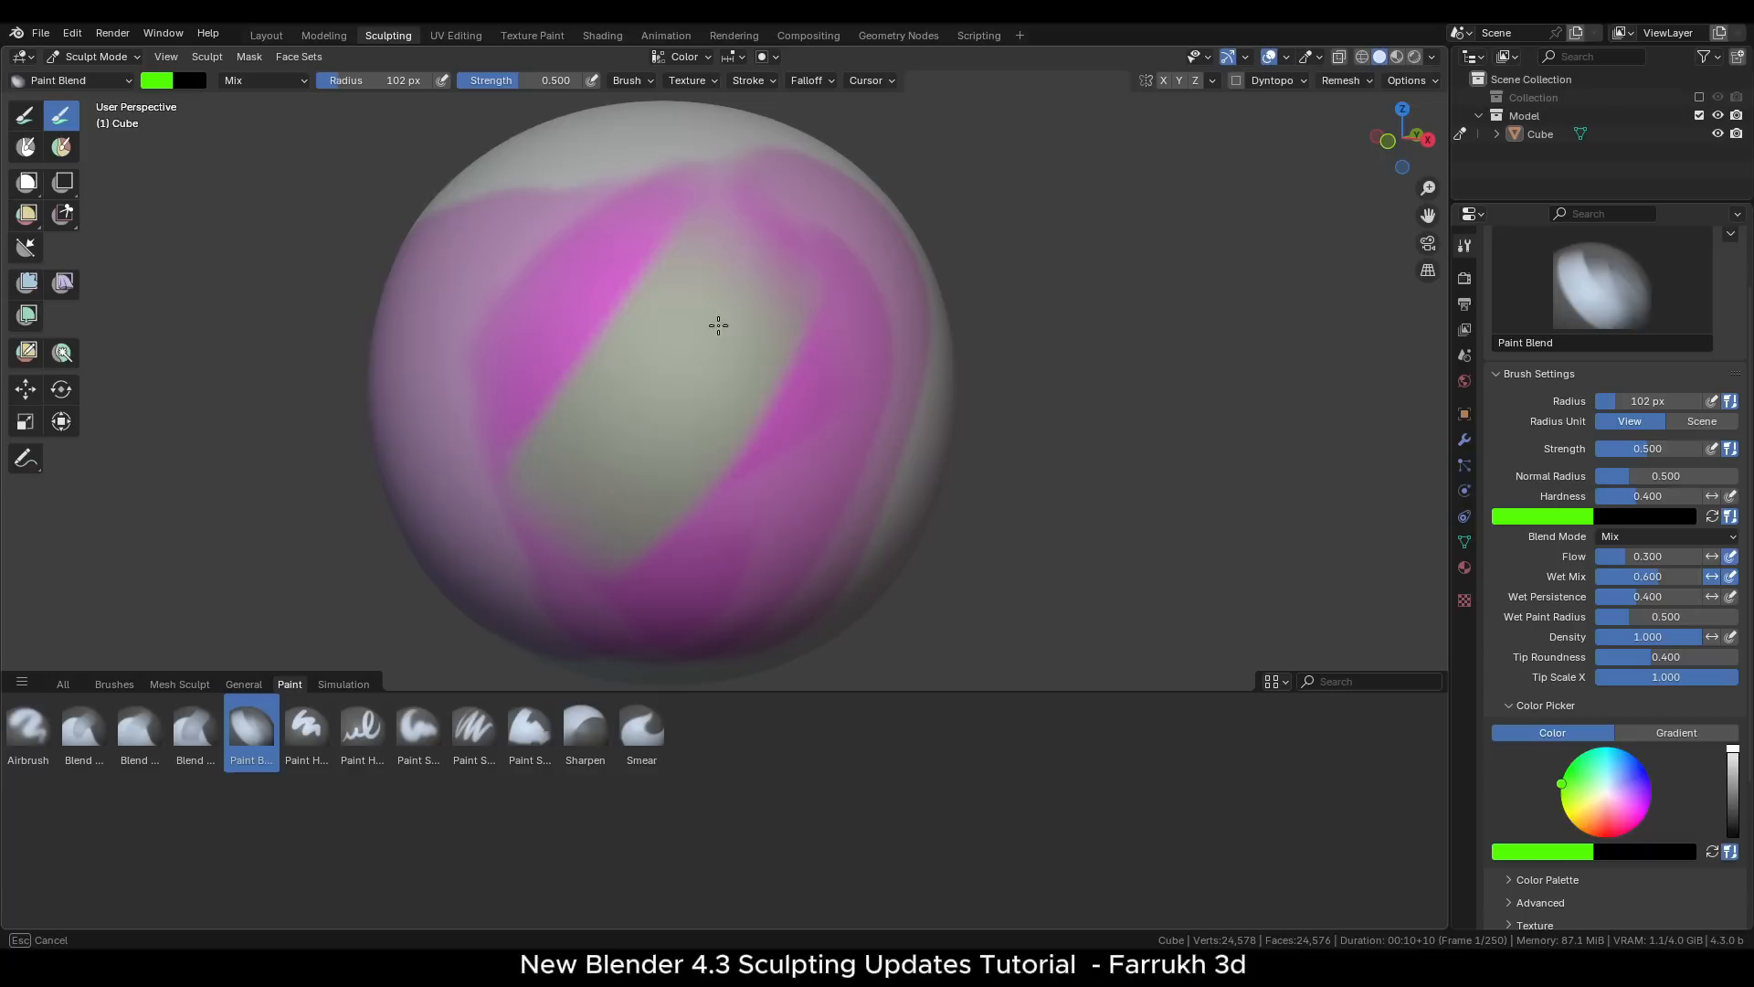
drag(670, 325, 724, 396)
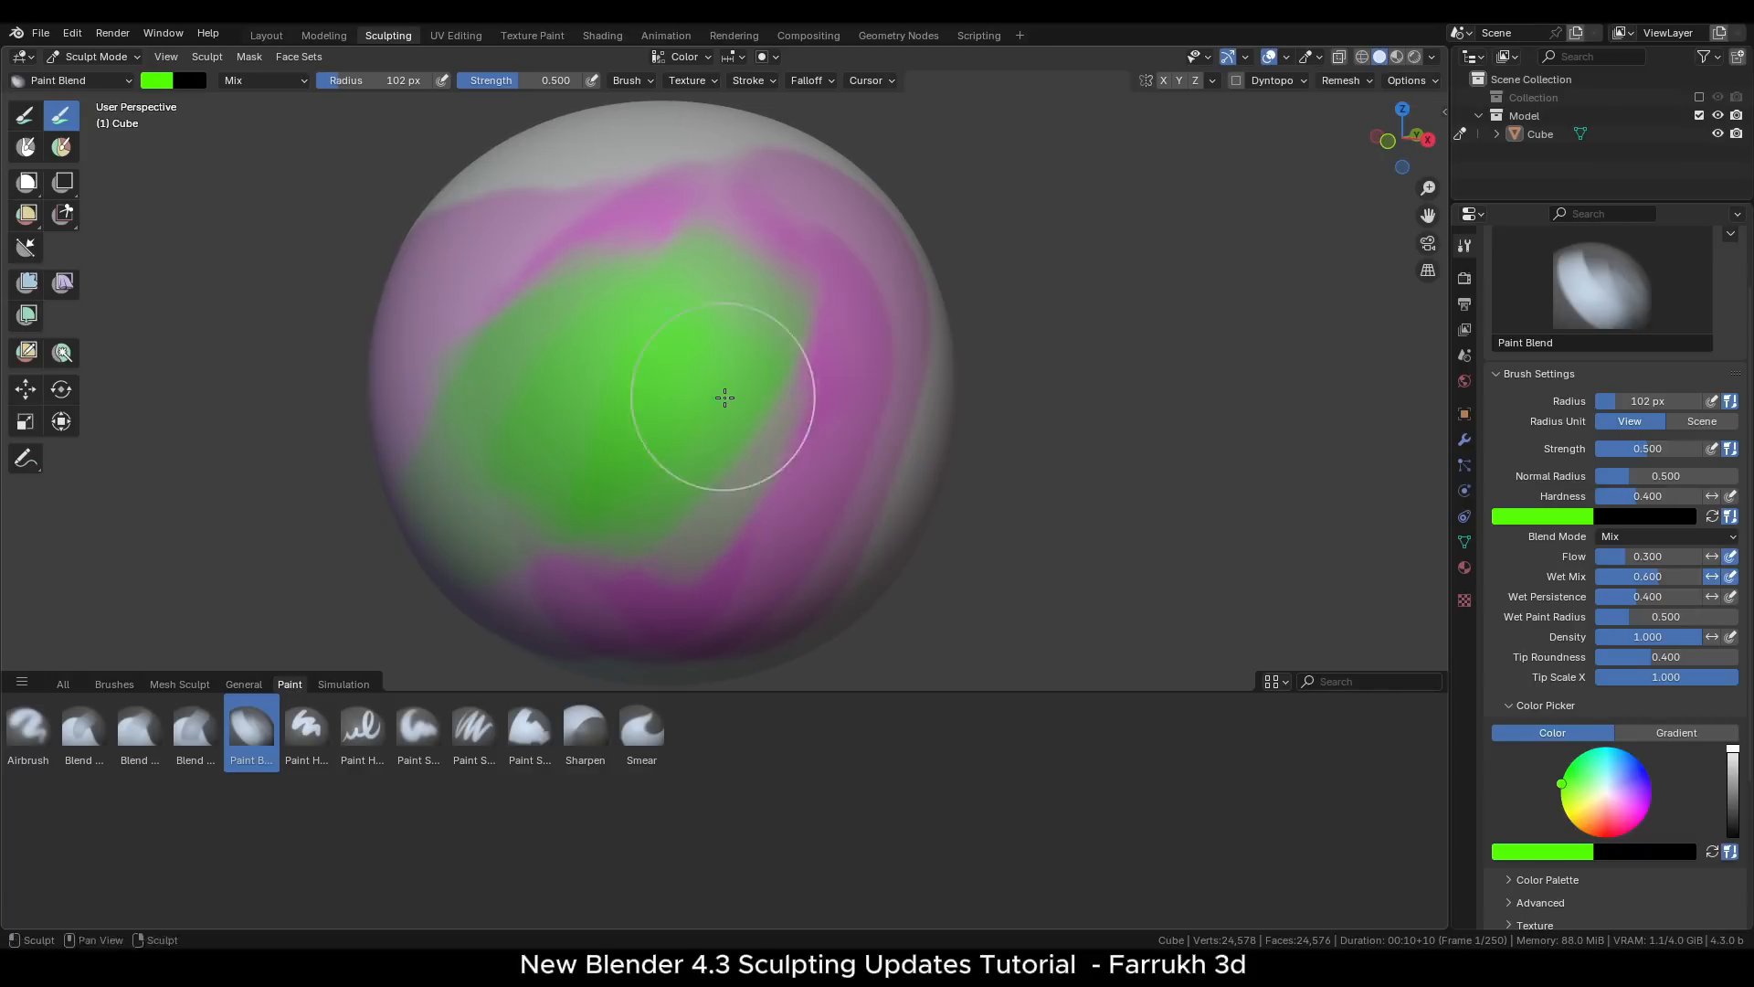
click(192, 725)
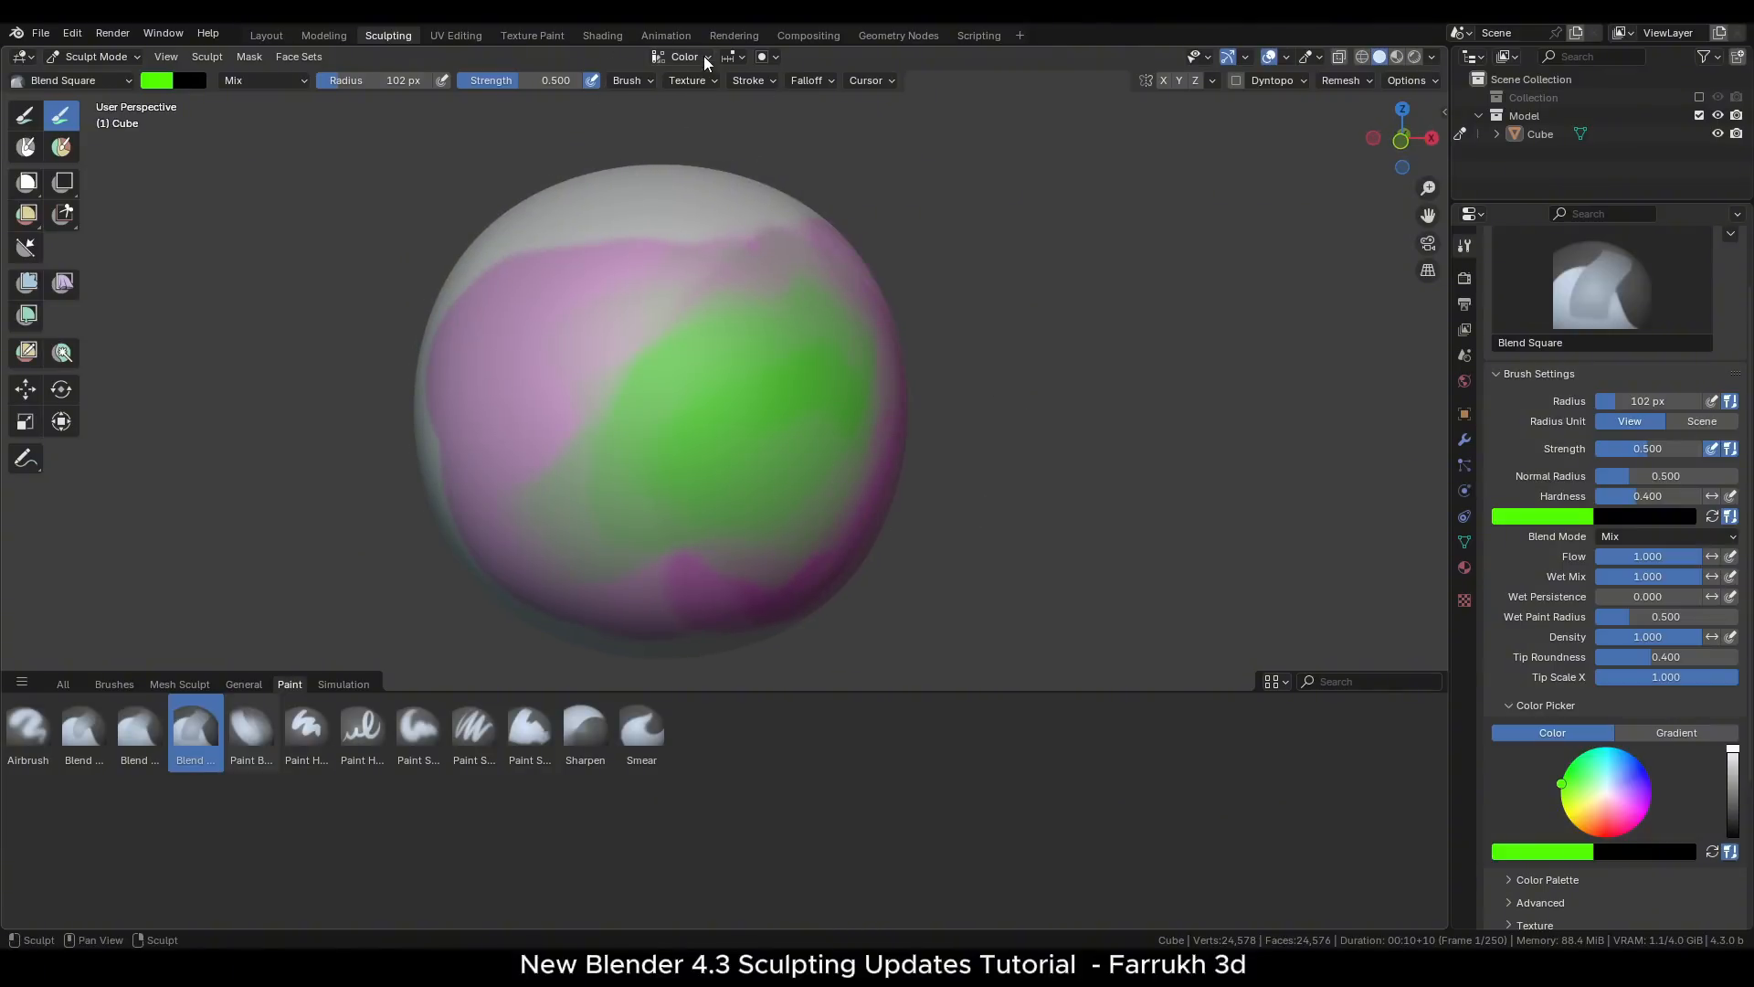
- Check the sphere's Color attribute list, then return to the Layout workspace
click(684, 57)
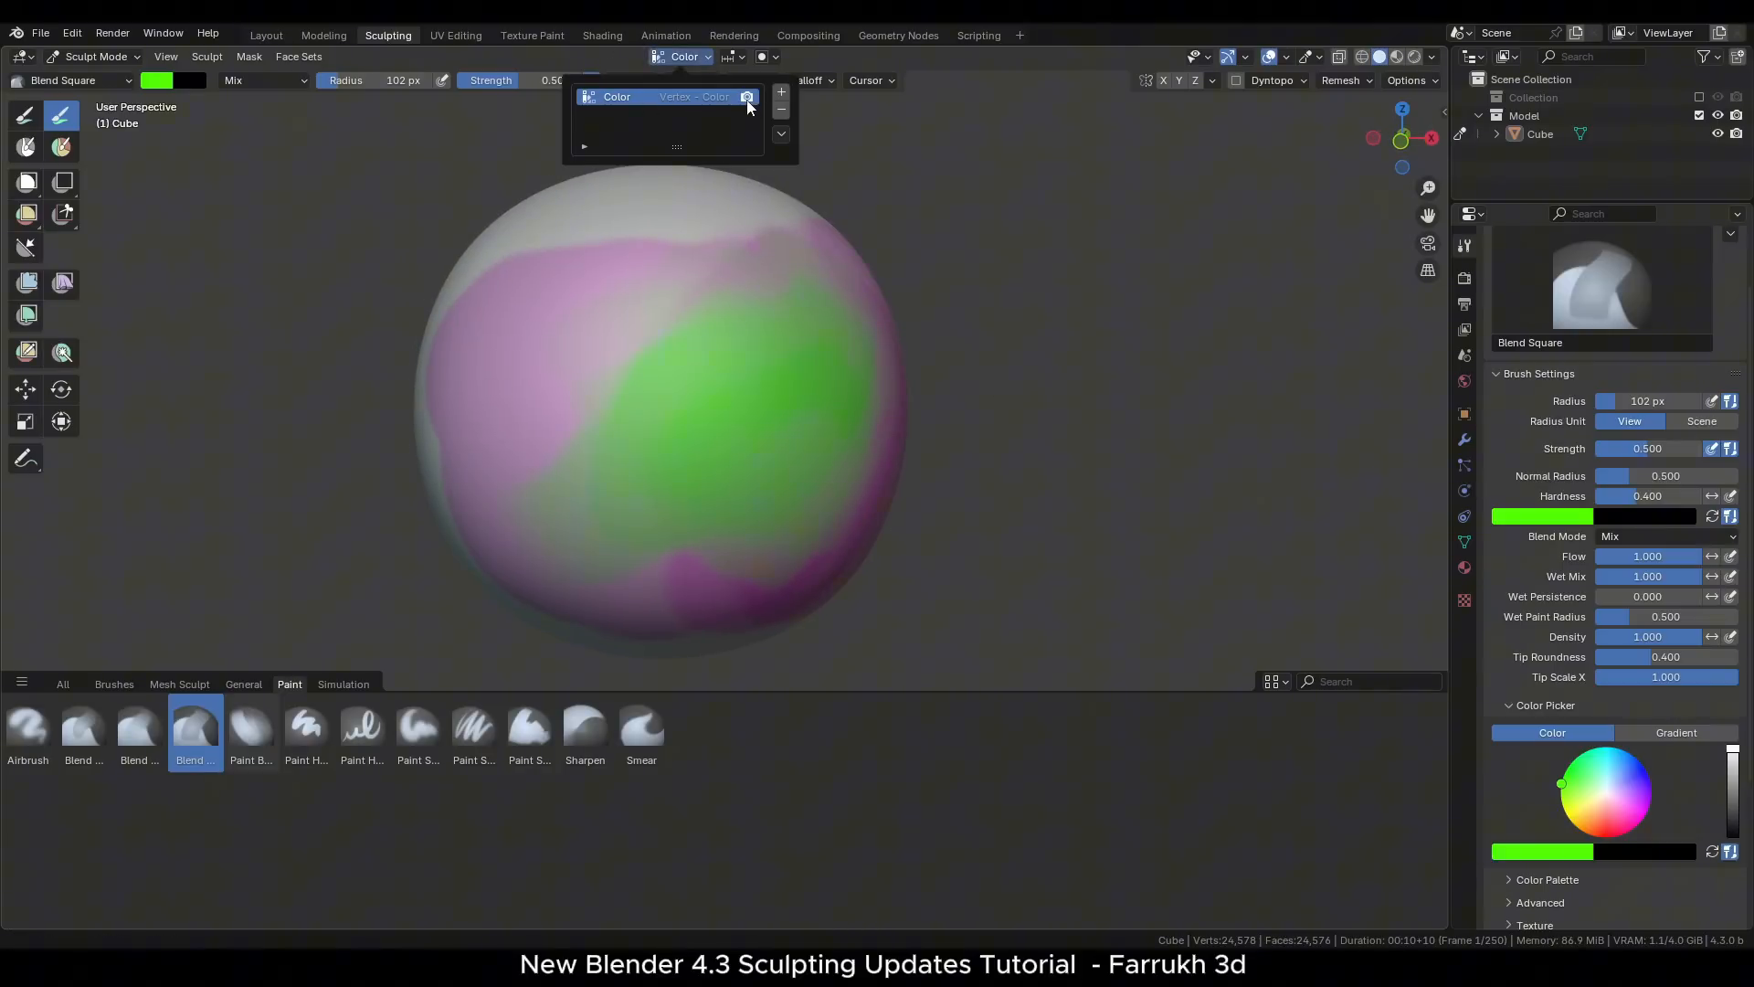
click(763, 57)
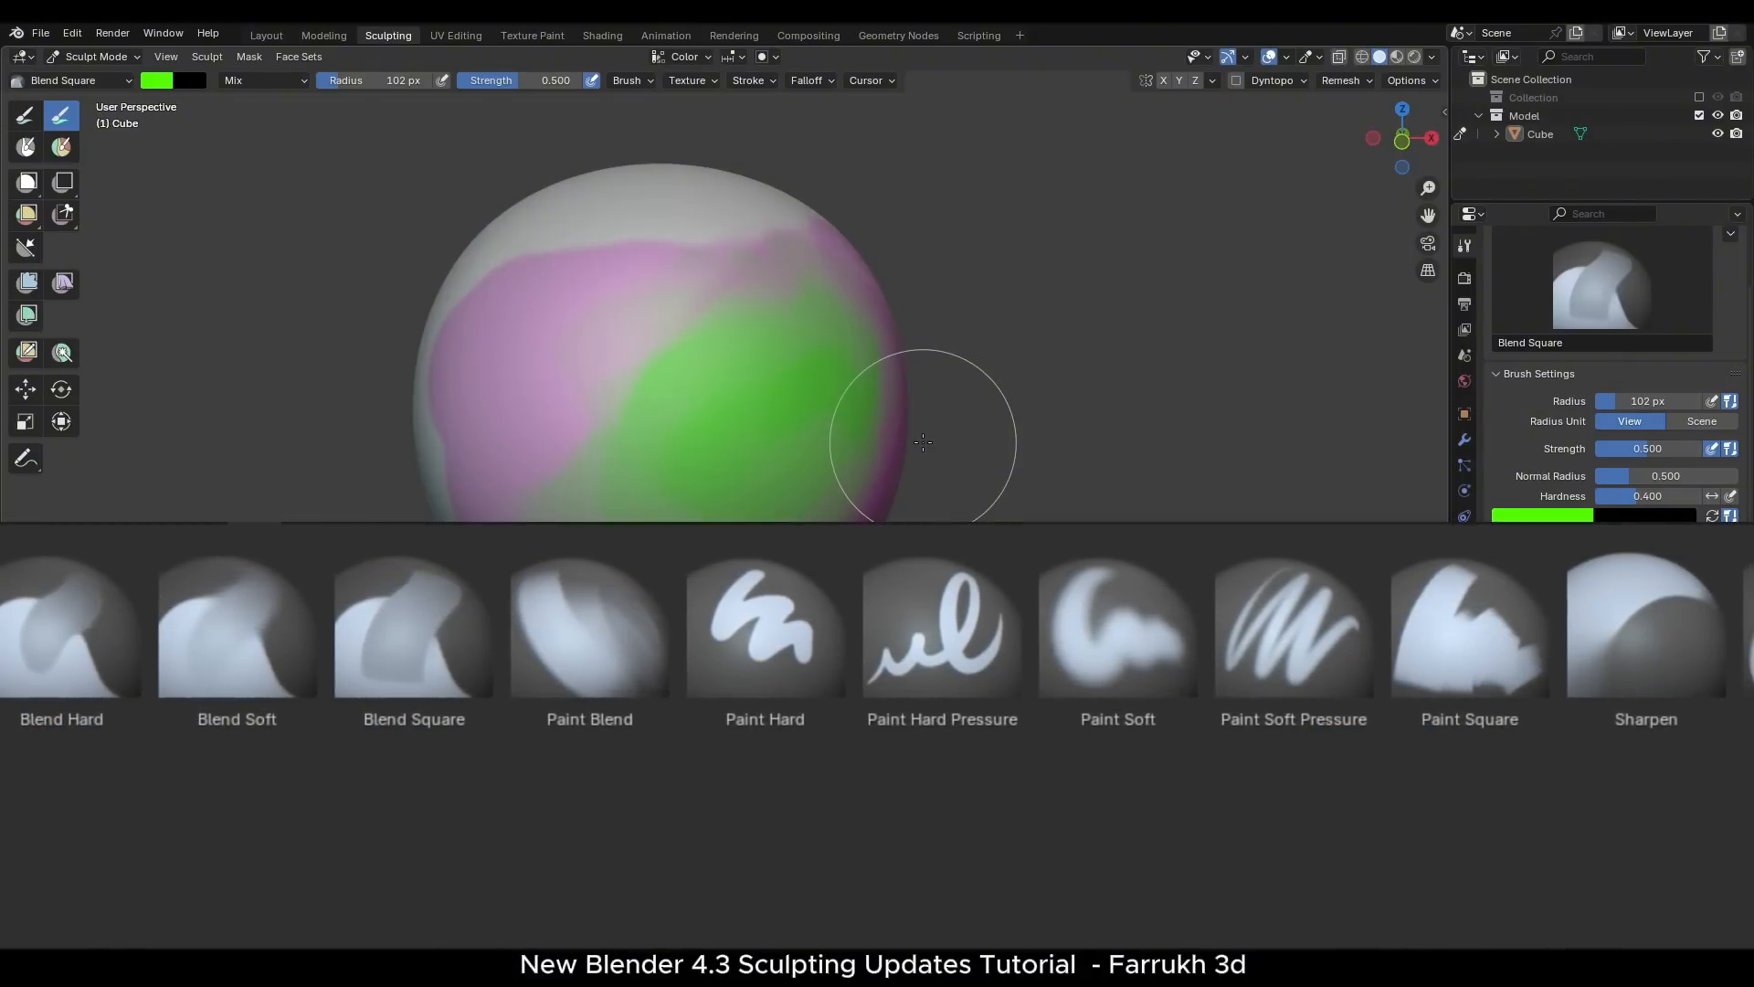
scroll(right, 3)
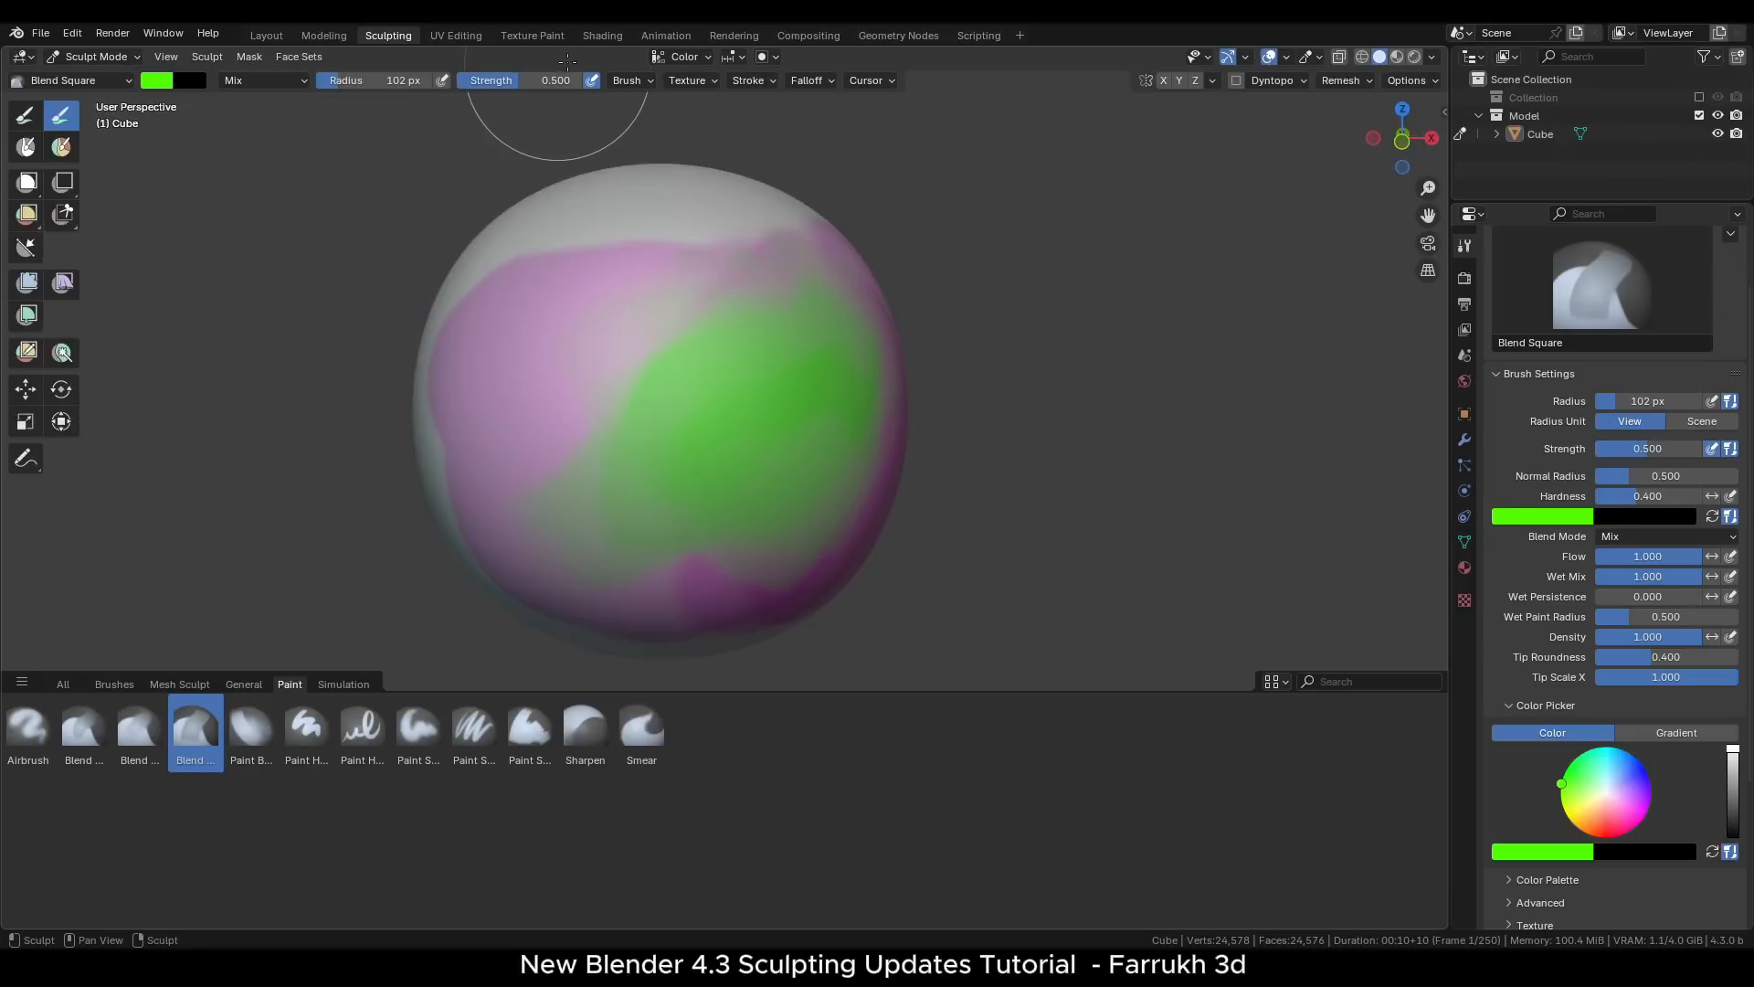
click(265, 34)
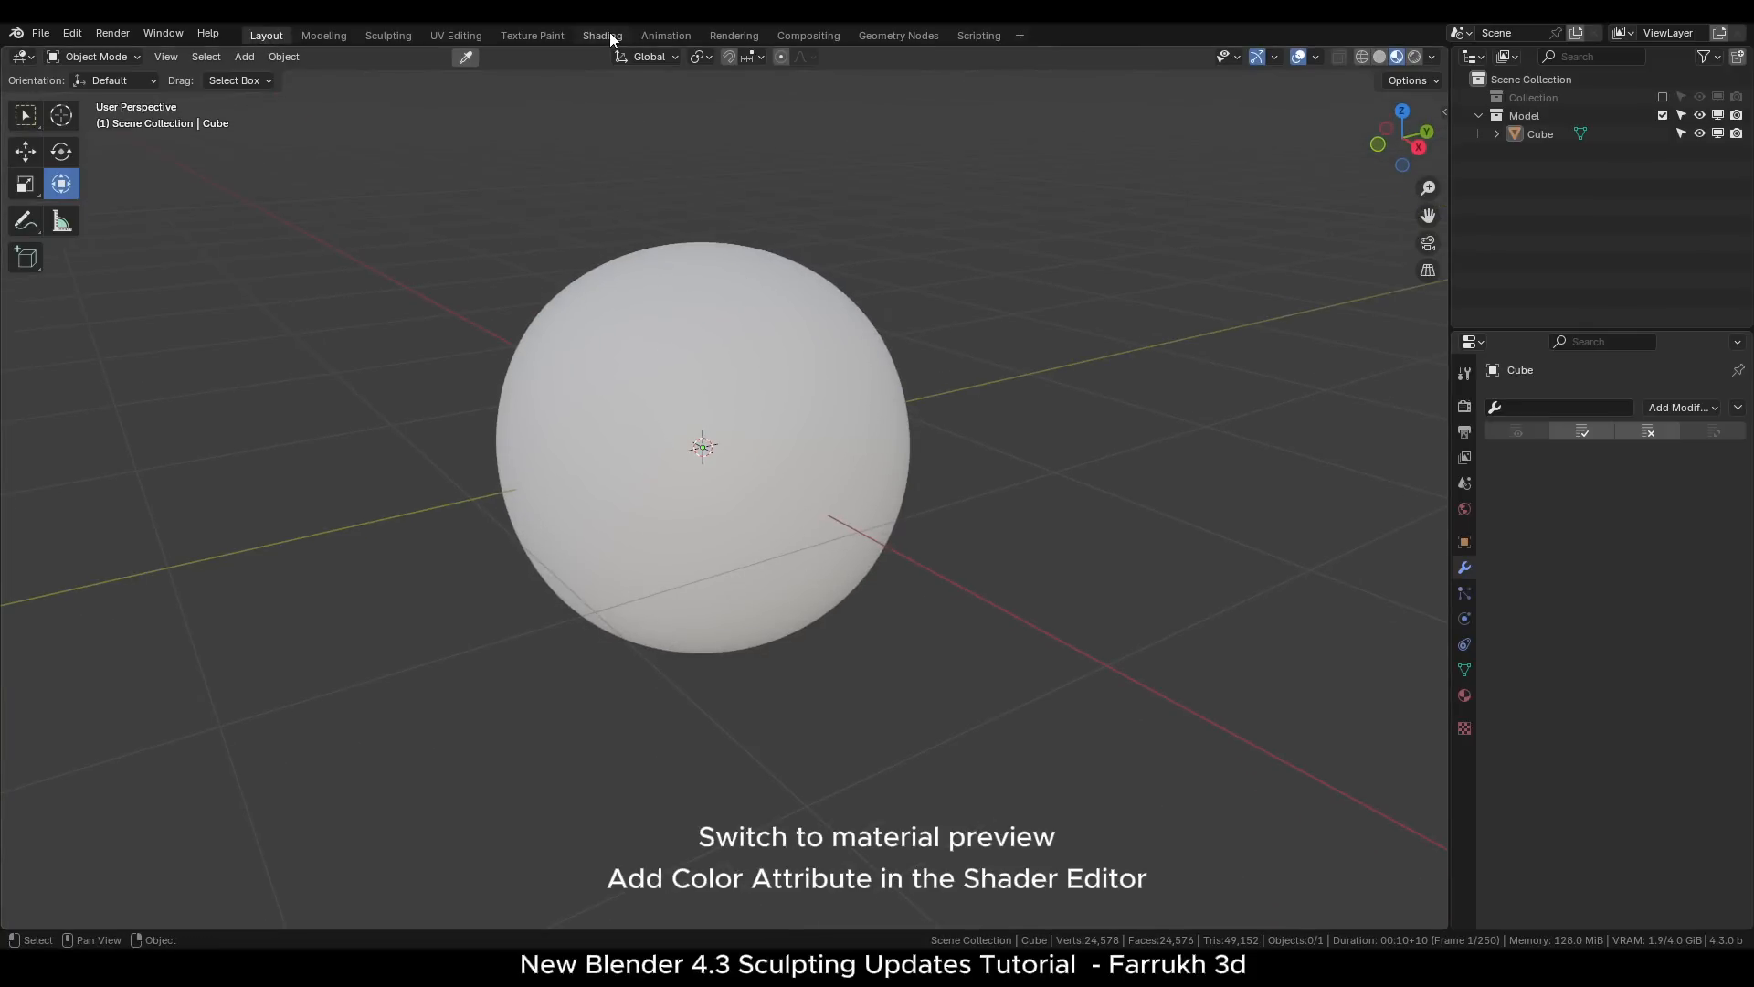
- In Shading, add a Color Attribute node feeding the material's Base Color, then return to Sculpting
click(602, 34)
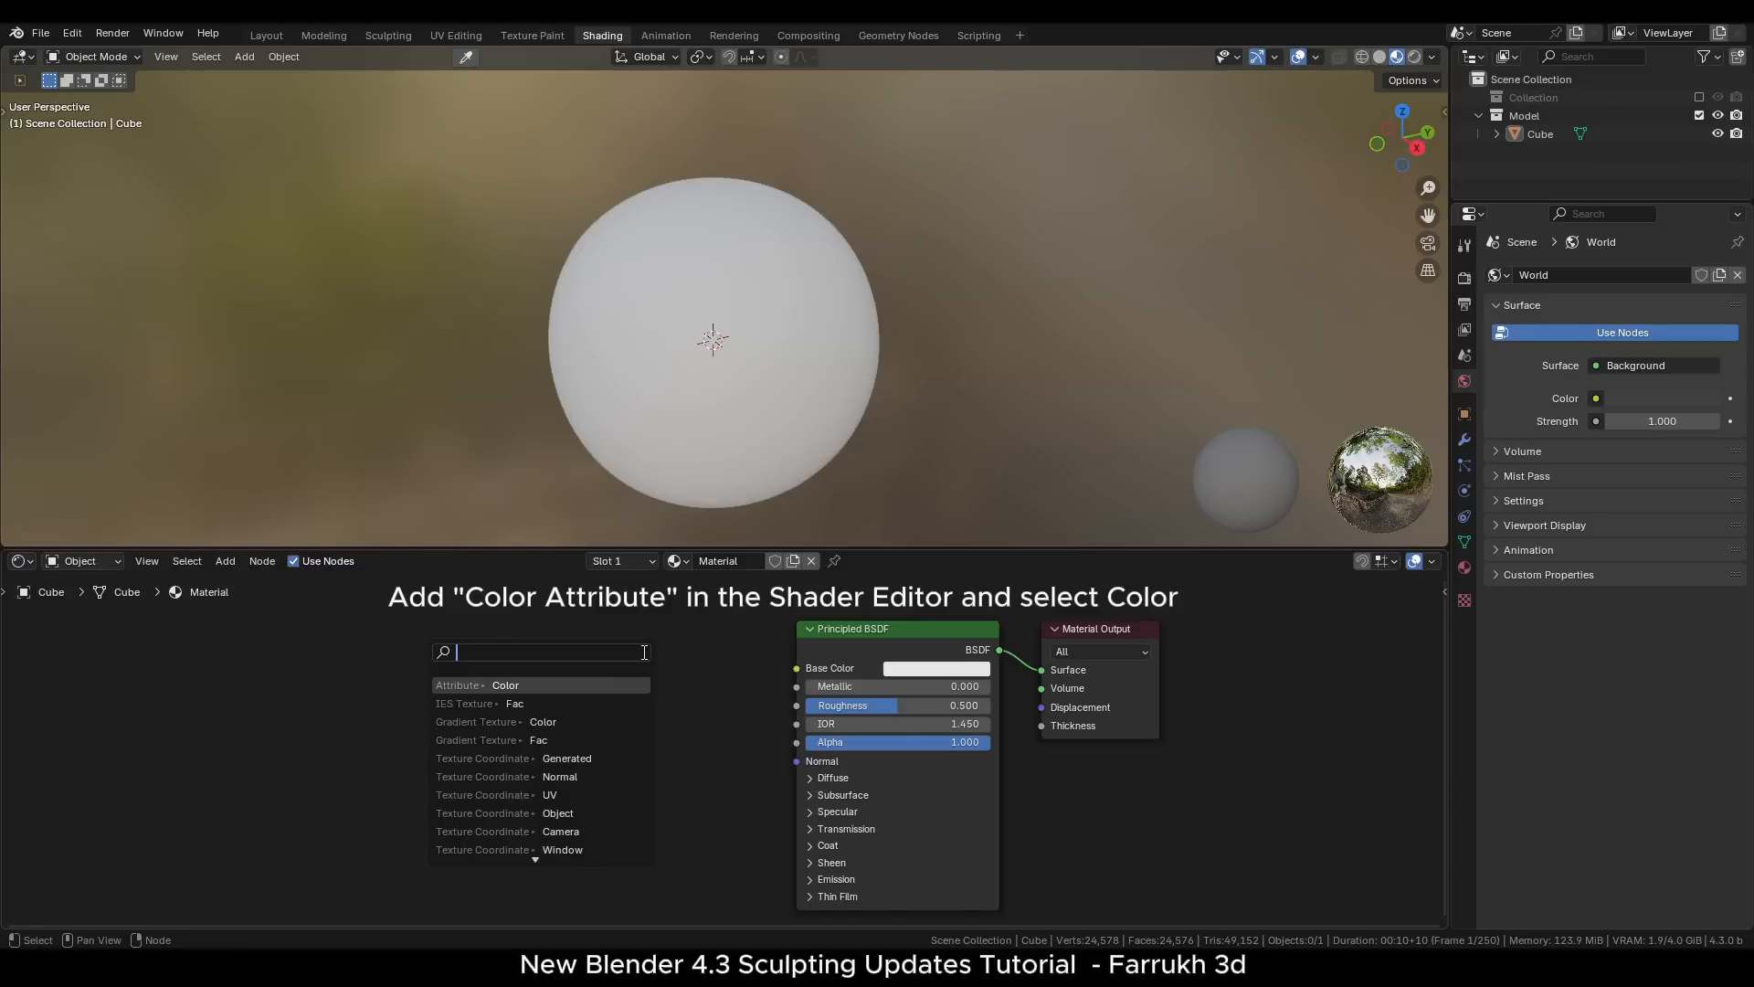
text(color)
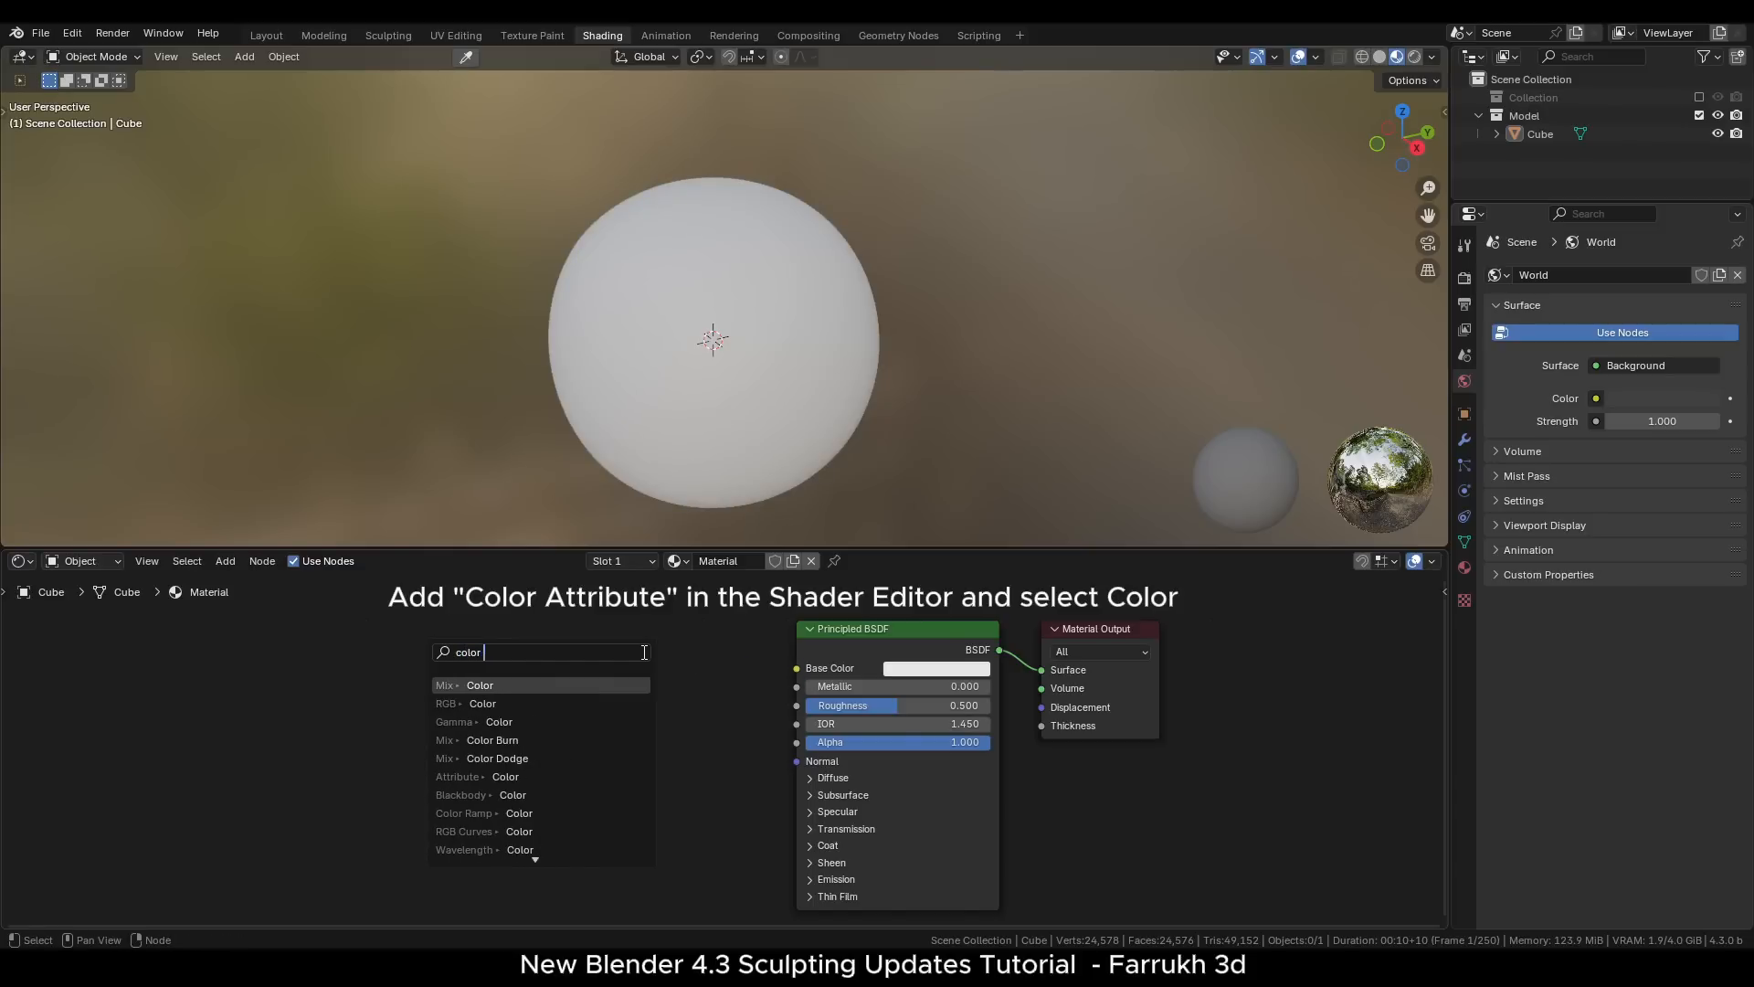
text(att)
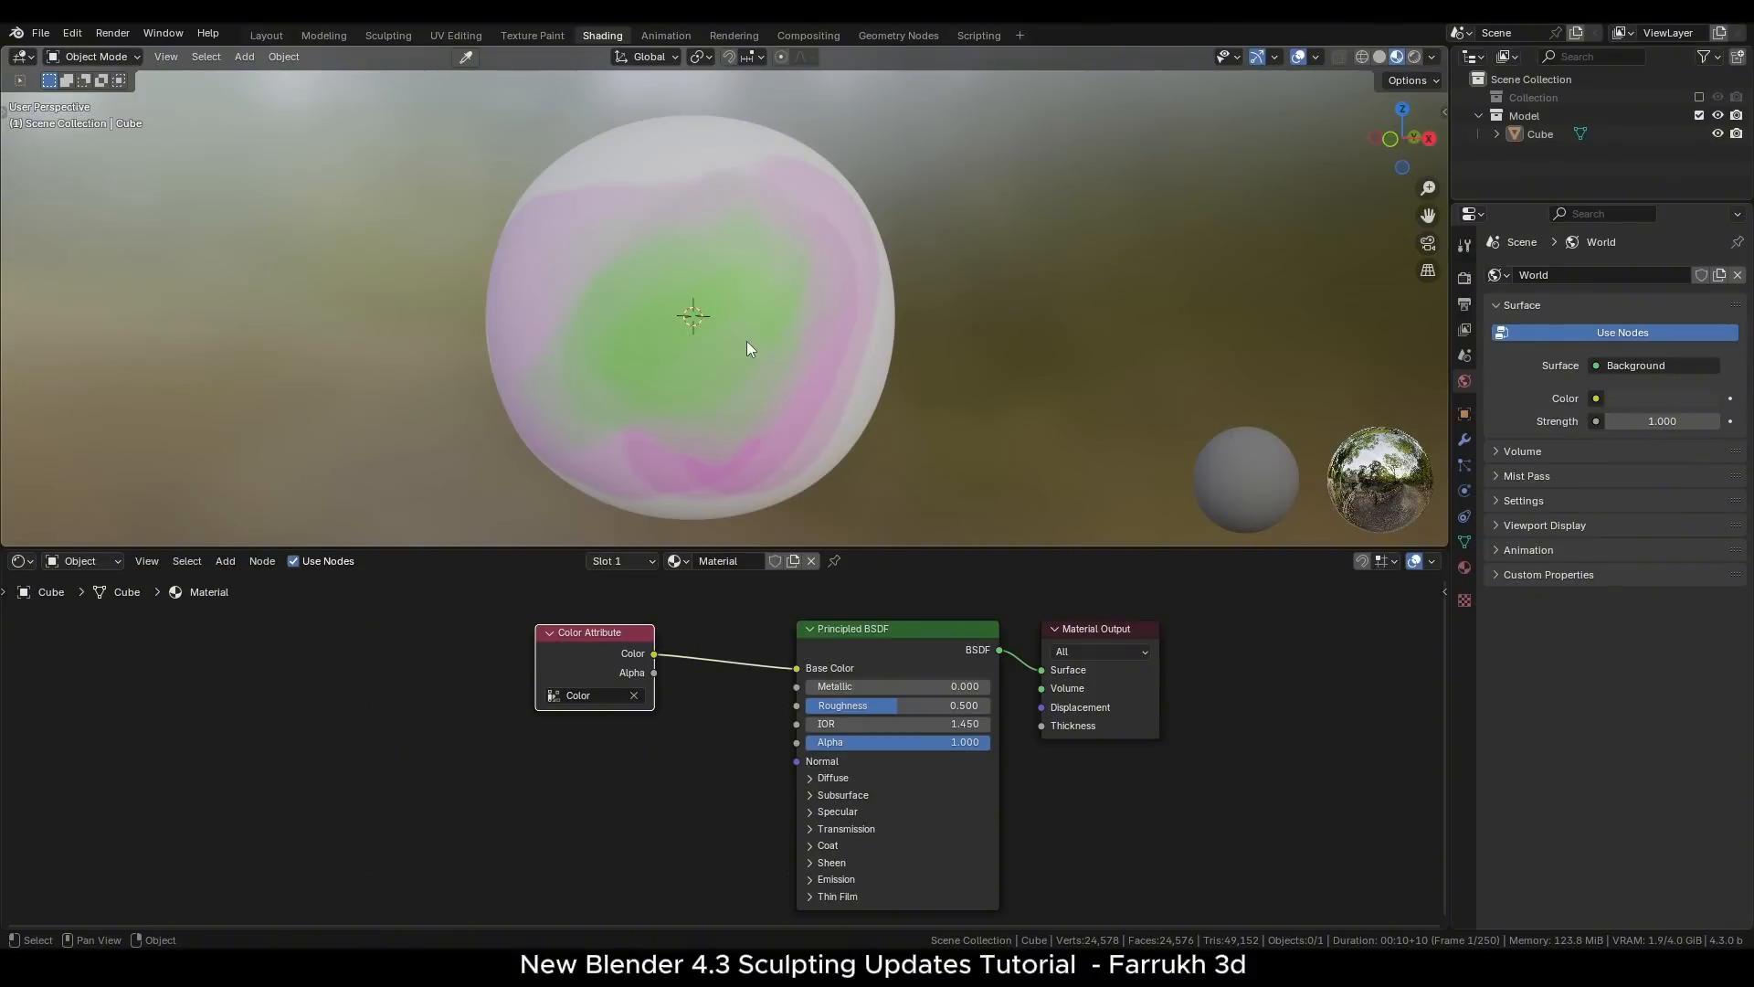
click(387, 35)
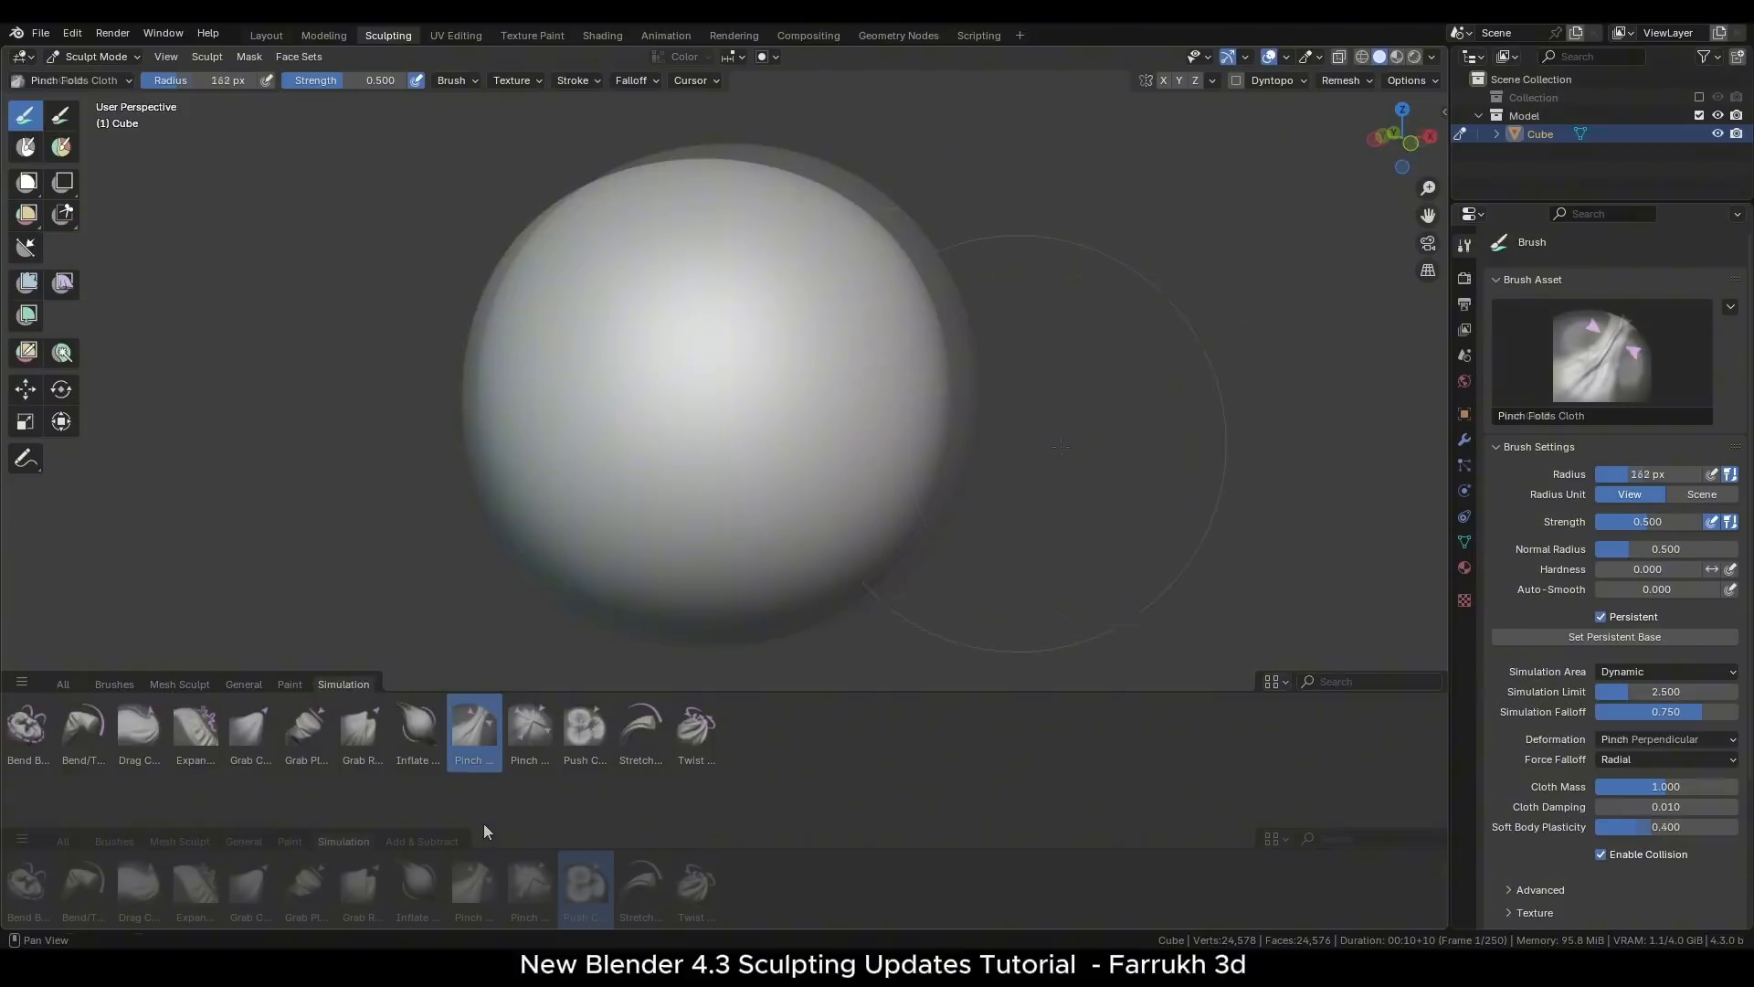
- Try Push, Stretch/Move, Expand/Contract, Grab Planar and Pinch Folds cloth brushes on the sphere
click(582, 884)
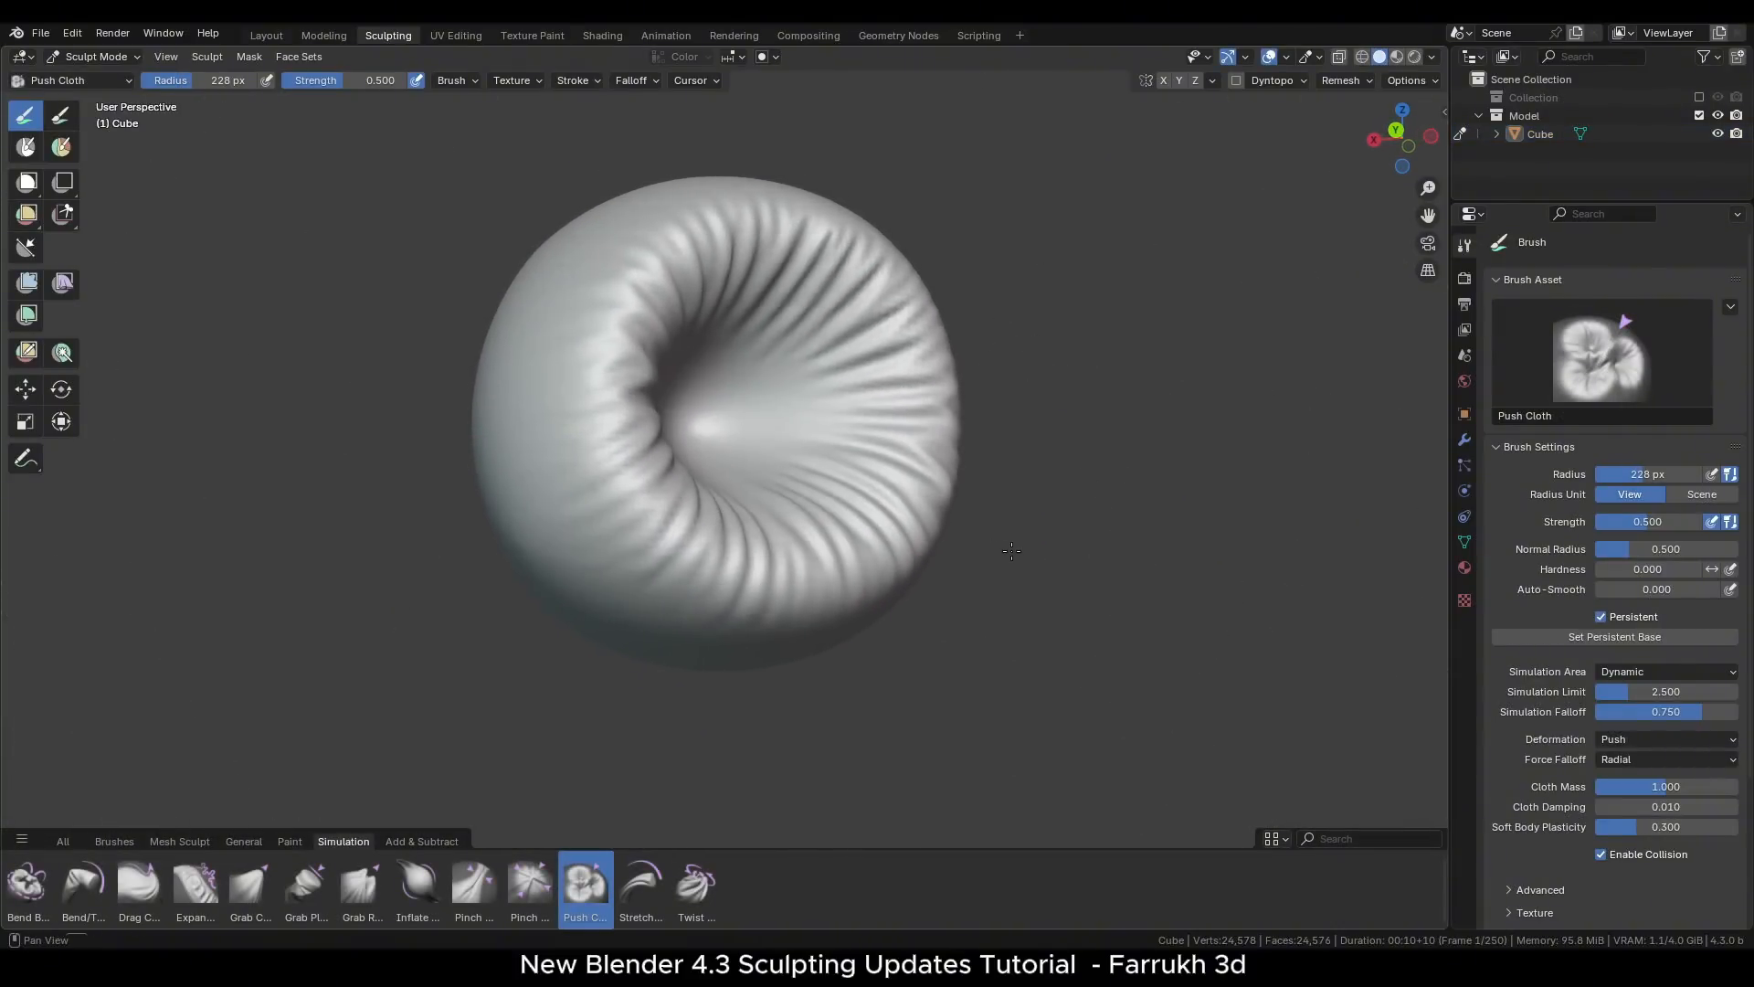
click(639, 883)
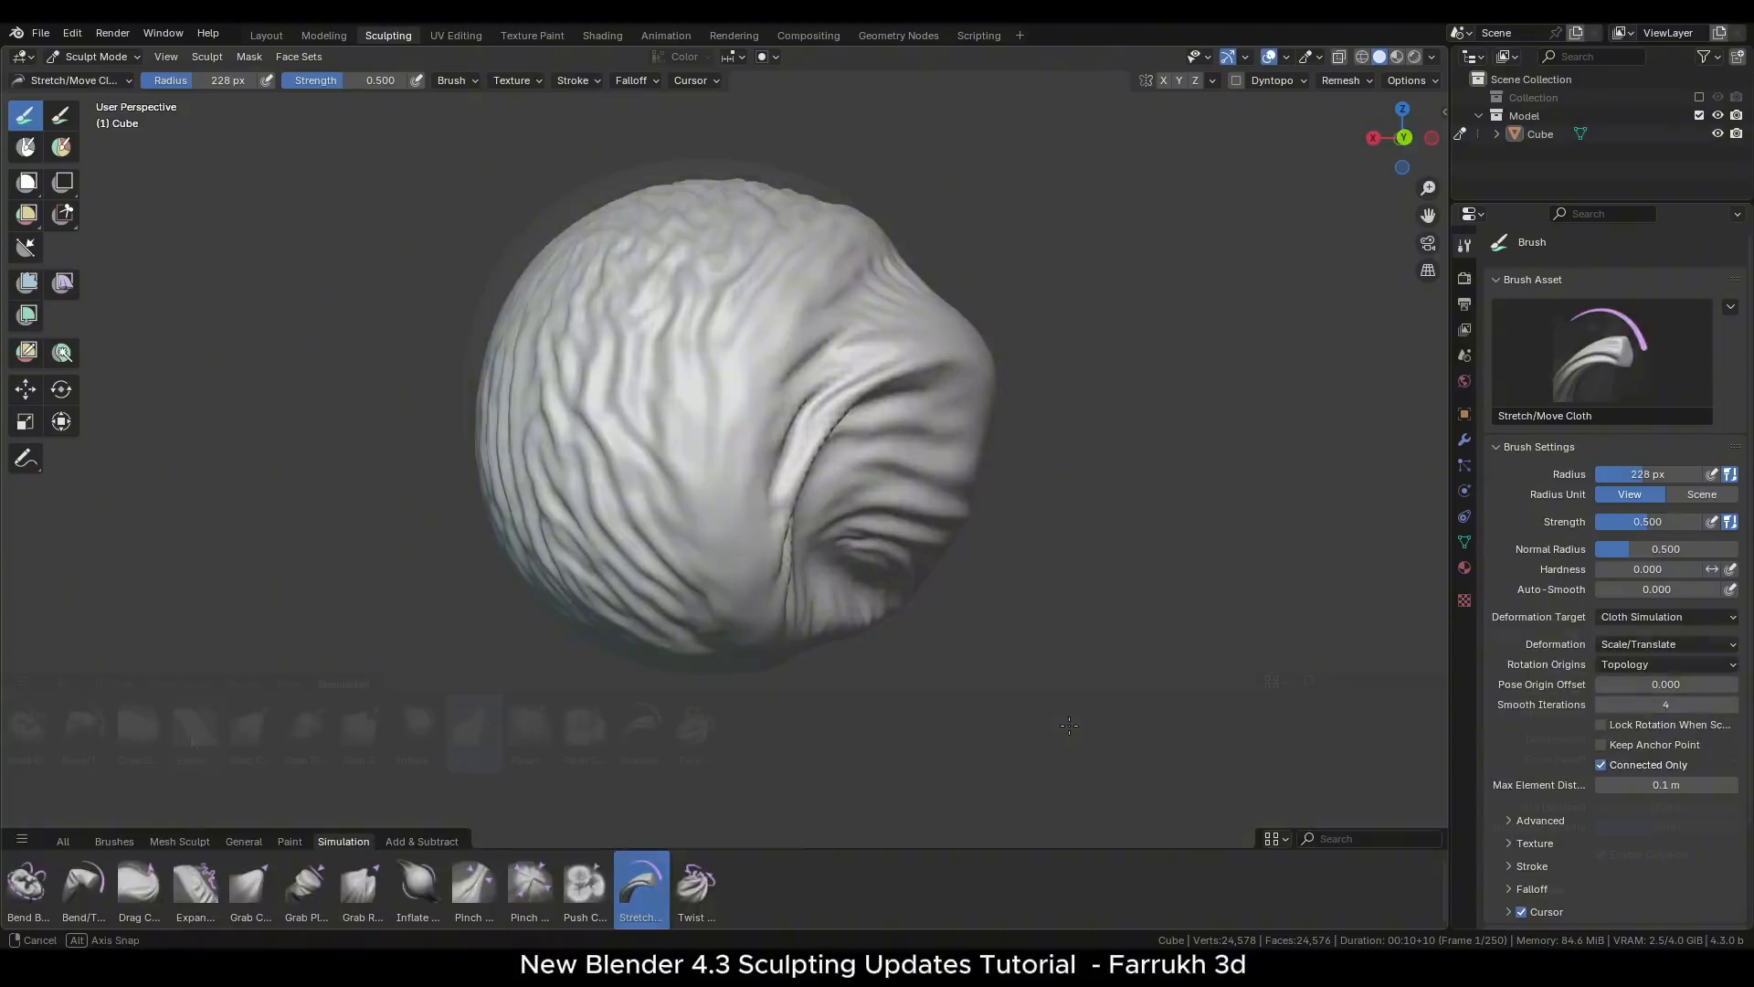
click(194, 729)
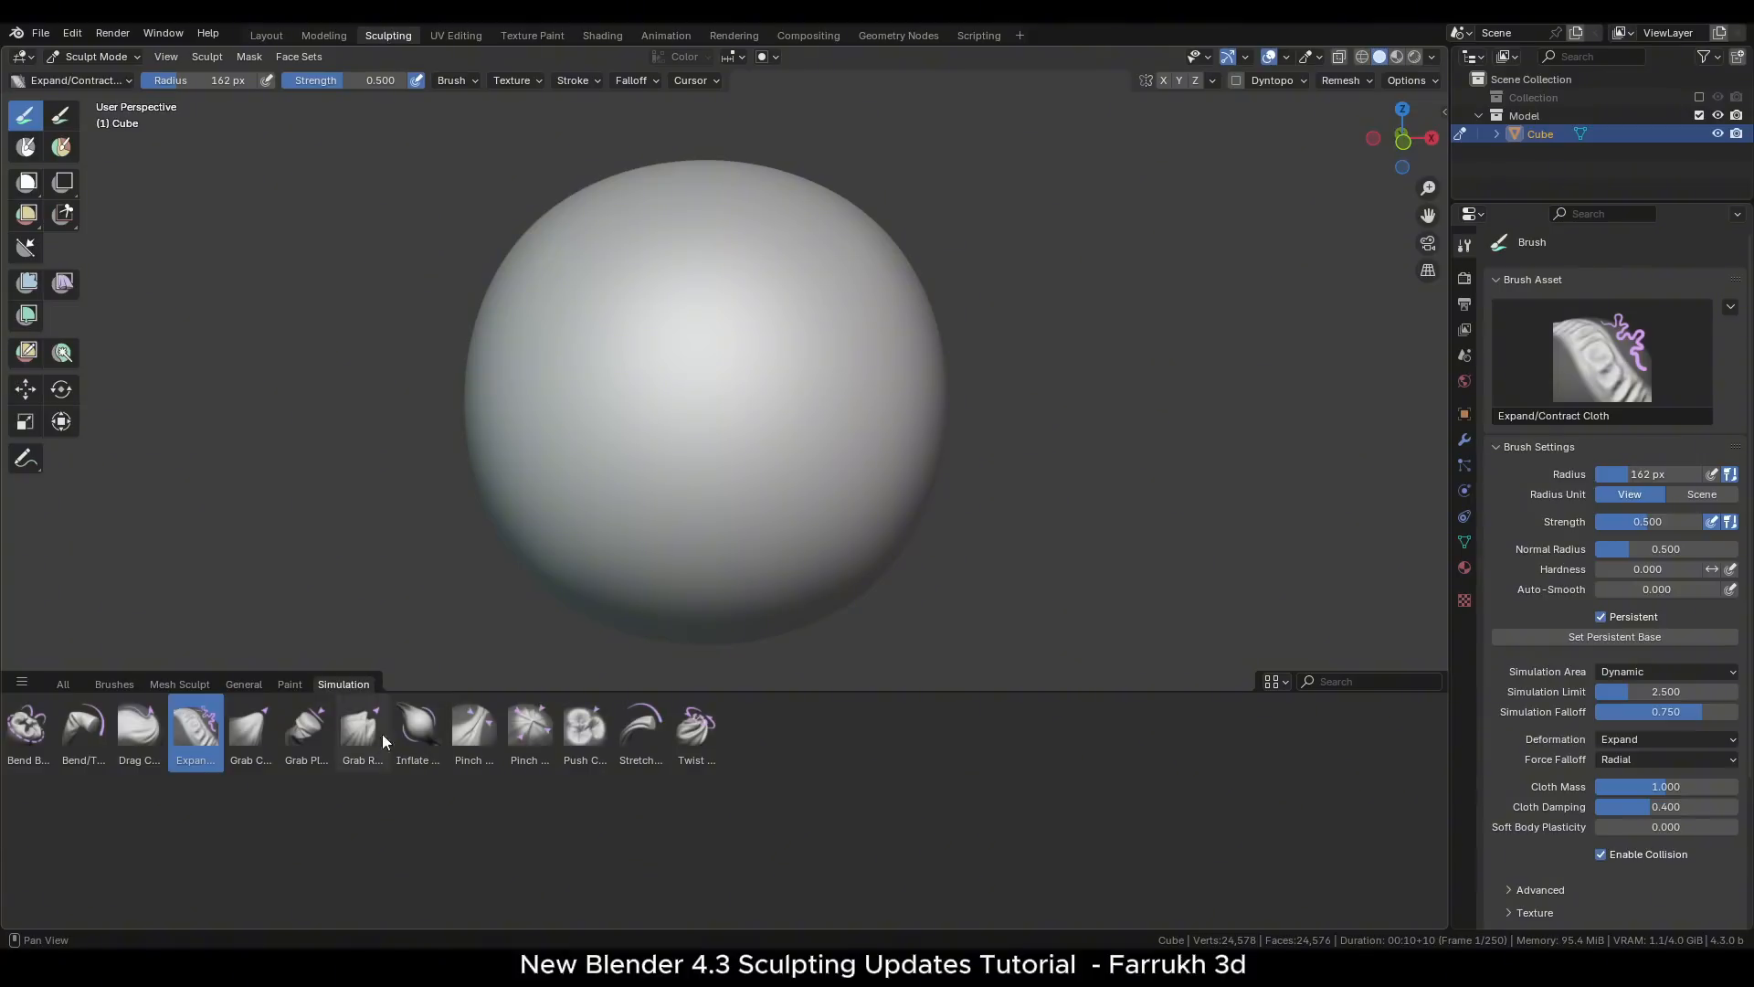
click(305, 727)
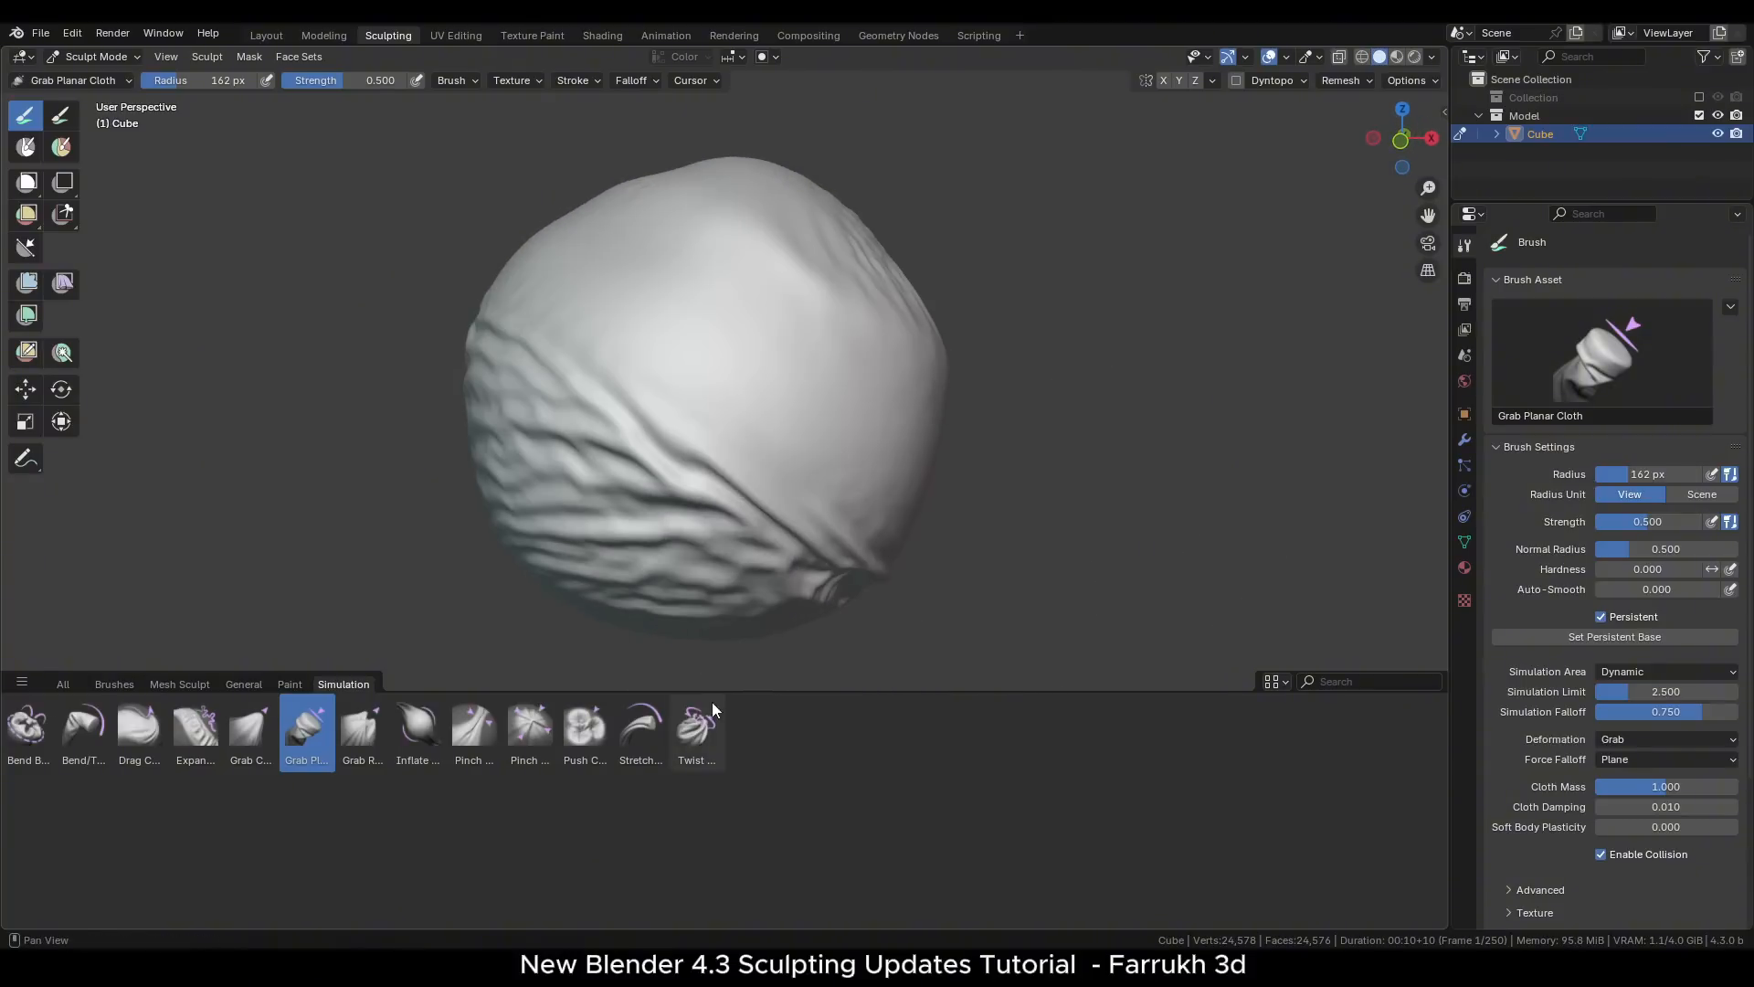
click(639, 726)
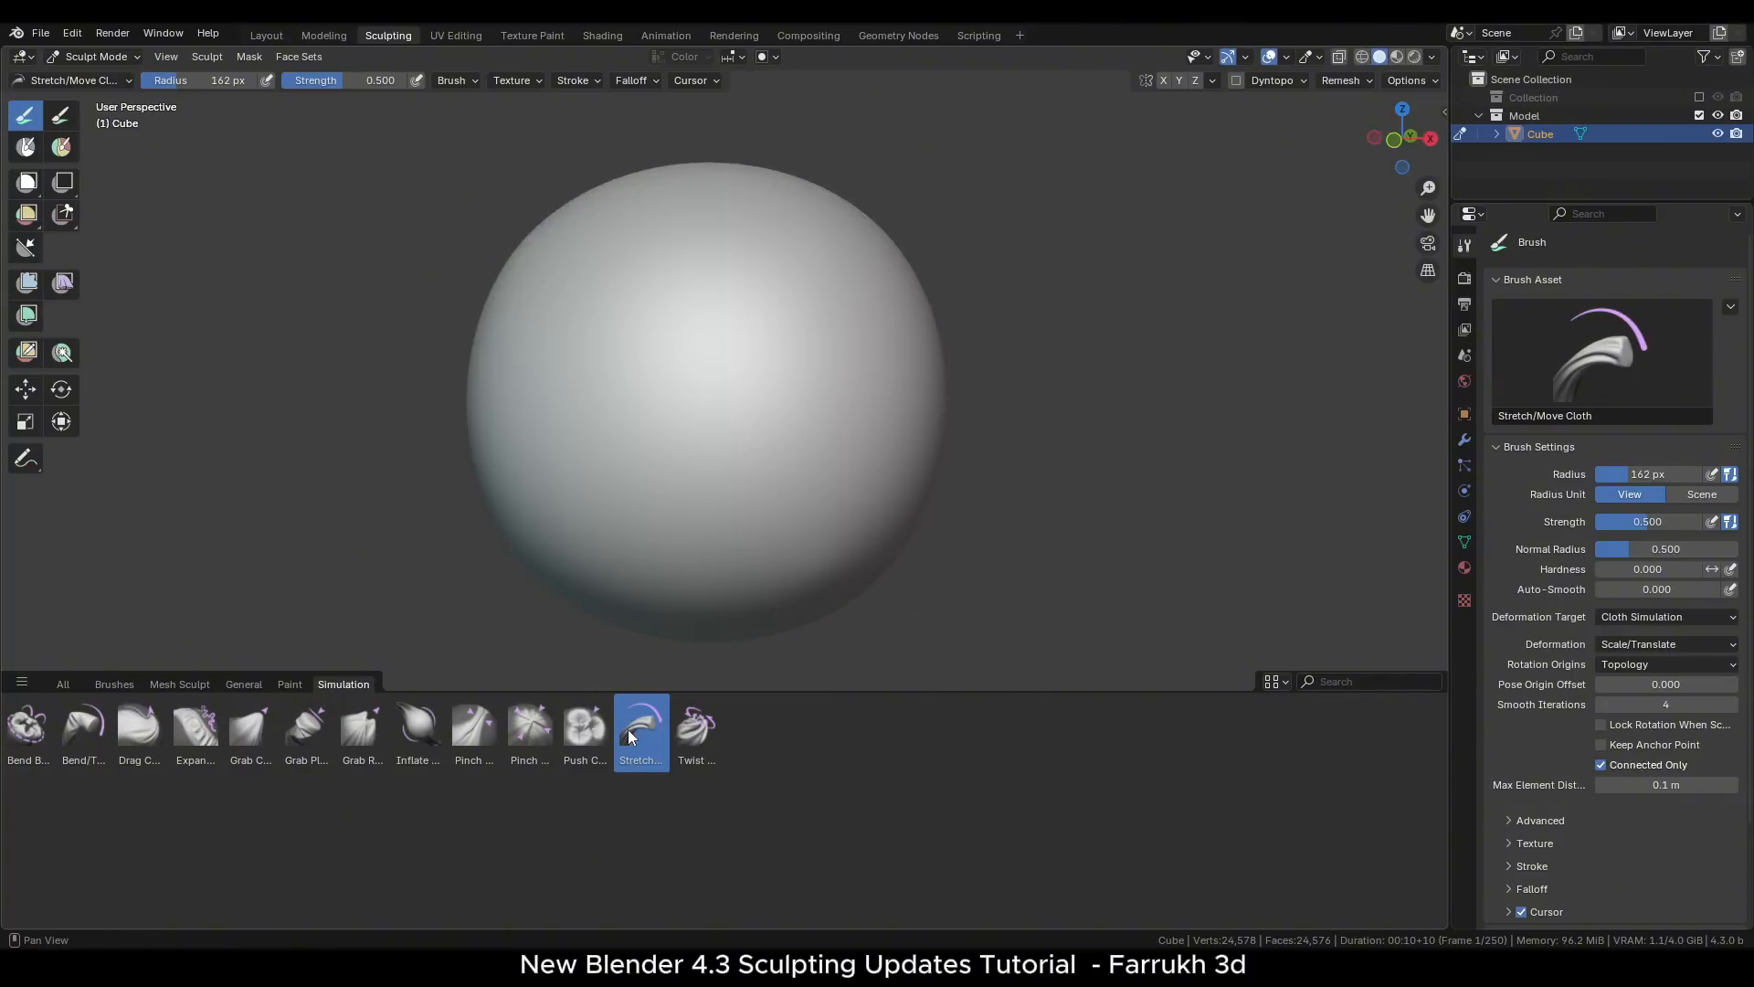
click(471, 728)
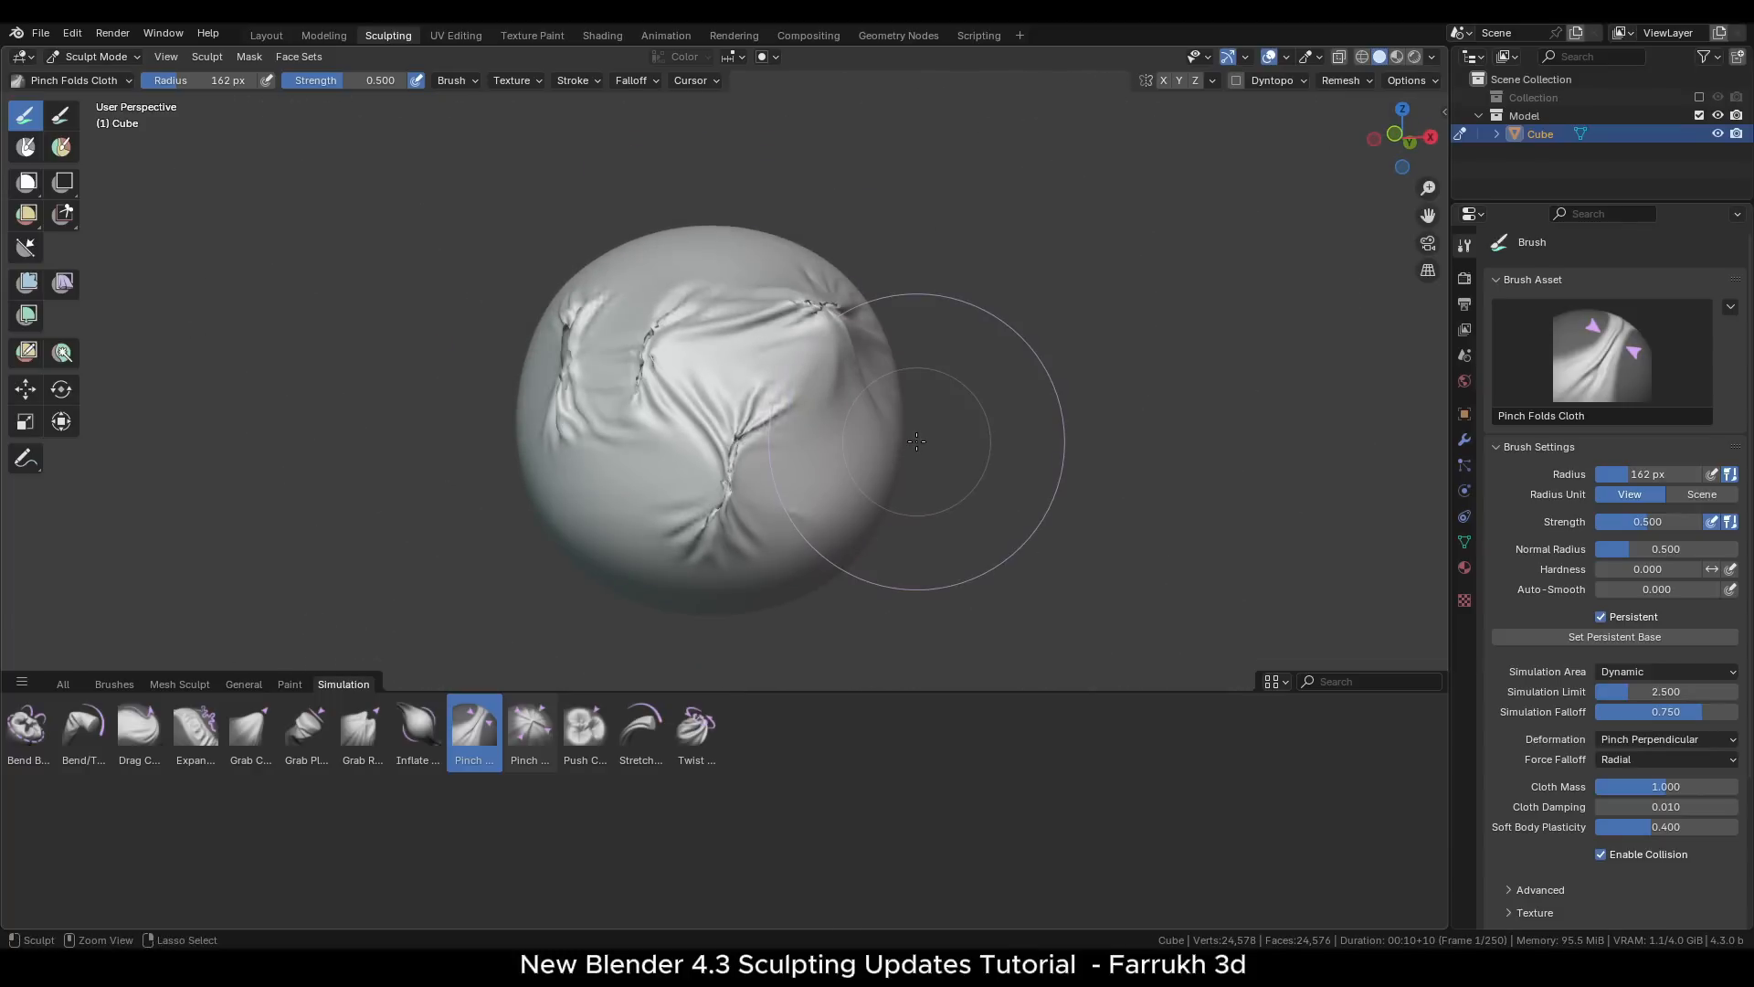
click(250, 884)
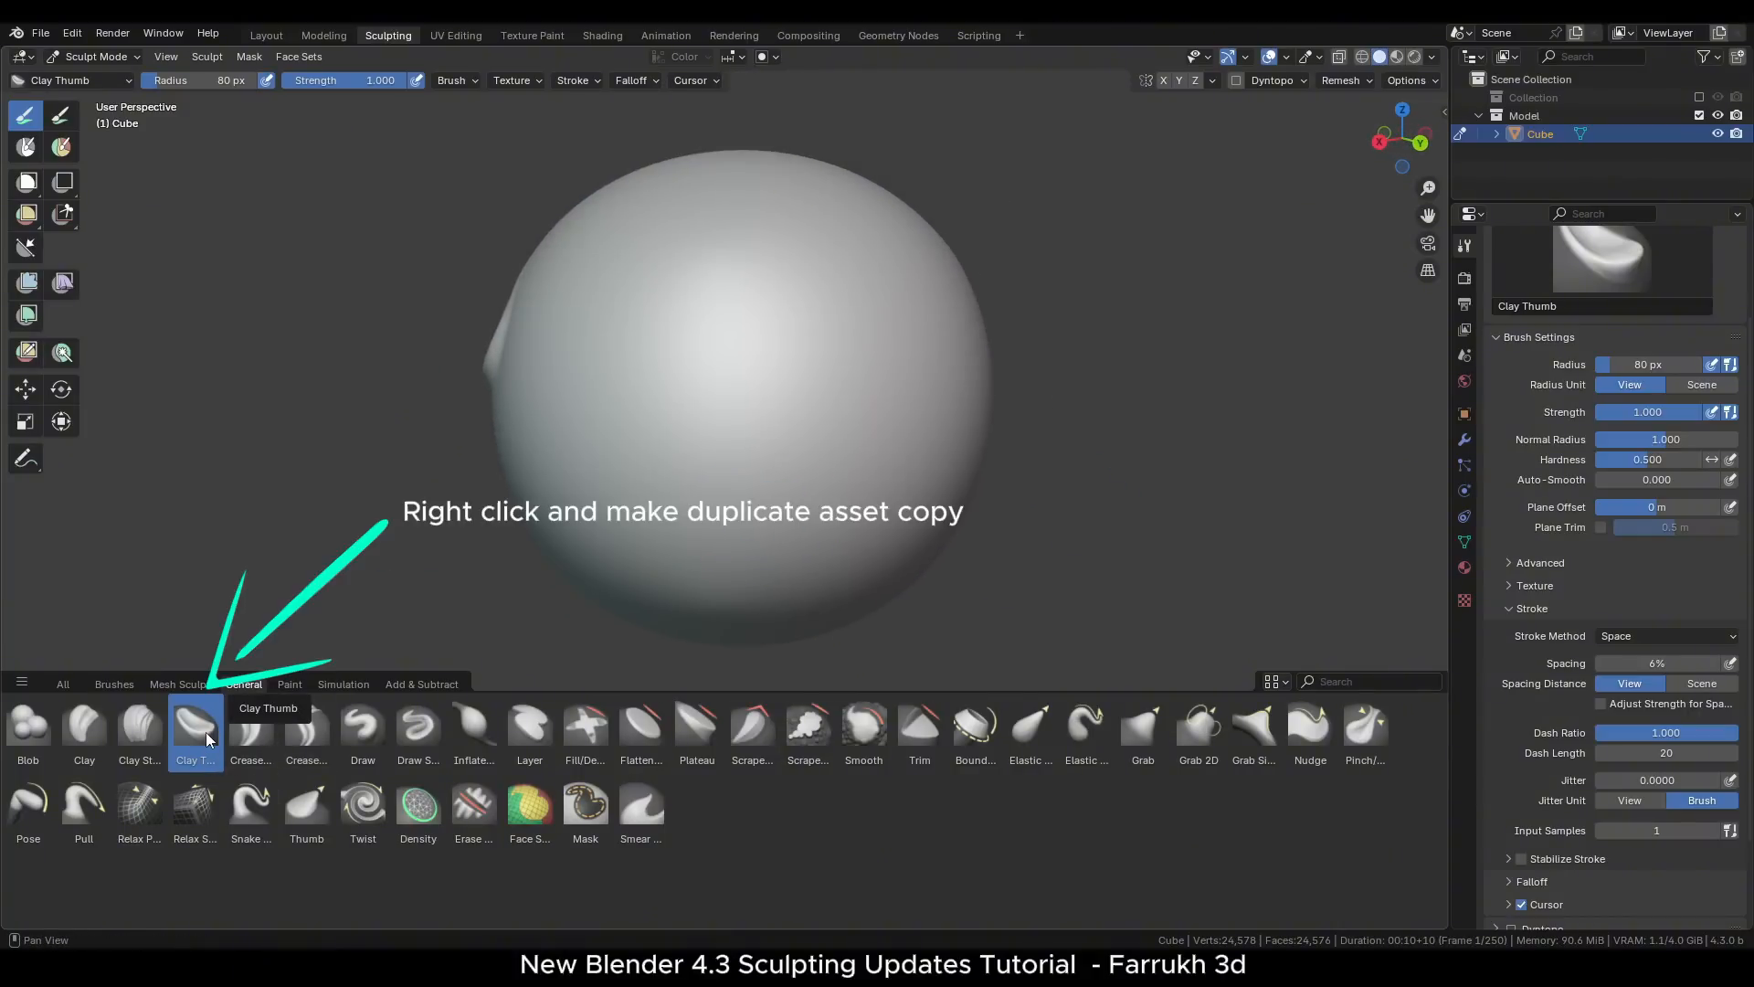
- Duplicate the Clay Thumb brush asset and save it as Clay Thumb Custom
right_click(194, 727)
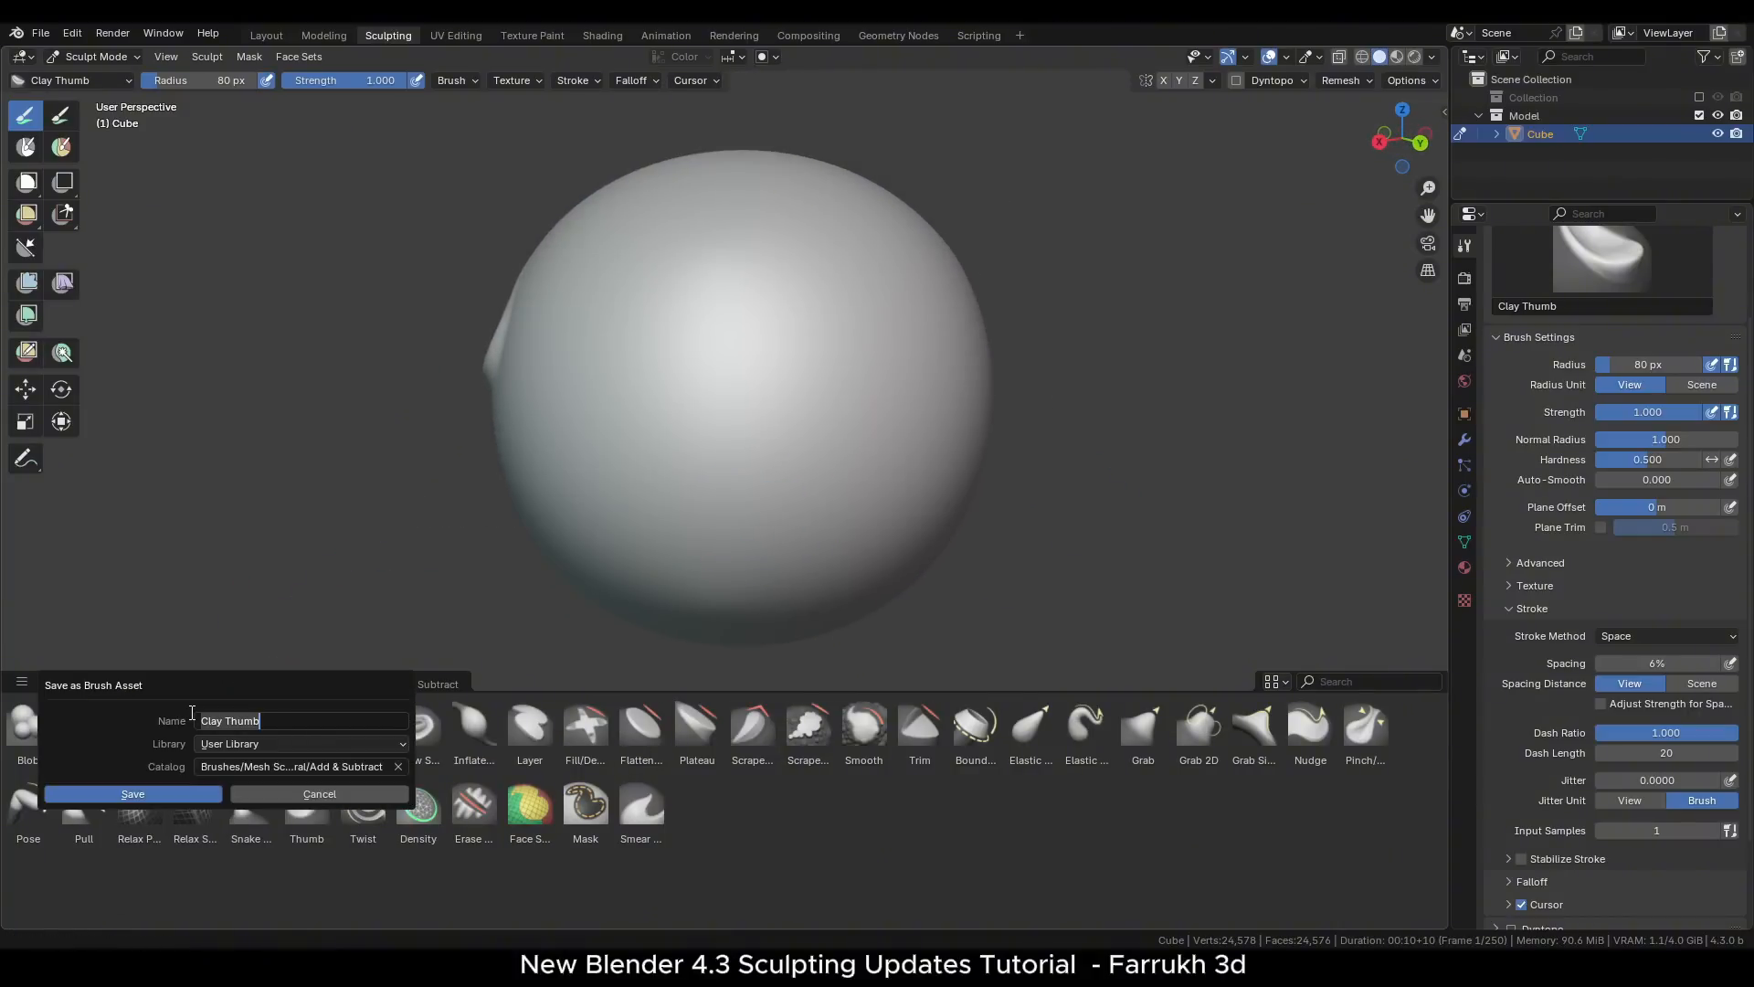
text(Custom)
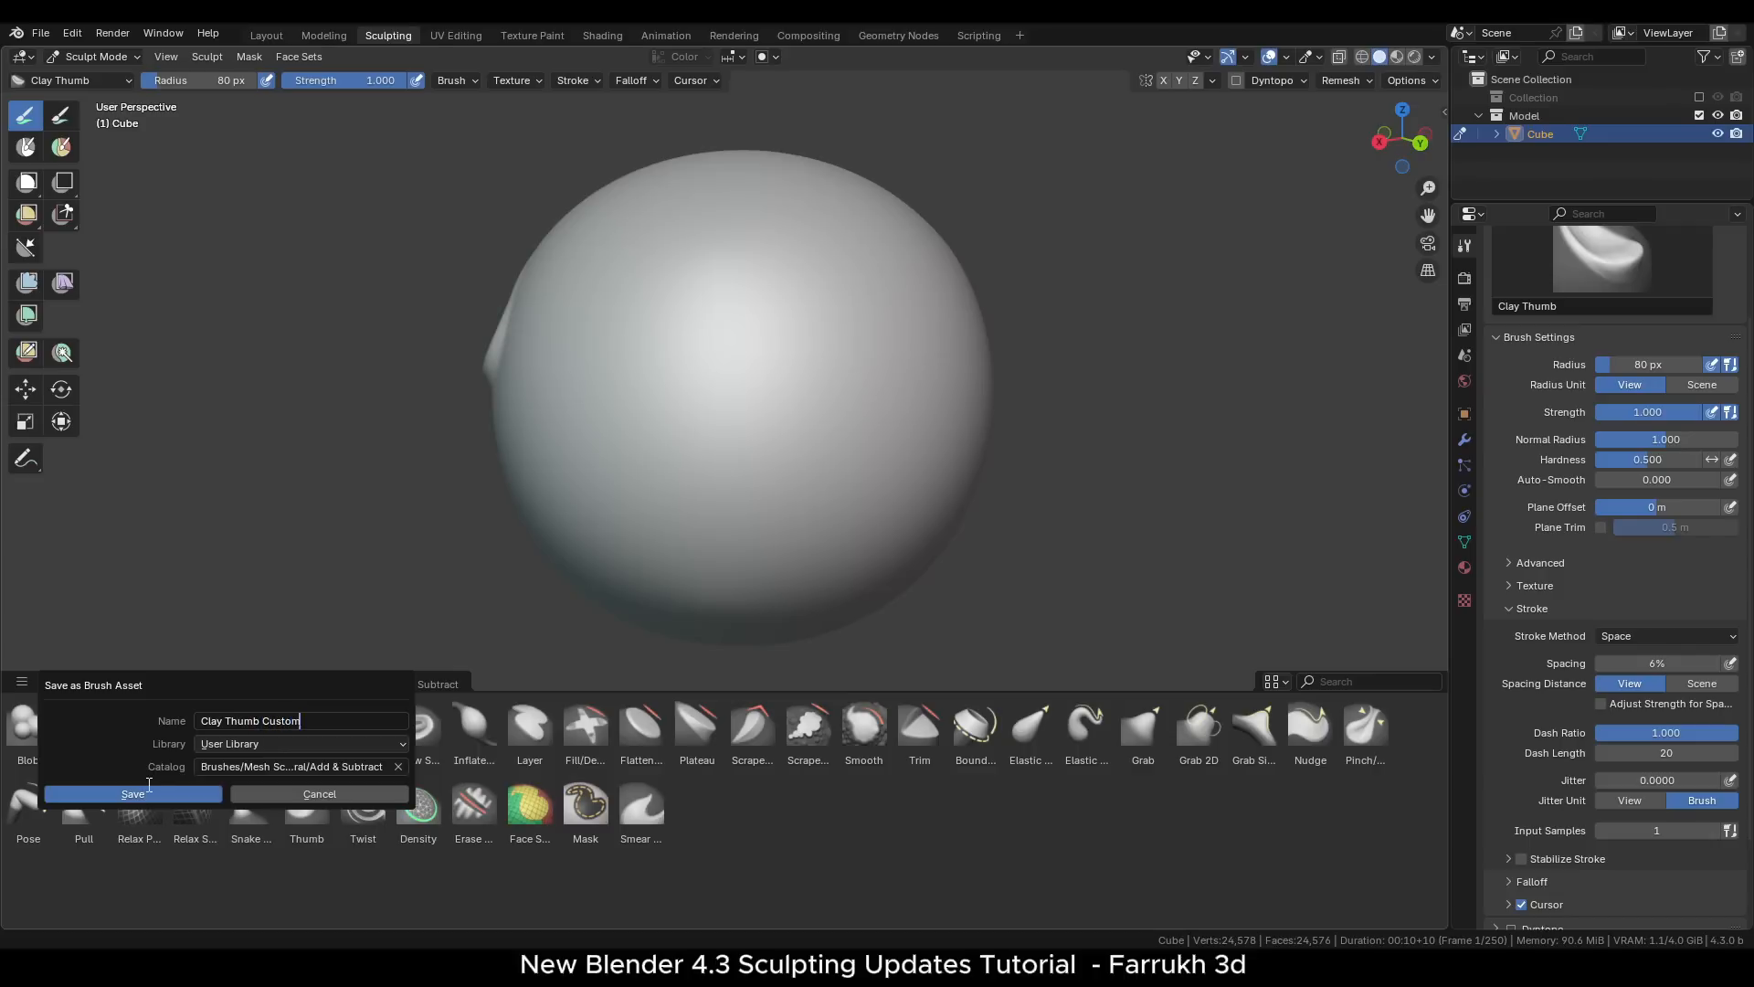
click(132, 793)
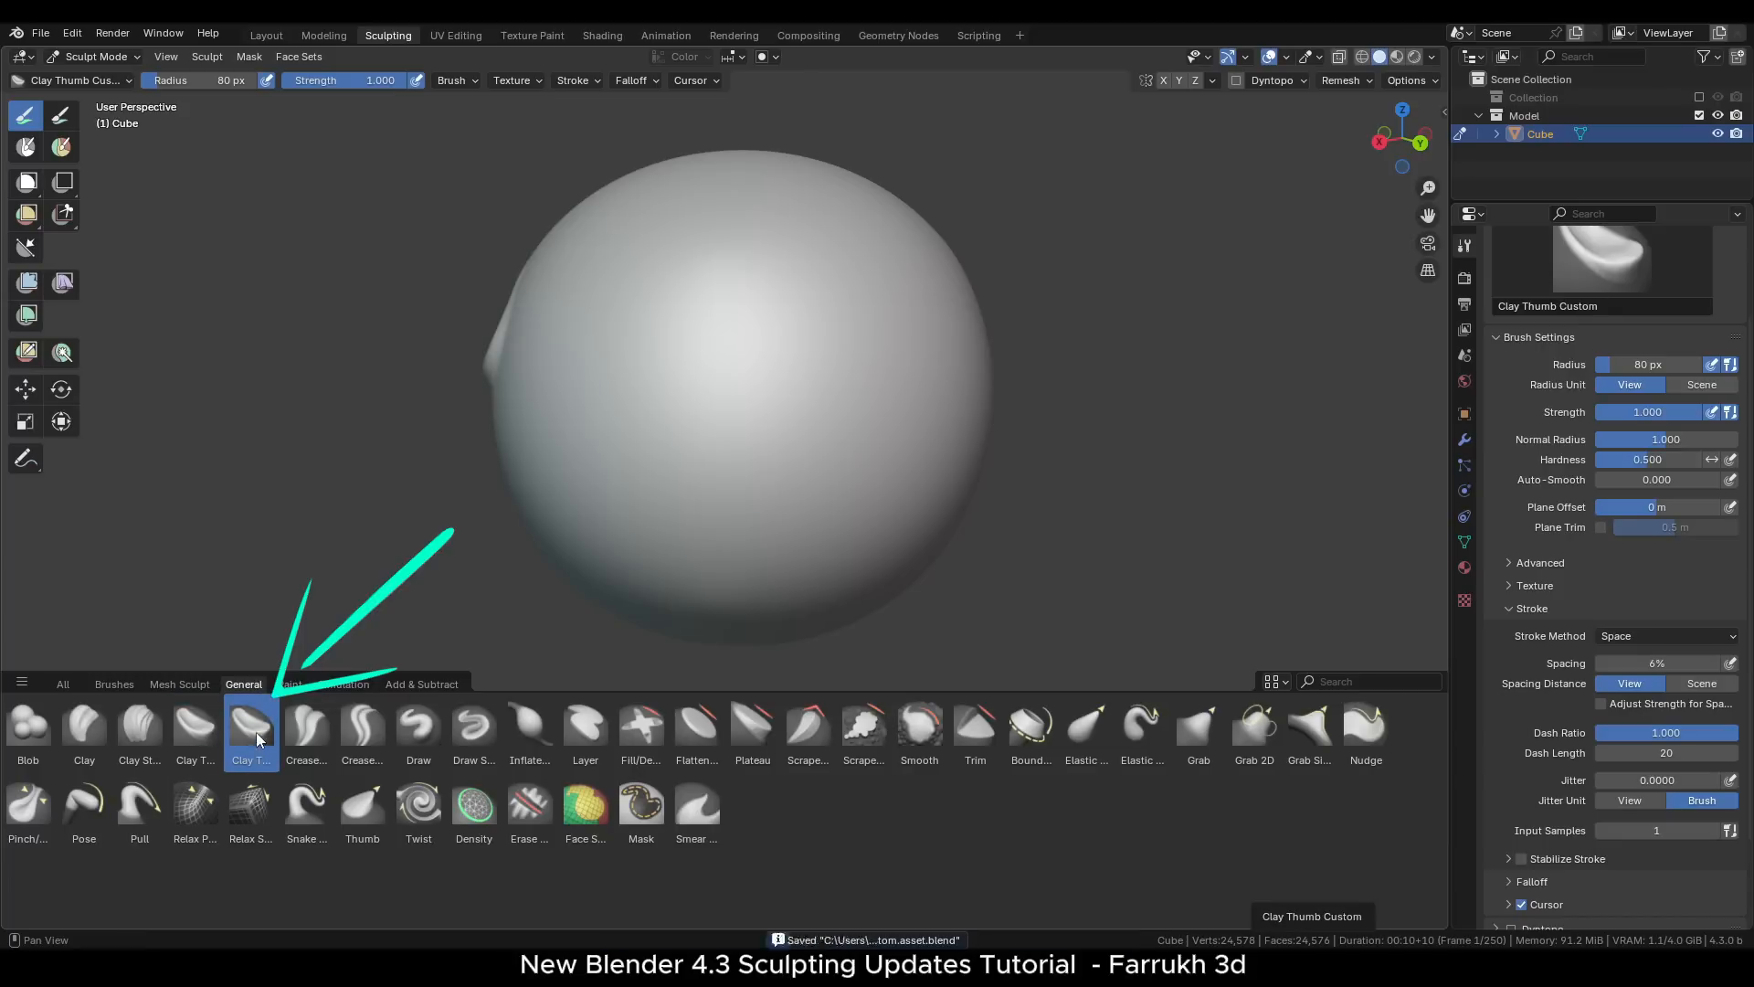
mouse_move(1112, 422)
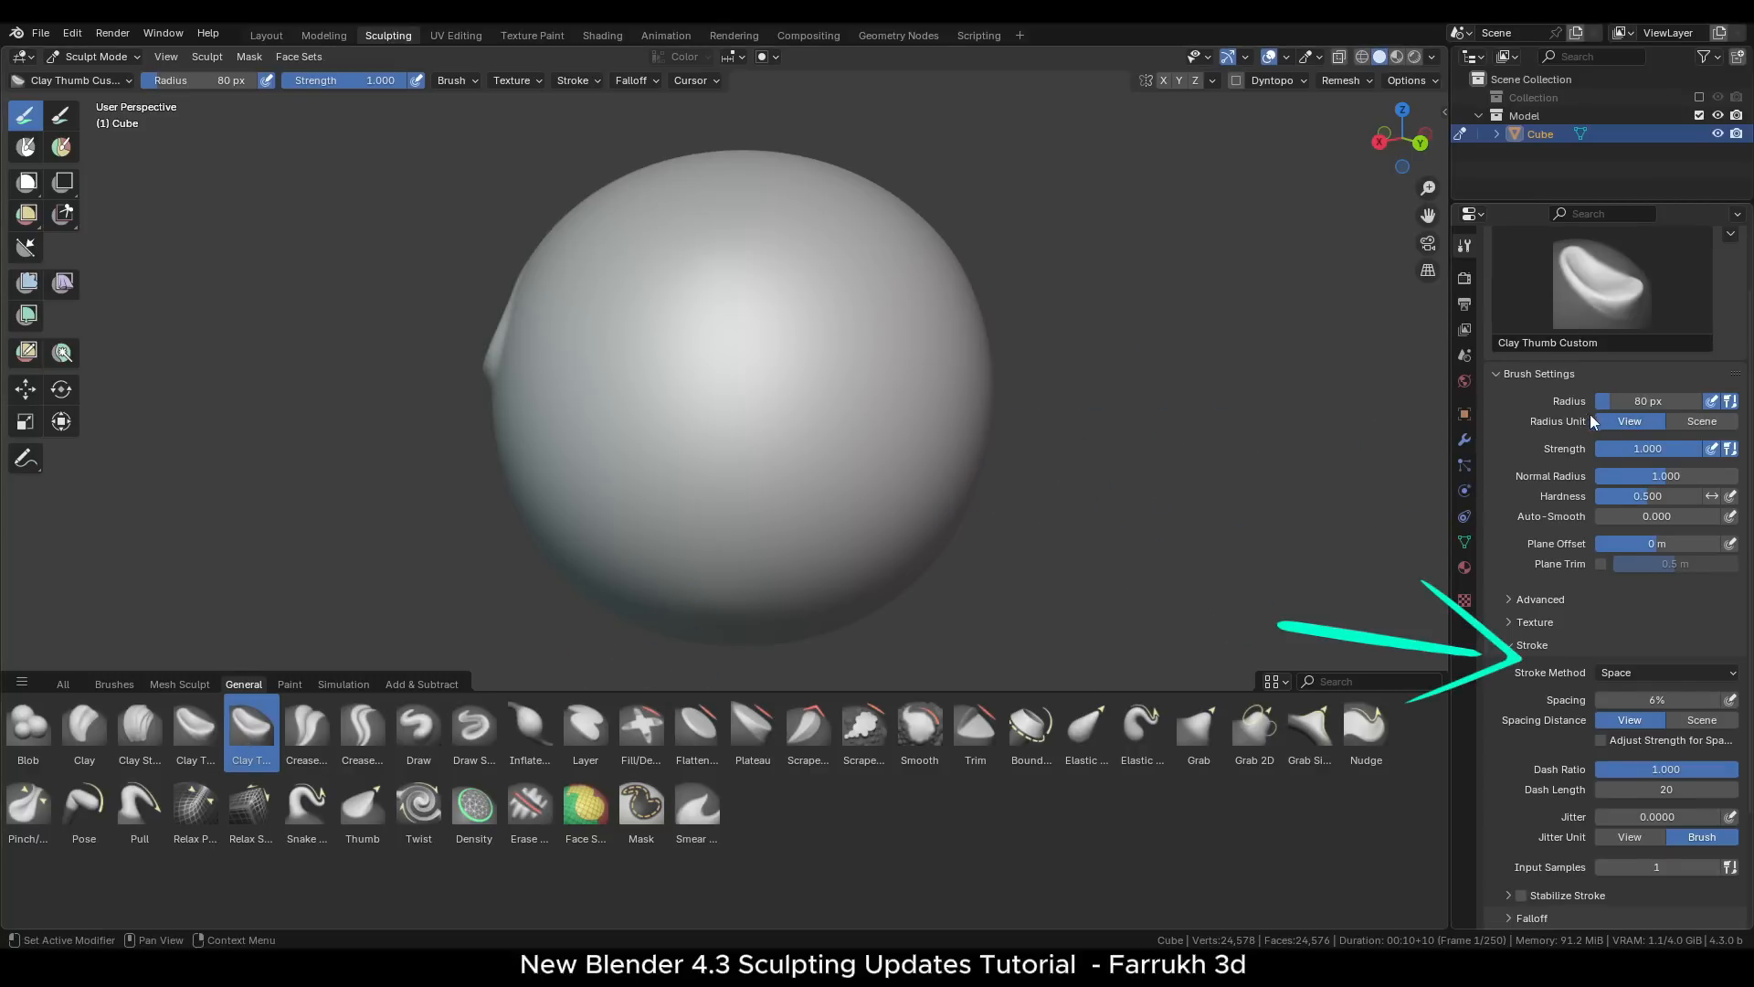
- Set Clay Thumb Custom's stroke method to Line
click(1666, 672)
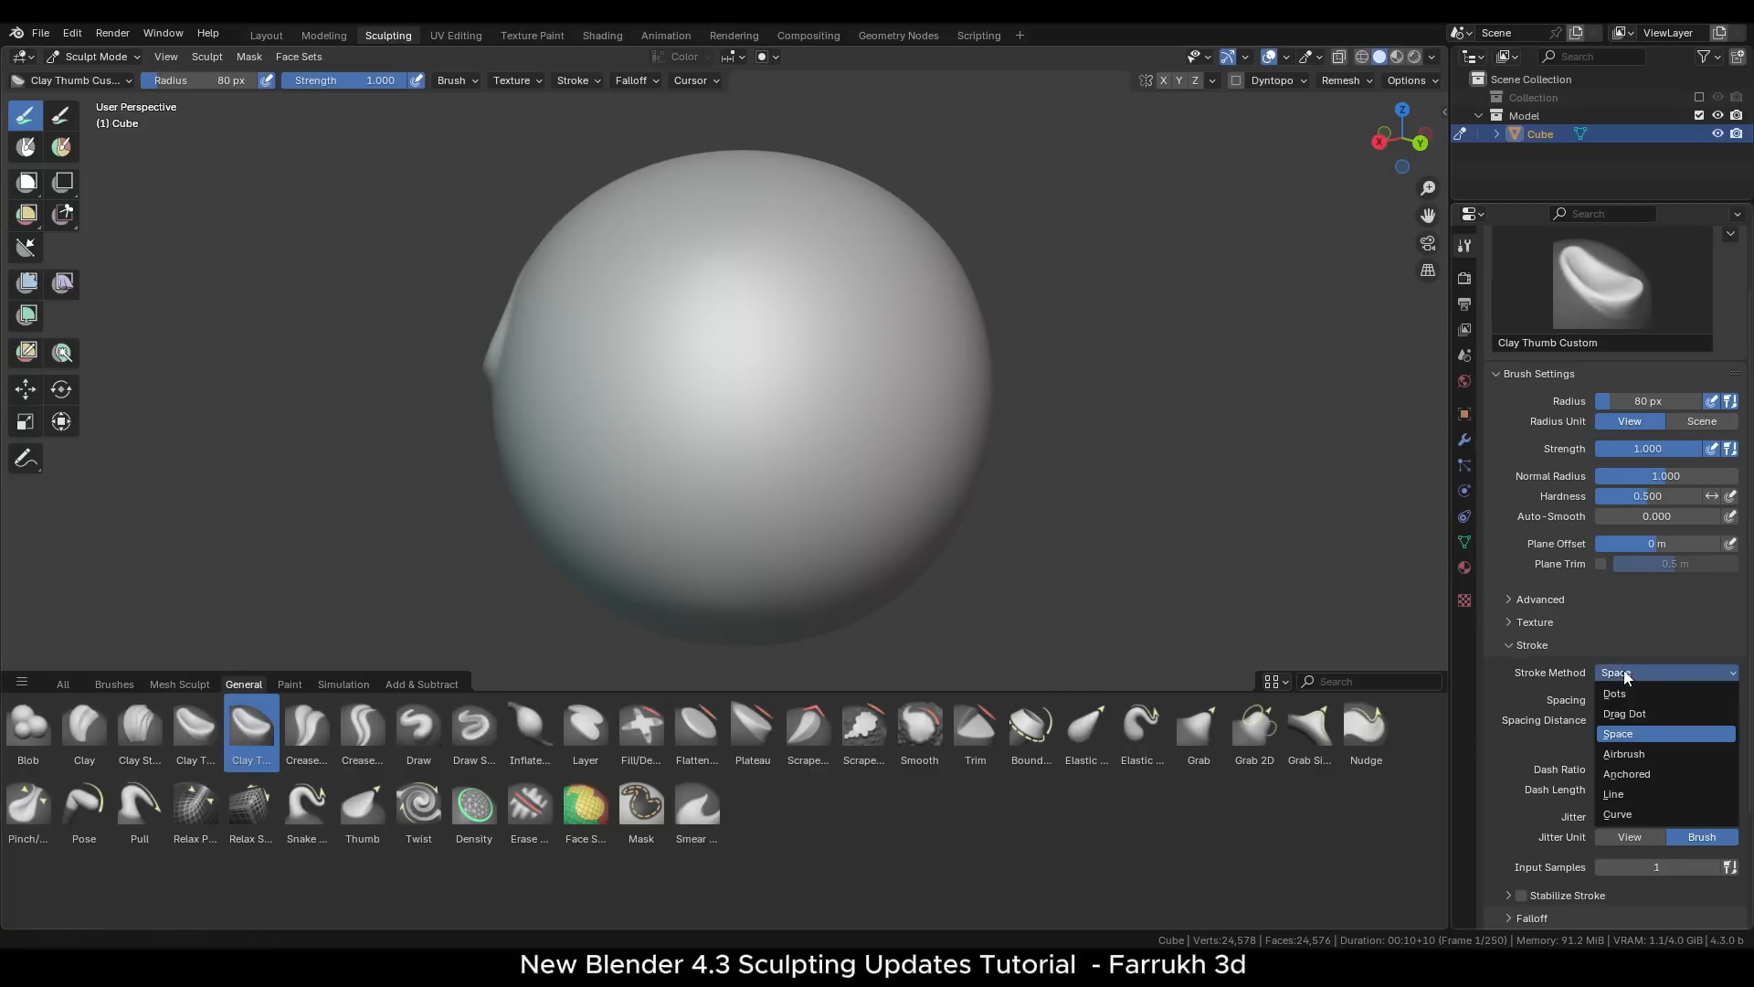
click(1611, 793)
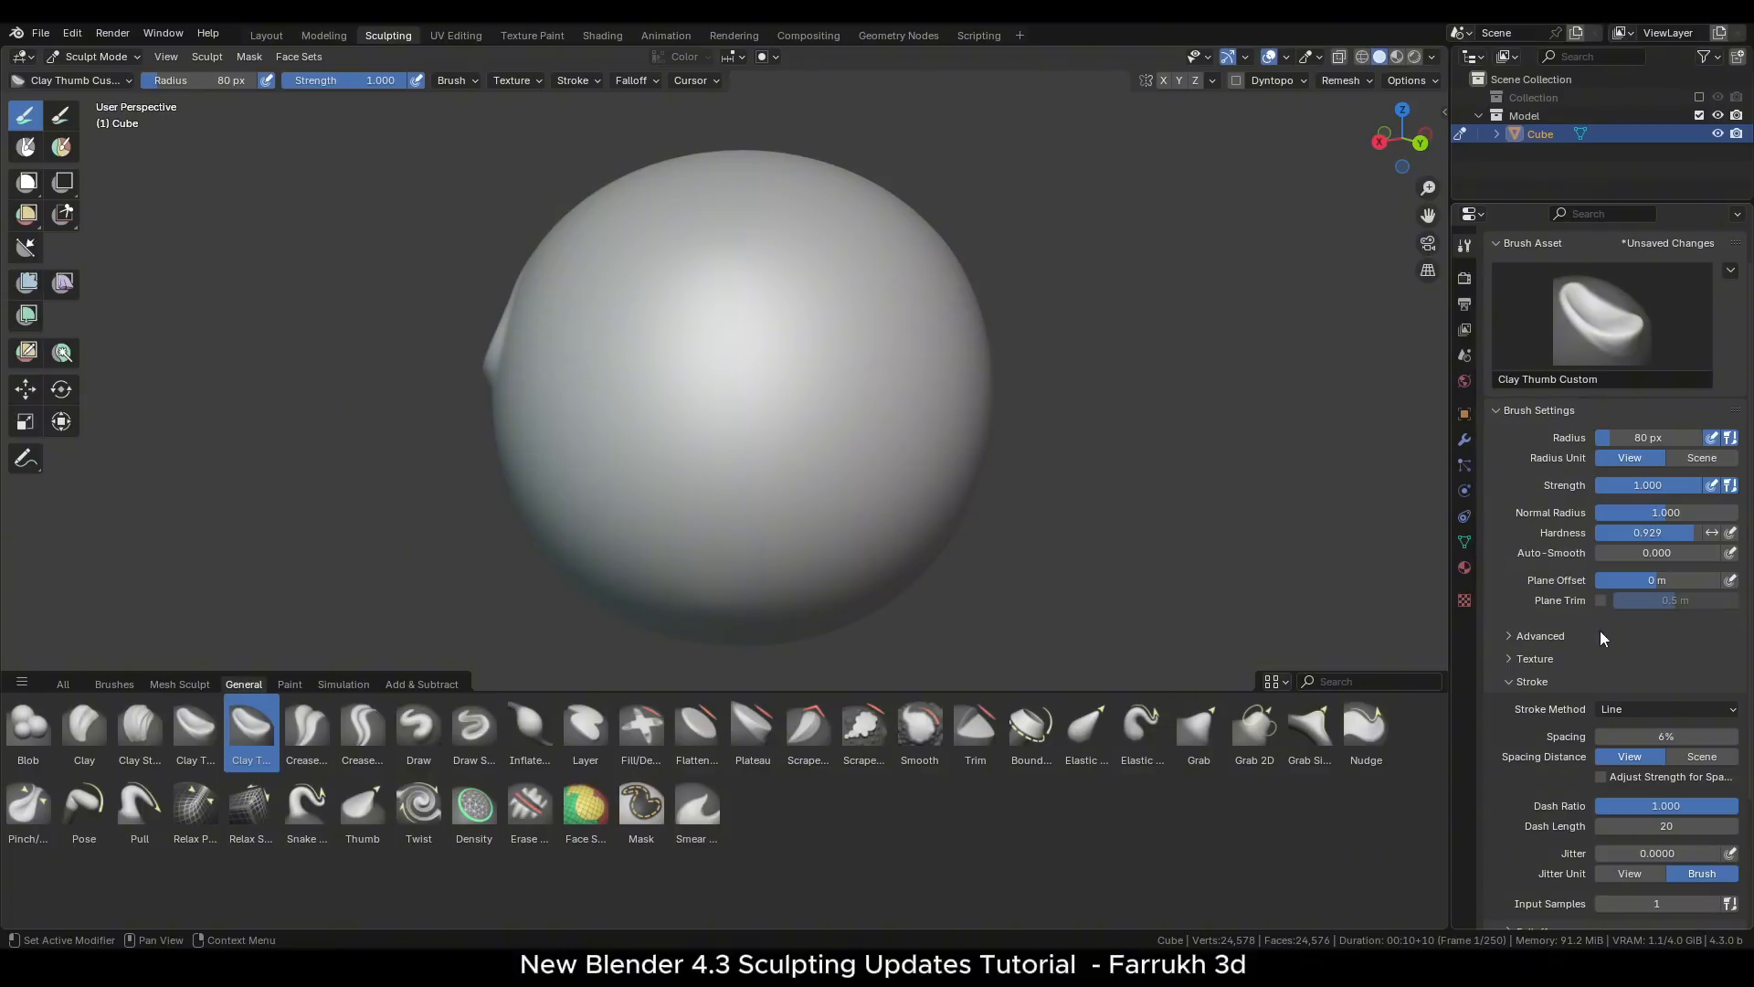
mouse_move(685, 302)
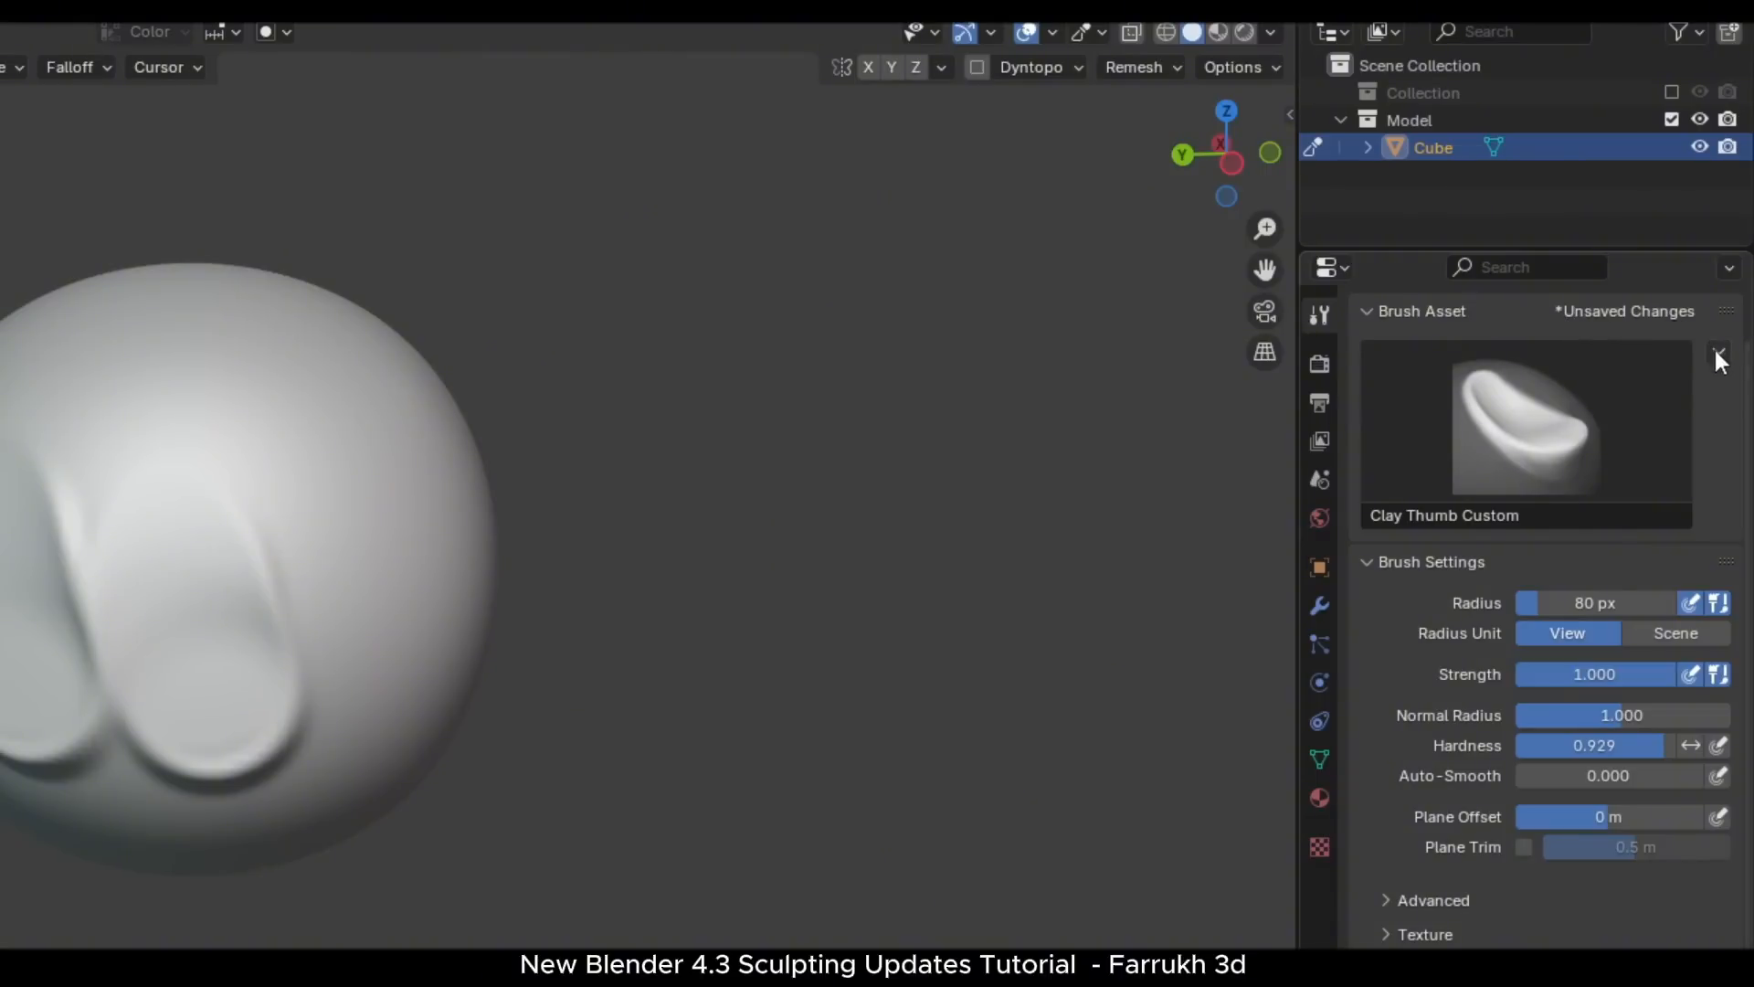
- Save changes to the Clay Thumb Custom brush asset and sculpt a straight clay stroke on the sphere
click(1718, 357)
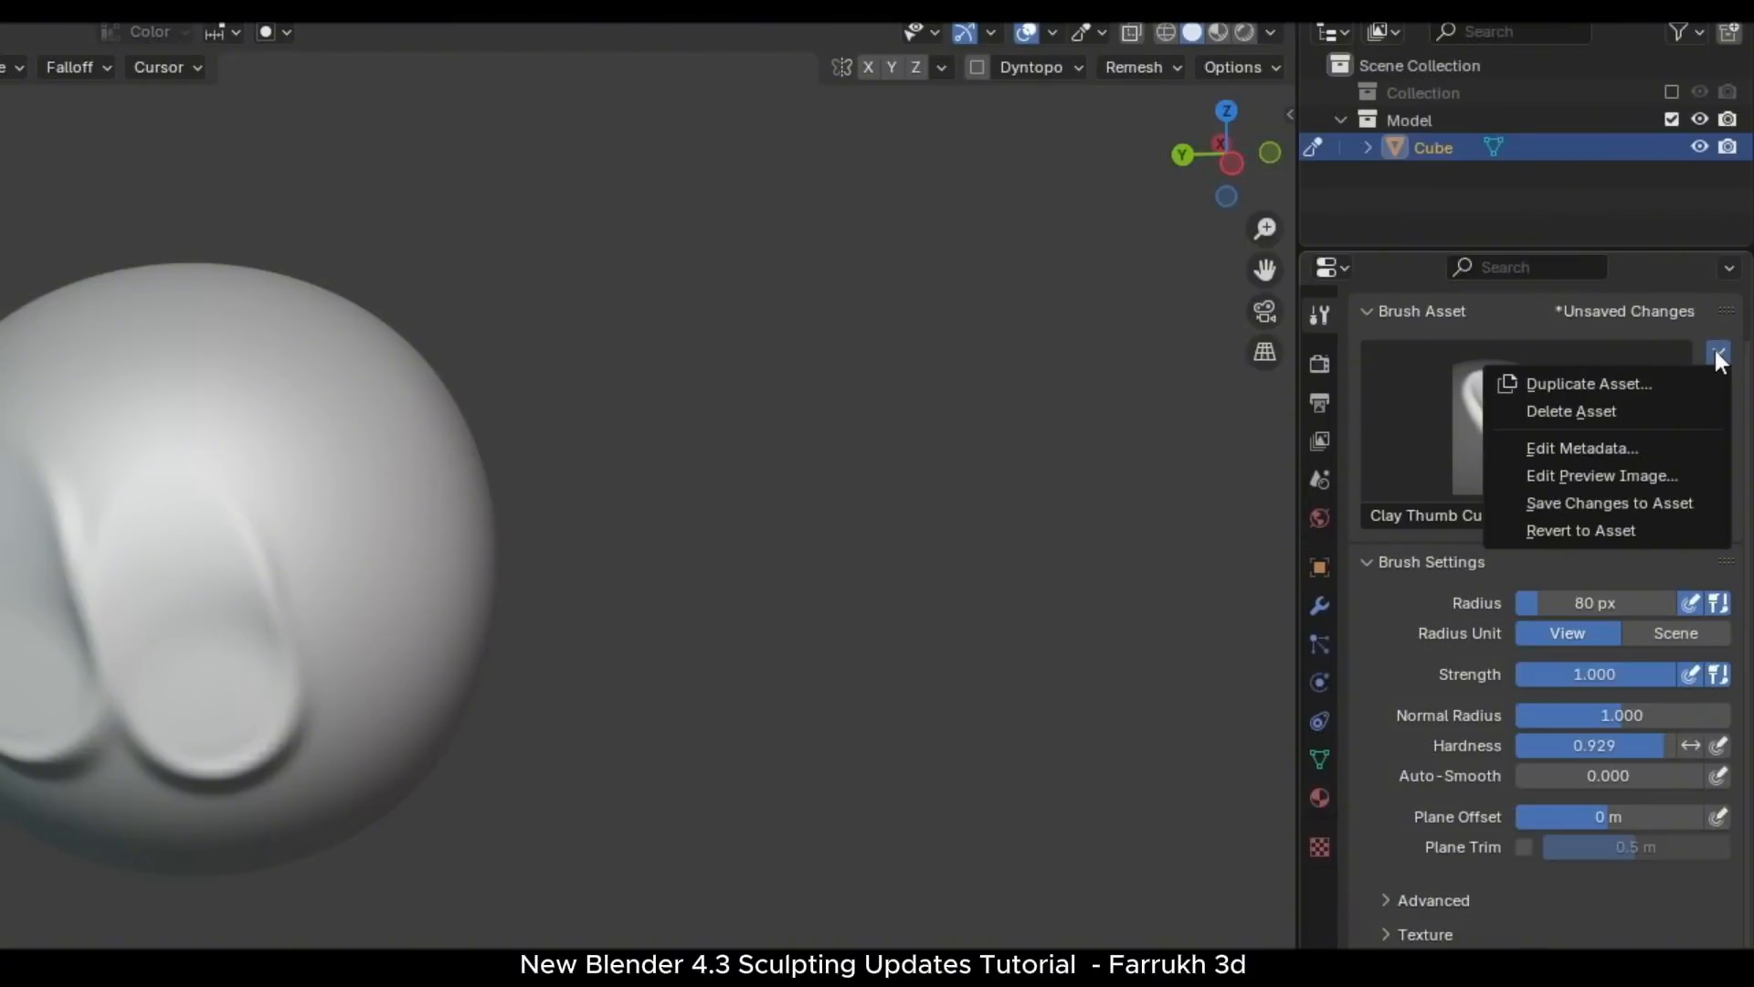
mouse_move(1608, 503)
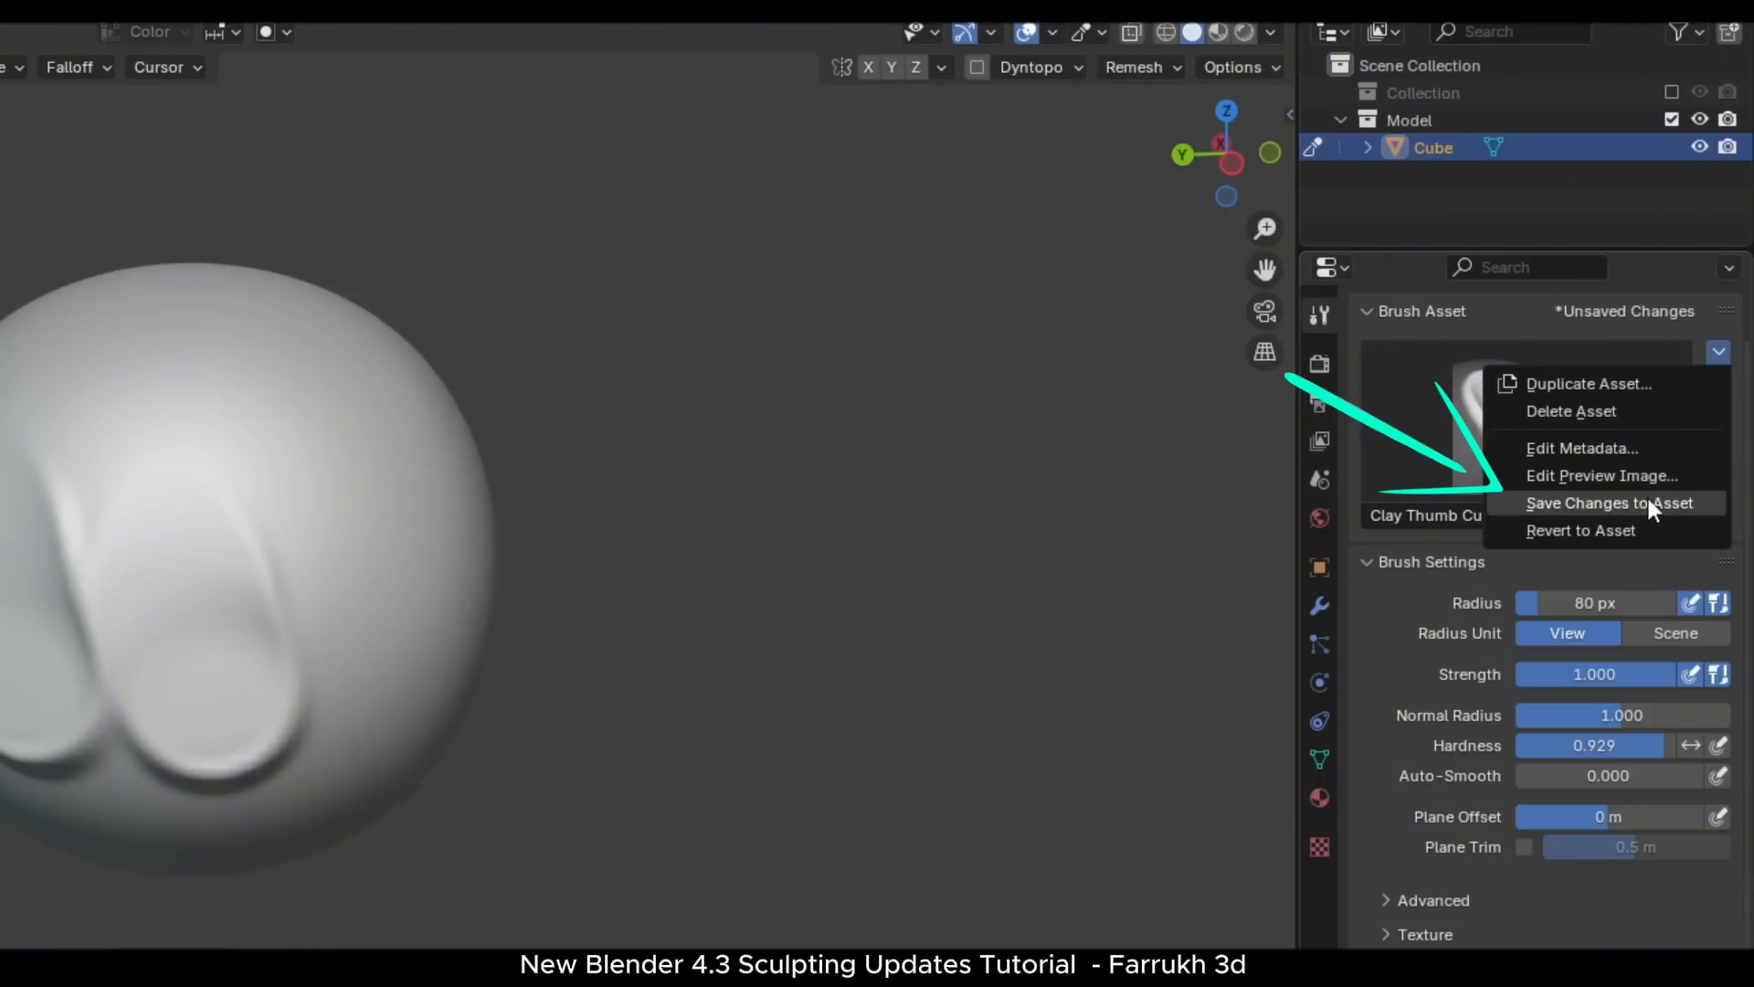
click(1607, 503)
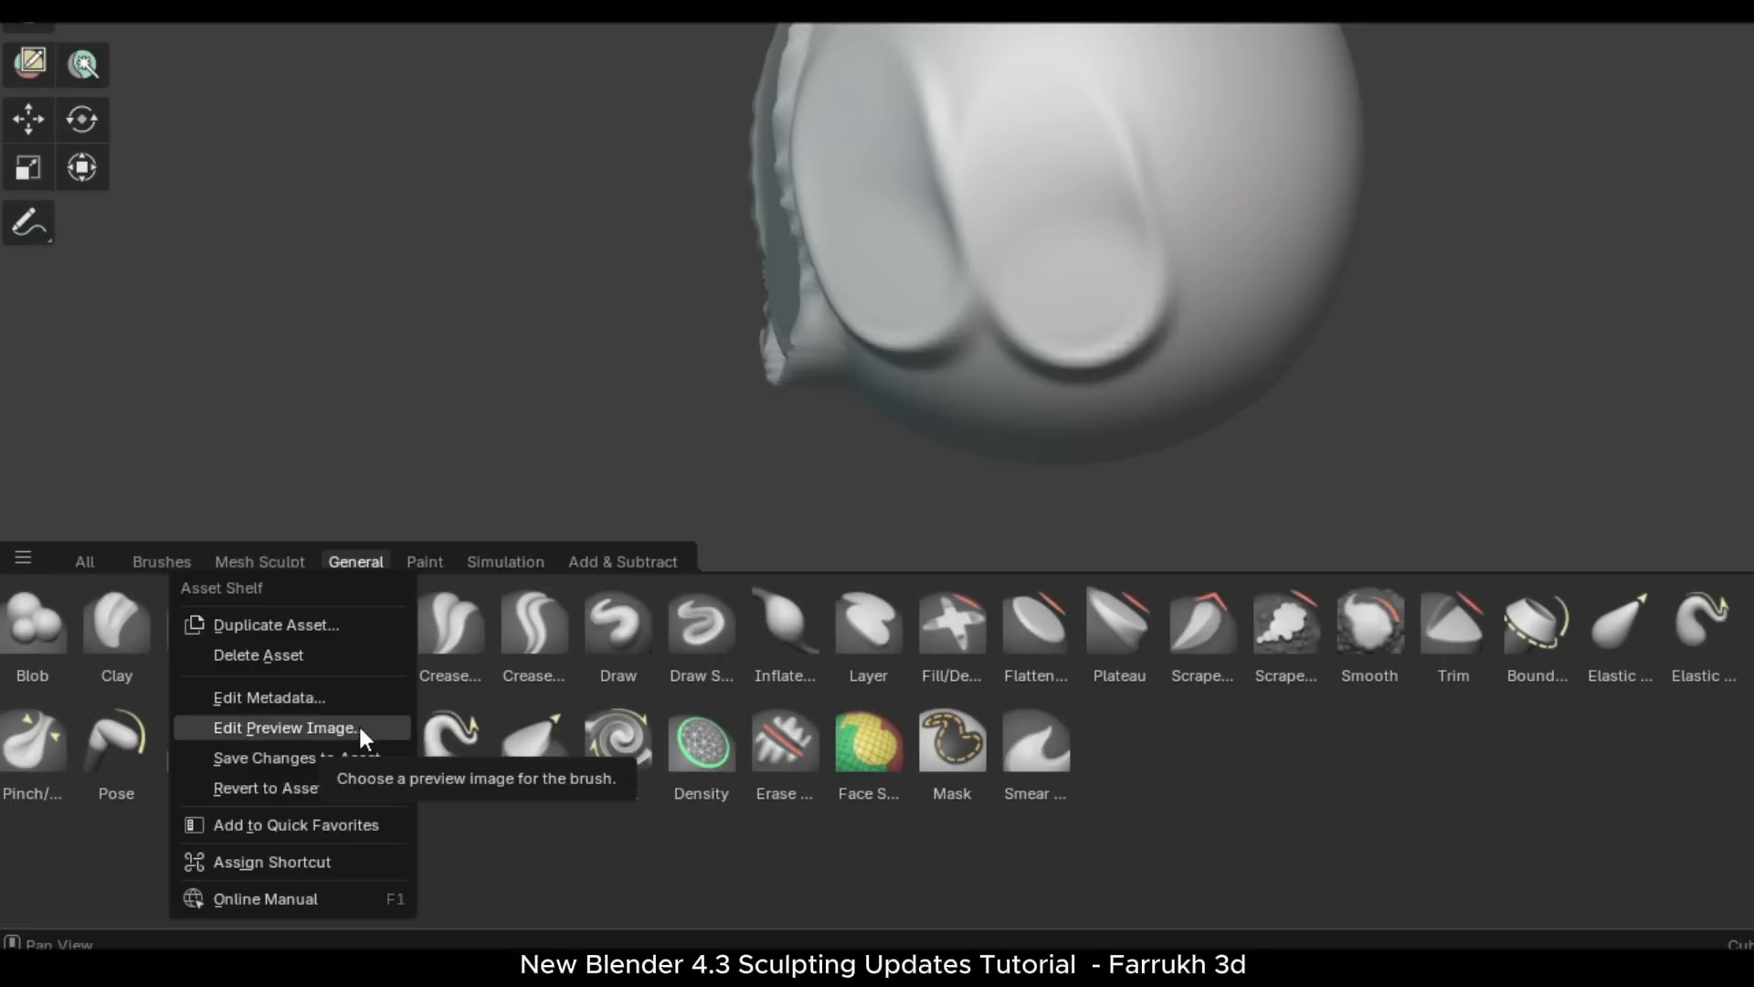
mouse_move(367, 746)
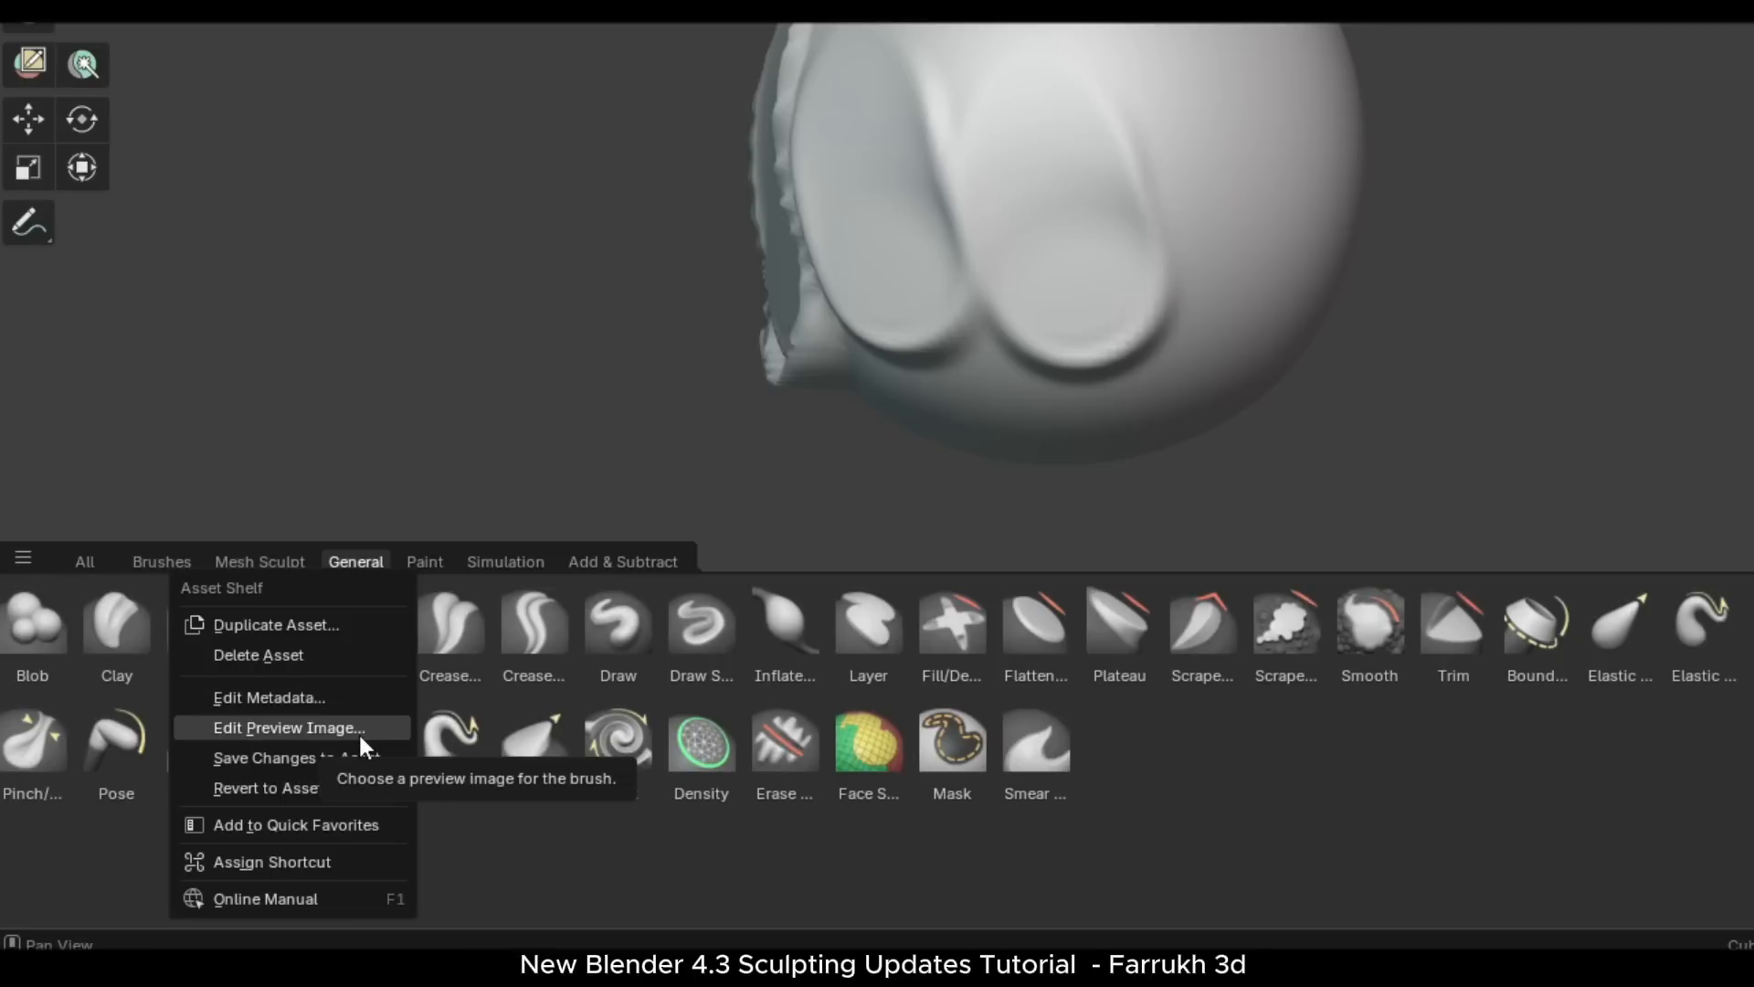
mouse_move(353, 847)
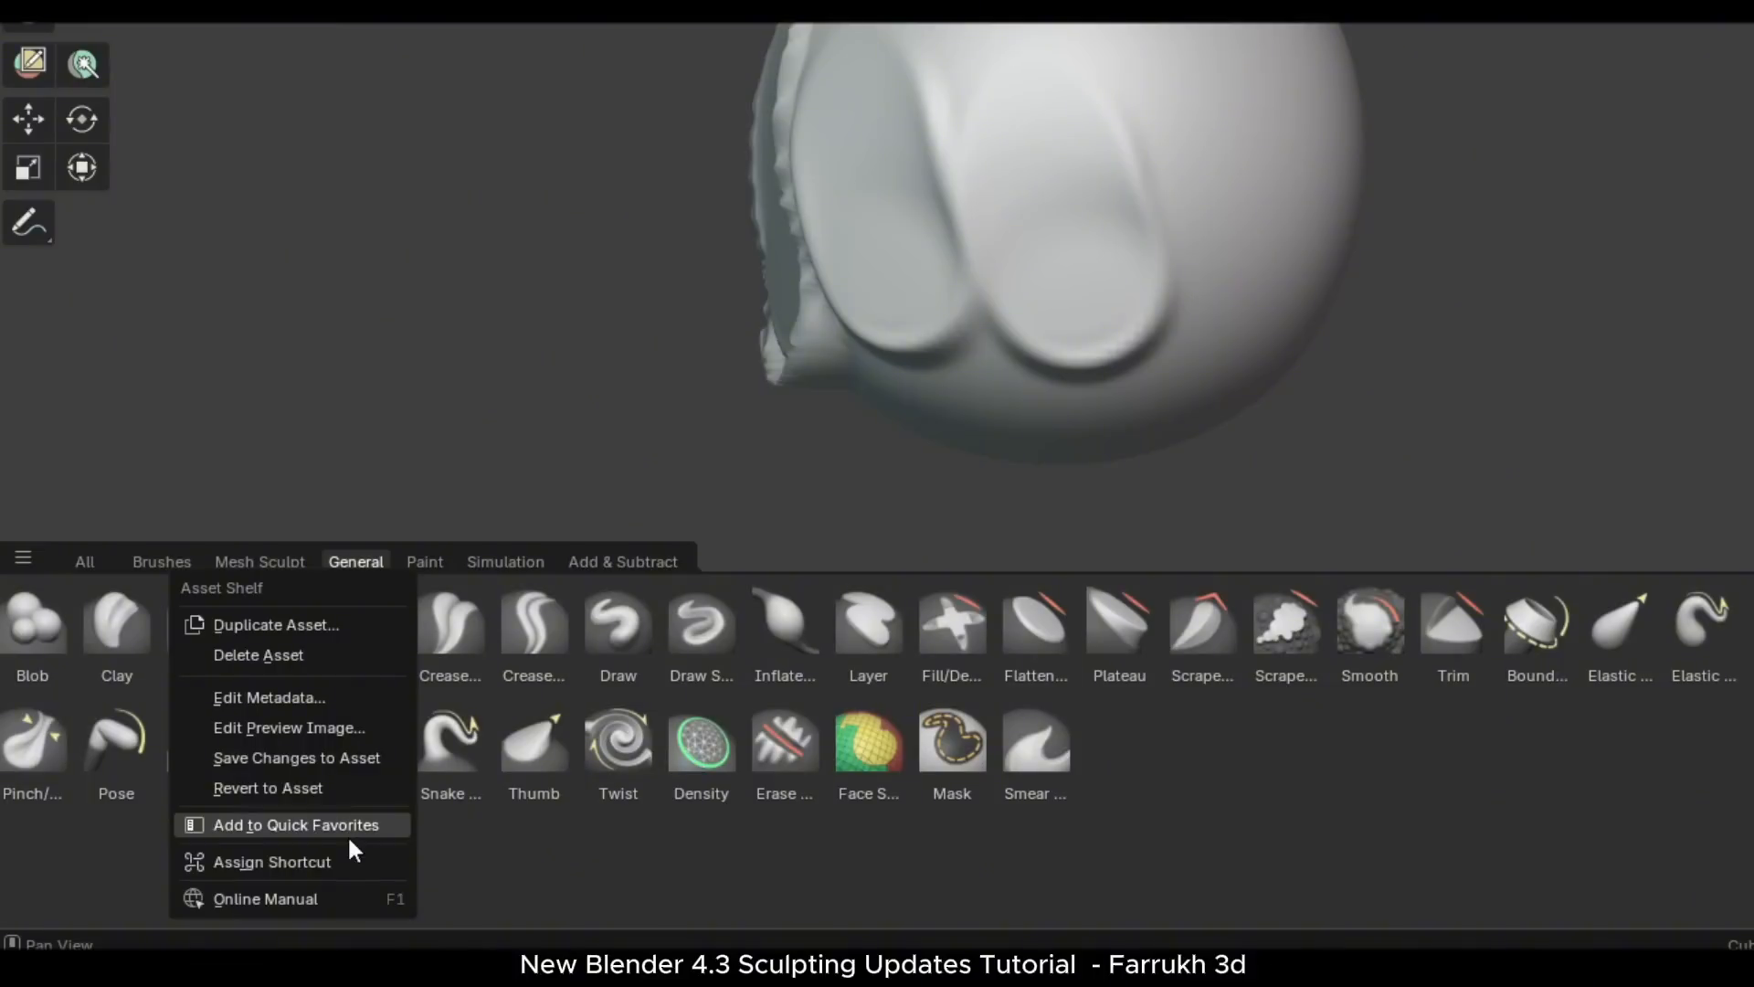
mouse_move(330, 654)
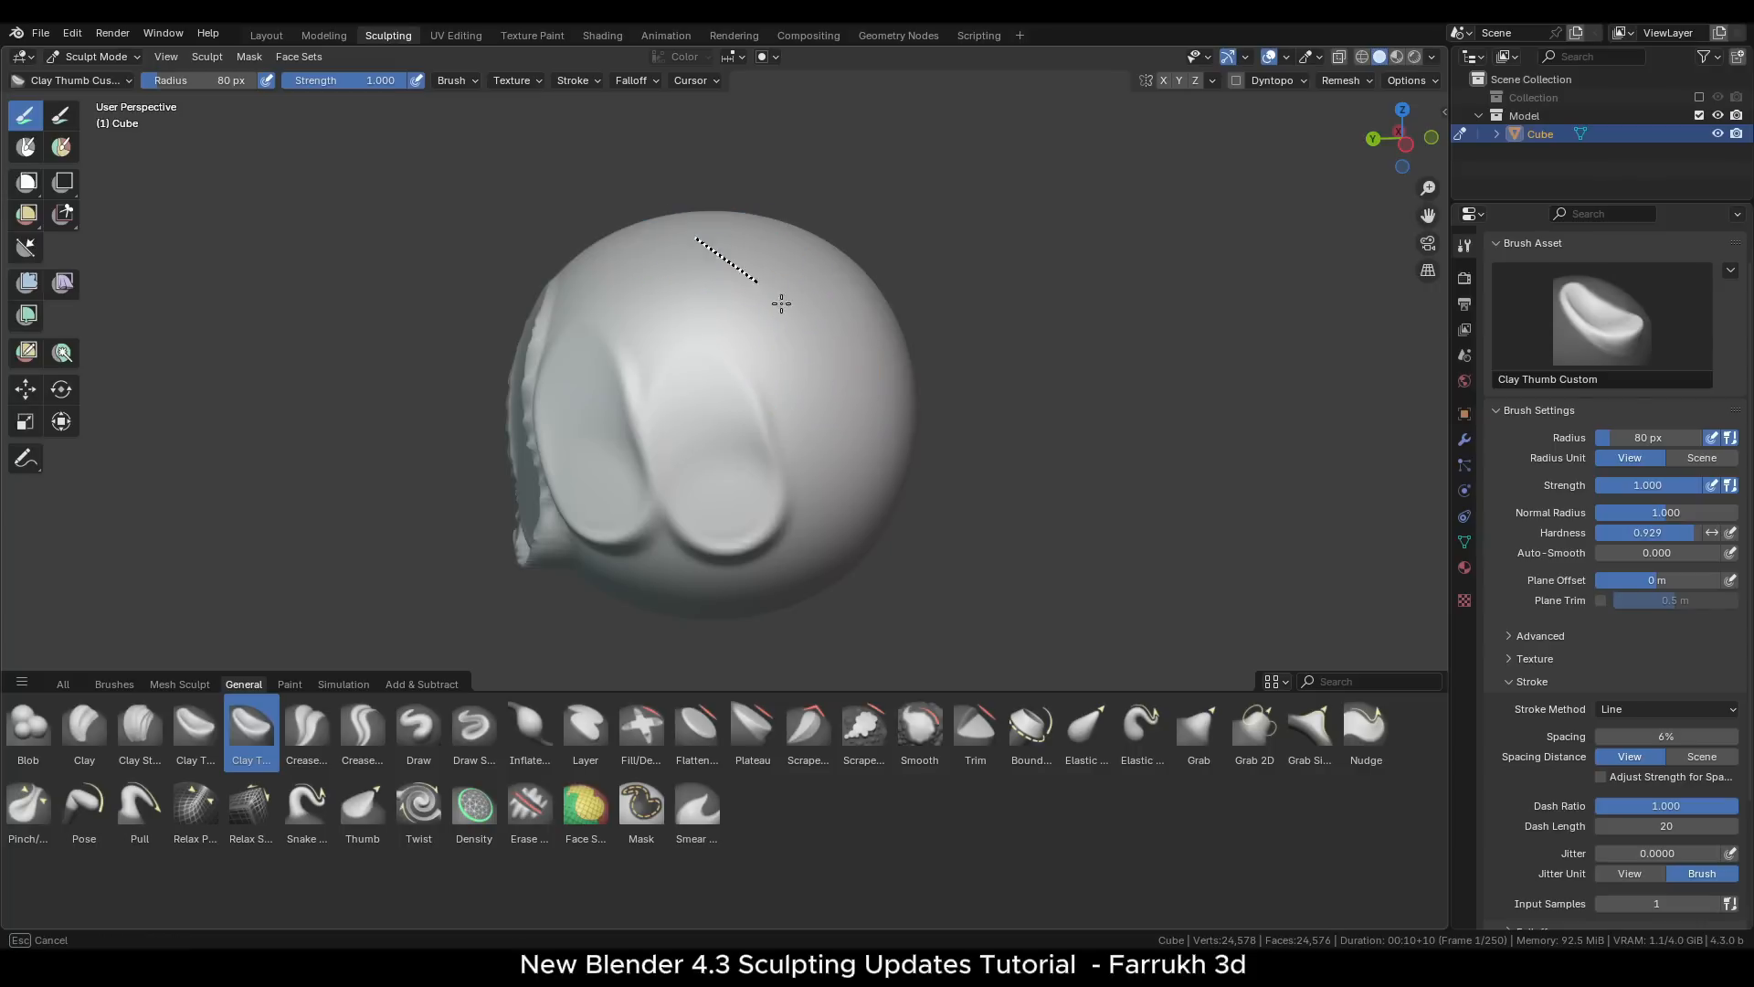
drag(780, 303, 712, 281)
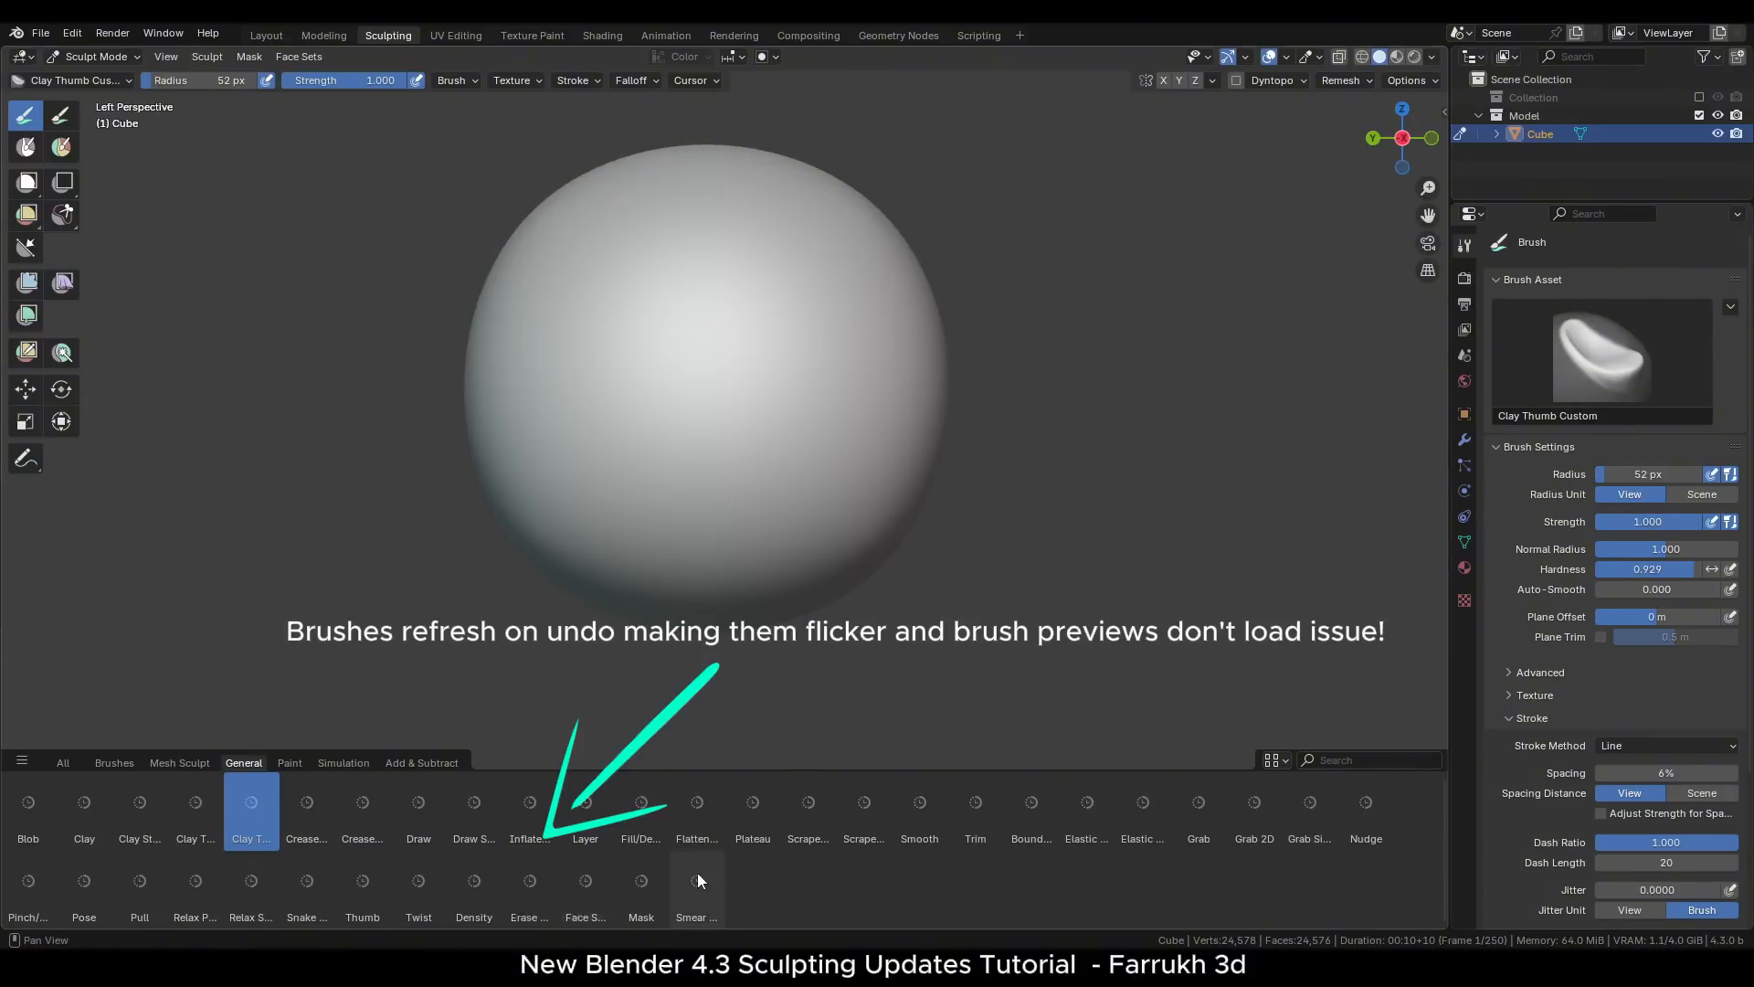
- Try the Crease Polish, Draw Sharp and Crease Sharp brushes, then switch to Lasso Trim
click(305, 804)
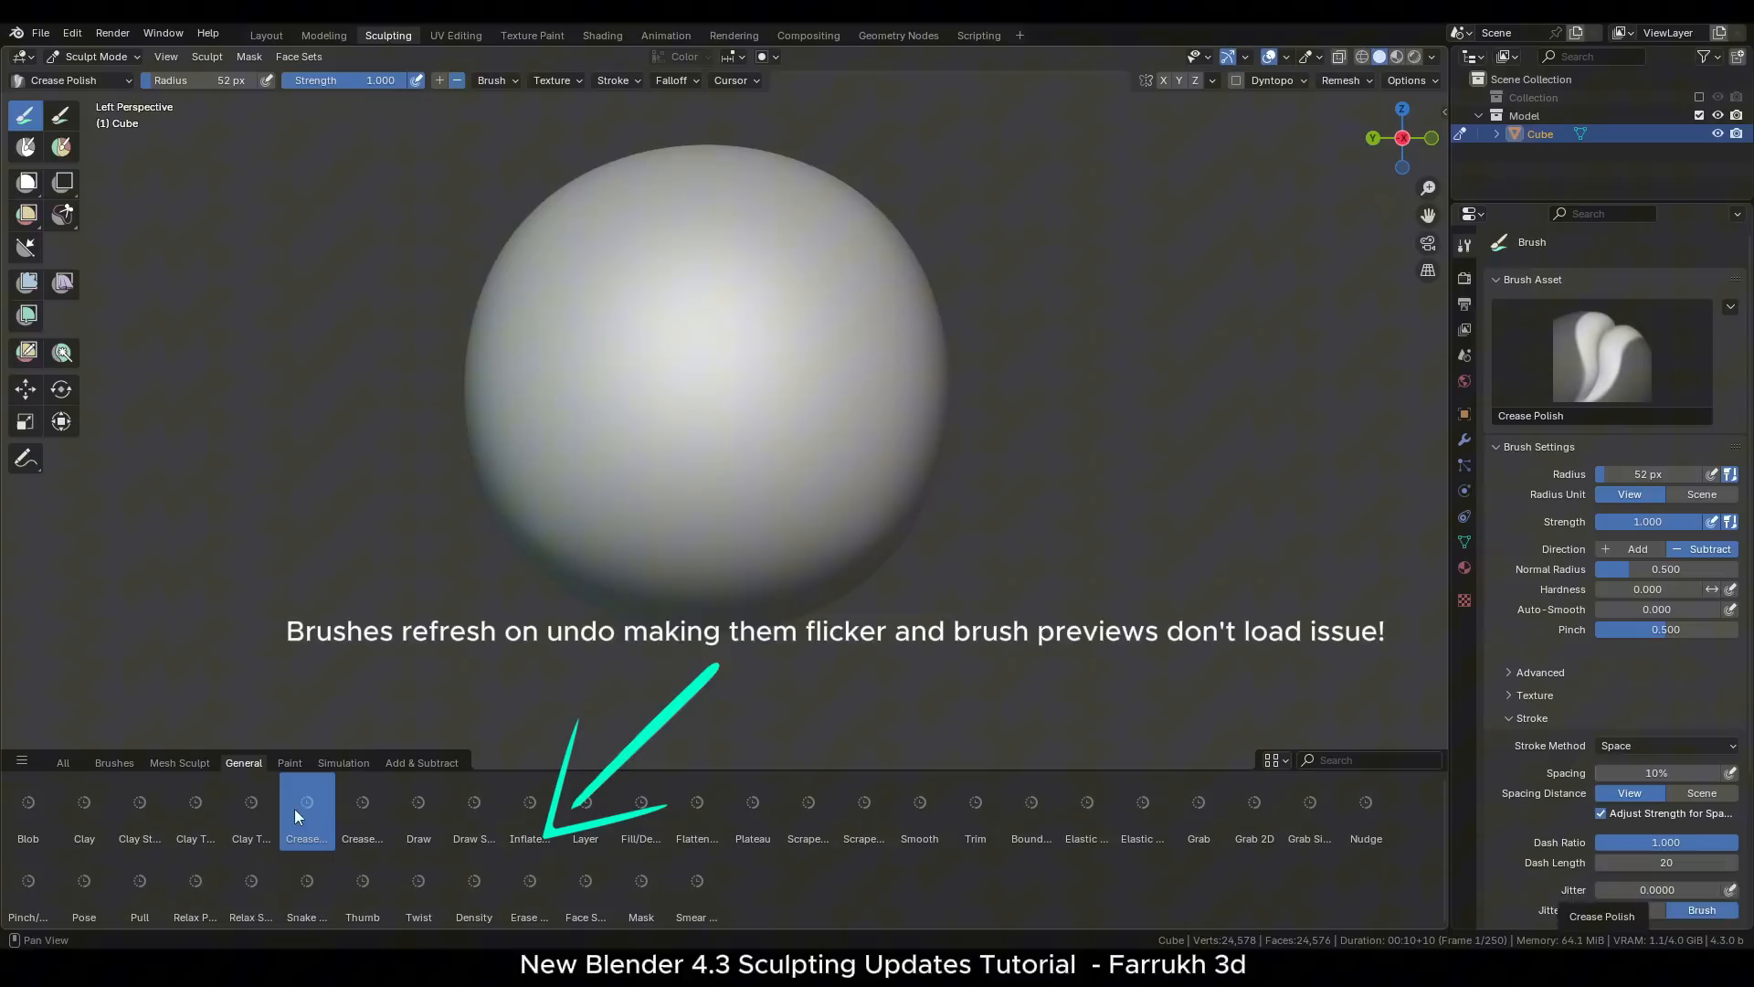
click(473, 802)
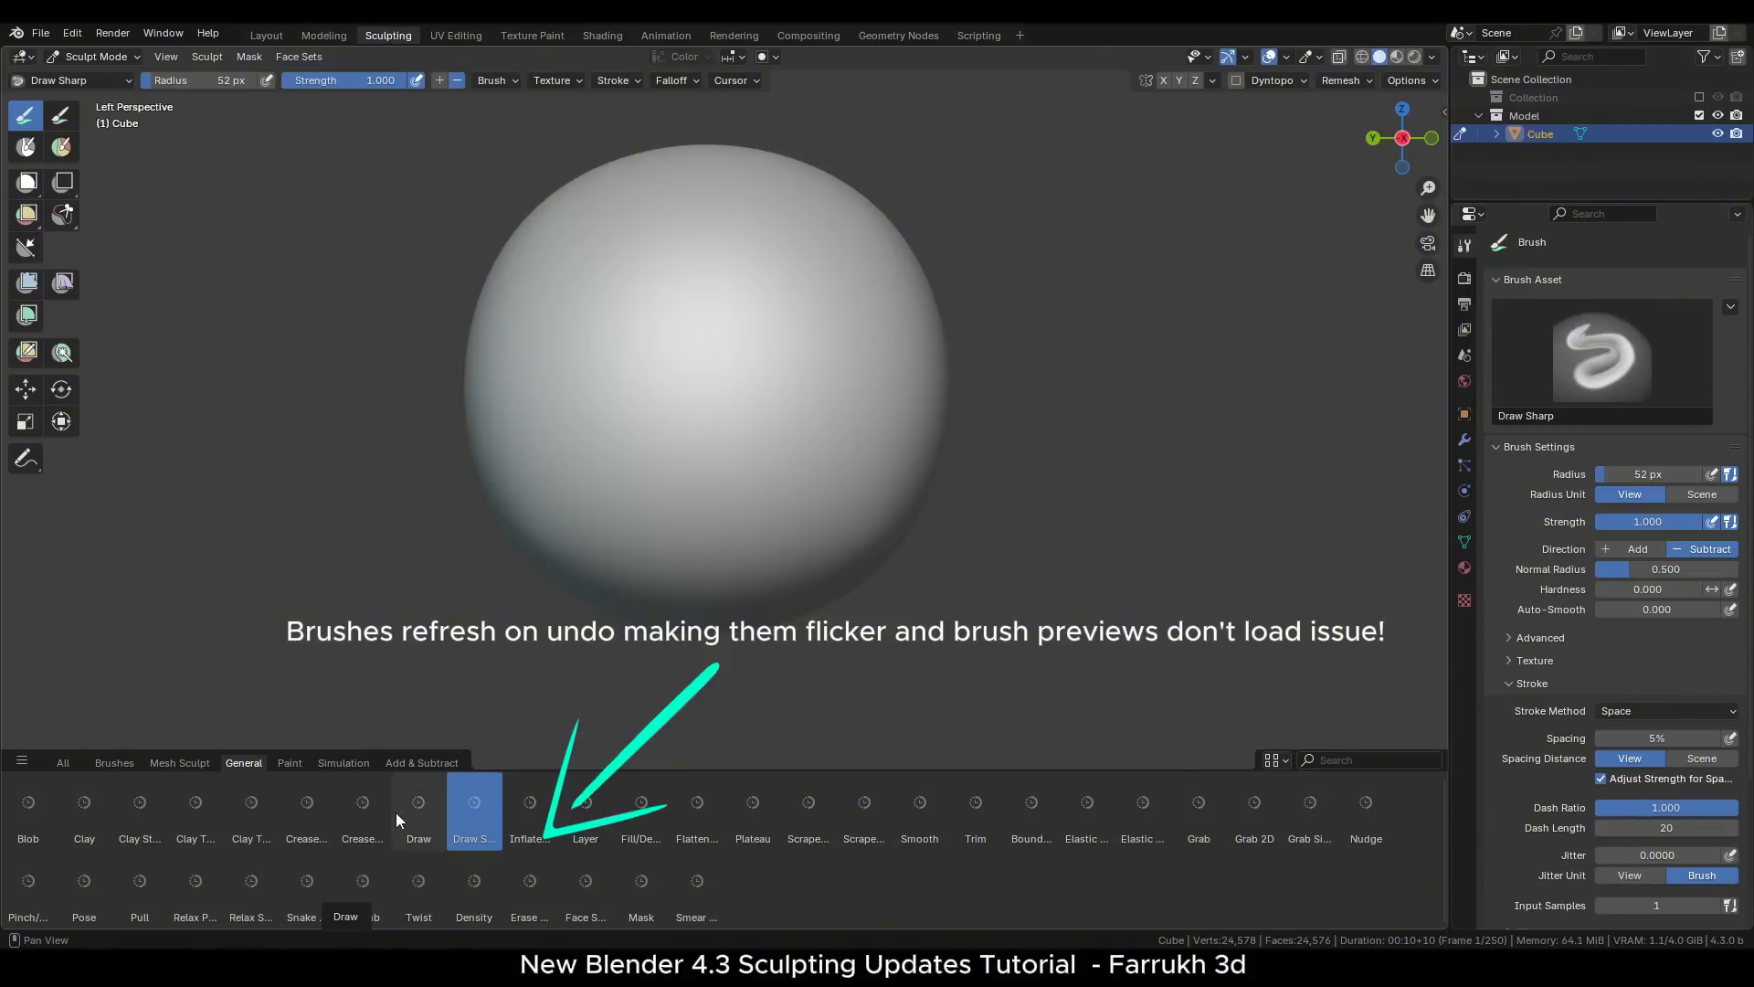
click(362, 802)
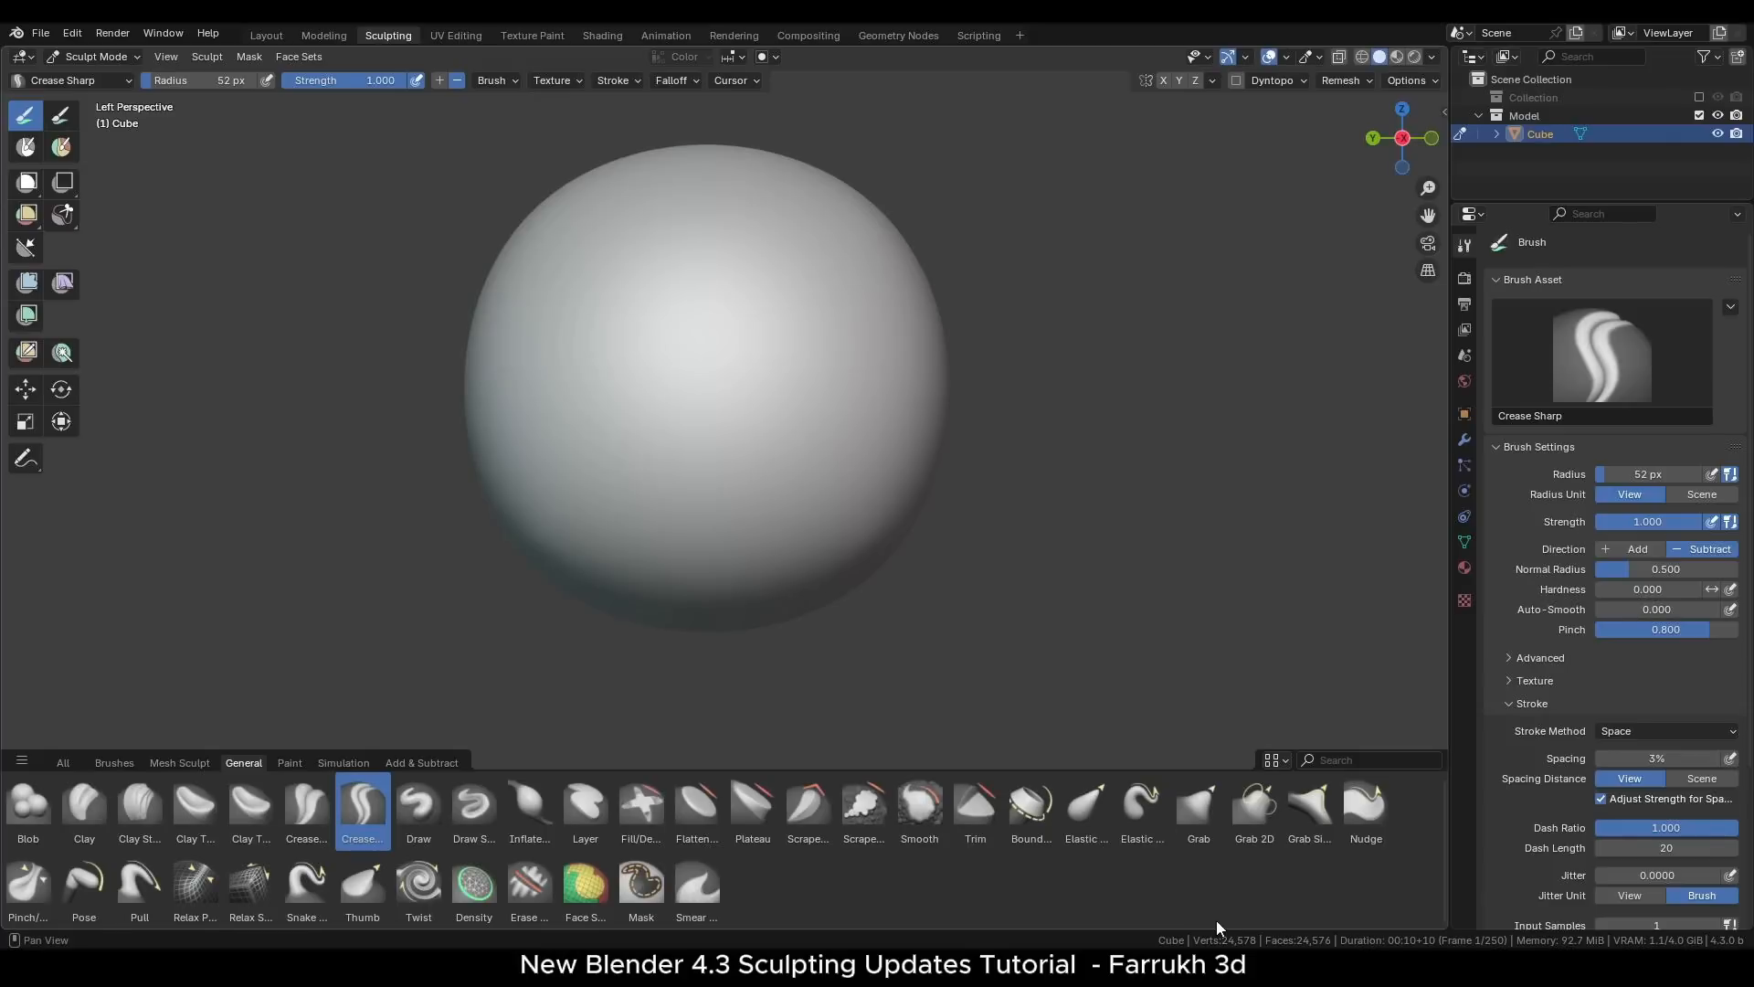
click(62, 213)
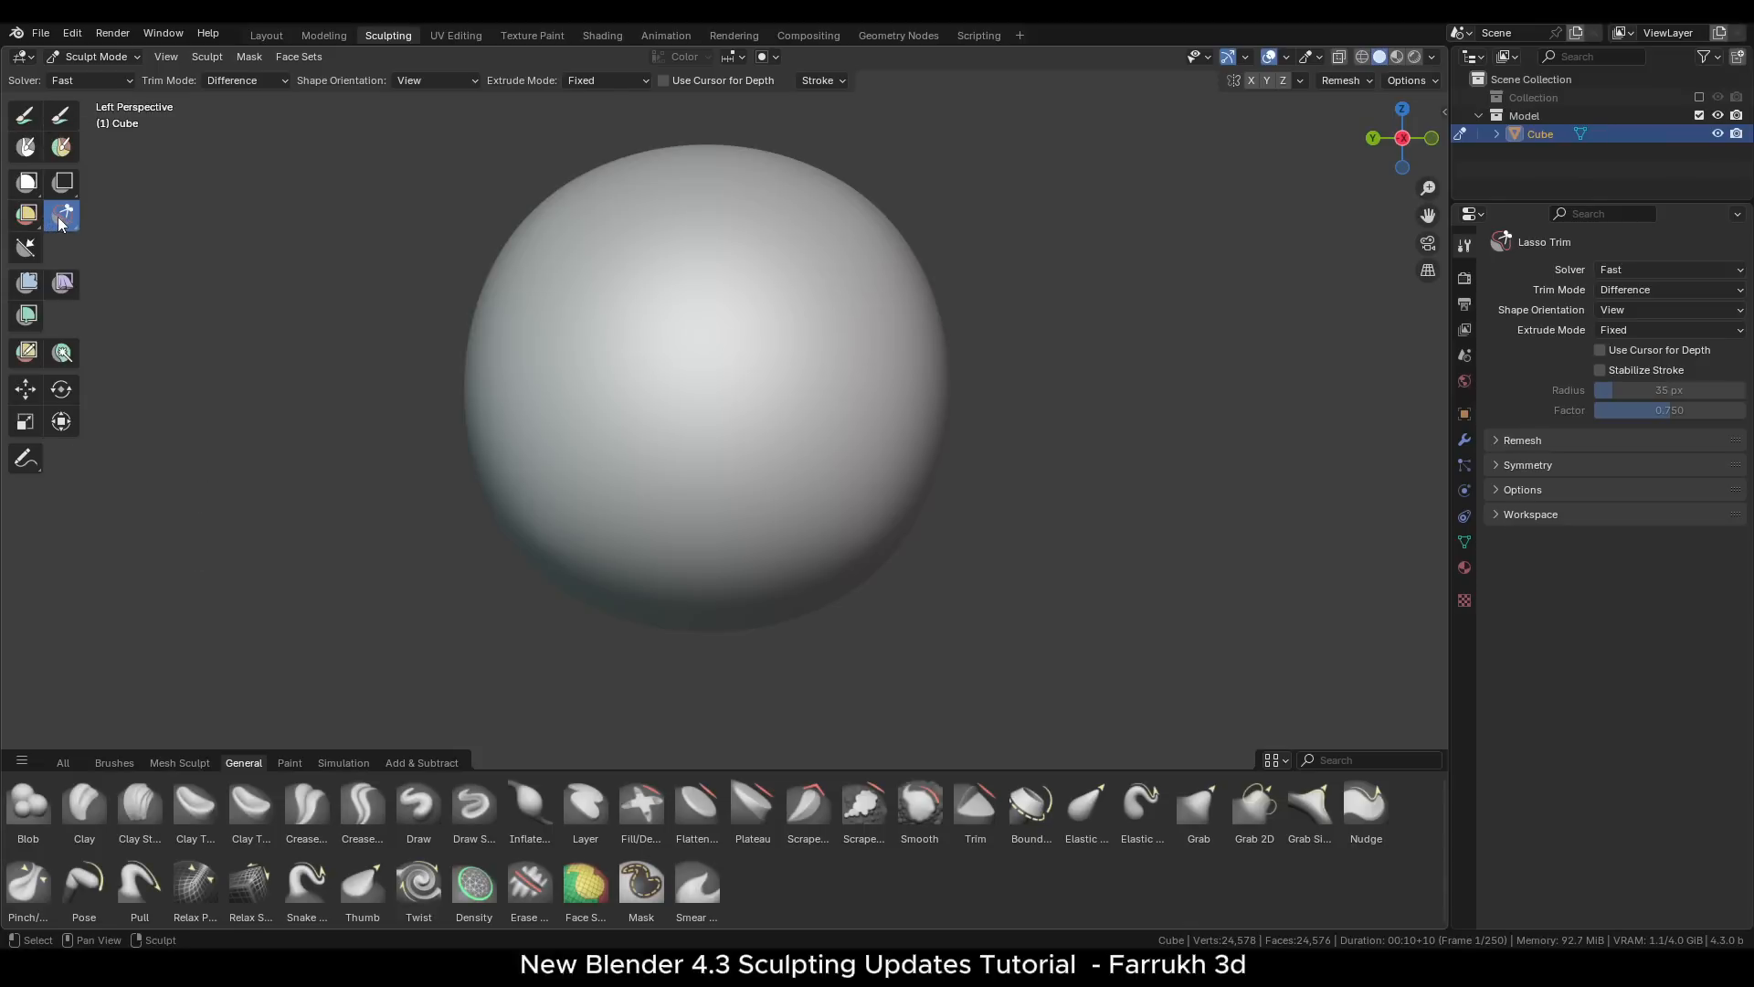
mouse_move(153, 261)
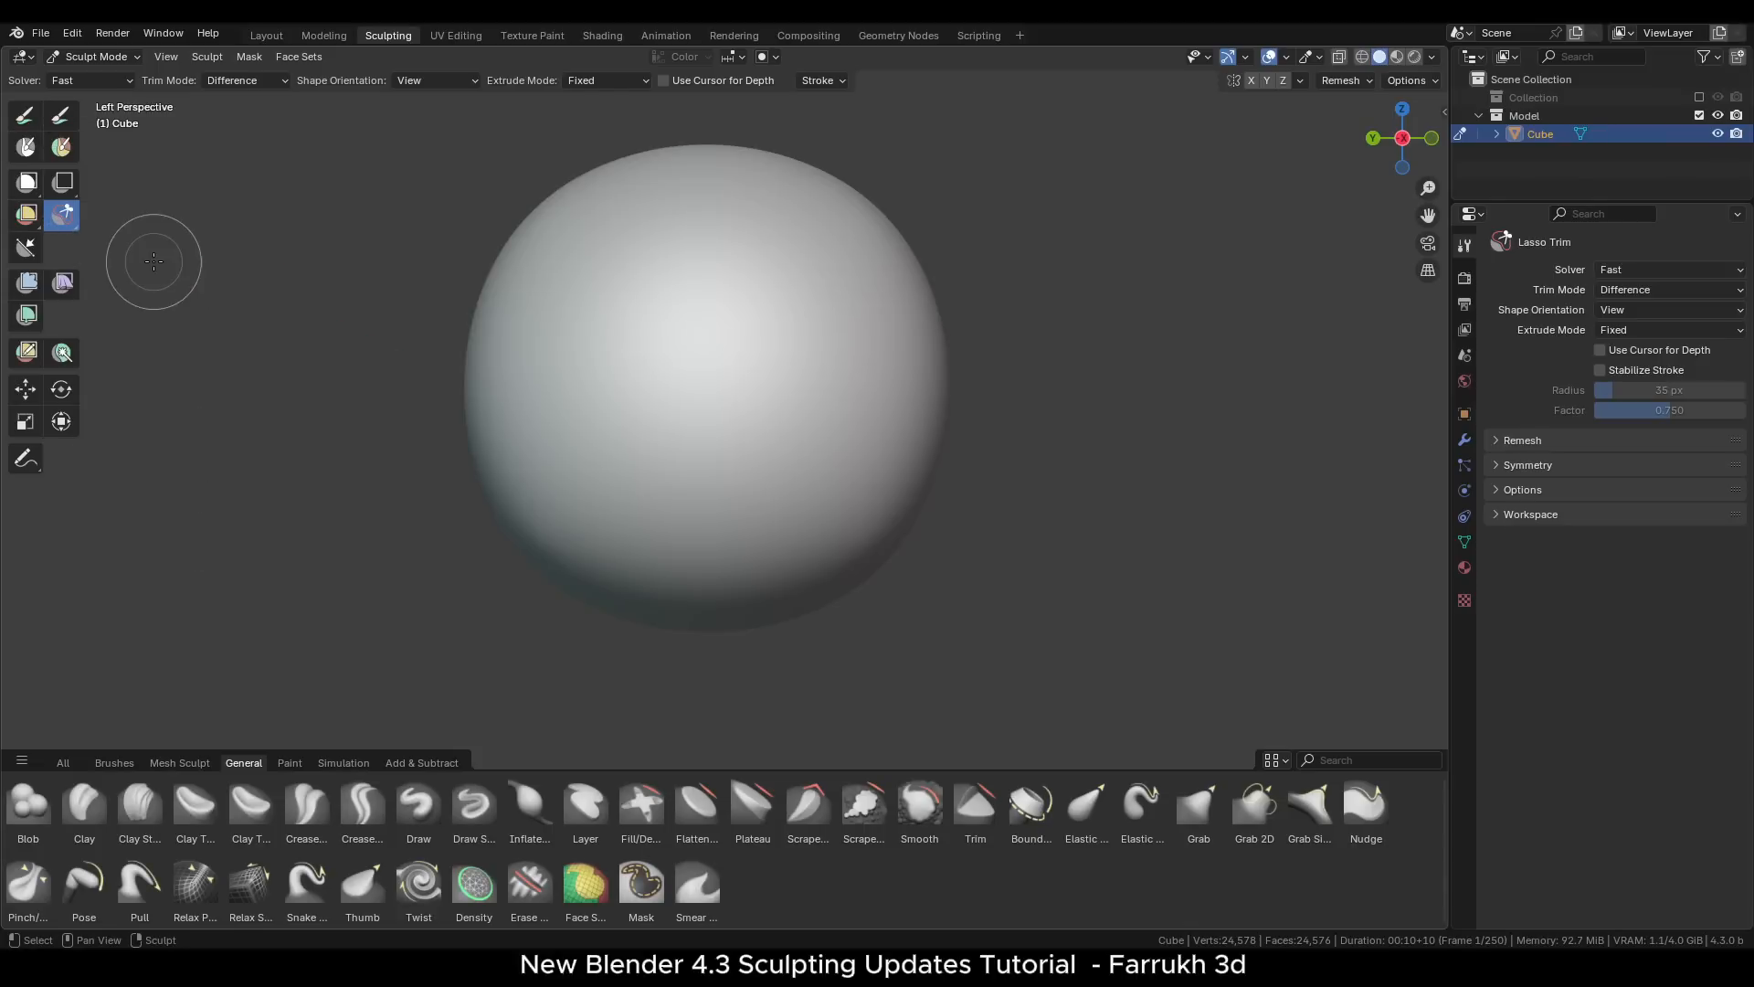
- Enable Stabilize Stroke for the Lasso Trim tool
click(820, 78)
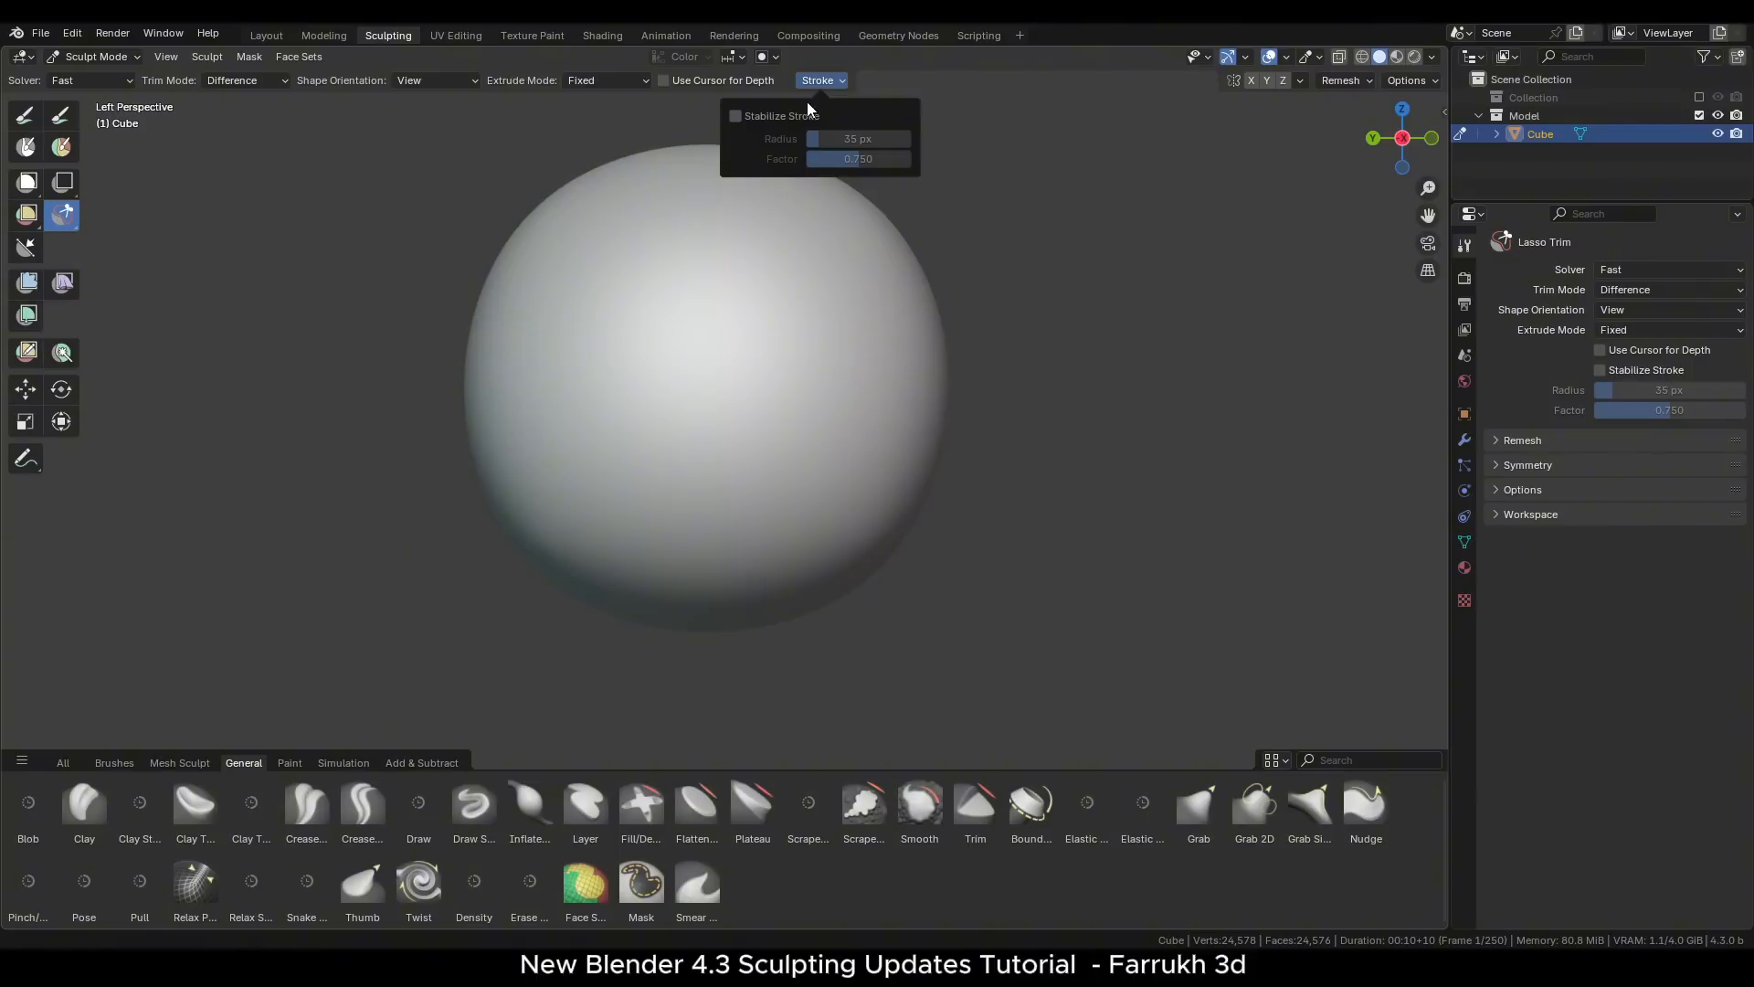
click(735, 115)
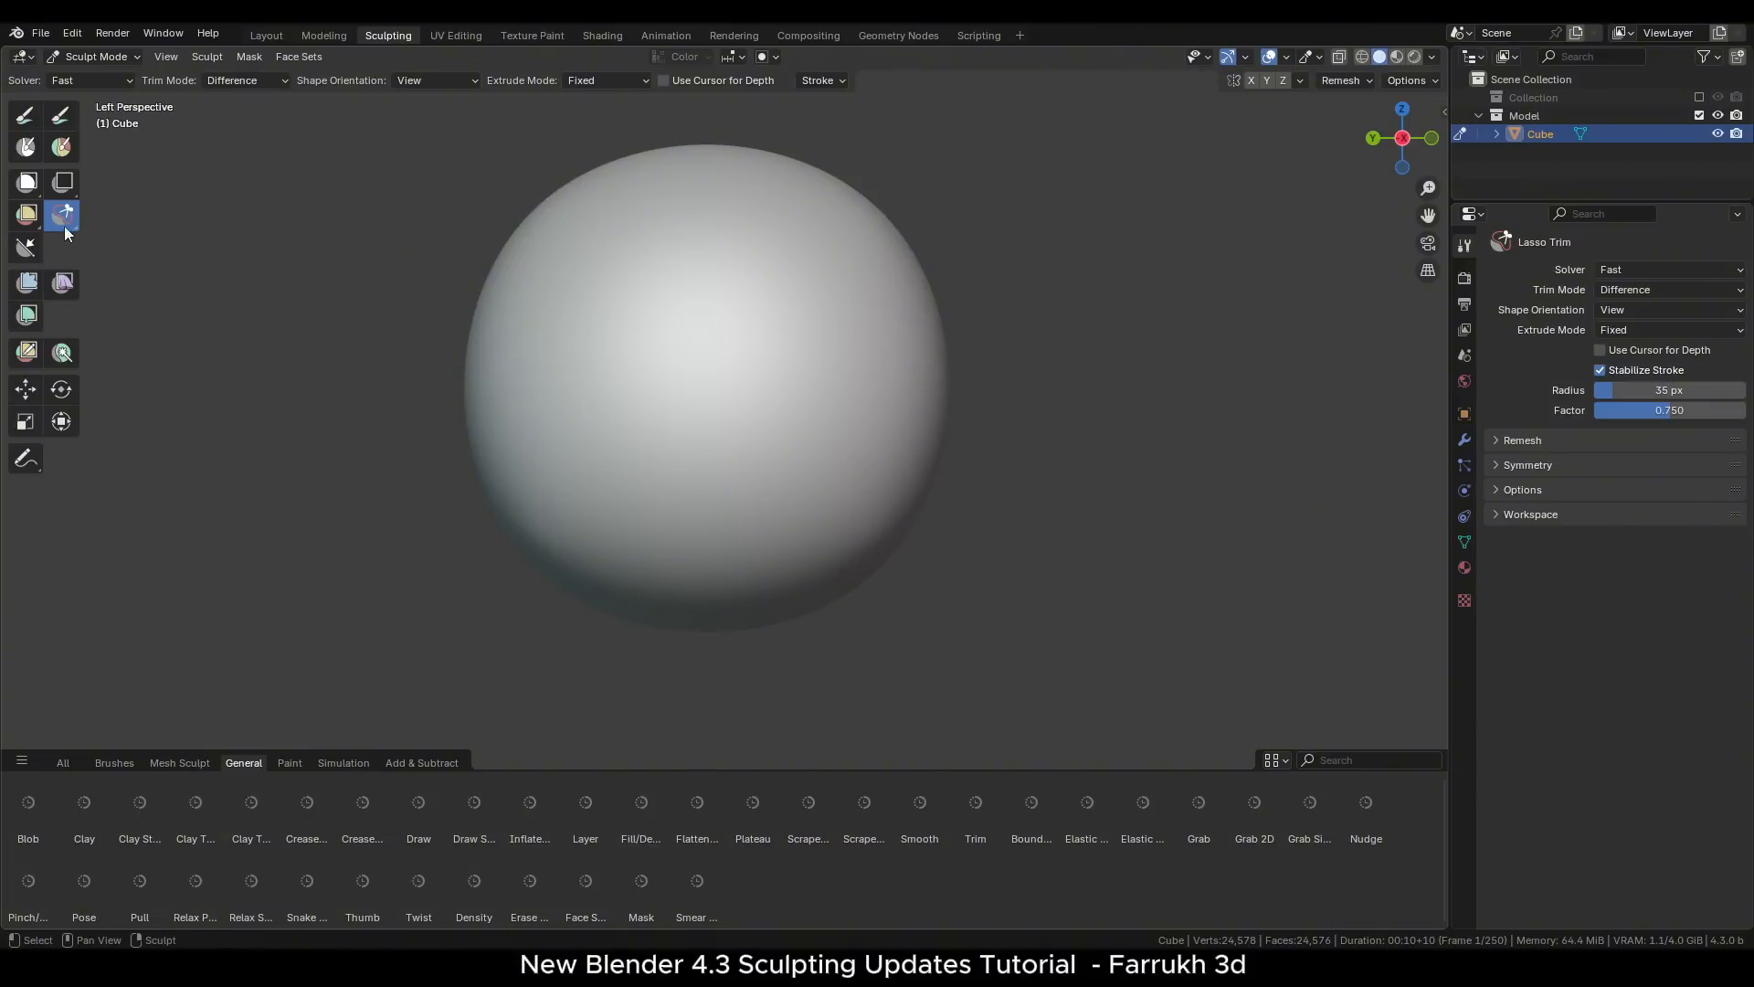
- Switch to Polyline Trim and cut a triangular region from the sphere's lower left
click(62, 182)
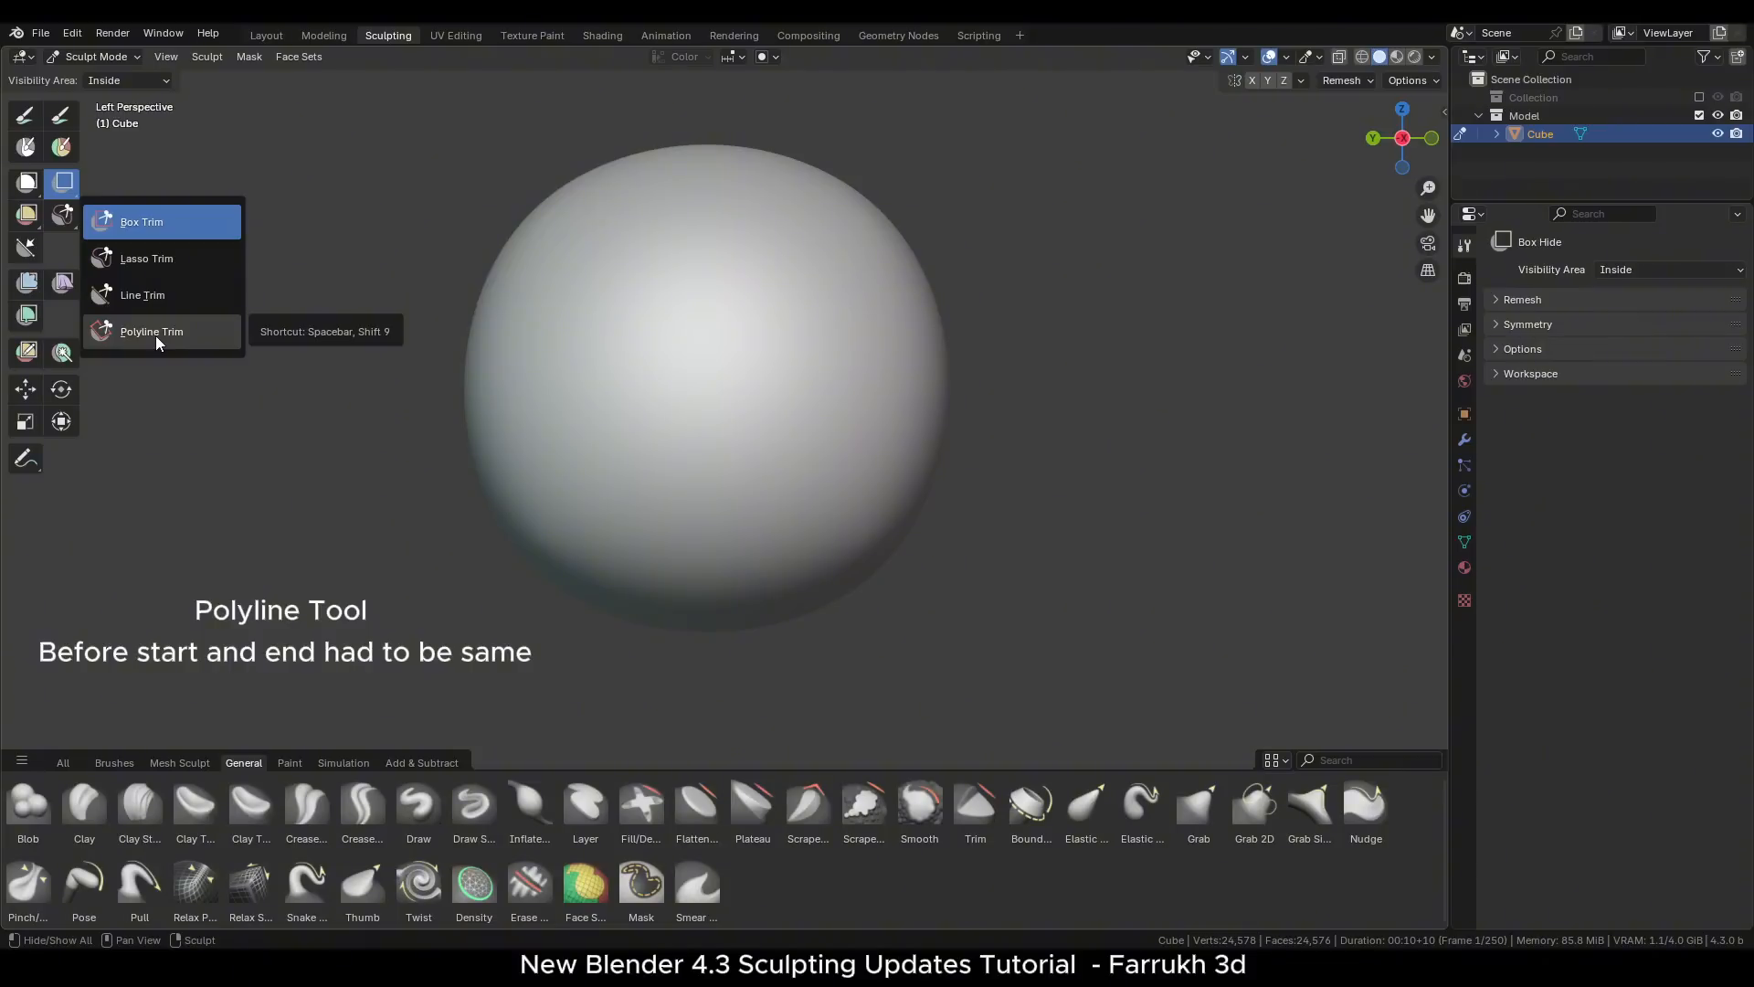
click(150, 330)
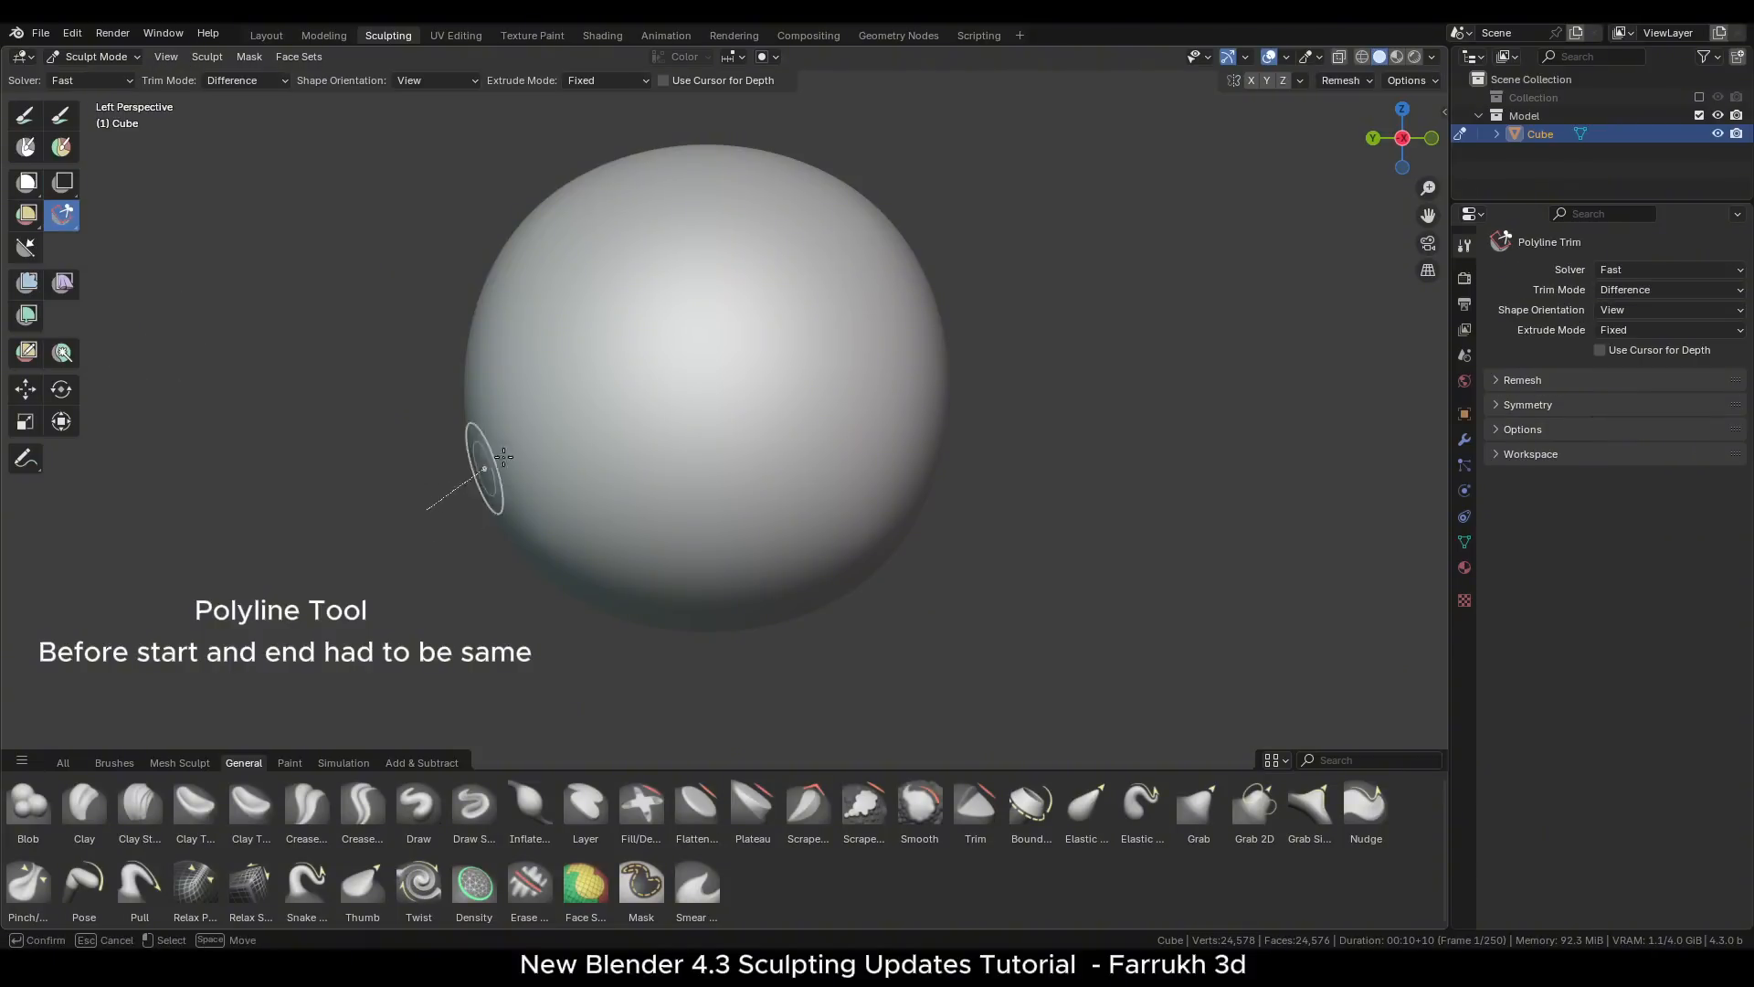
click(581, 682)
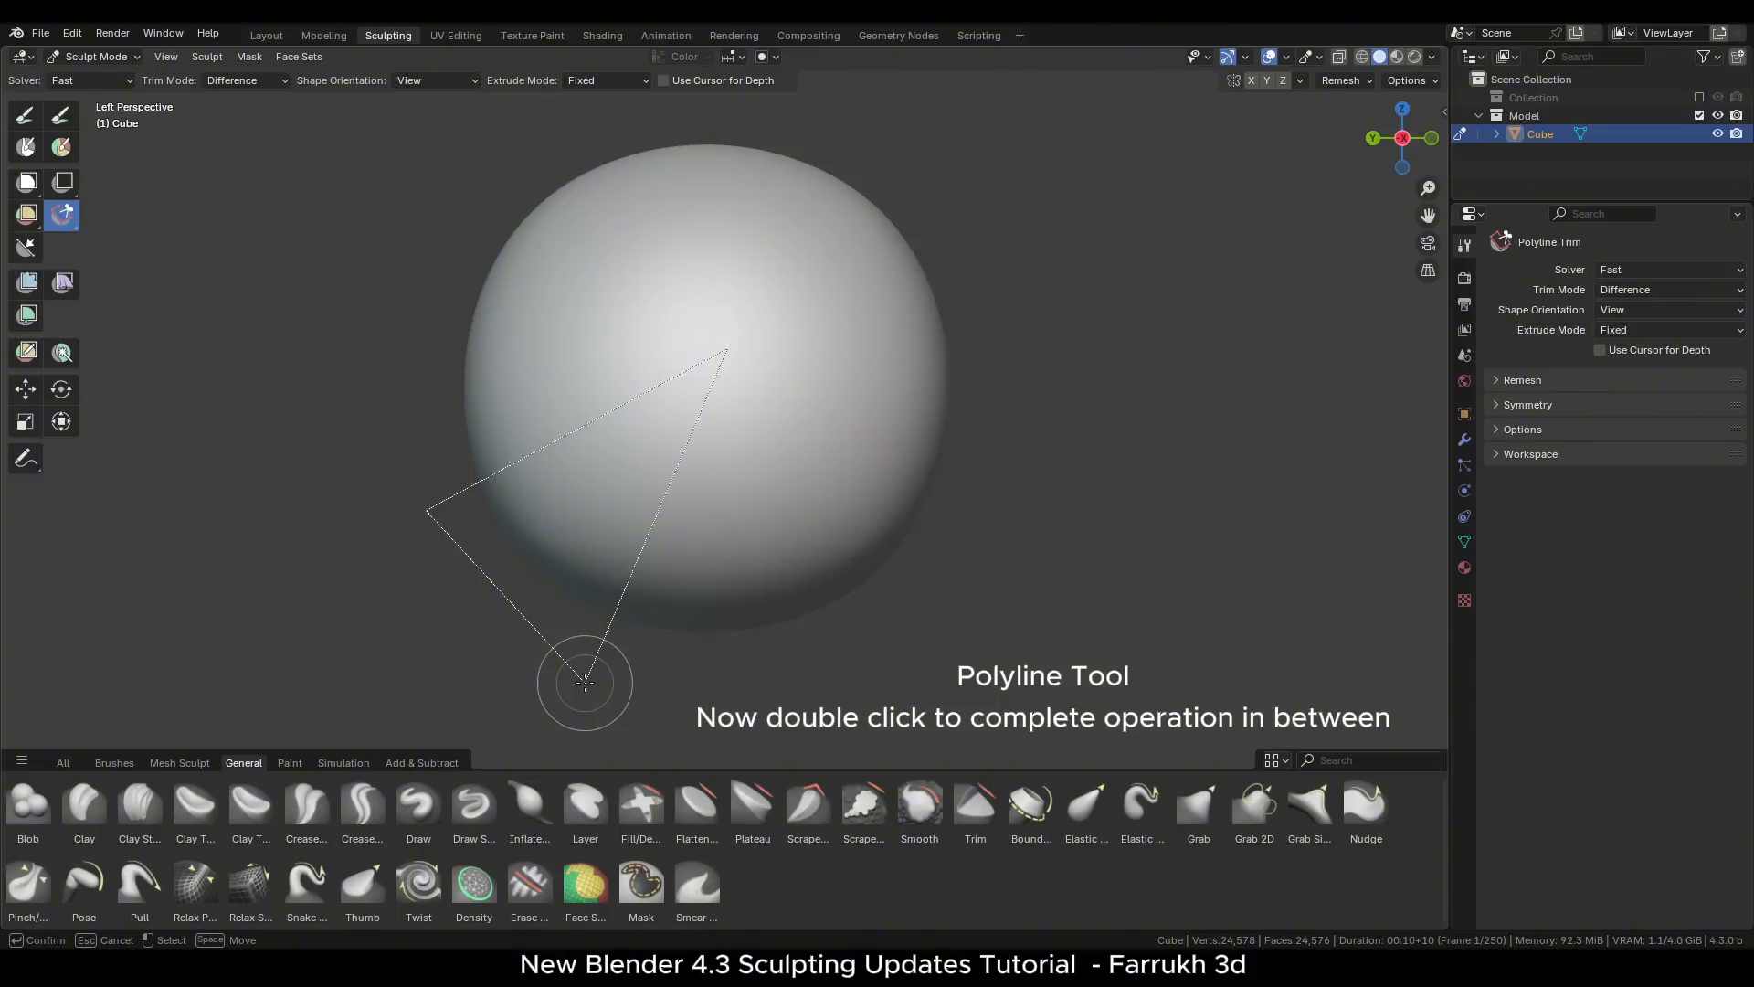
double_click(584, 680)
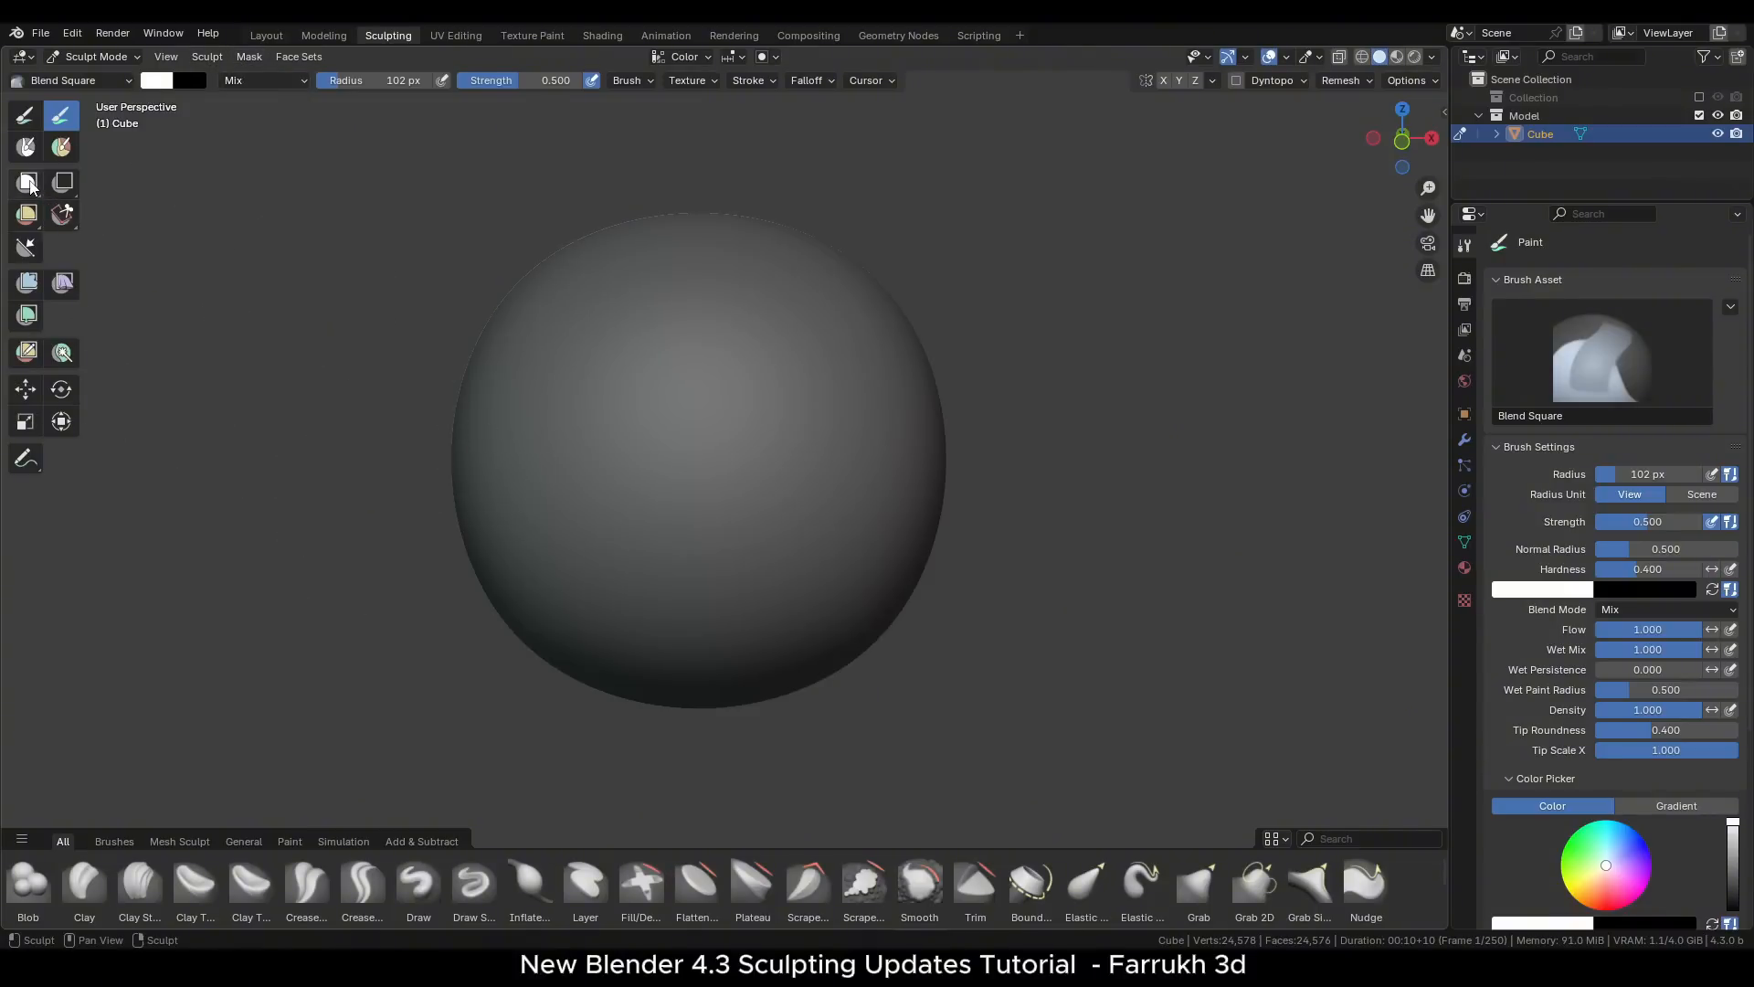
- Box-mask the lower half, run the Cloth Filter to wrinkle the rest, then pick the Draw brush
click(27, 180)
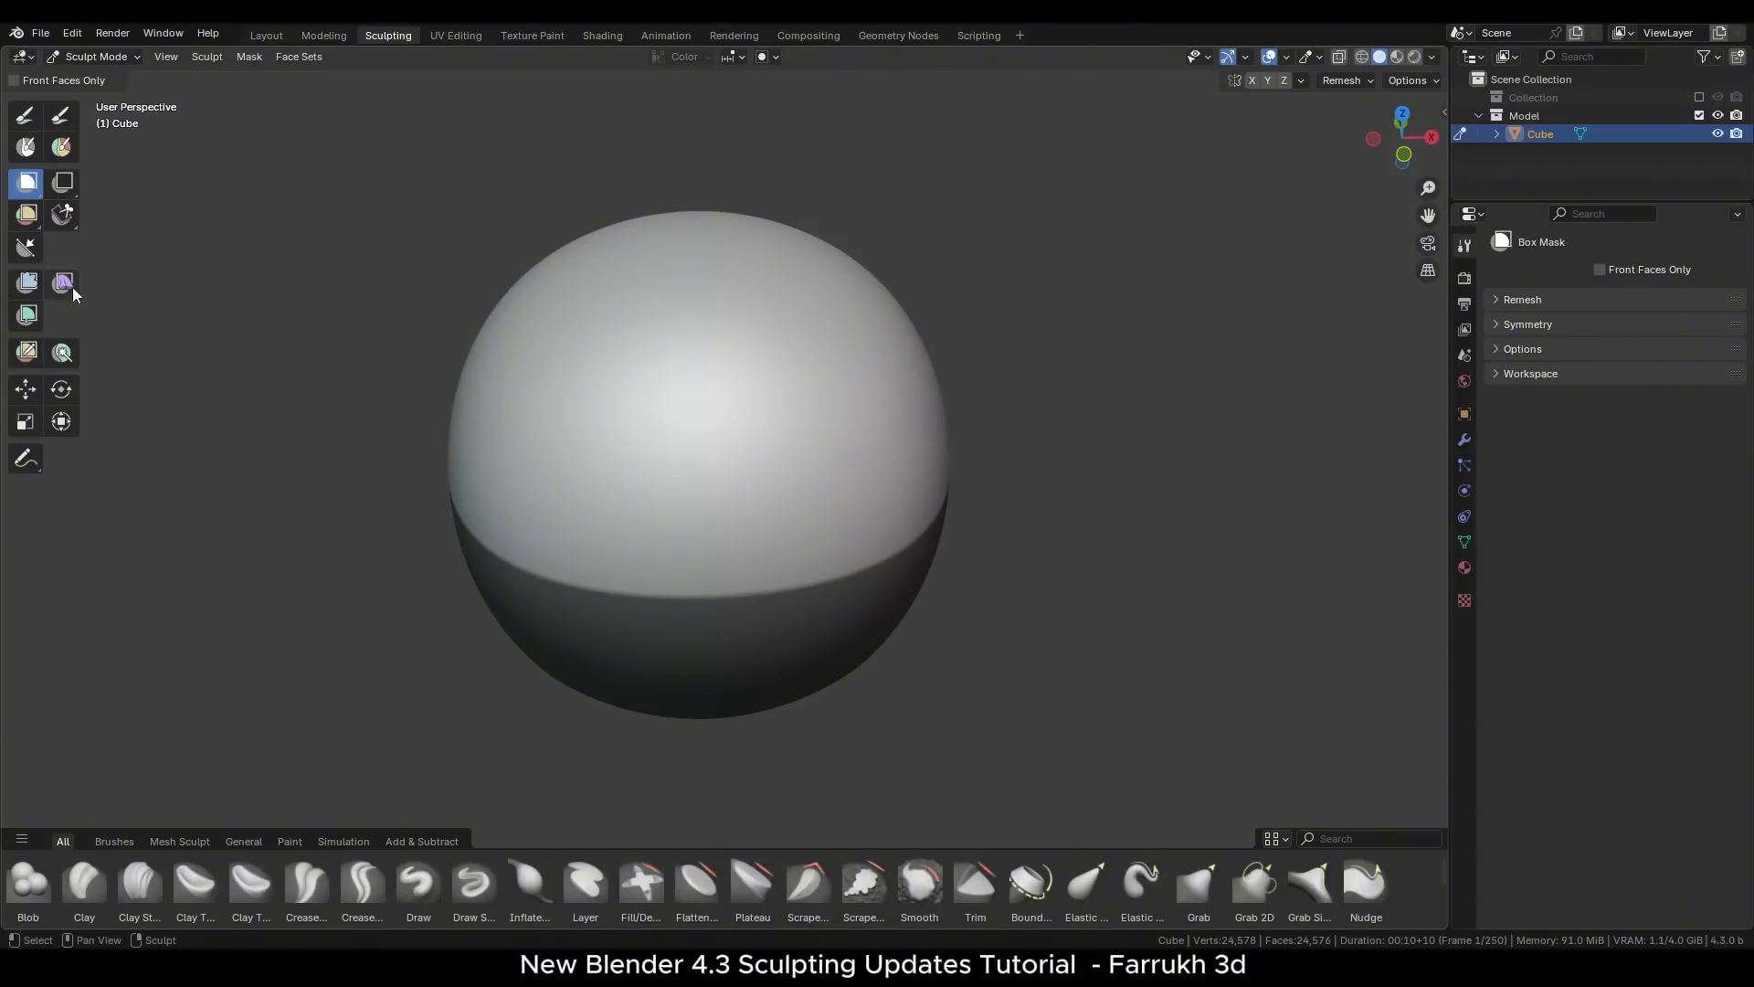
click(62, 284)
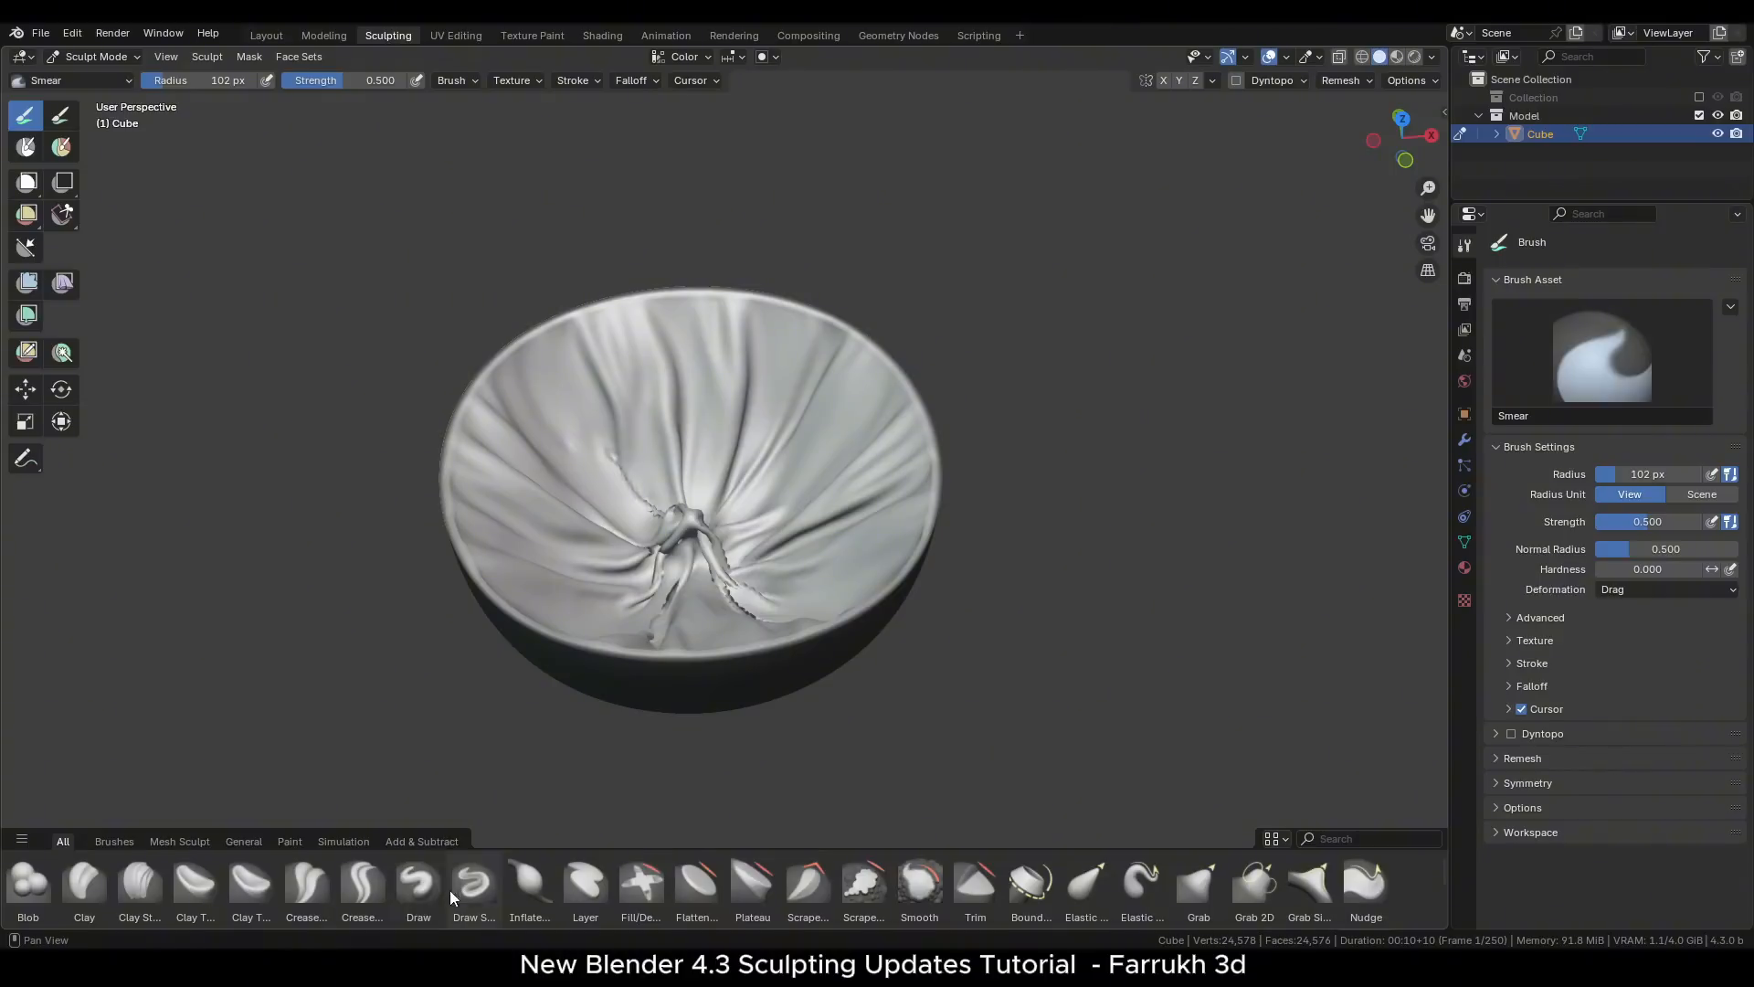
click(417, 884)
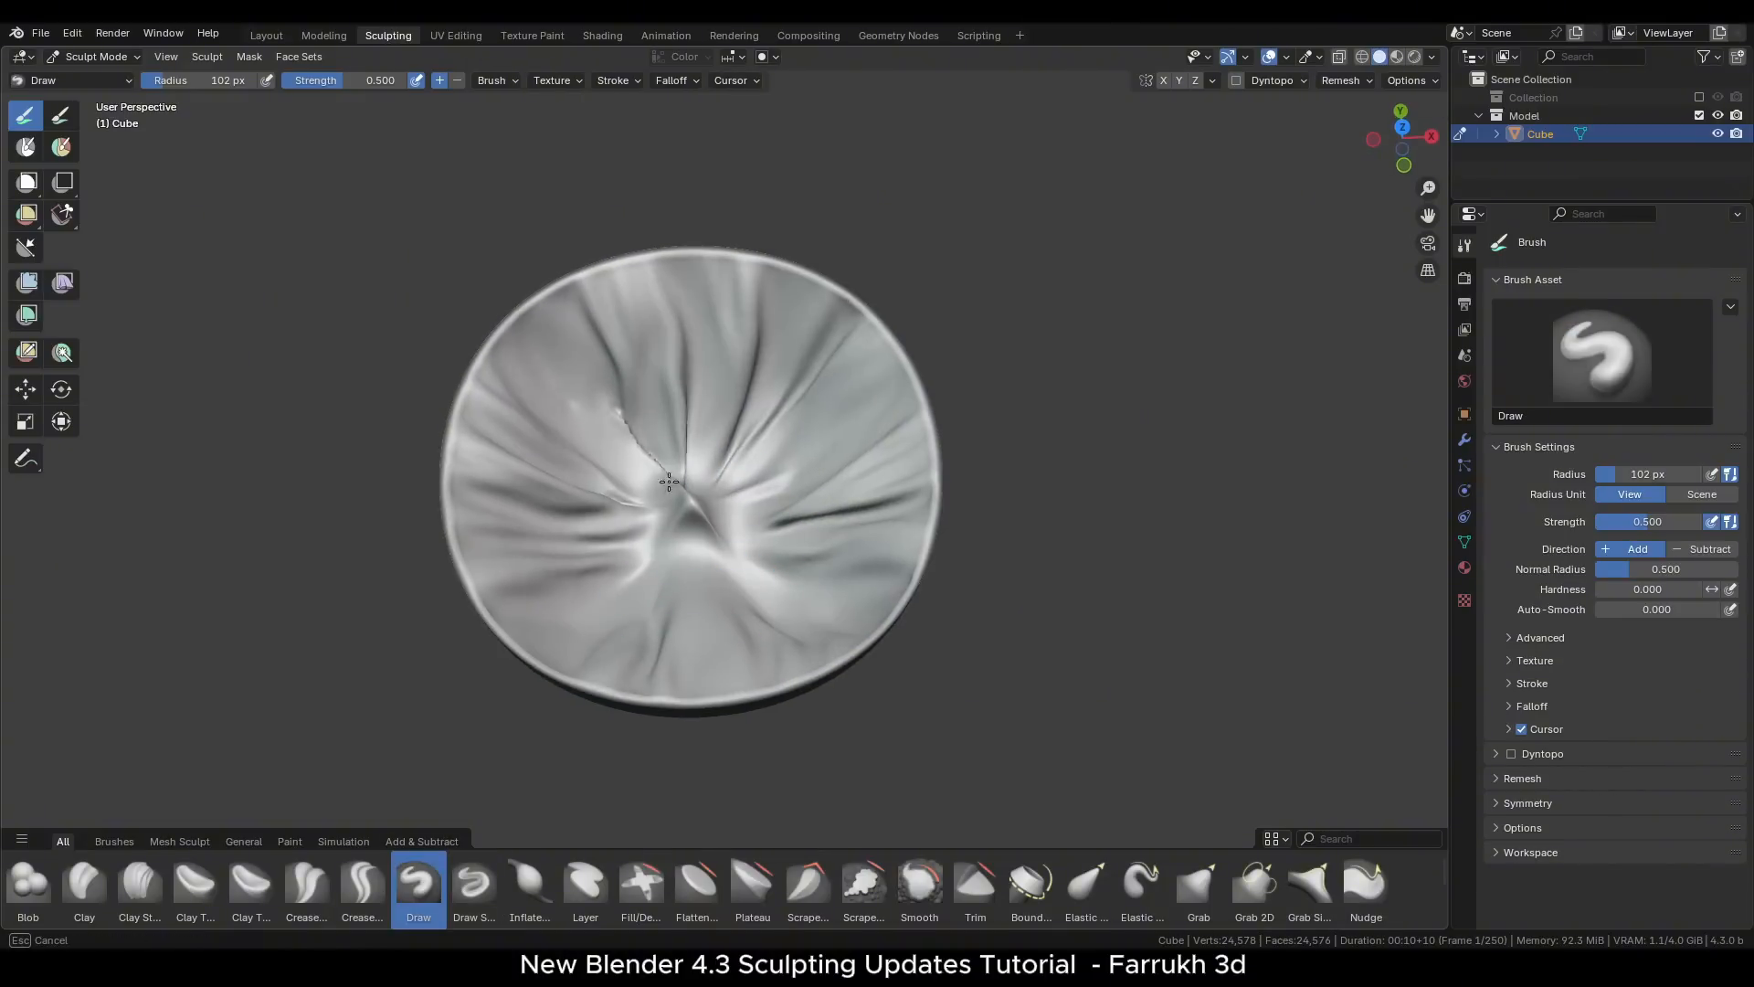